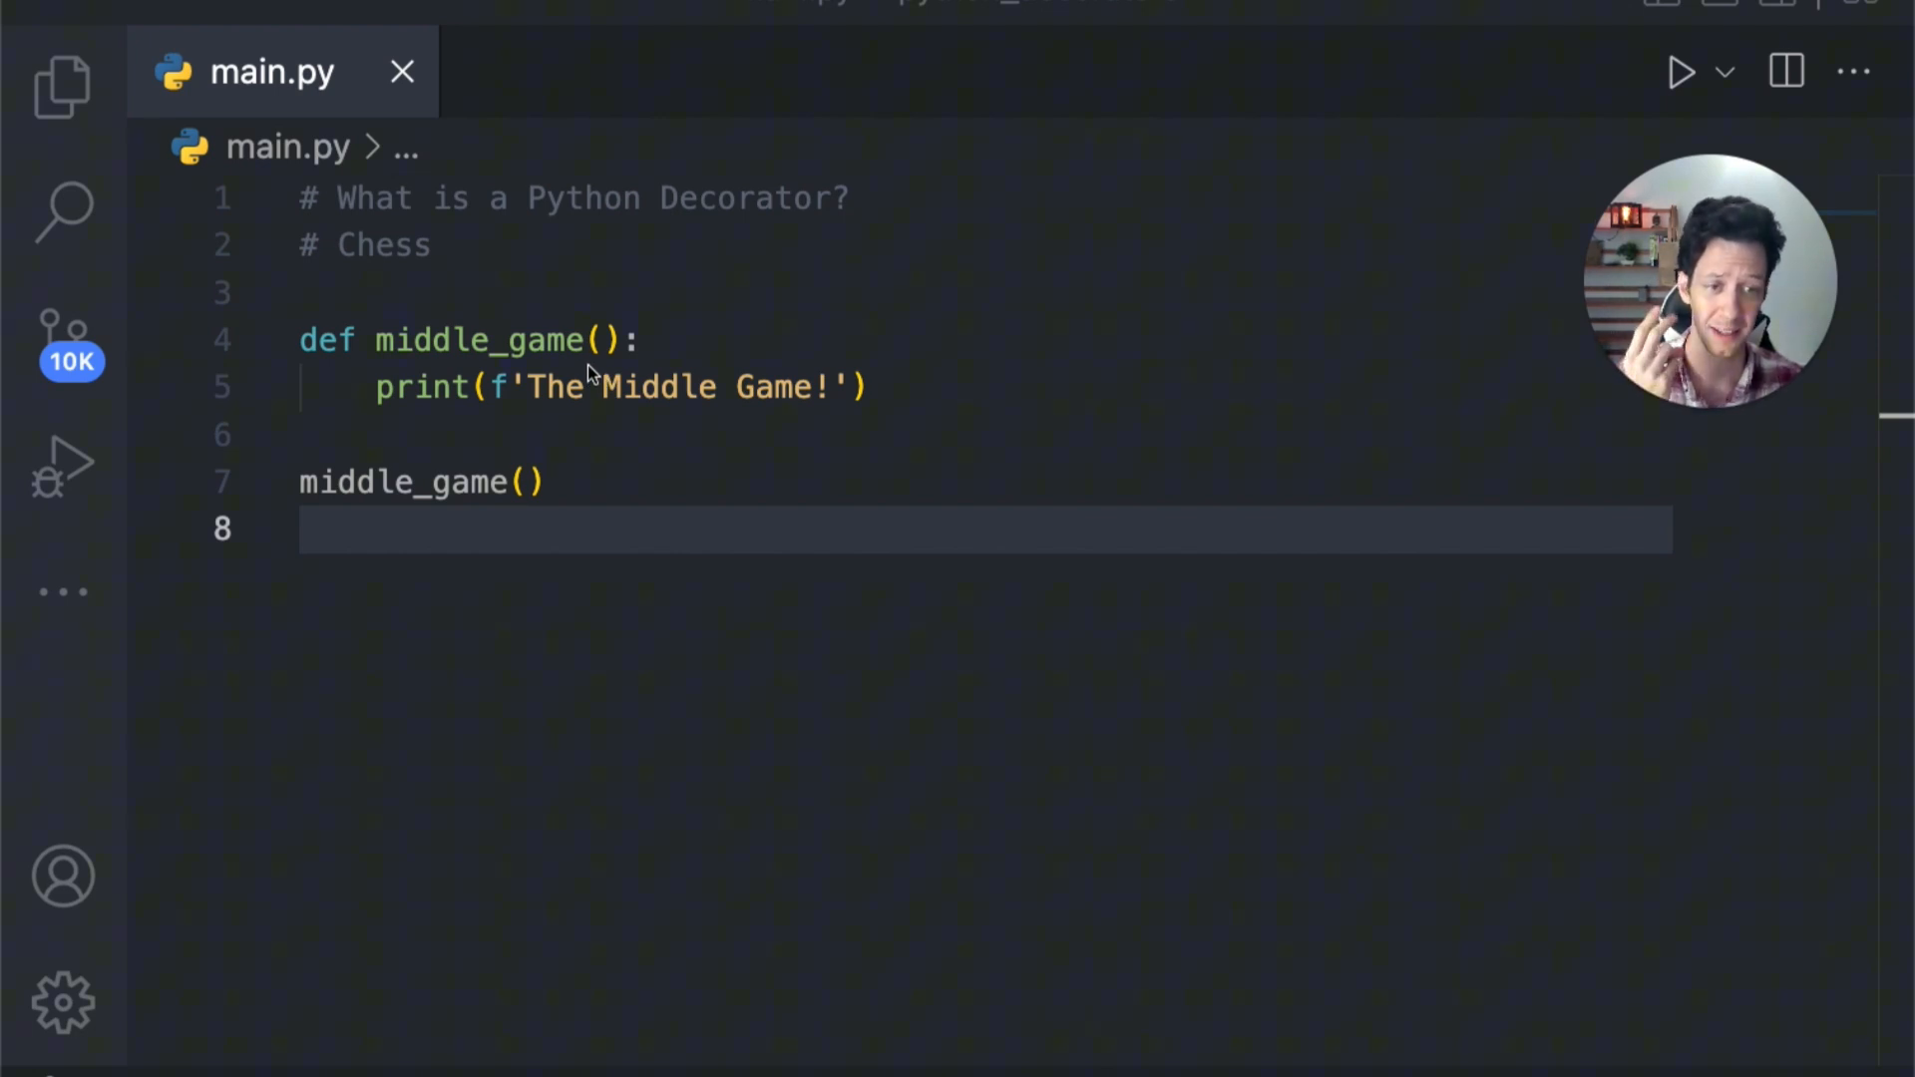
{"action": "mouse_move", "coordinate": [513, 317]}
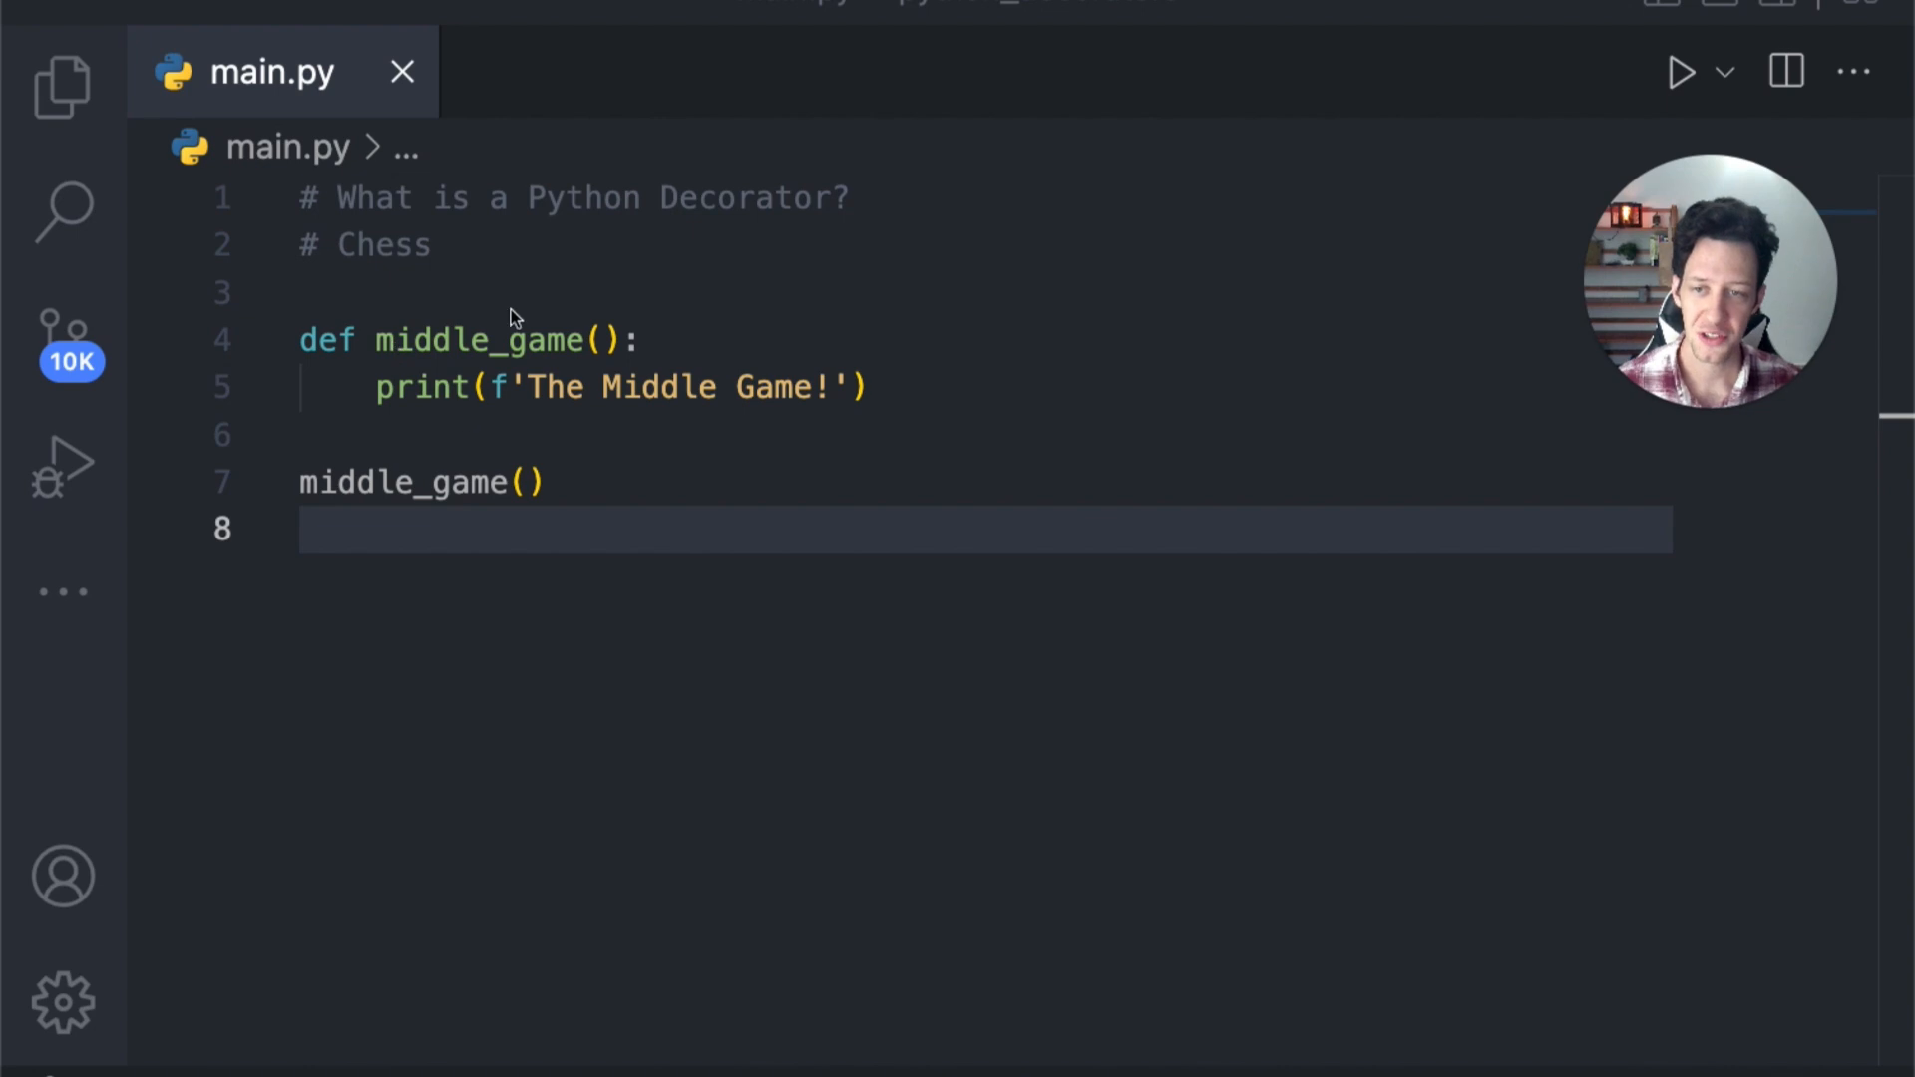
{"action": "mouse_move", "coordinate": [559, 363]}
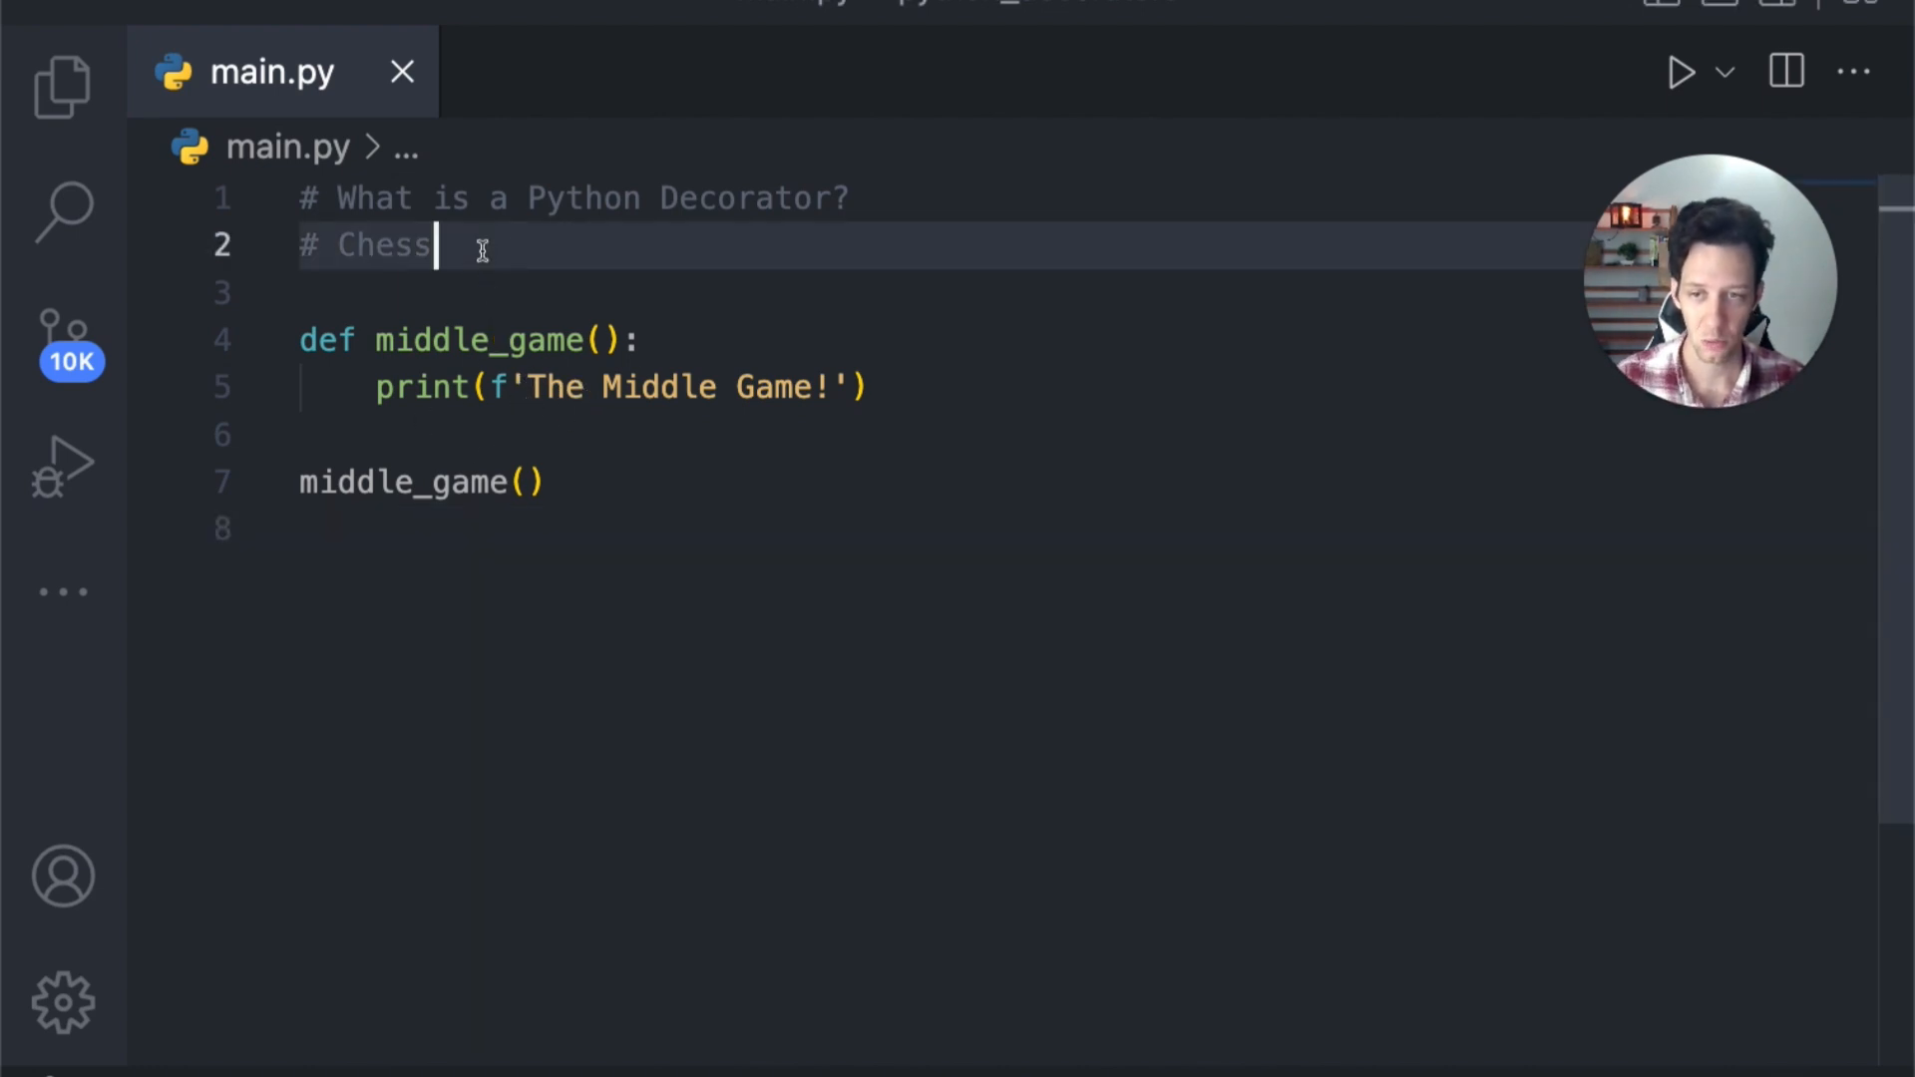
Step: Define my_decorator(func) above middle_game with a nested wrapper() function
{"action": "key", "text": "Enter"}
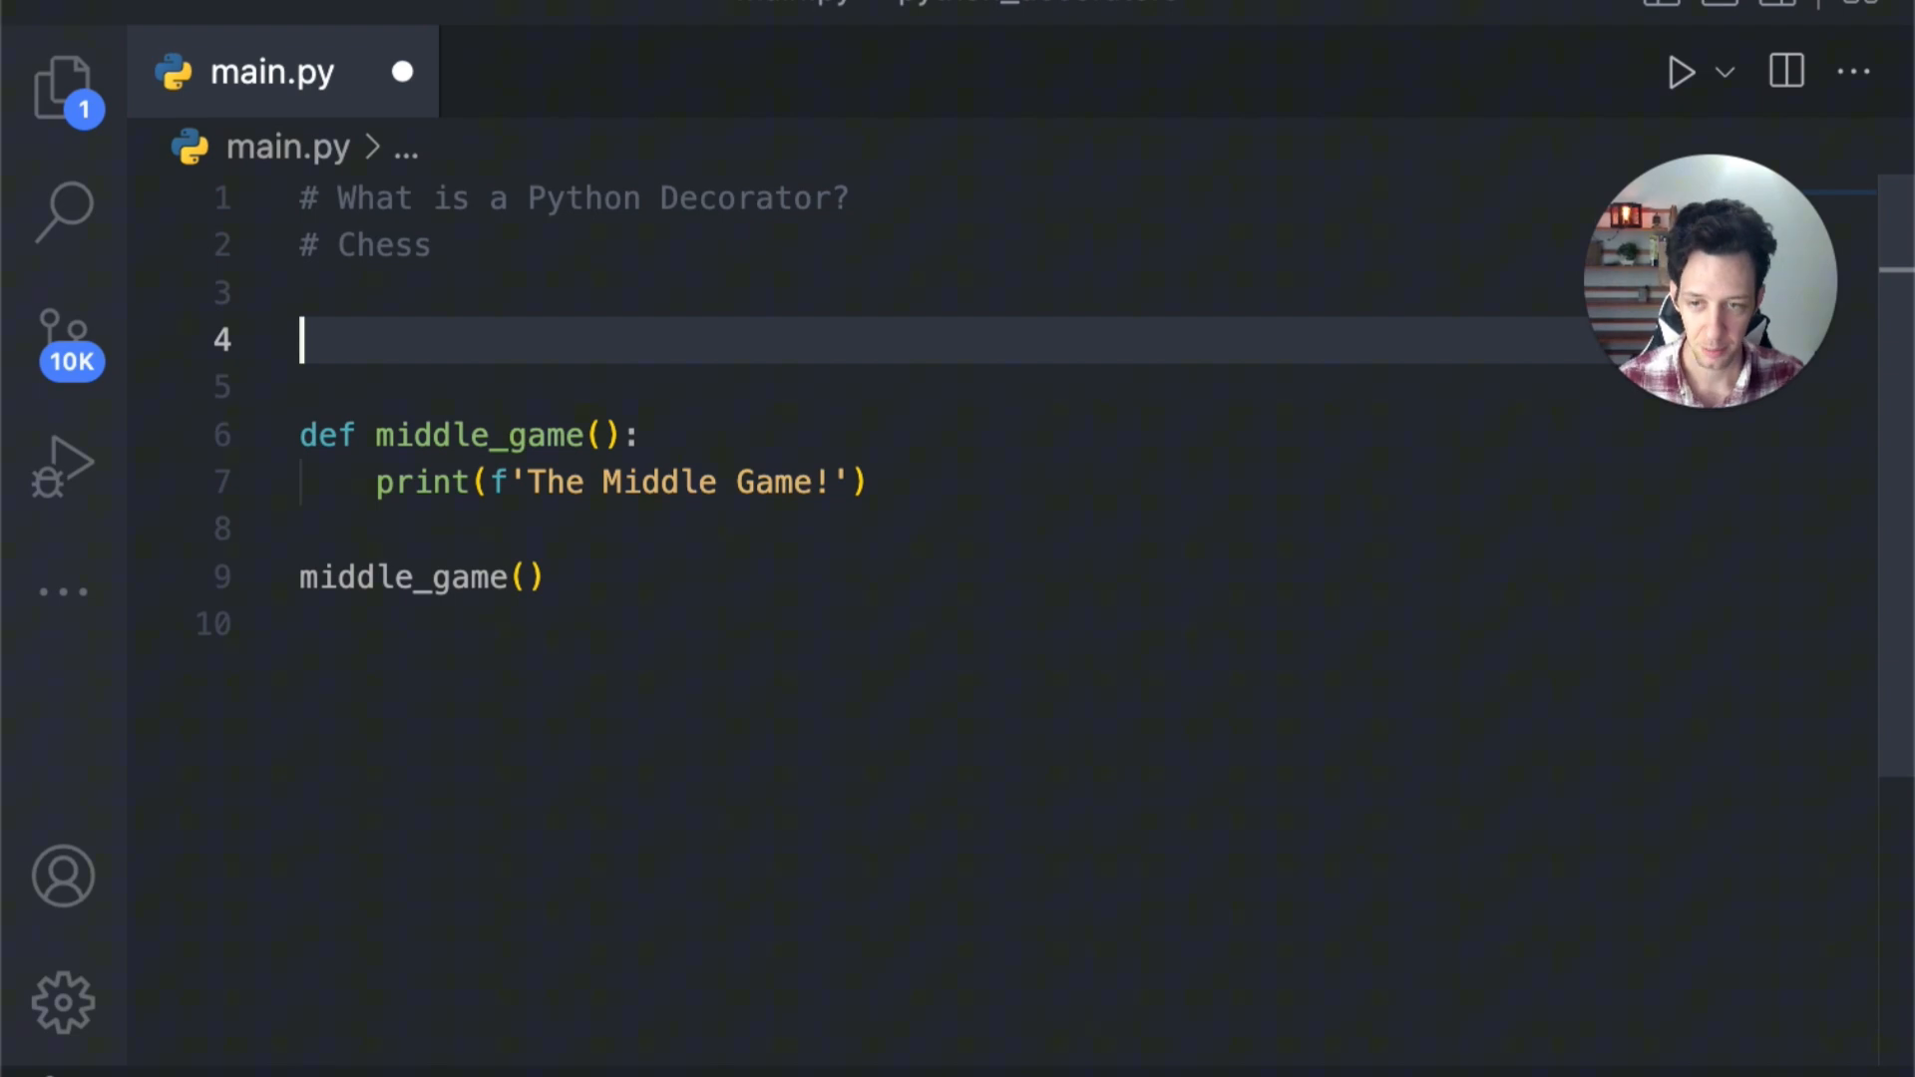
{"action": "type", "text": "ded"}
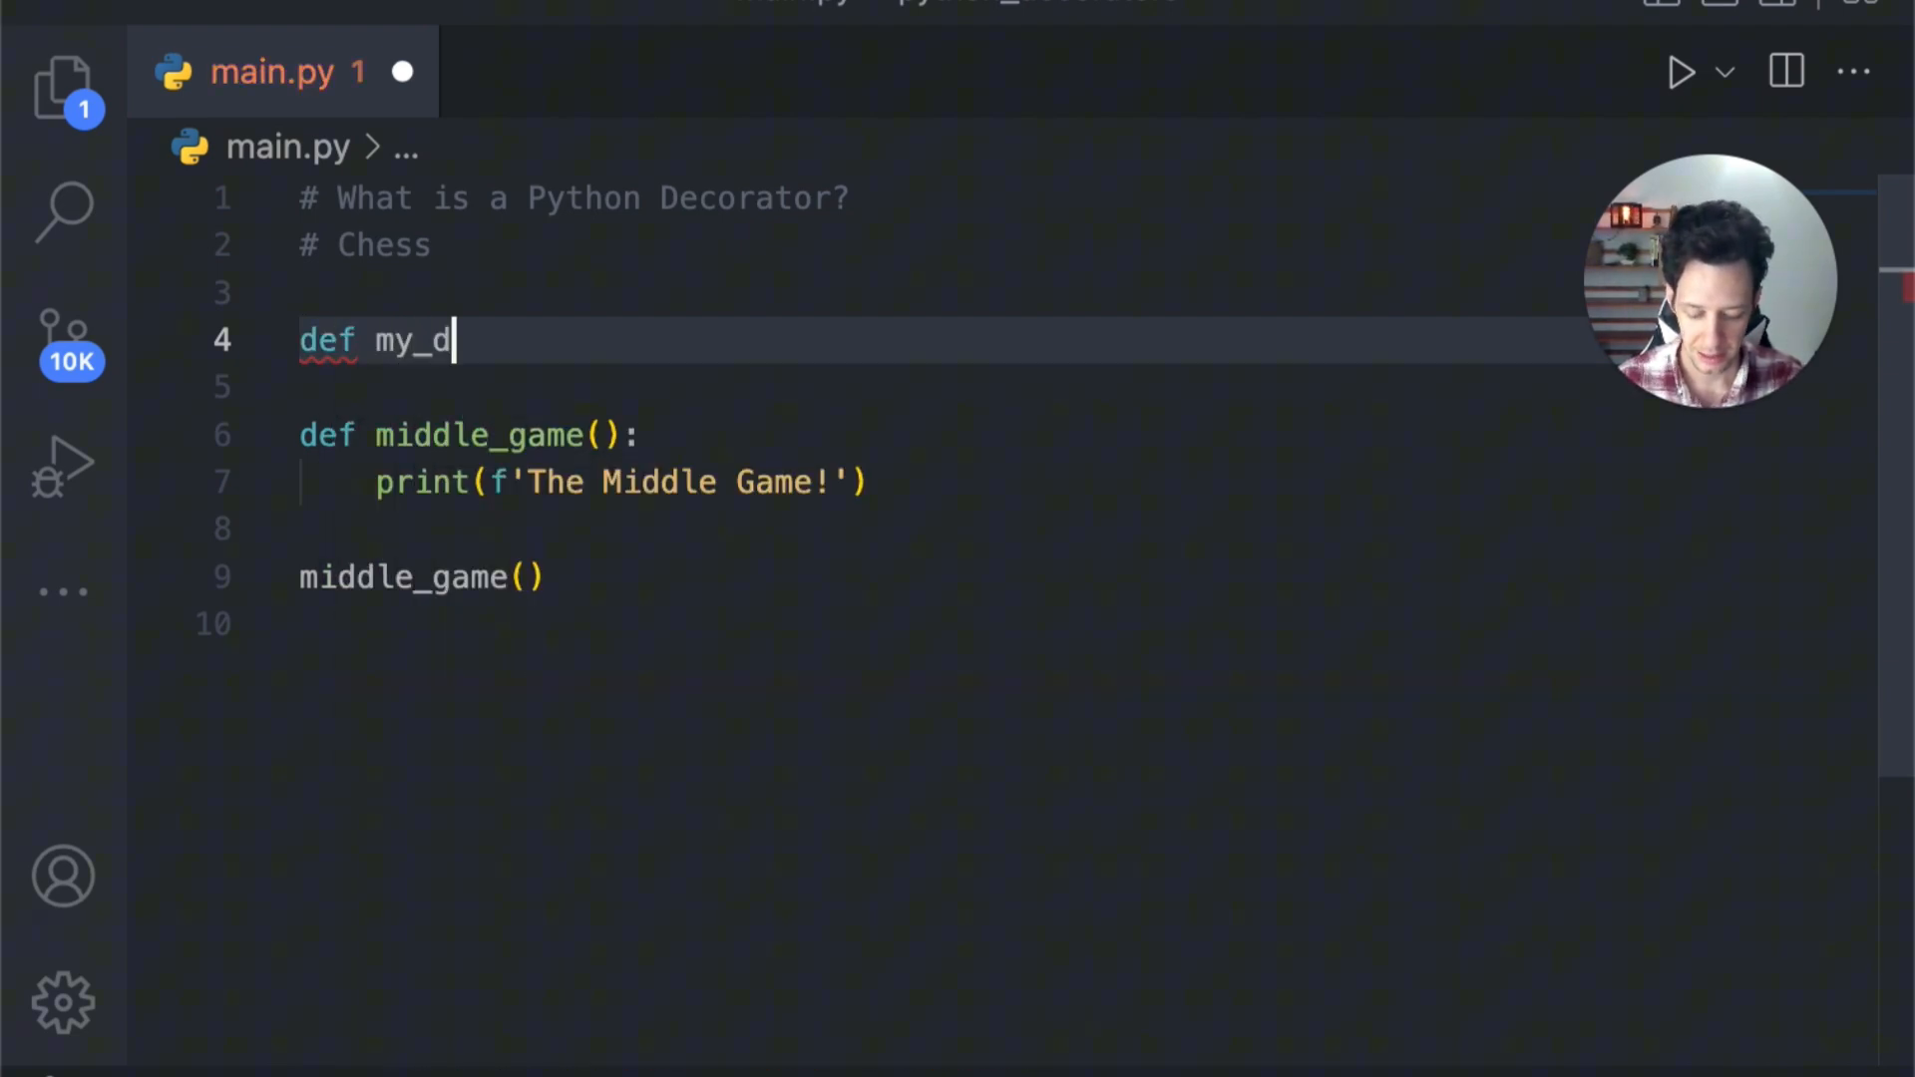
{"action": "type", "text": "ecorator()"}
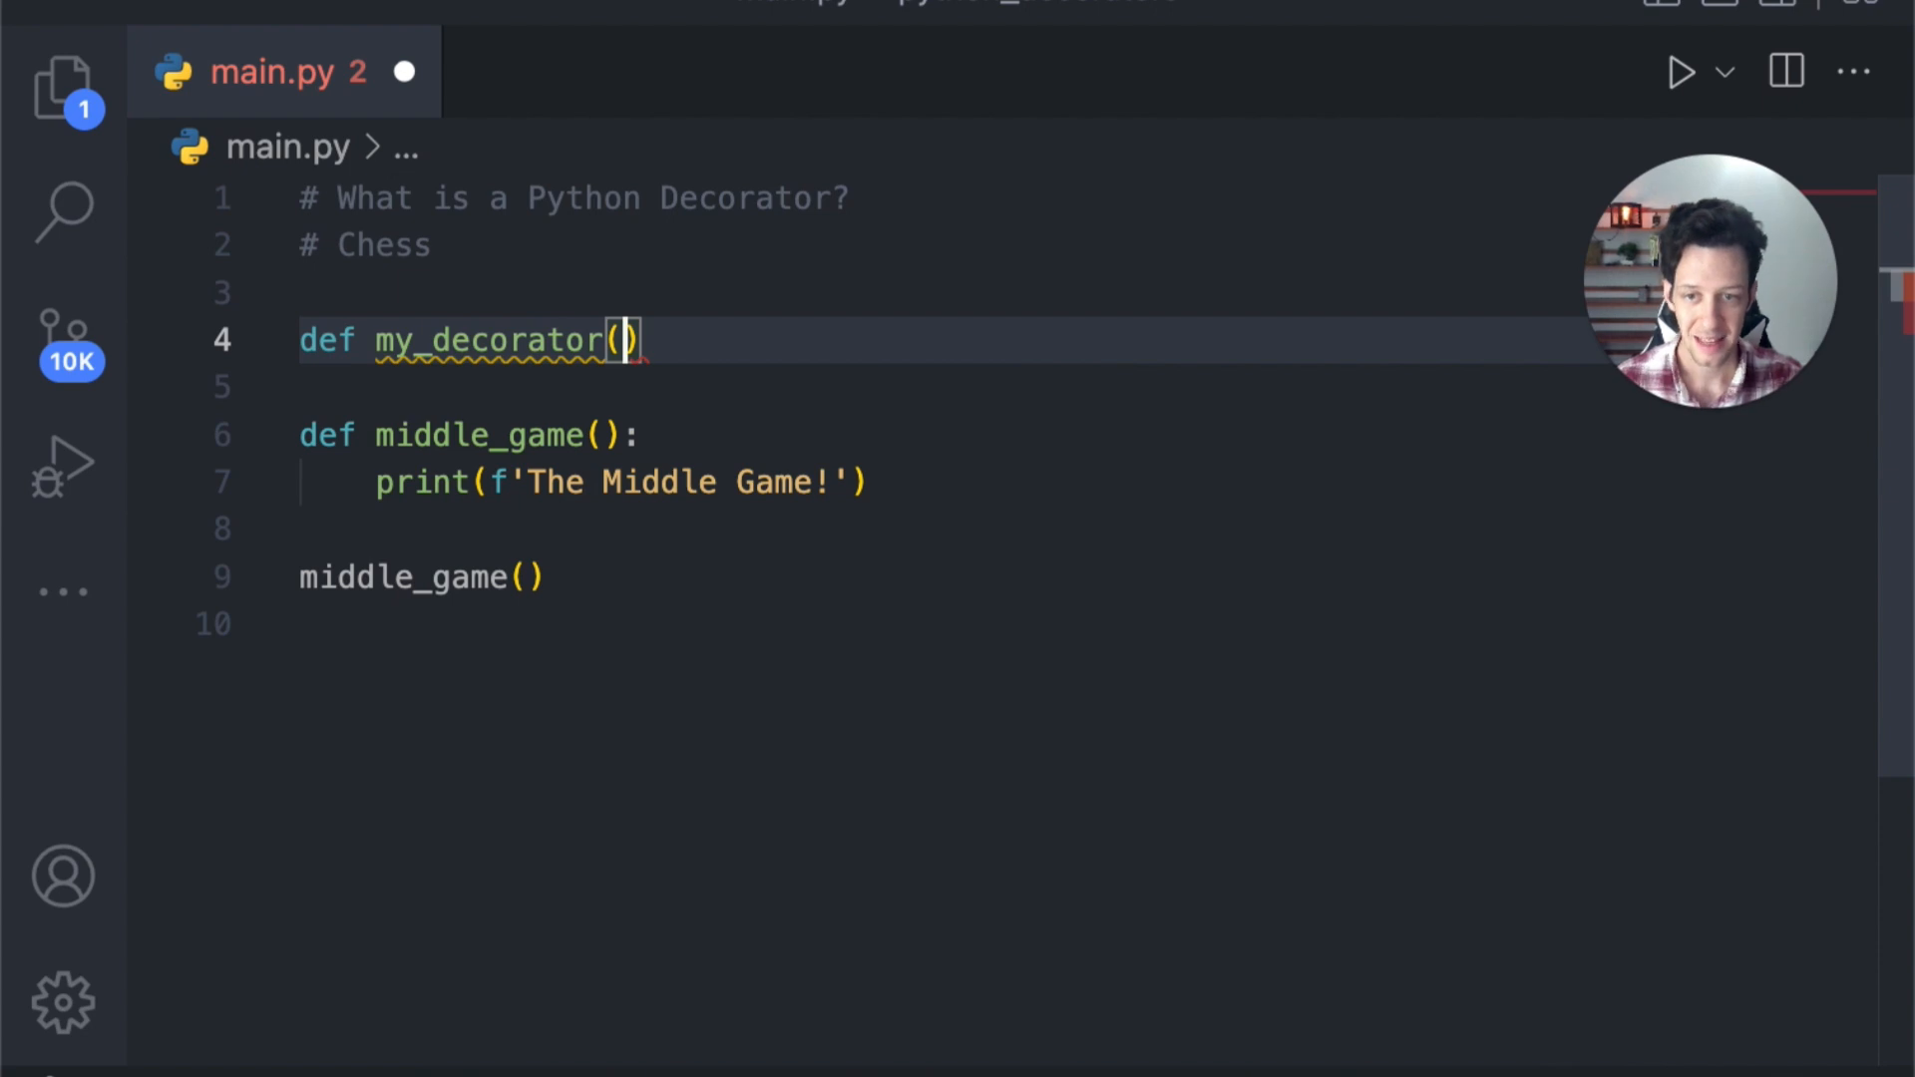
{"action": "type", "text": "func"}
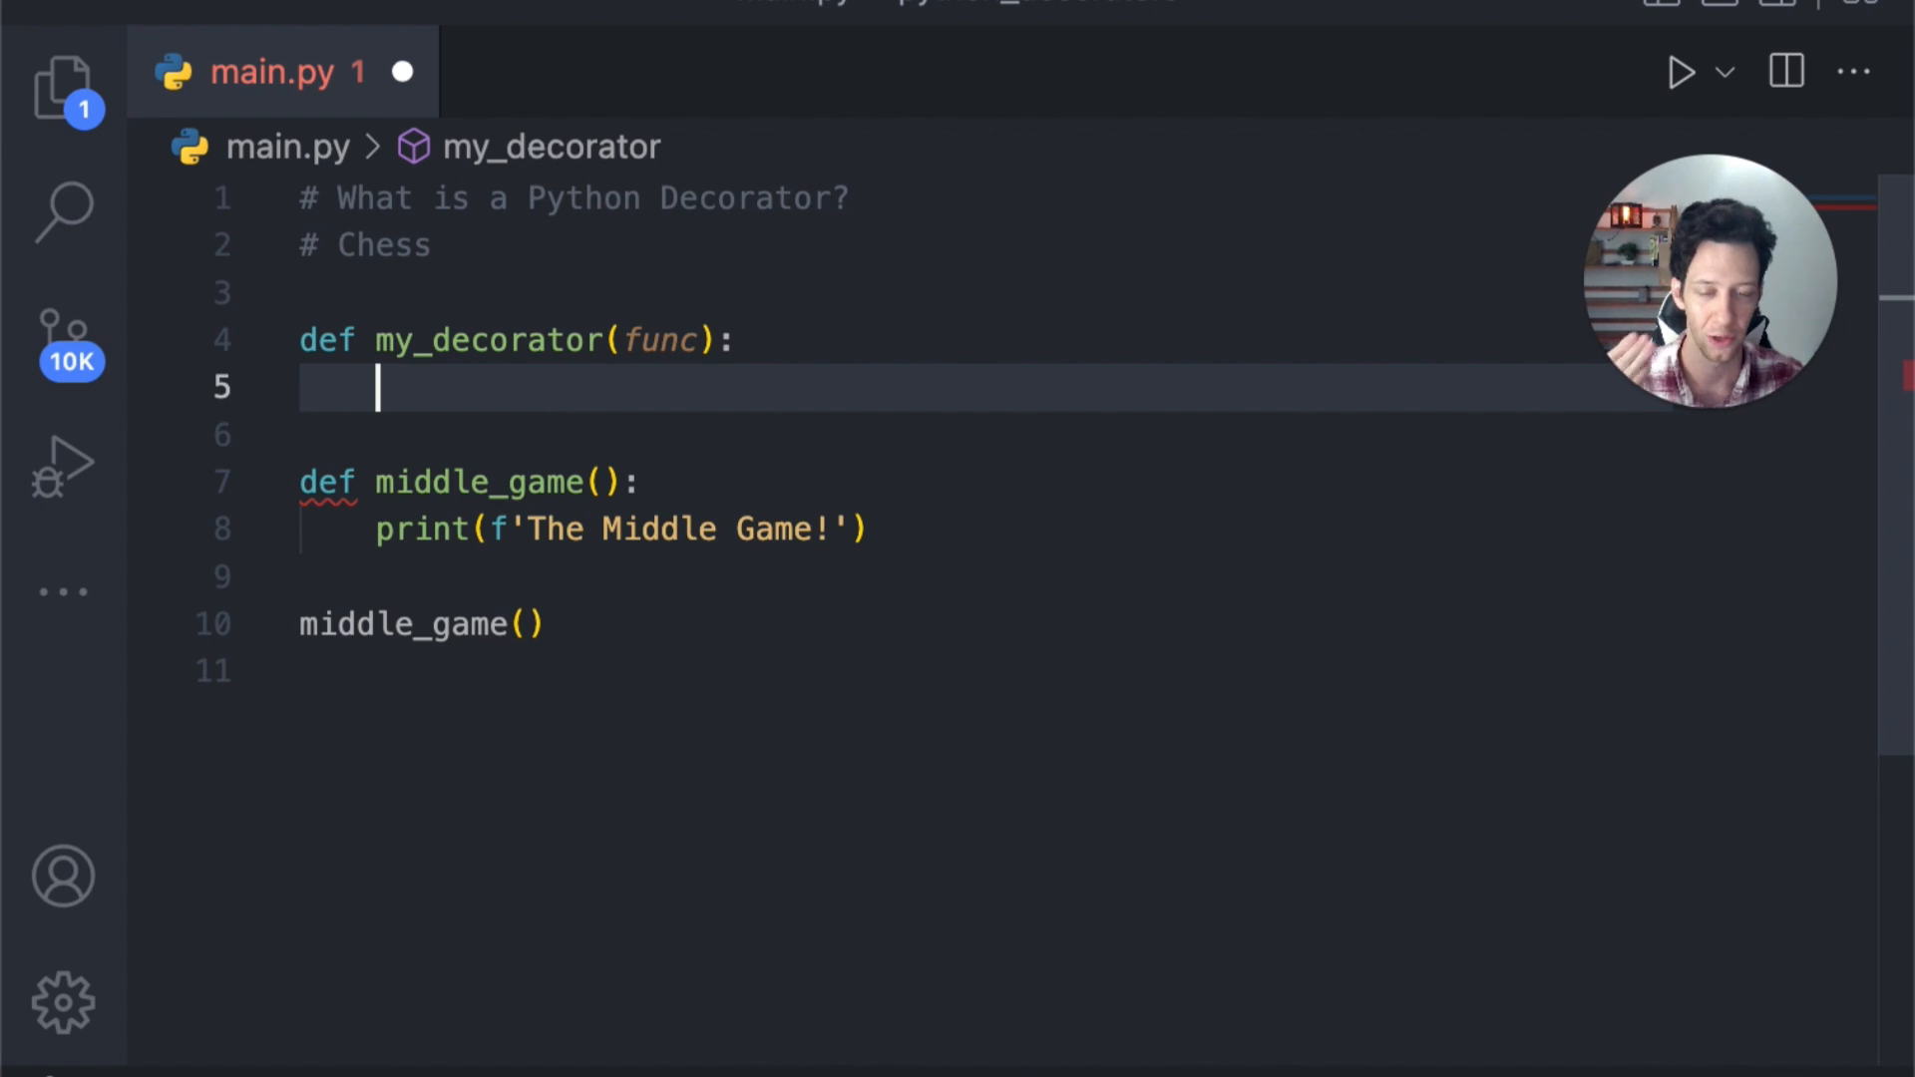
{"action": "type", "text": "d"}
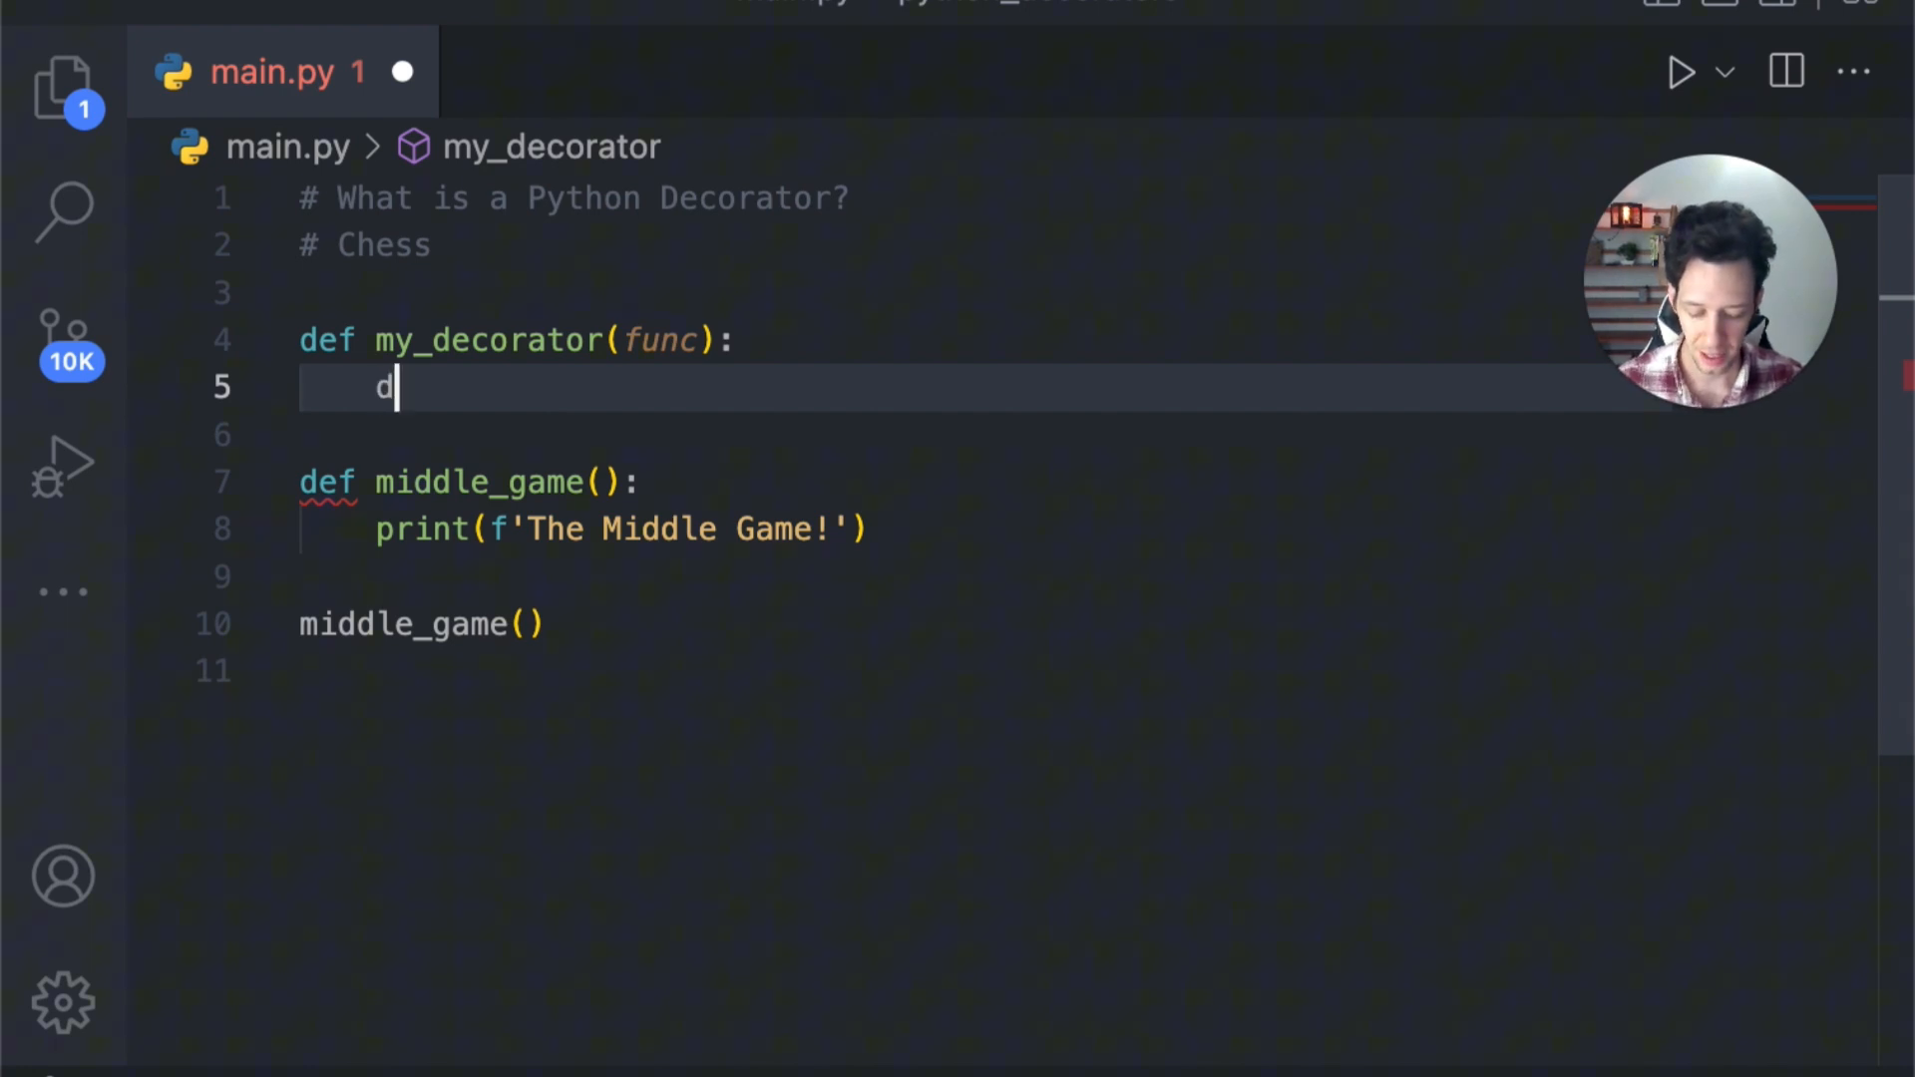
{"action": "type", "text": "ef wrapper"}
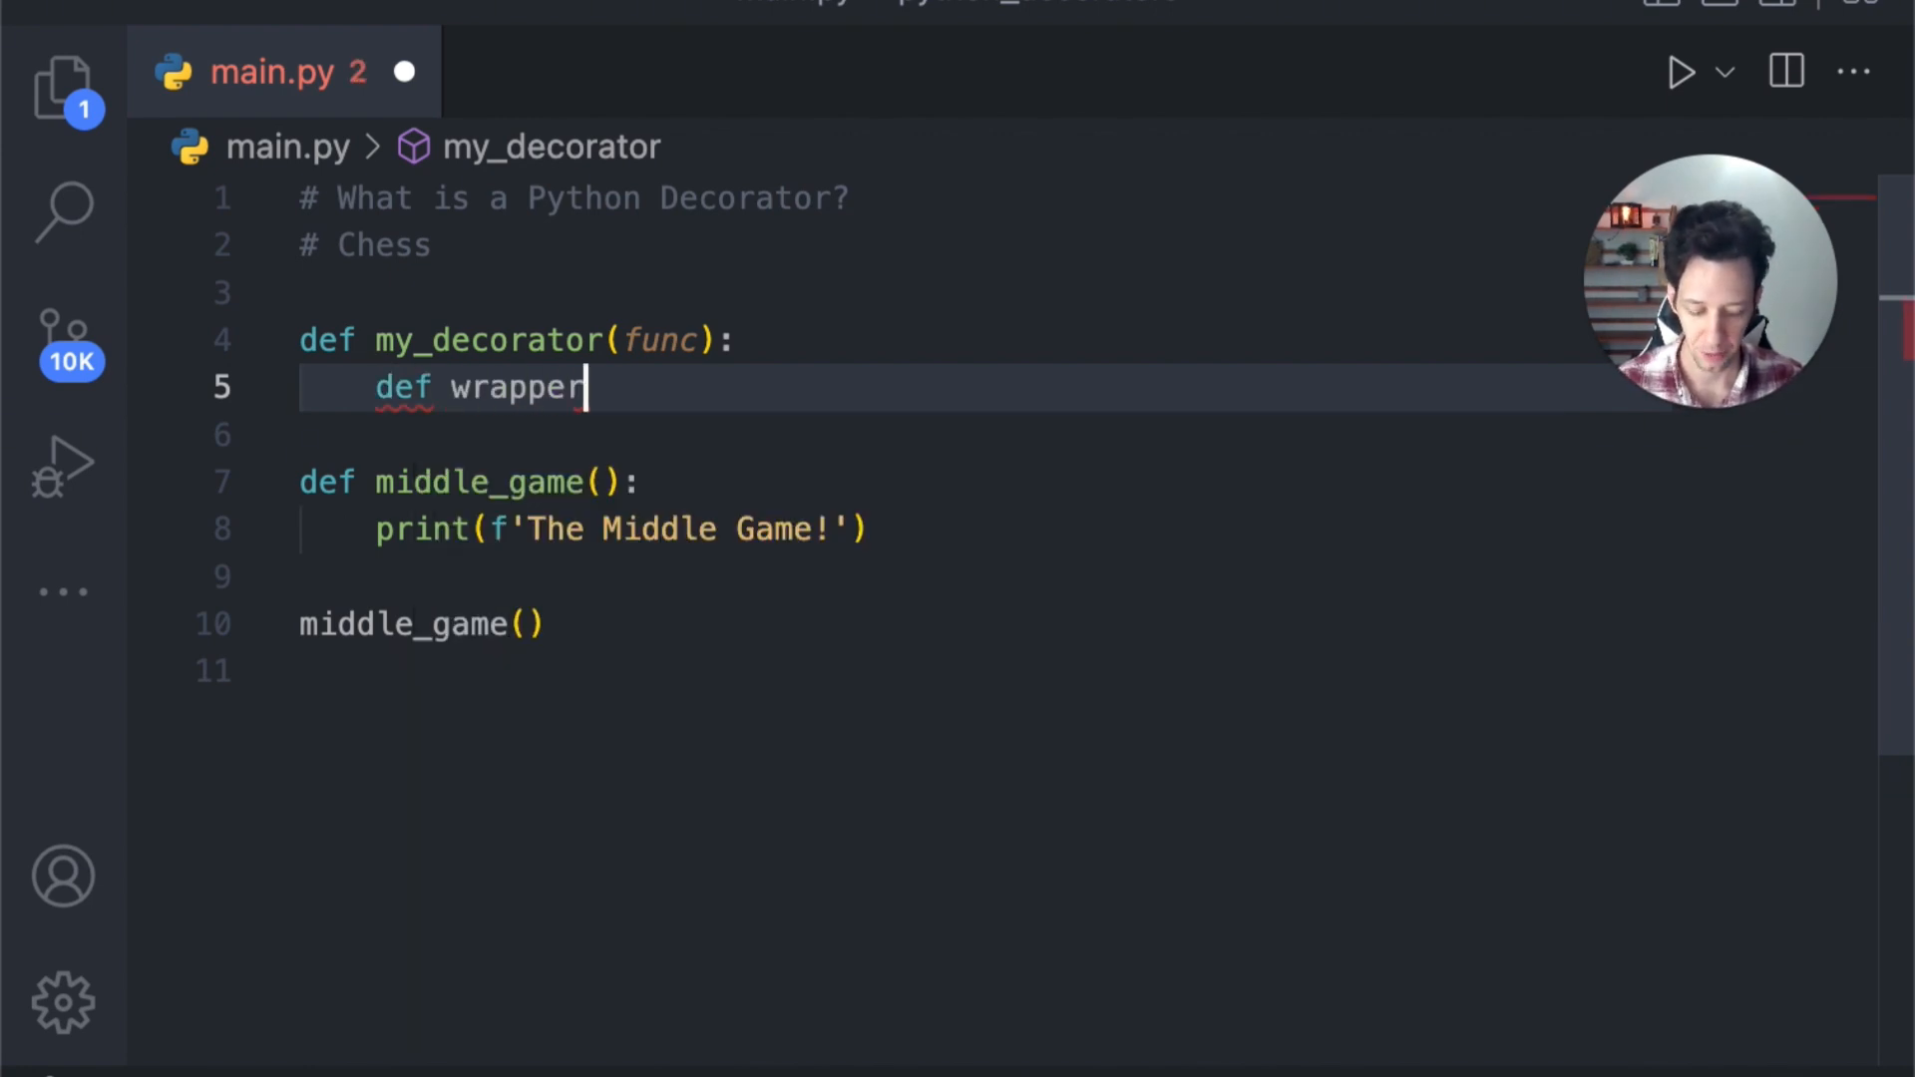
{"action": "type", "text": "():"}
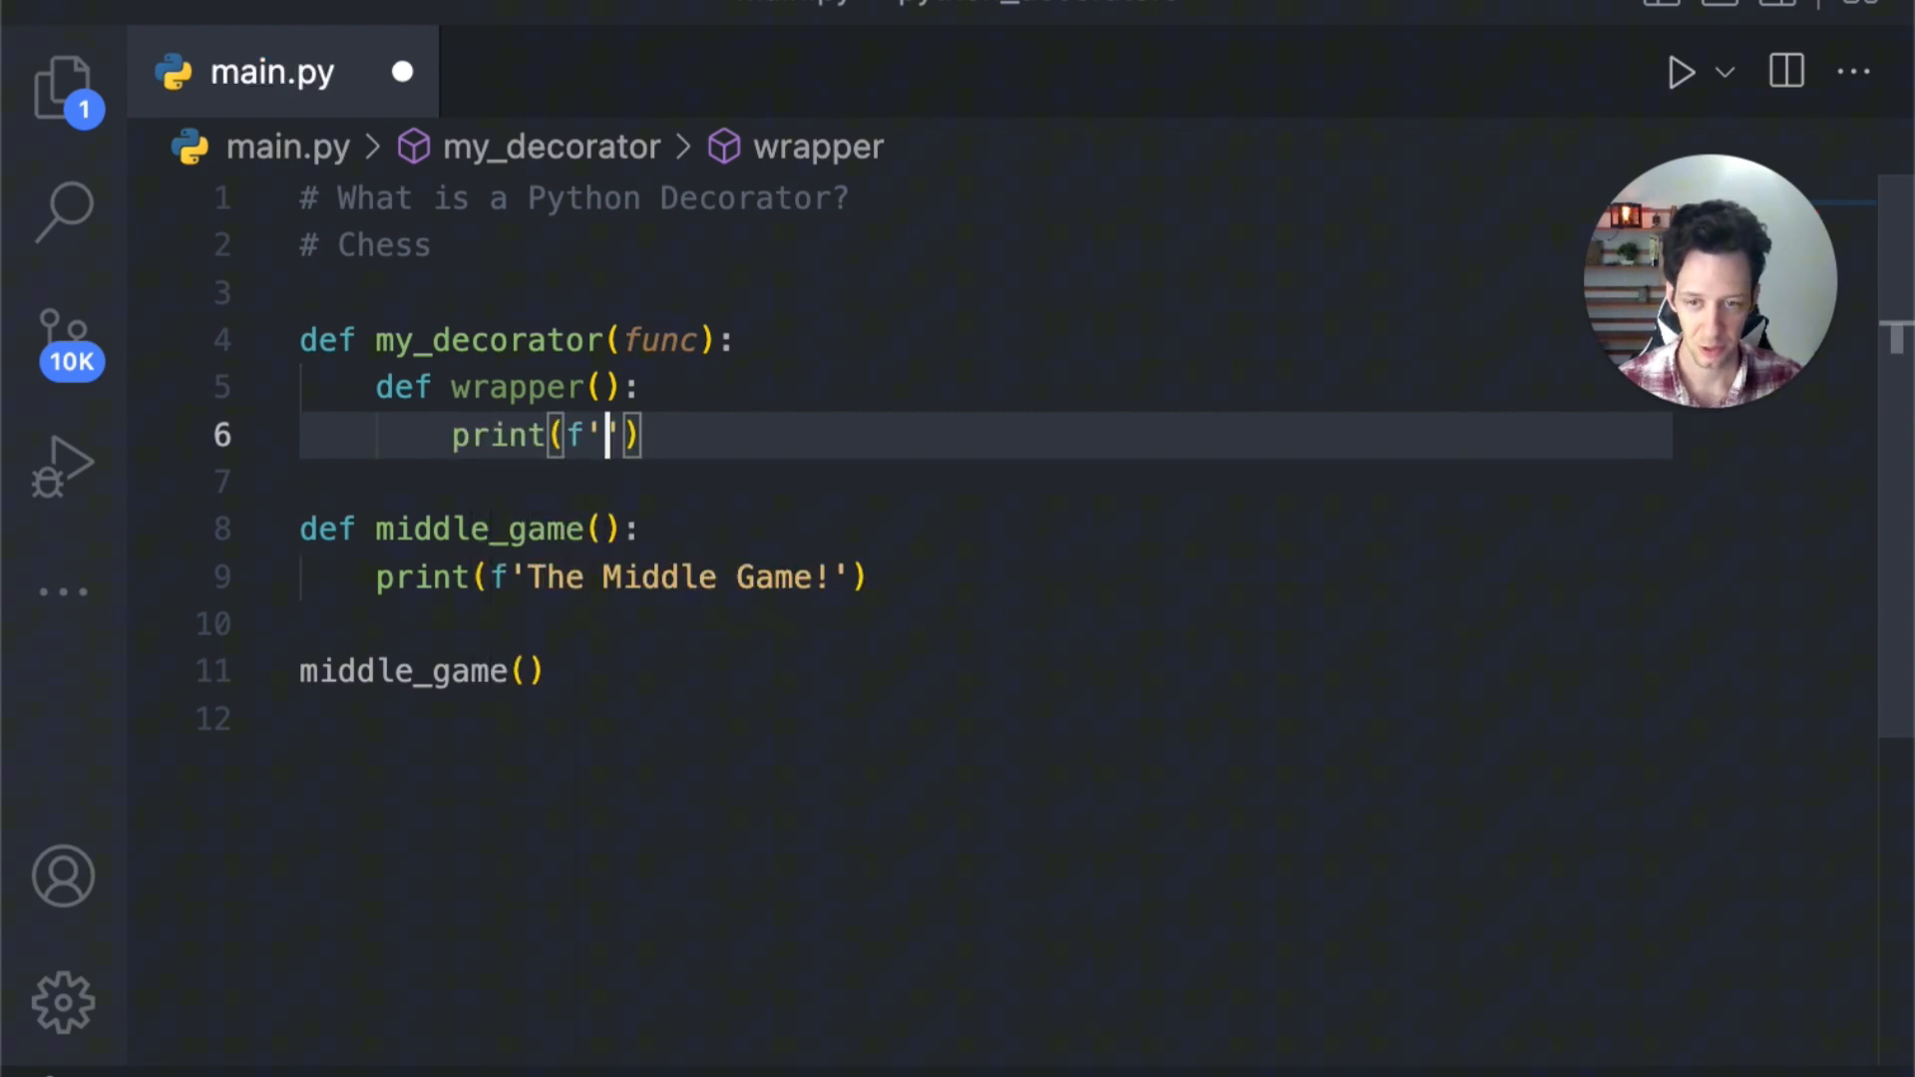
Step: Have wrapper print 'The Beginning Game!' and 'The End Game!'
{"action": "type", "text": "The Begi"}
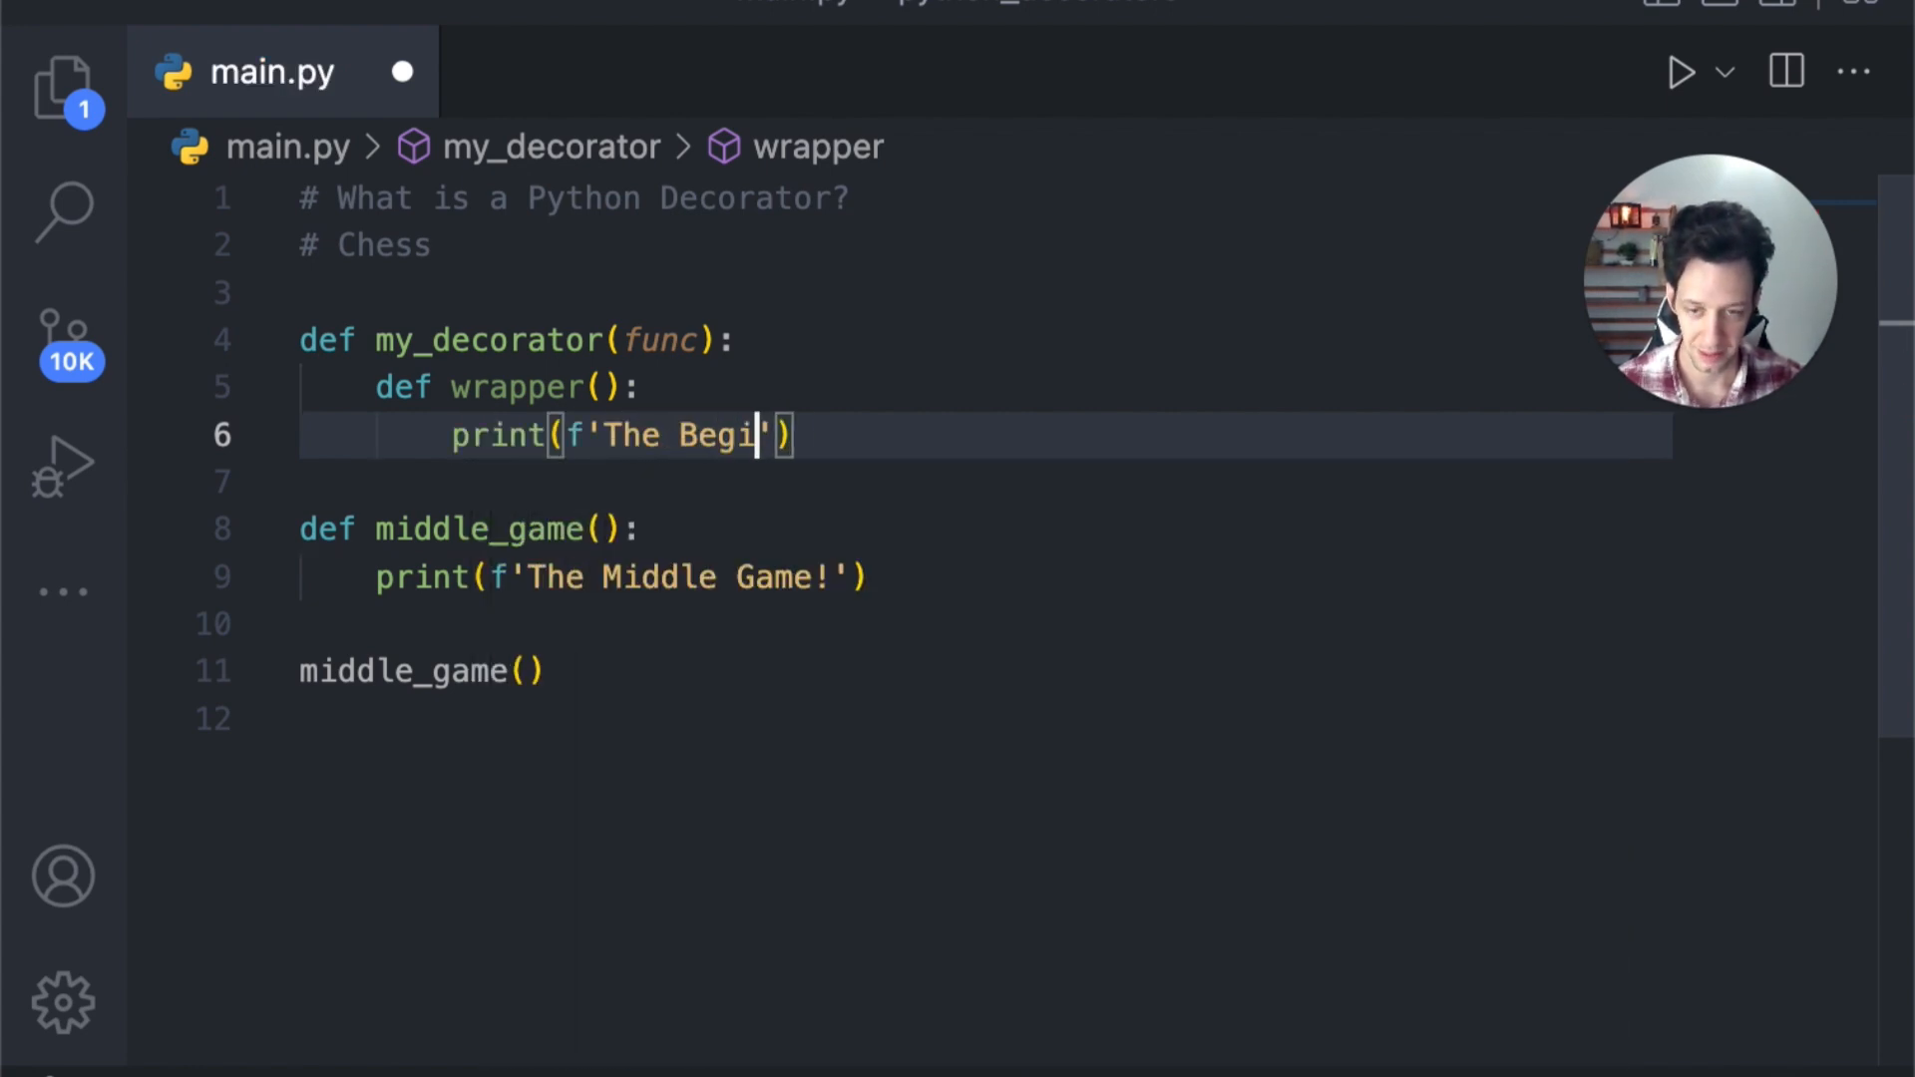
{"action": "type", "text": "nning Game!"}
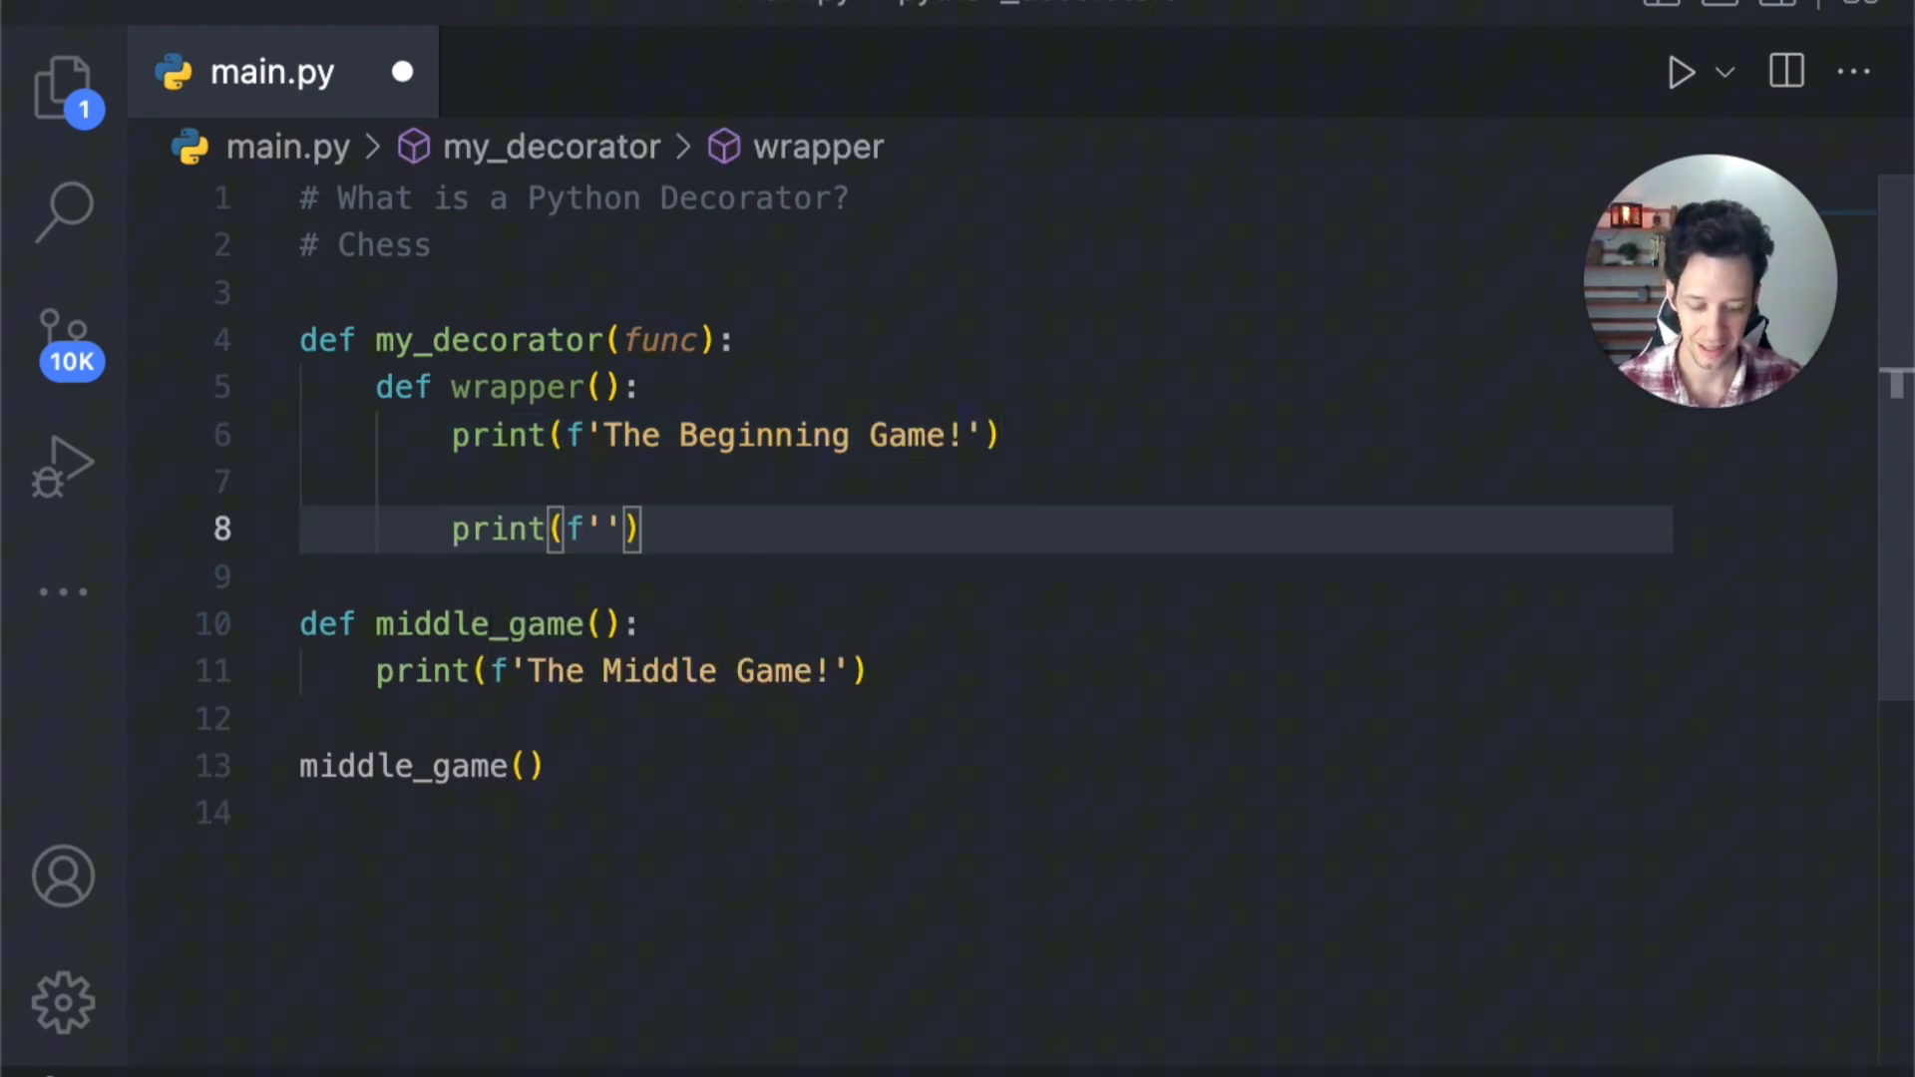
{"action": "type", "text": "The"}
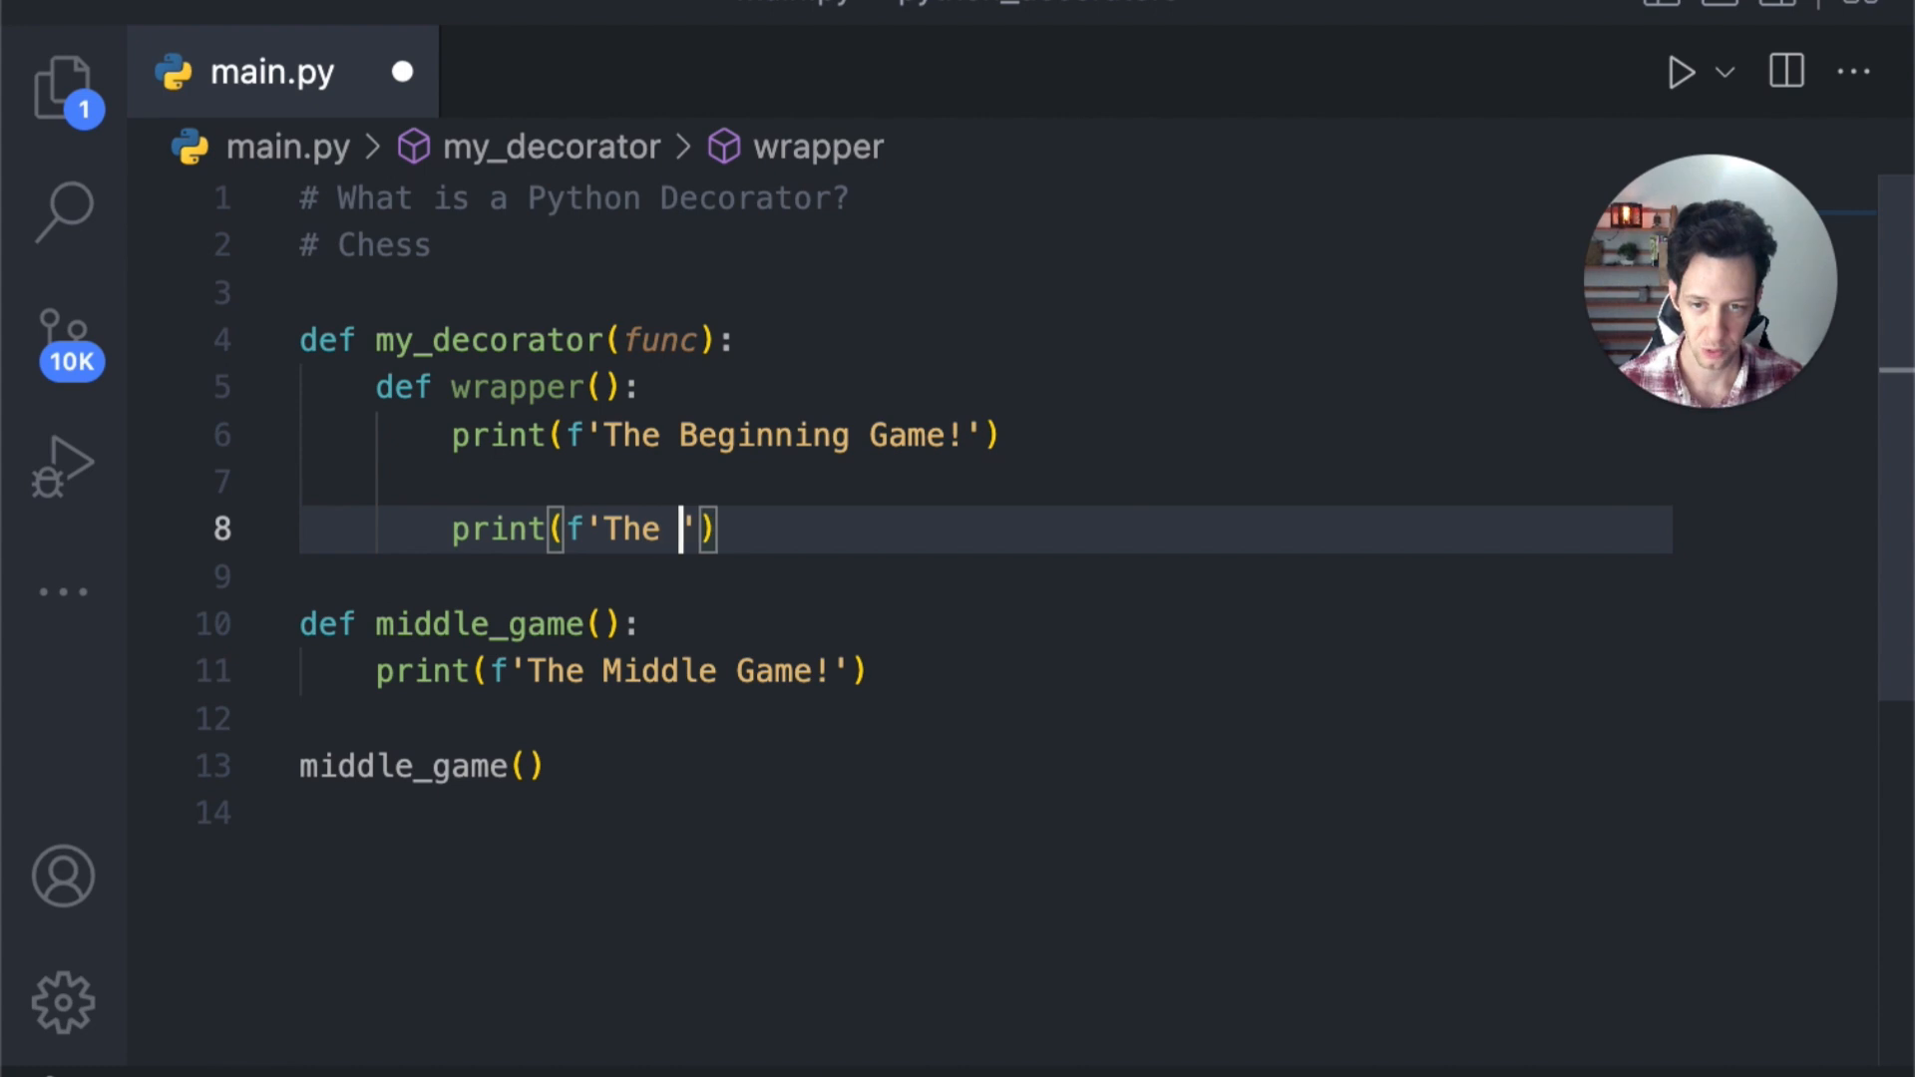
{"action": "type", "text": "End Game!"}
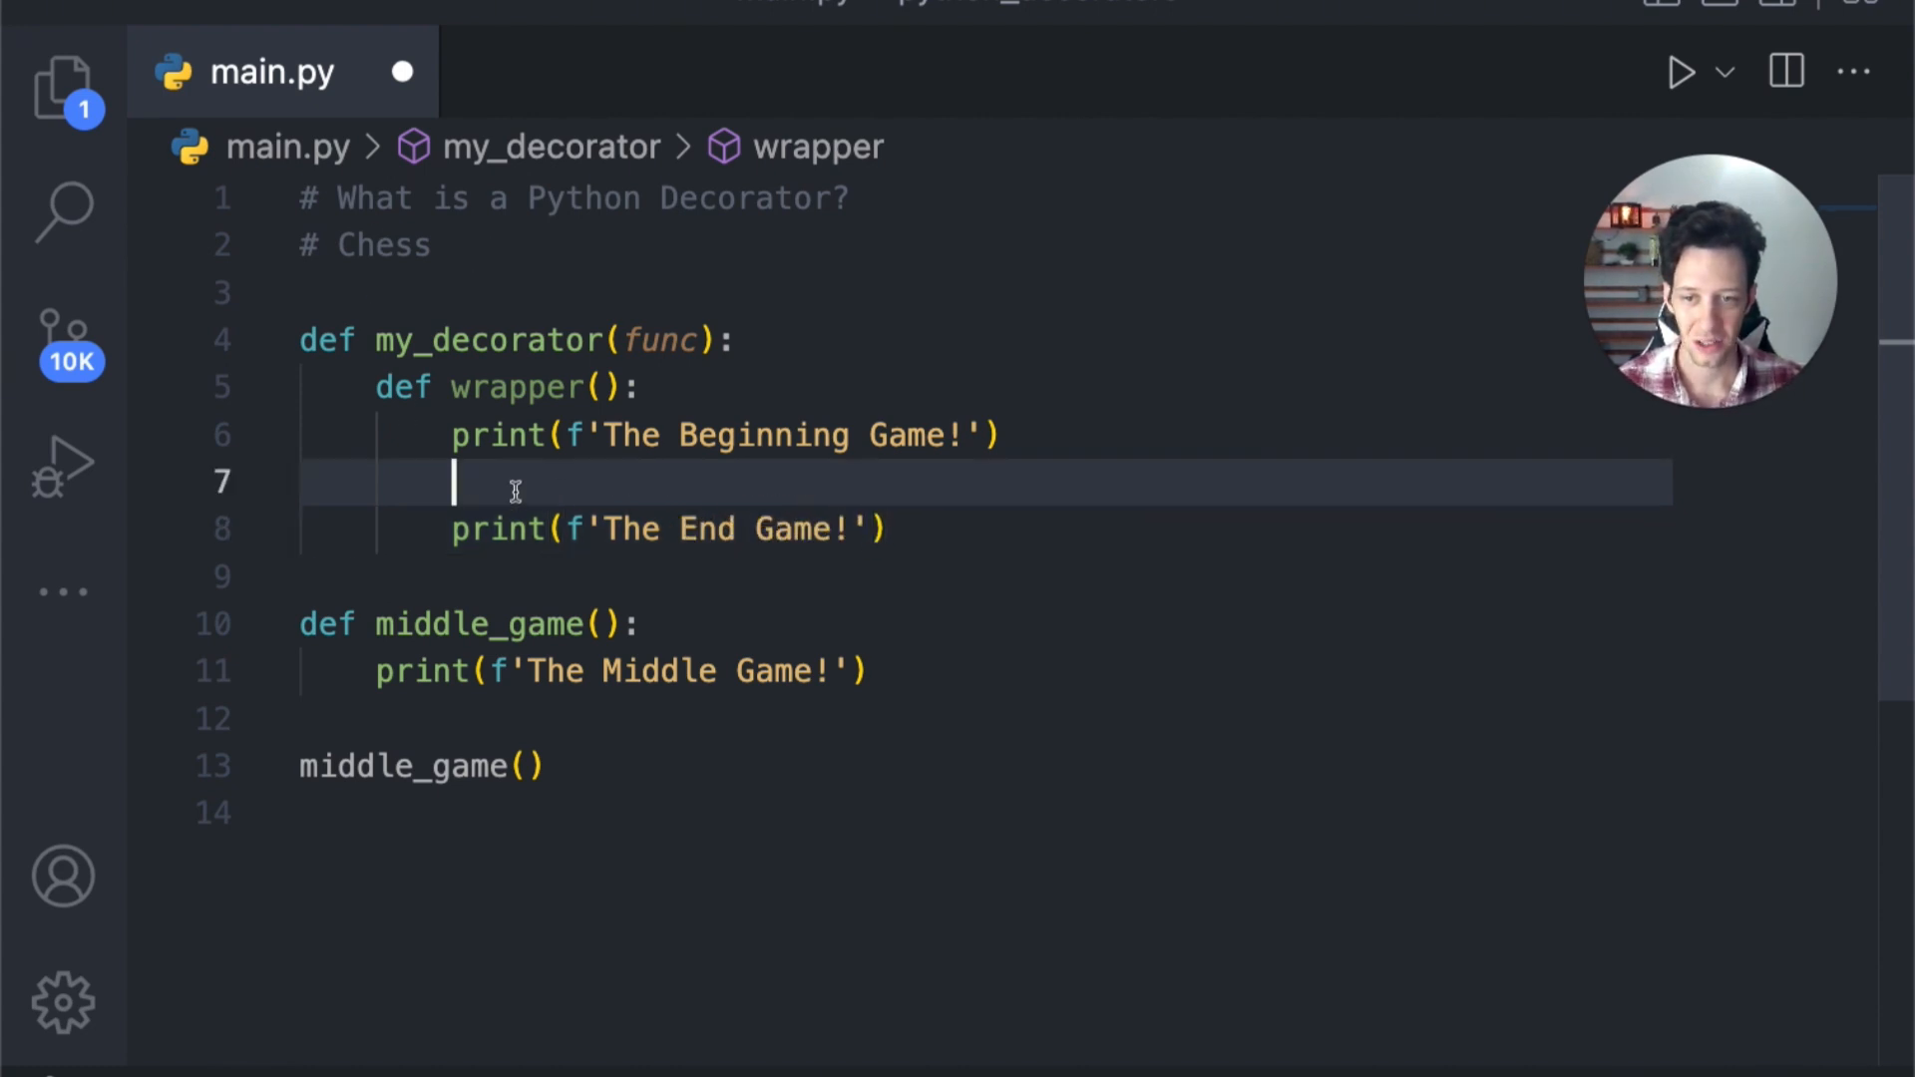
Step: Call func() between wrapper's two prints and make my_decorator return wrapper
{"action": "double_click", "coordinate": [660, 339]}
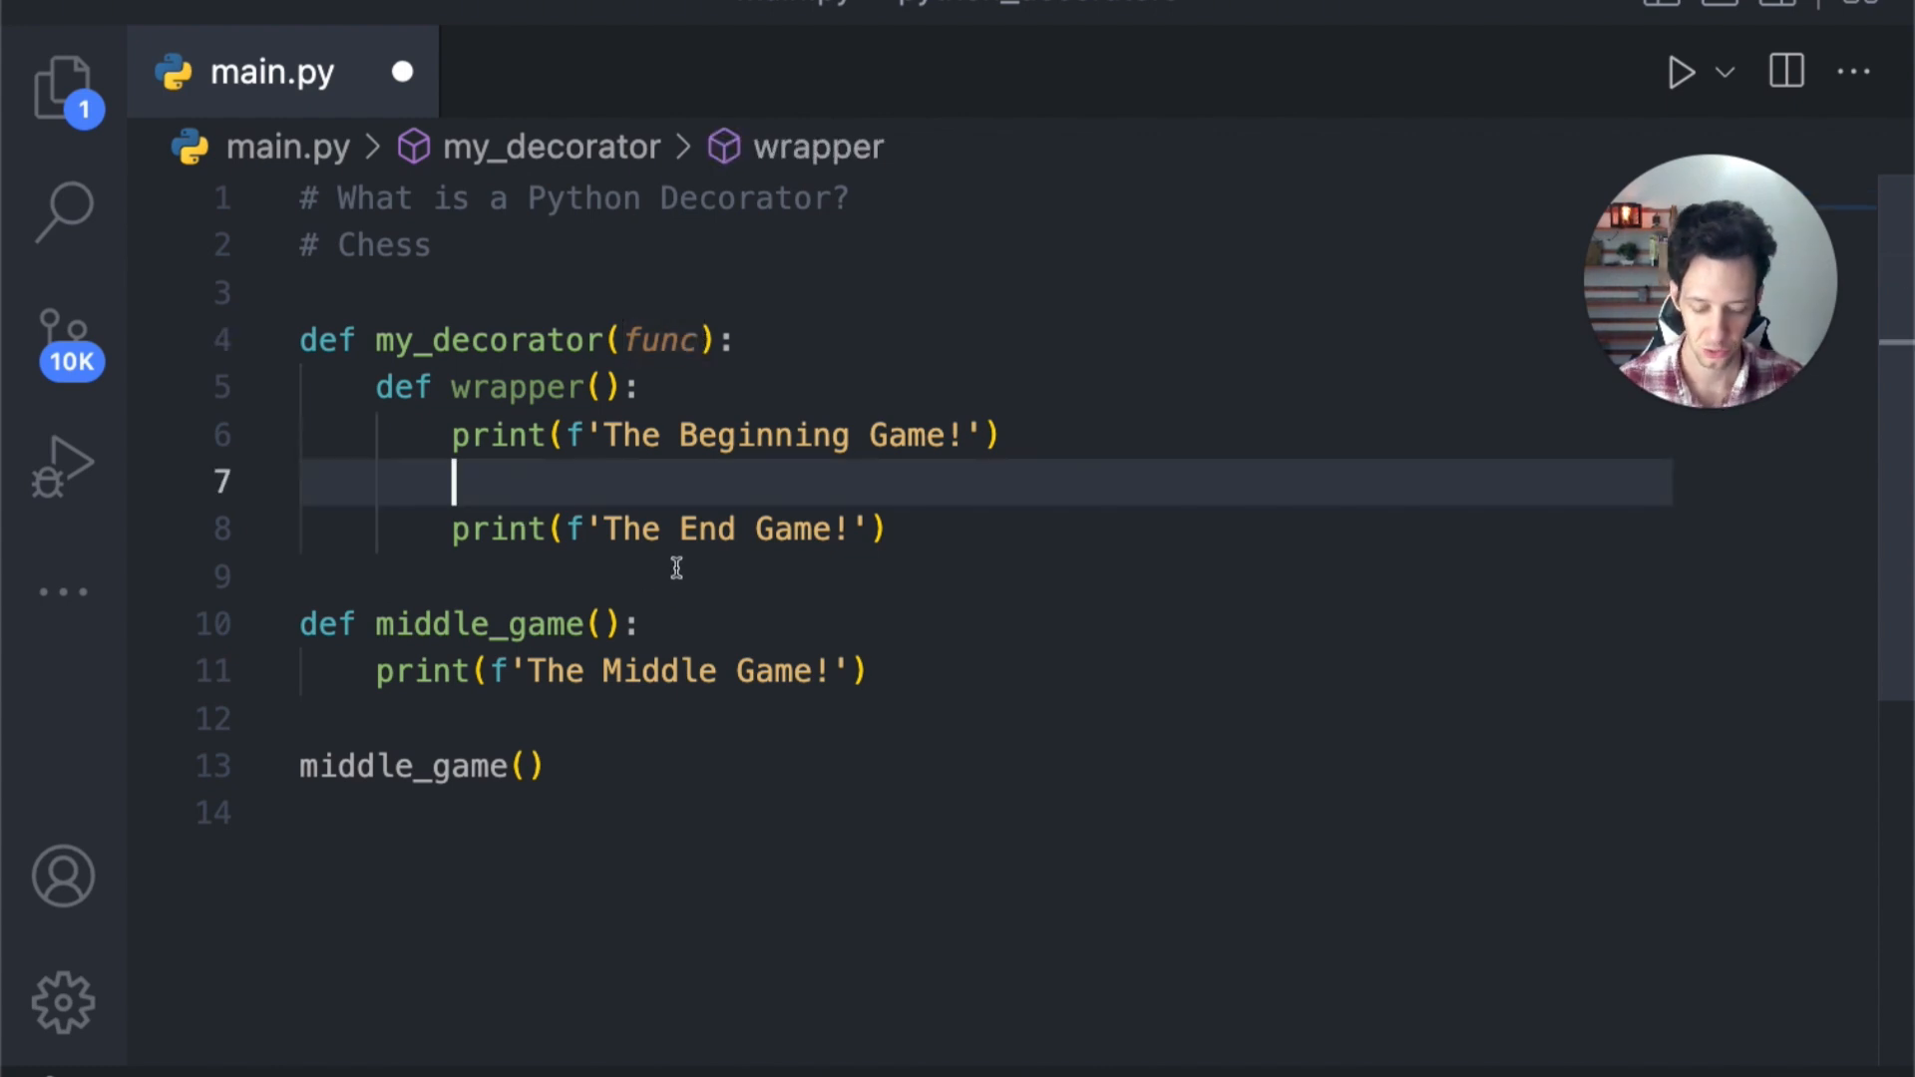
{"action": "type", "text": "func()"}
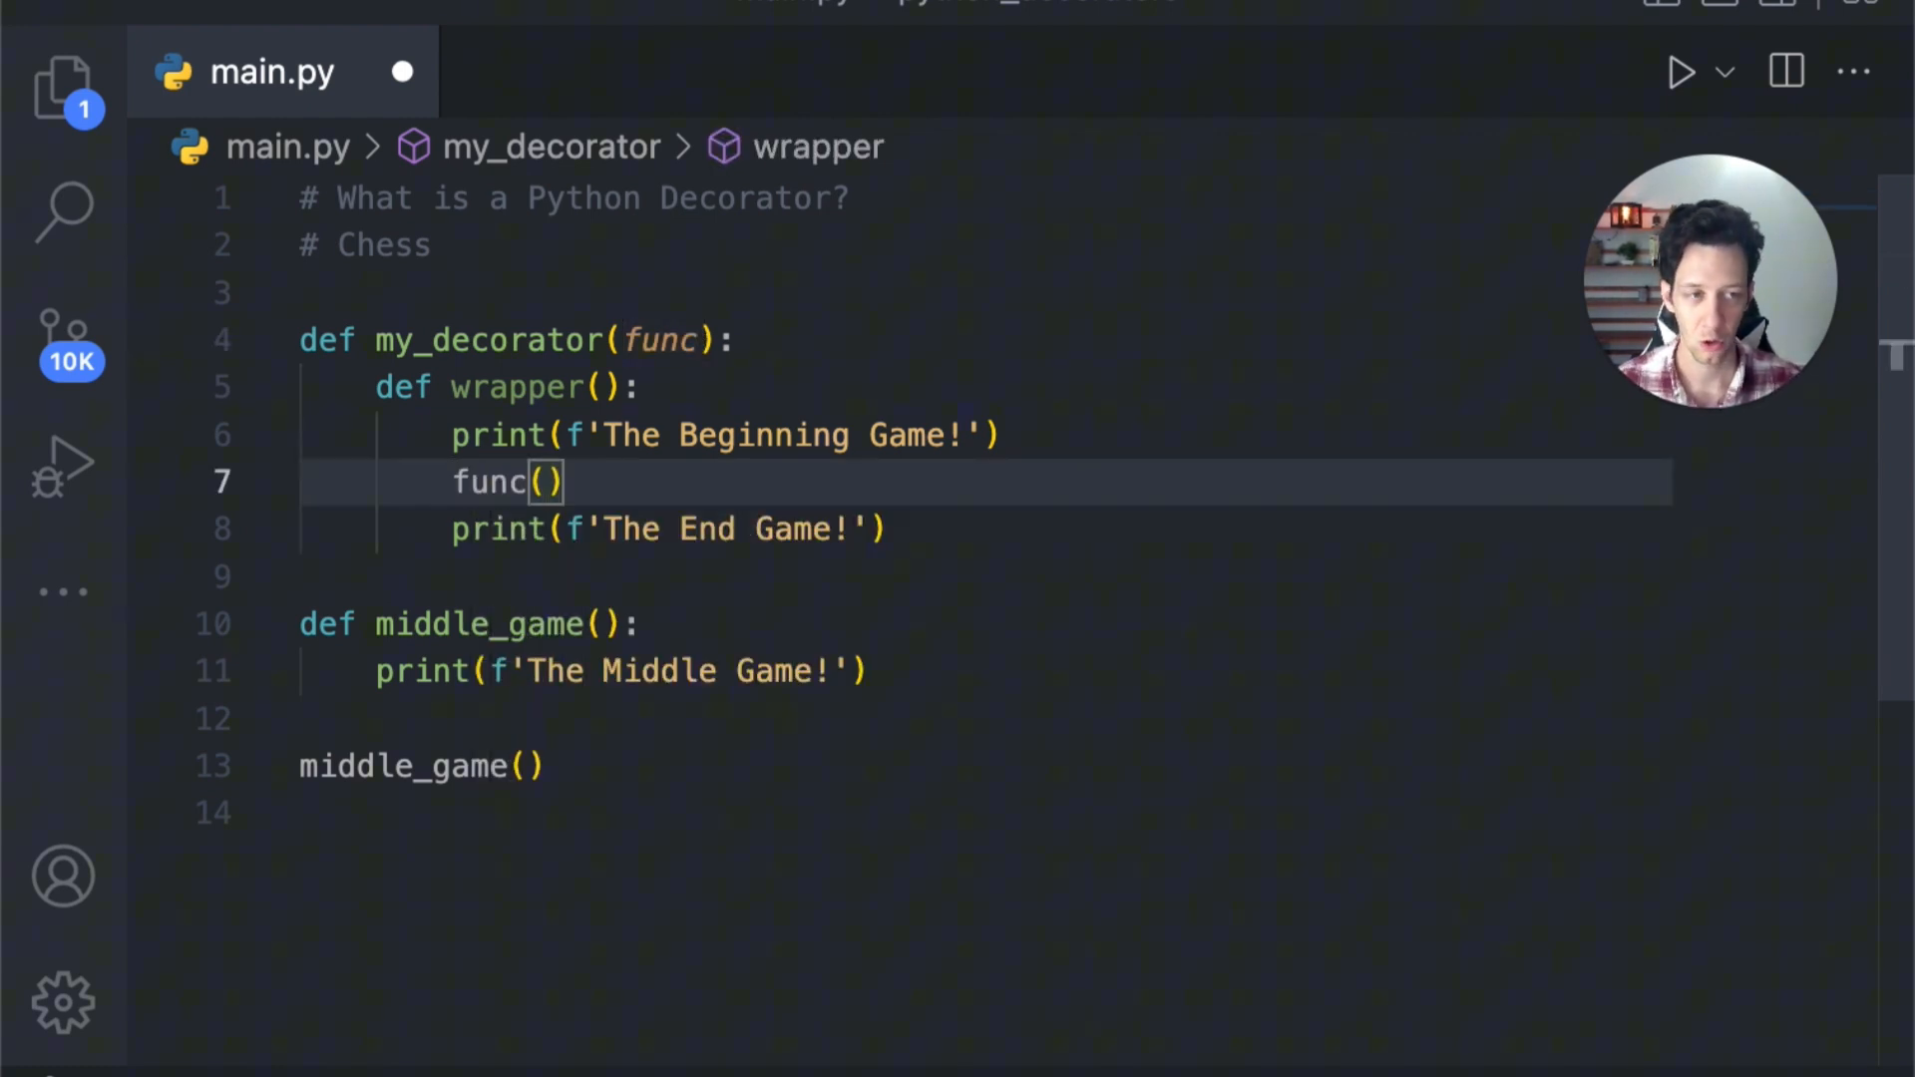
{"action": "mouse_move", "coordinate": [622, 393]}
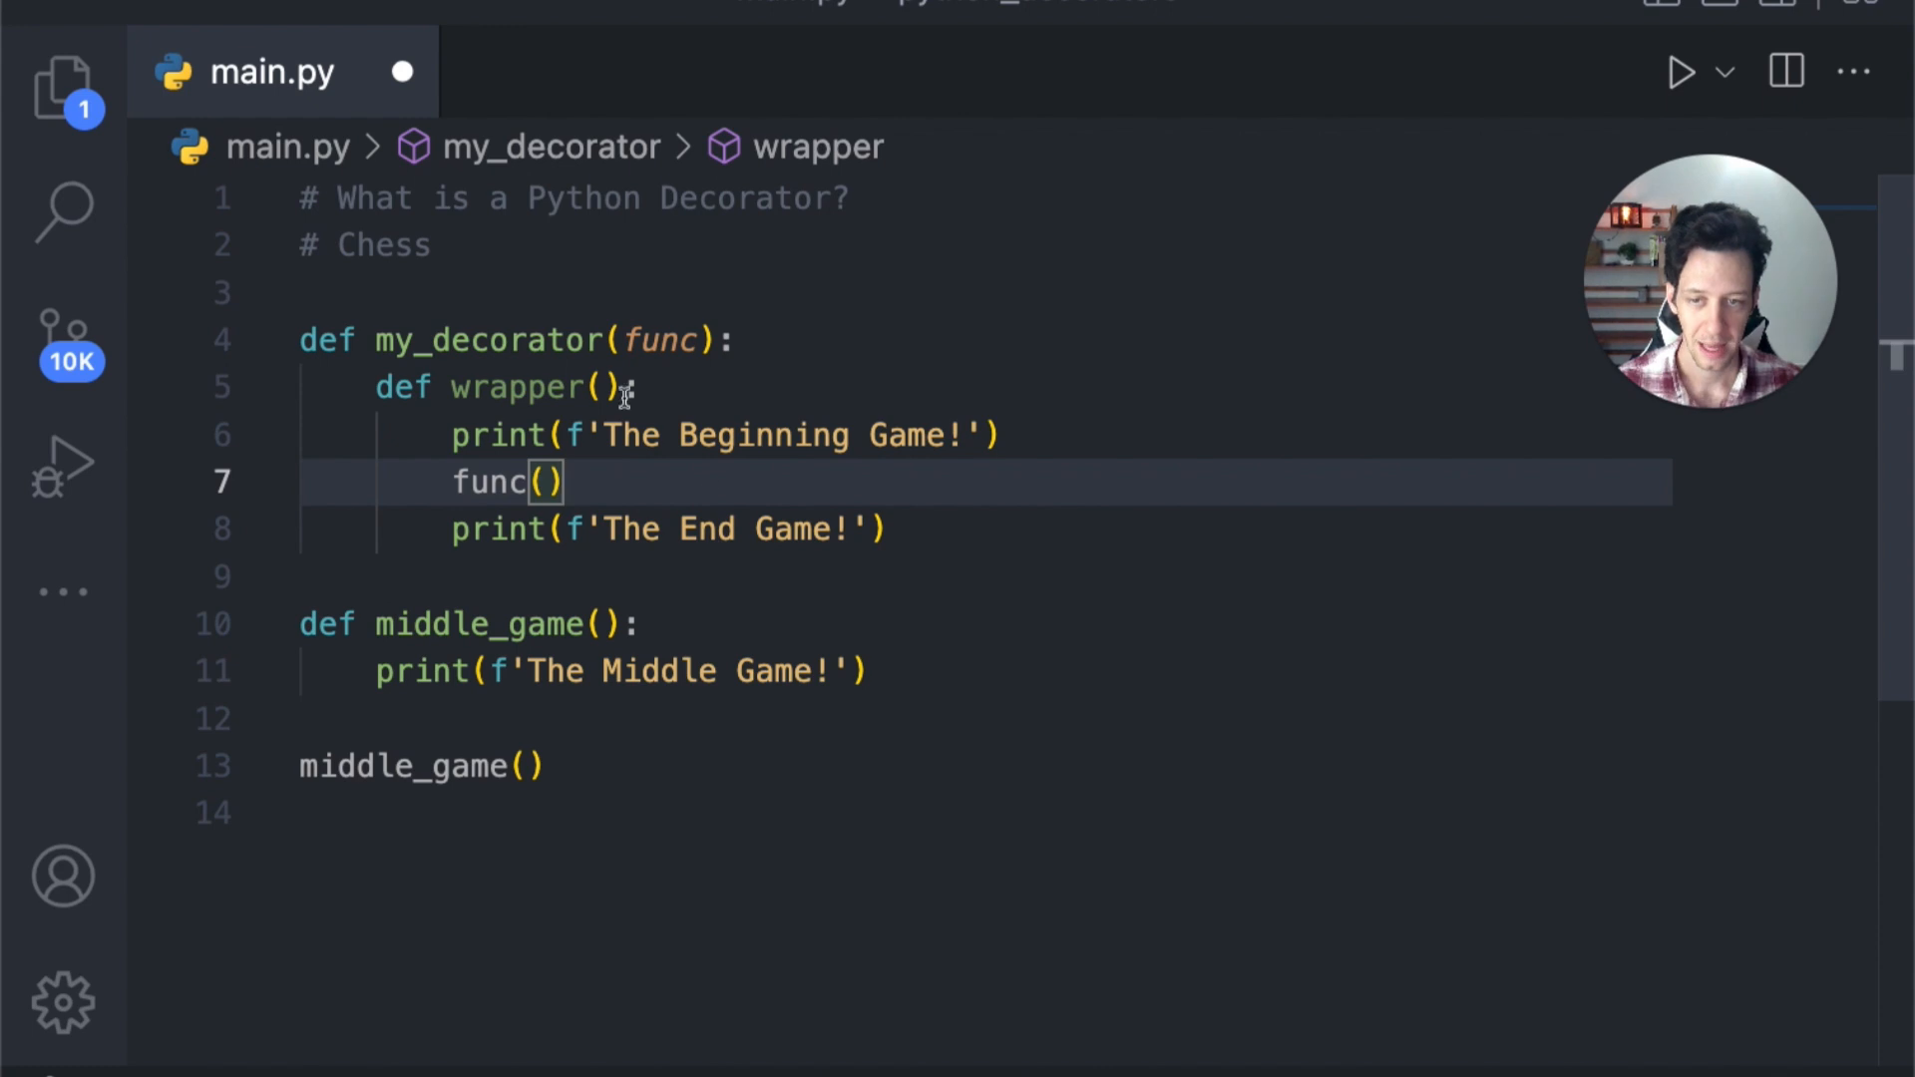
{"action": "key", "text": "Enter"}
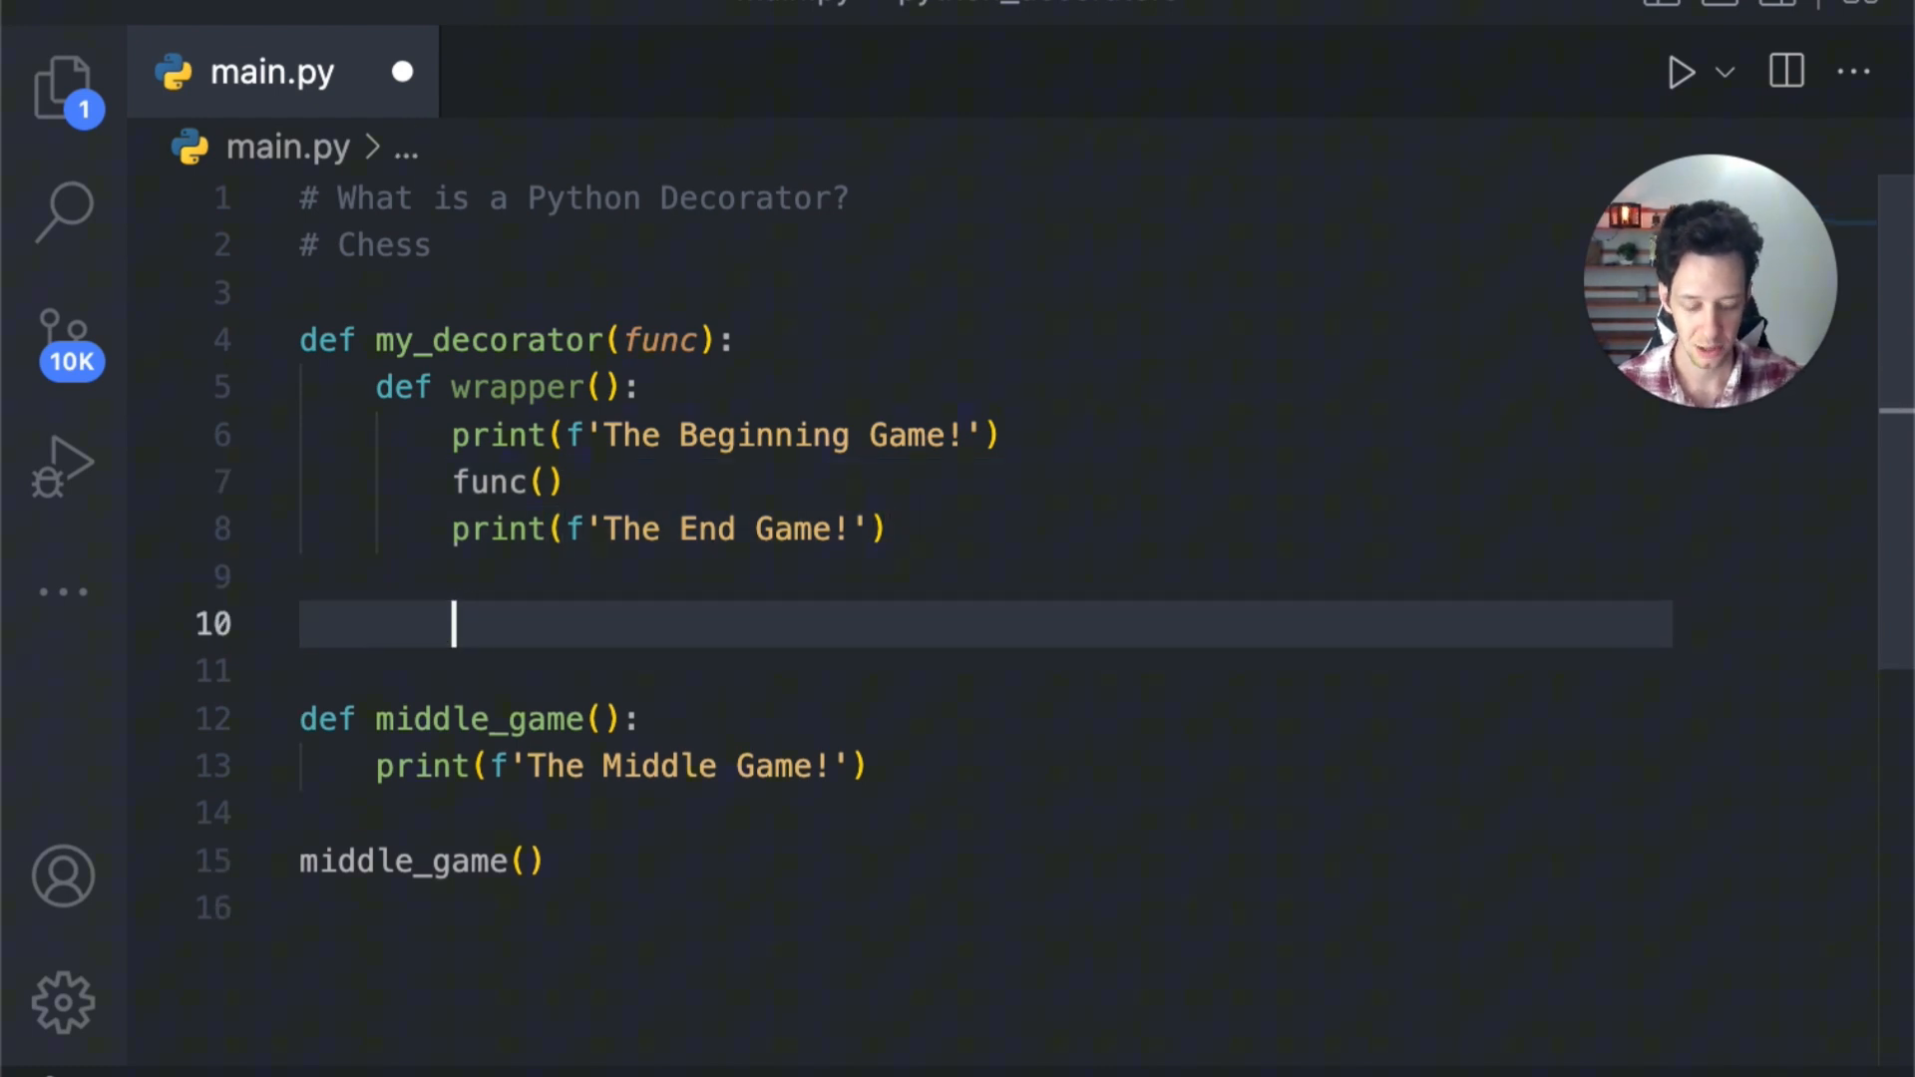
{"action": "type", "text": "ret"}
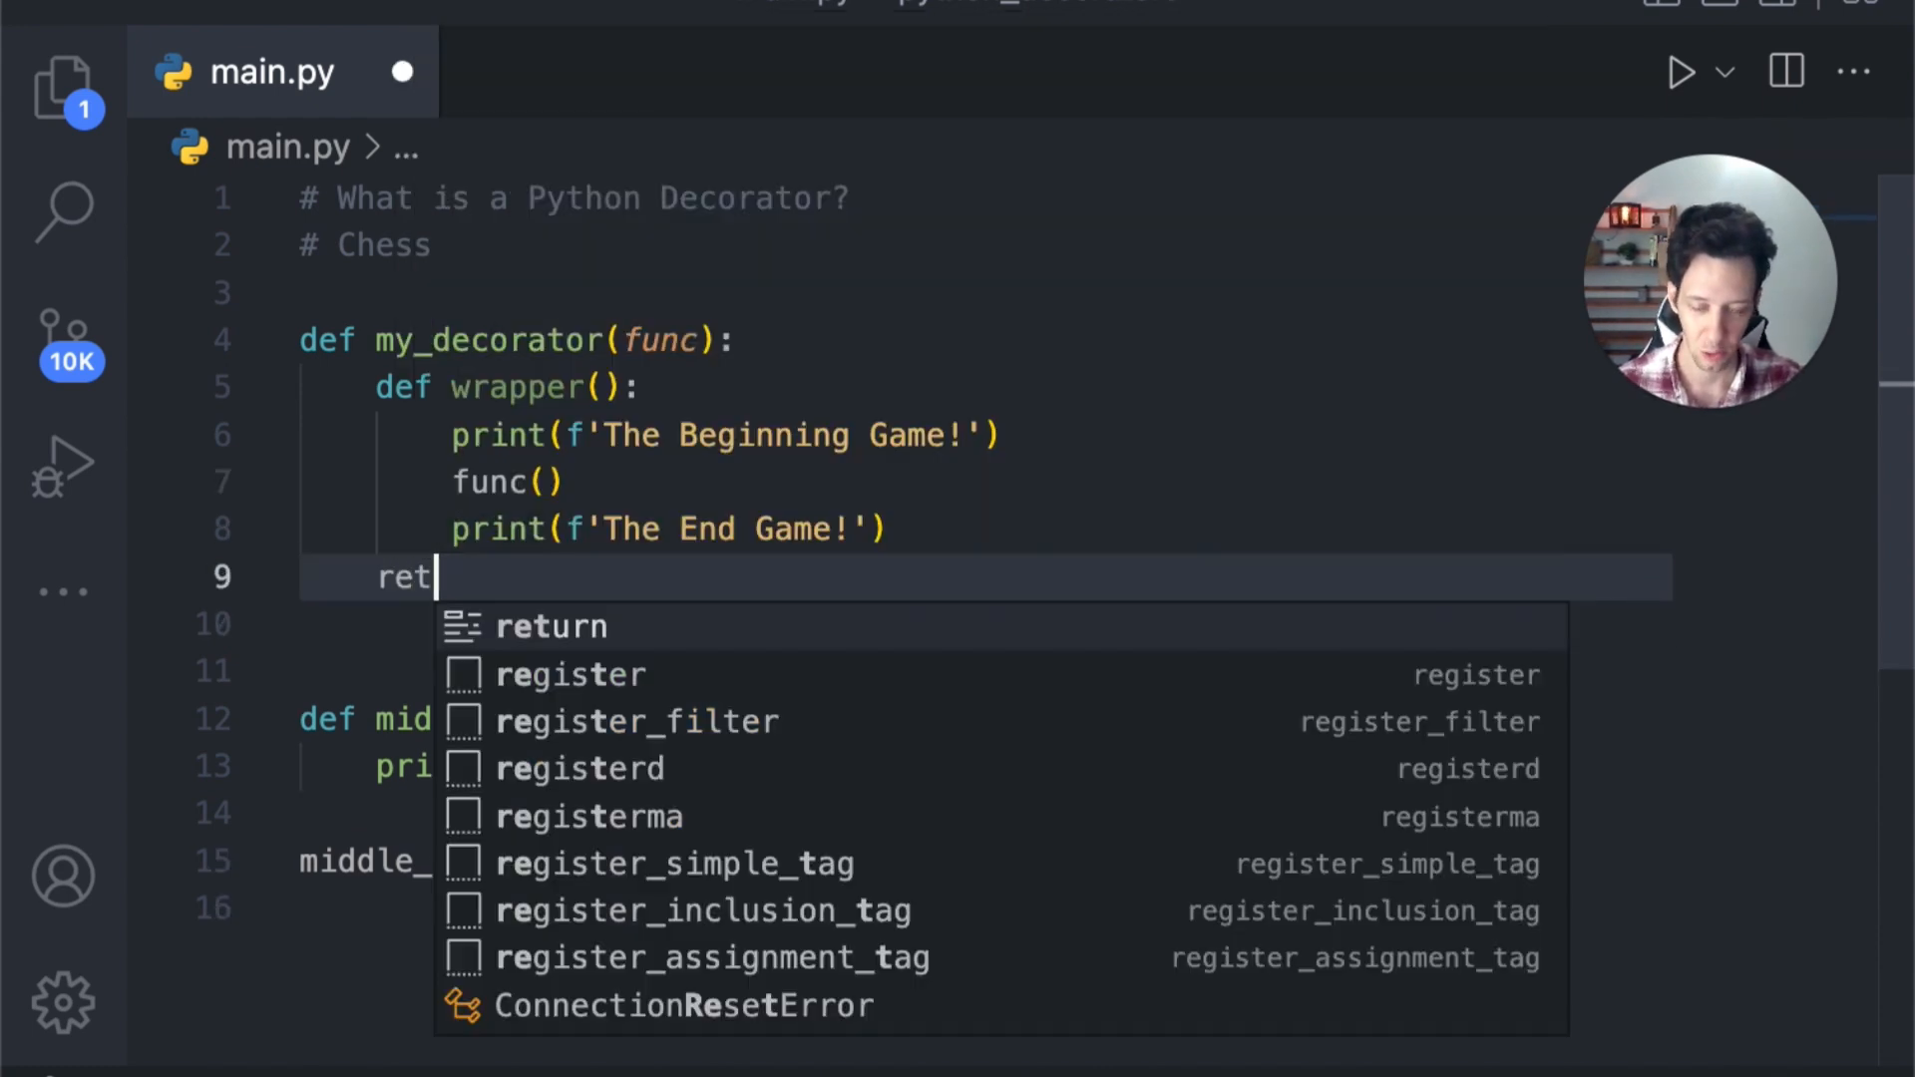
{"action": "type", "text": "urn wrapper"}
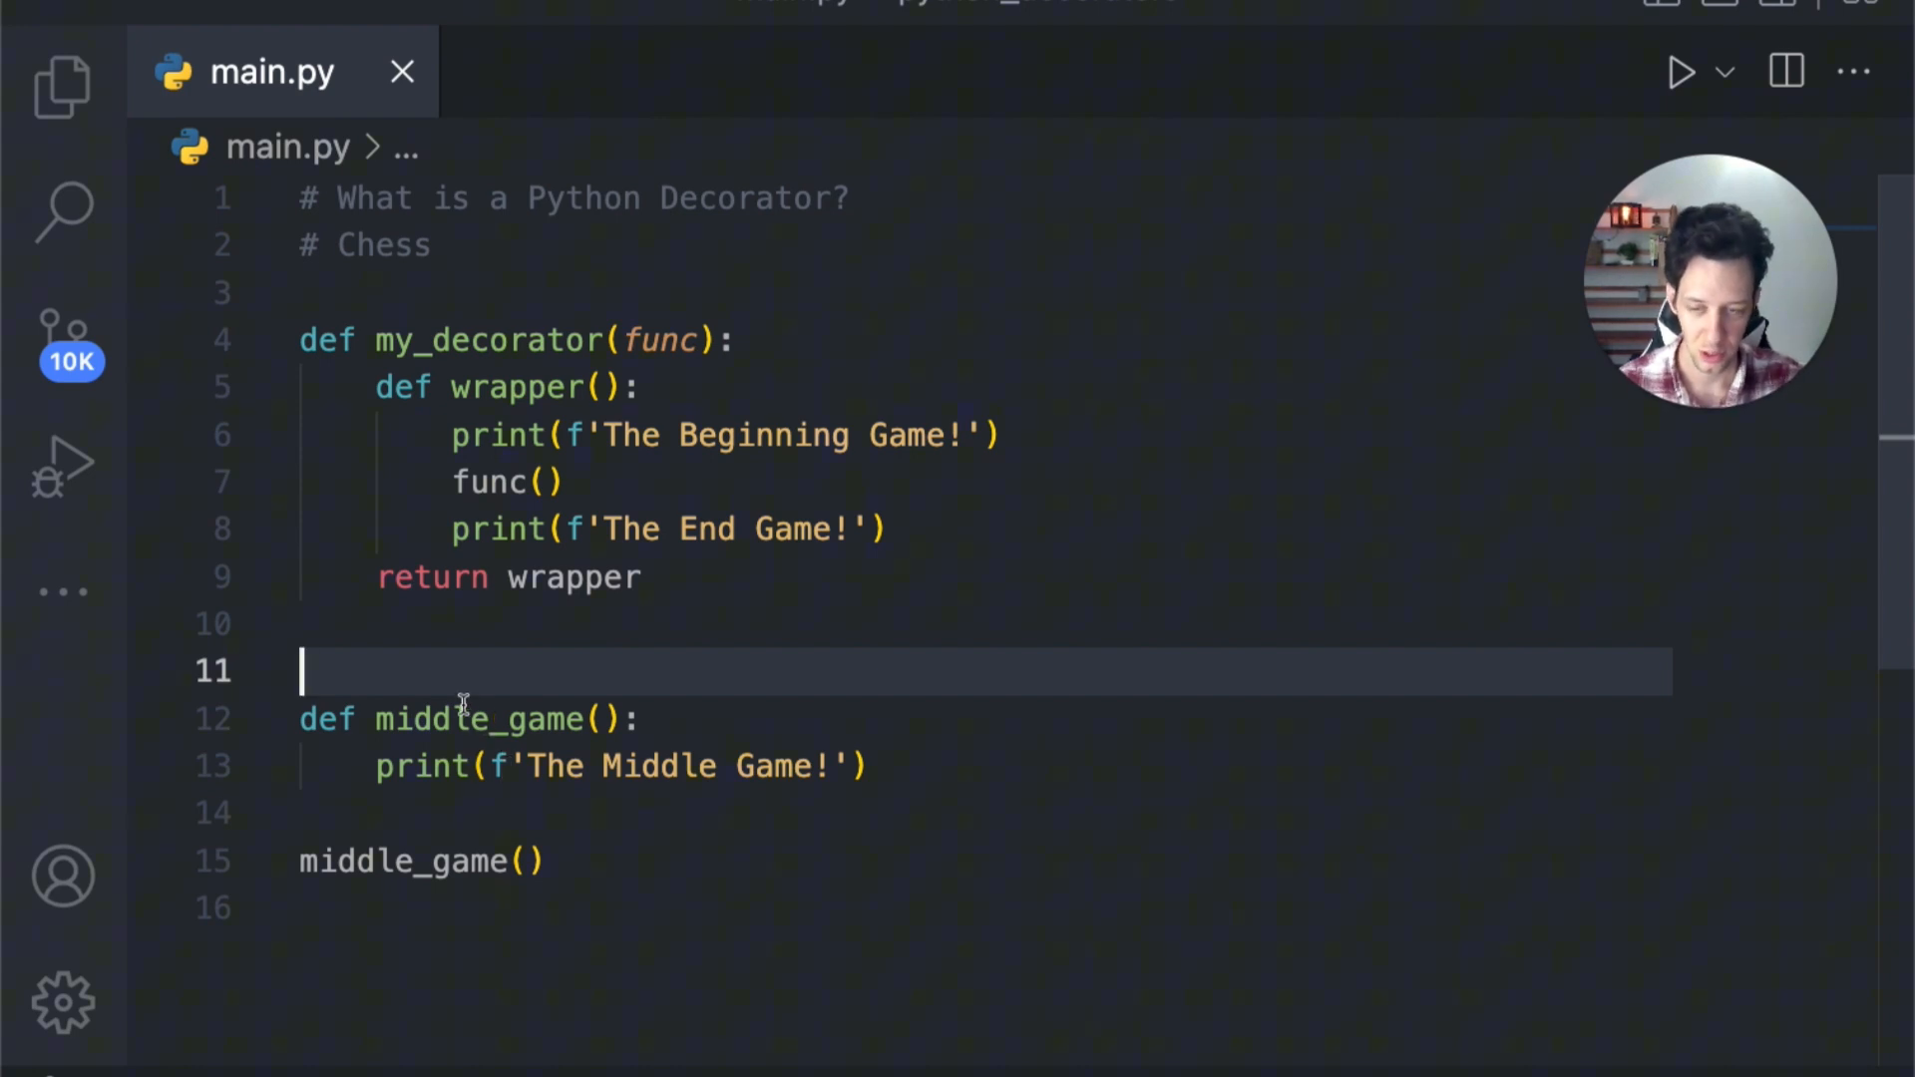
{"action": "type", "text": "@"}
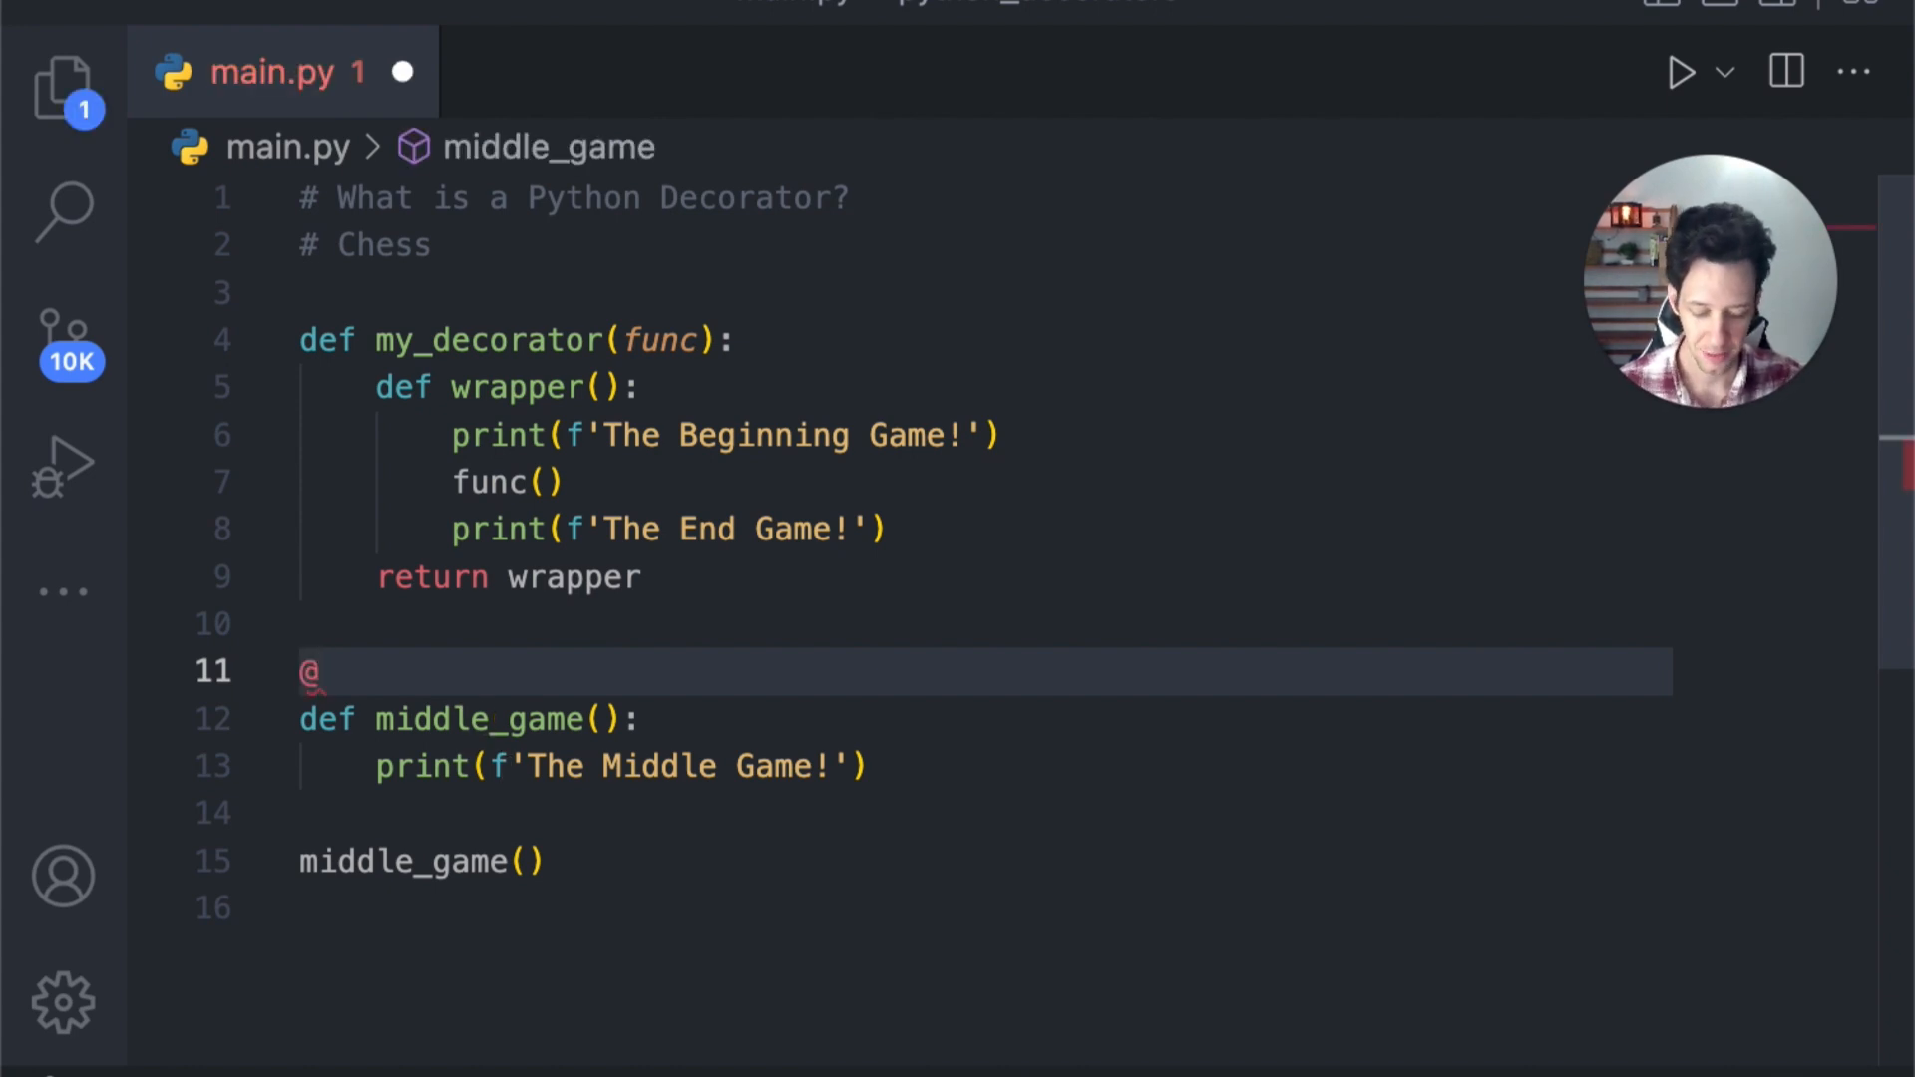
{"action": "type", "text": "my_decorator"}
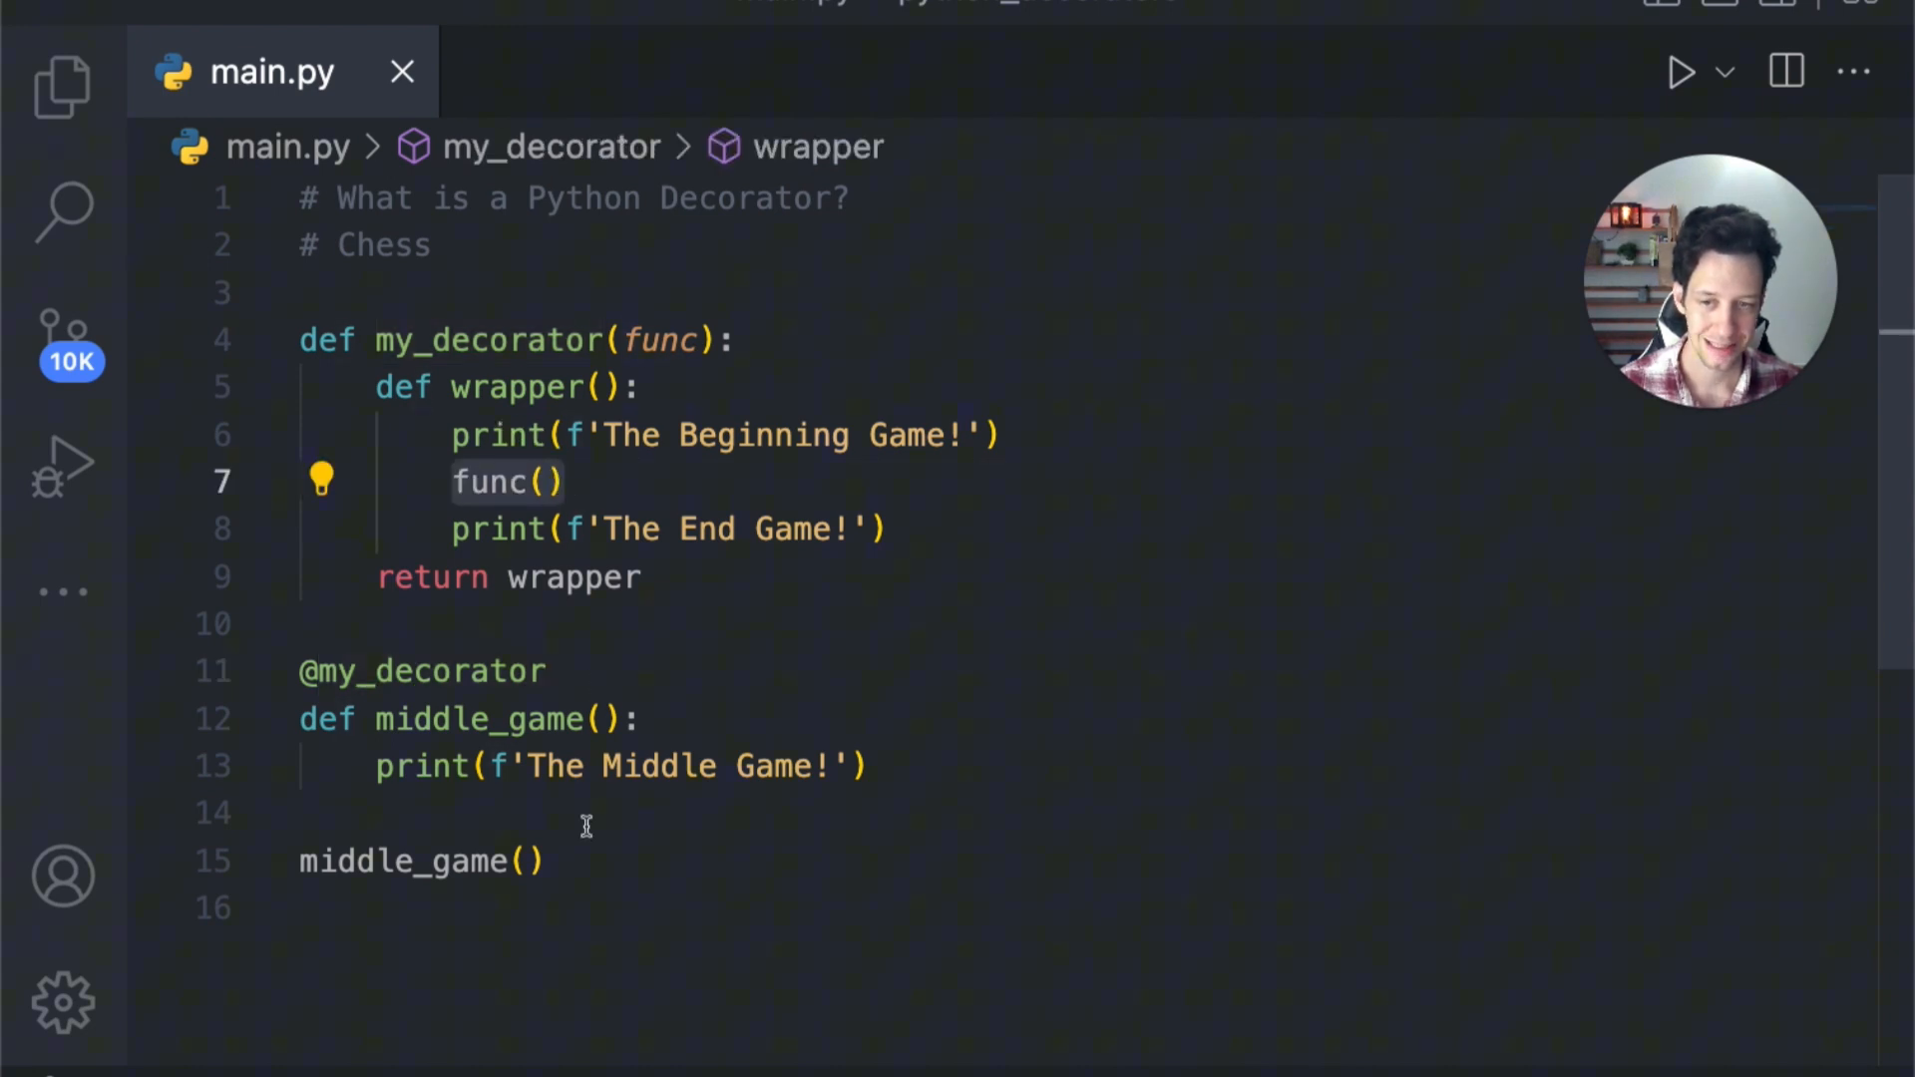
{"action": "mouse_move", "coordinate": [1554, 64]}
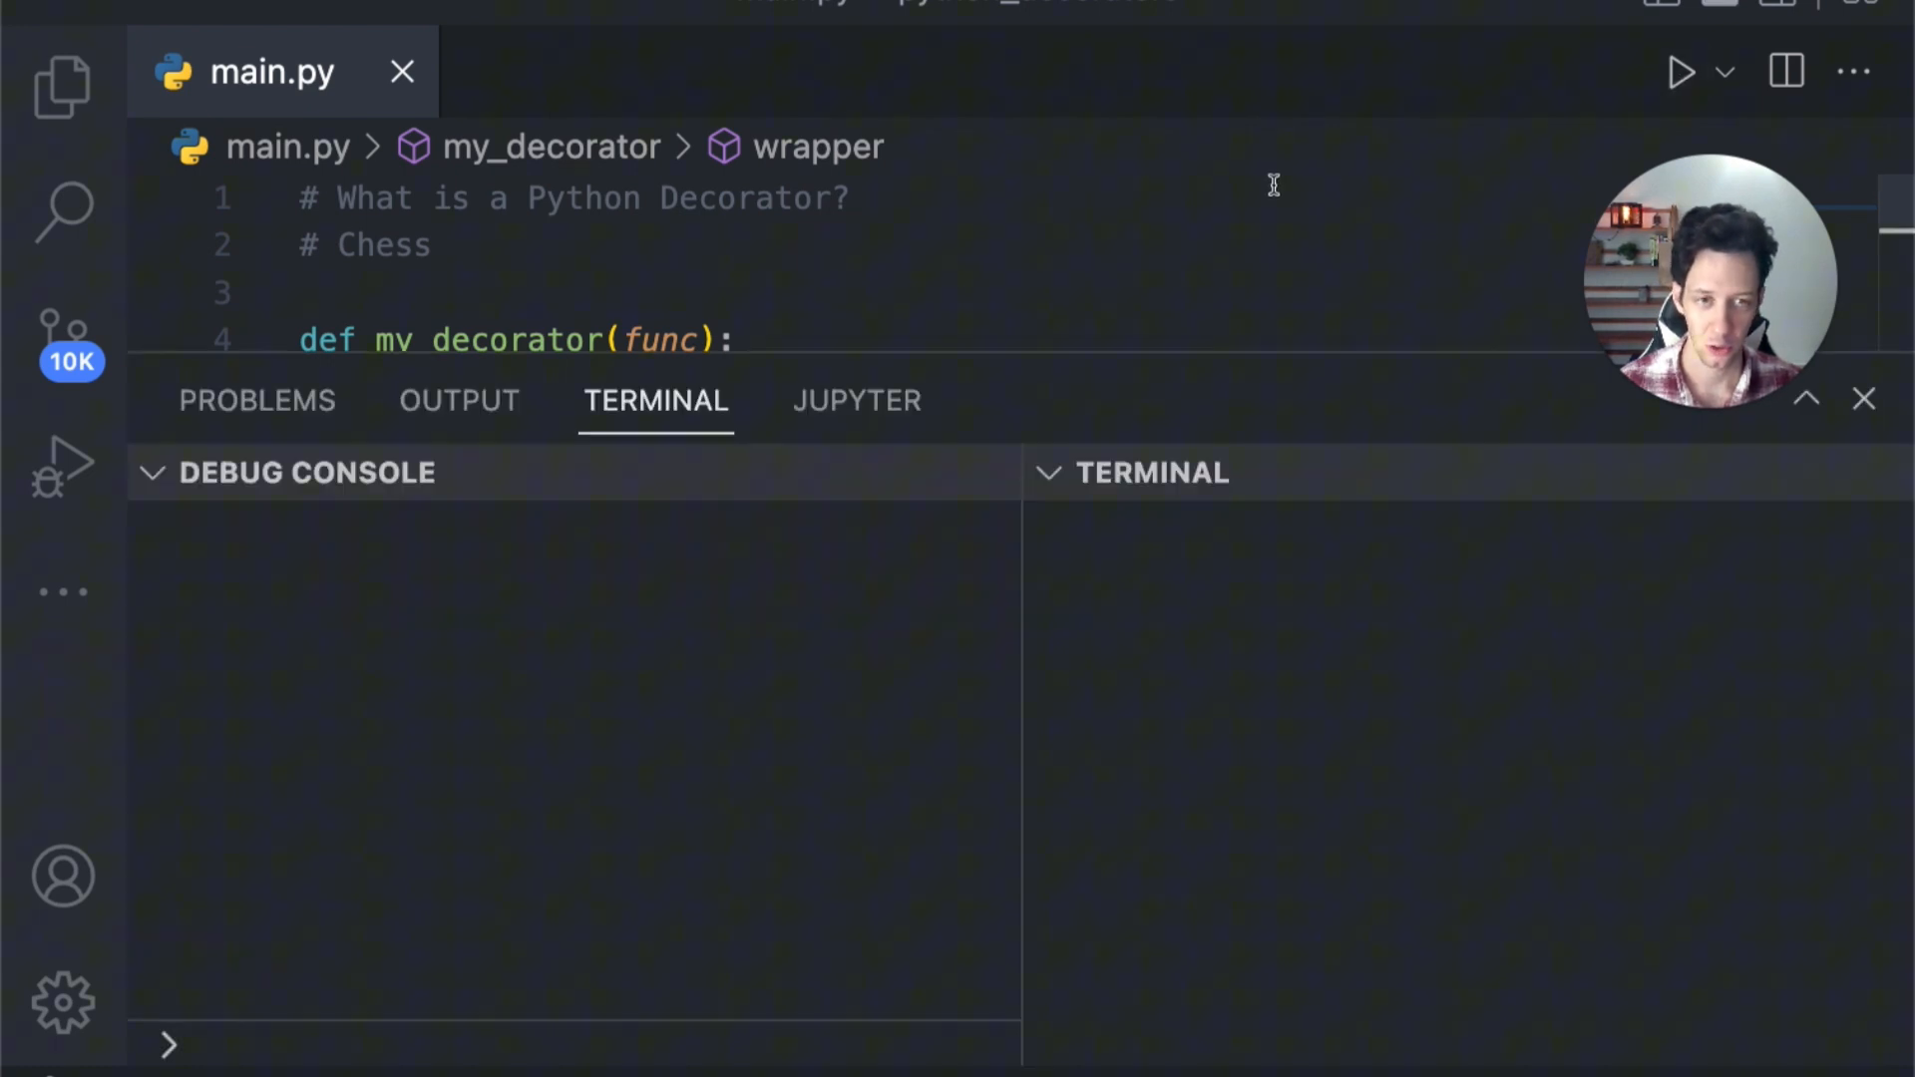
Step: Clear the terminal showing the main.py run and close the terminal panel
{"action": "left_click", "coordinate": [1678, 72]}
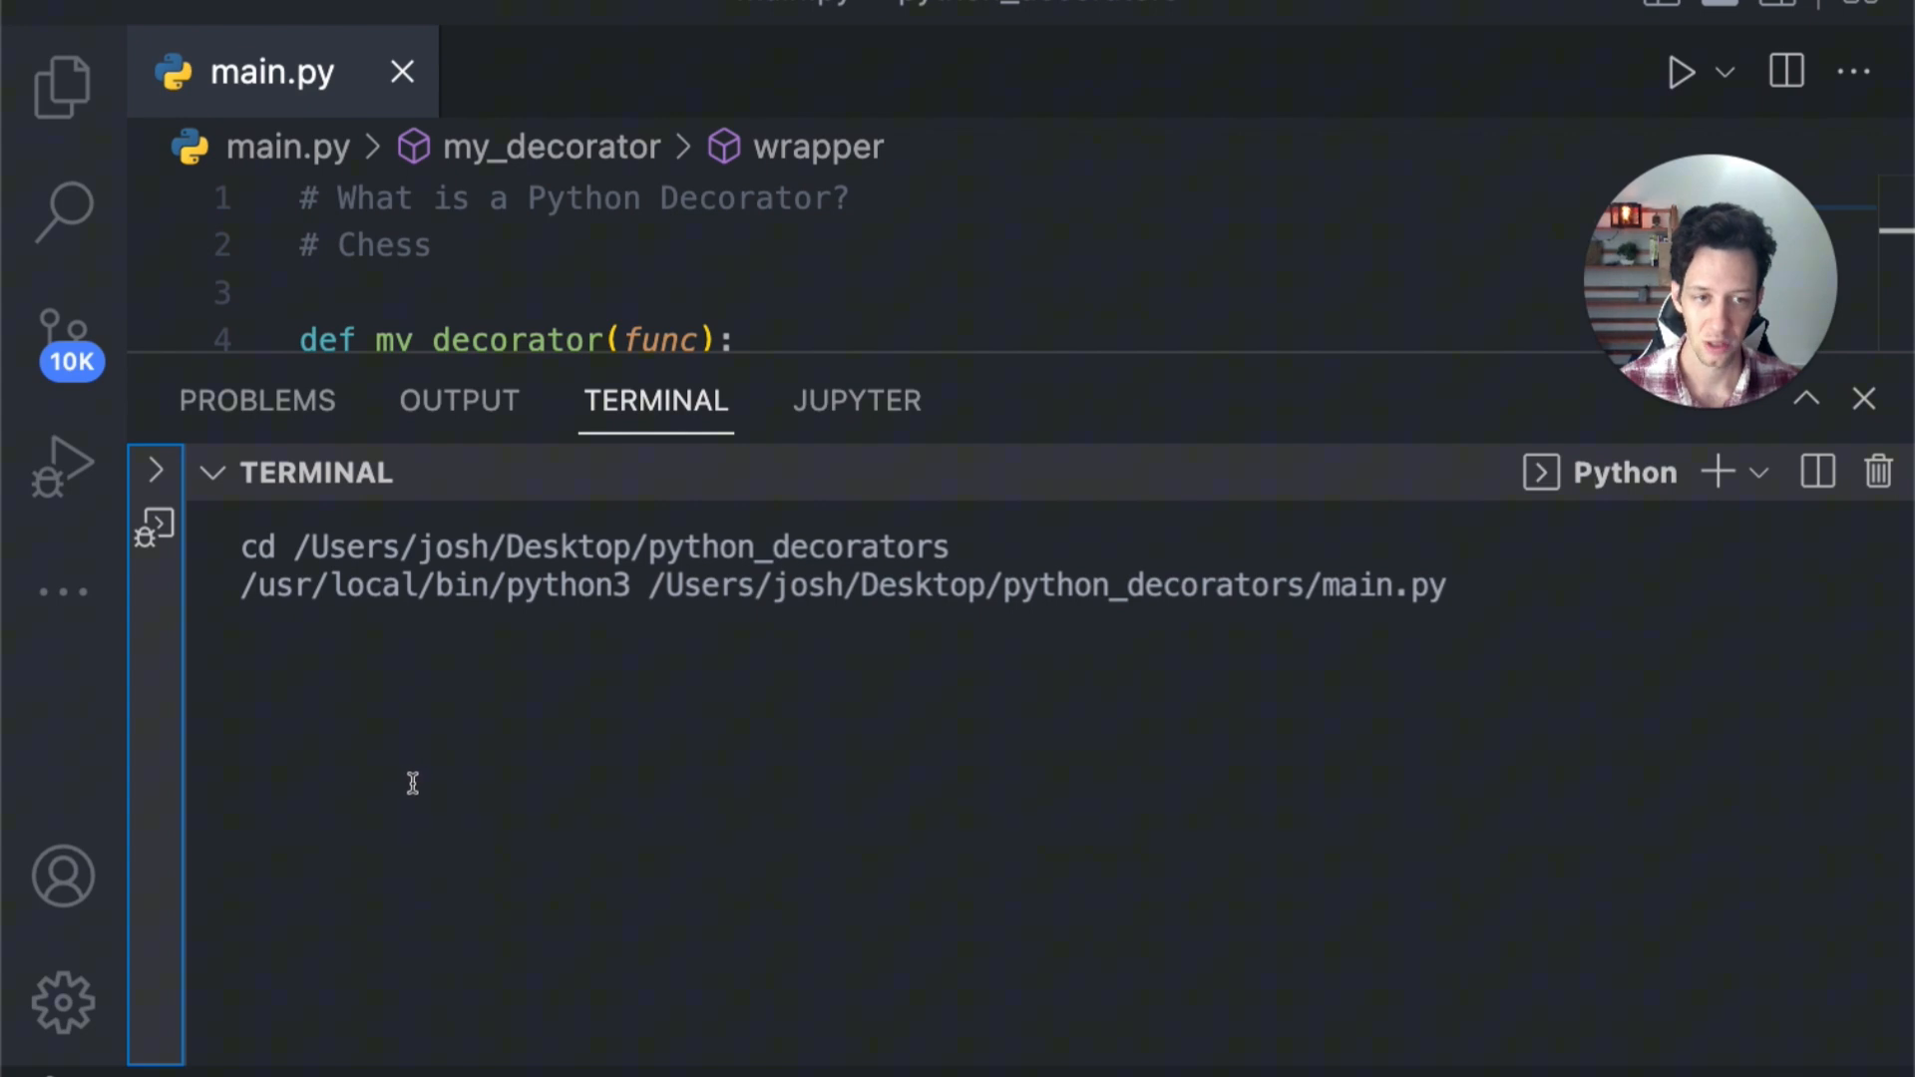
{"action": "key", "text": "enter"}
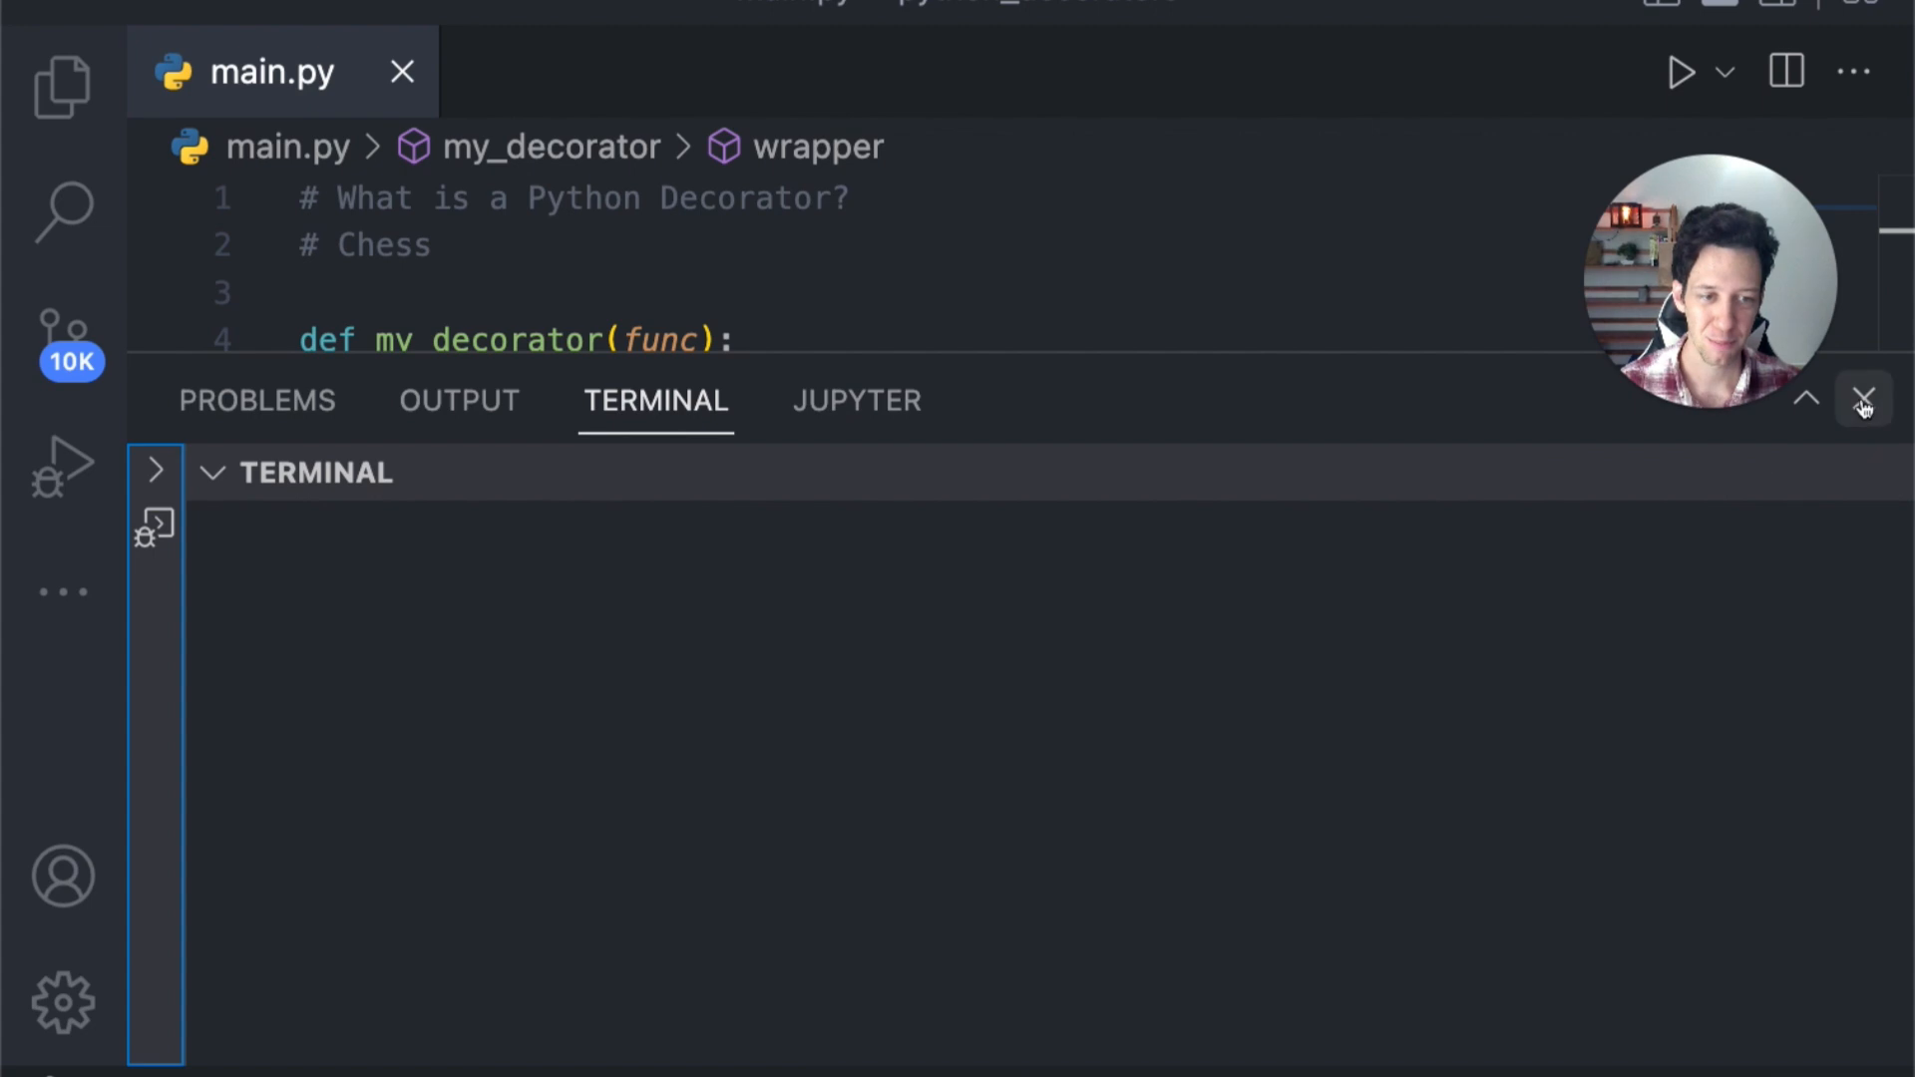
{"action": "left_click", "coordinate": [1864, 398]}
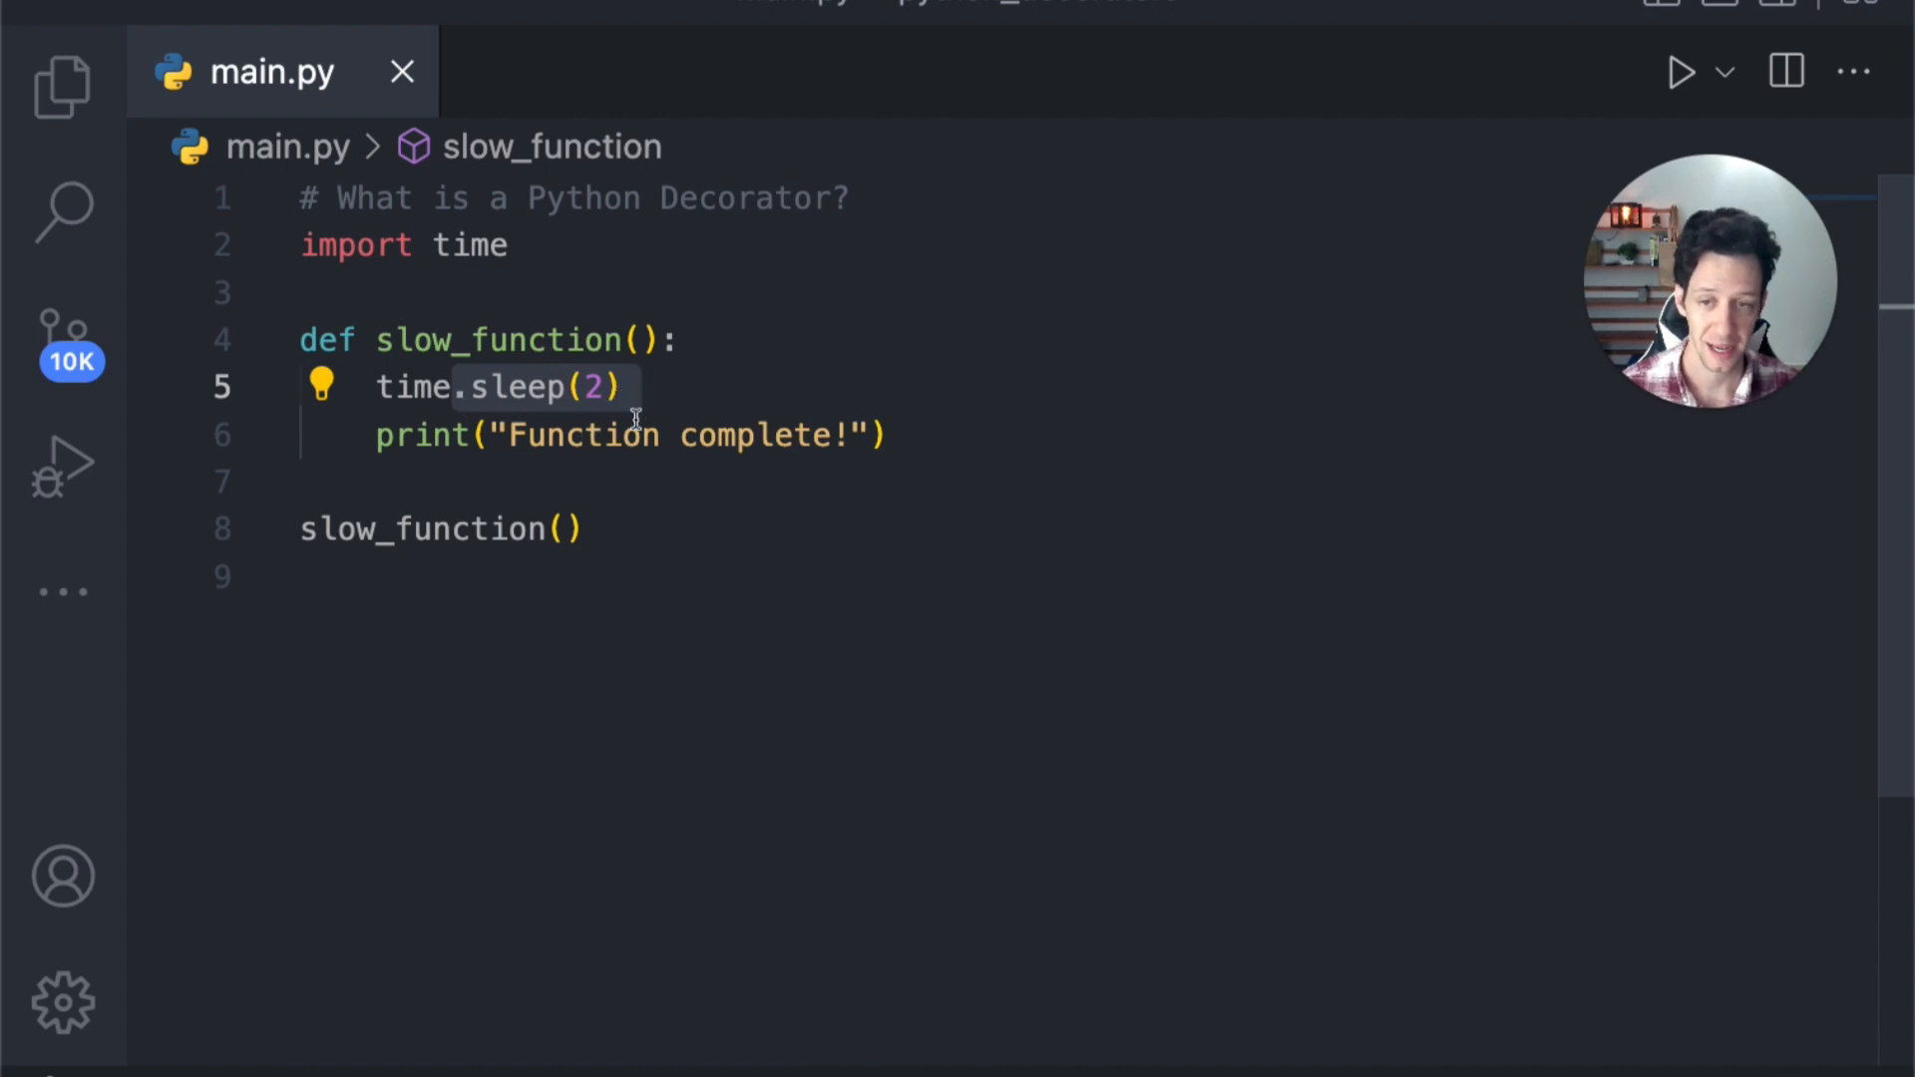
{"action": "mouse_move", "coordinate": [547, 465]}
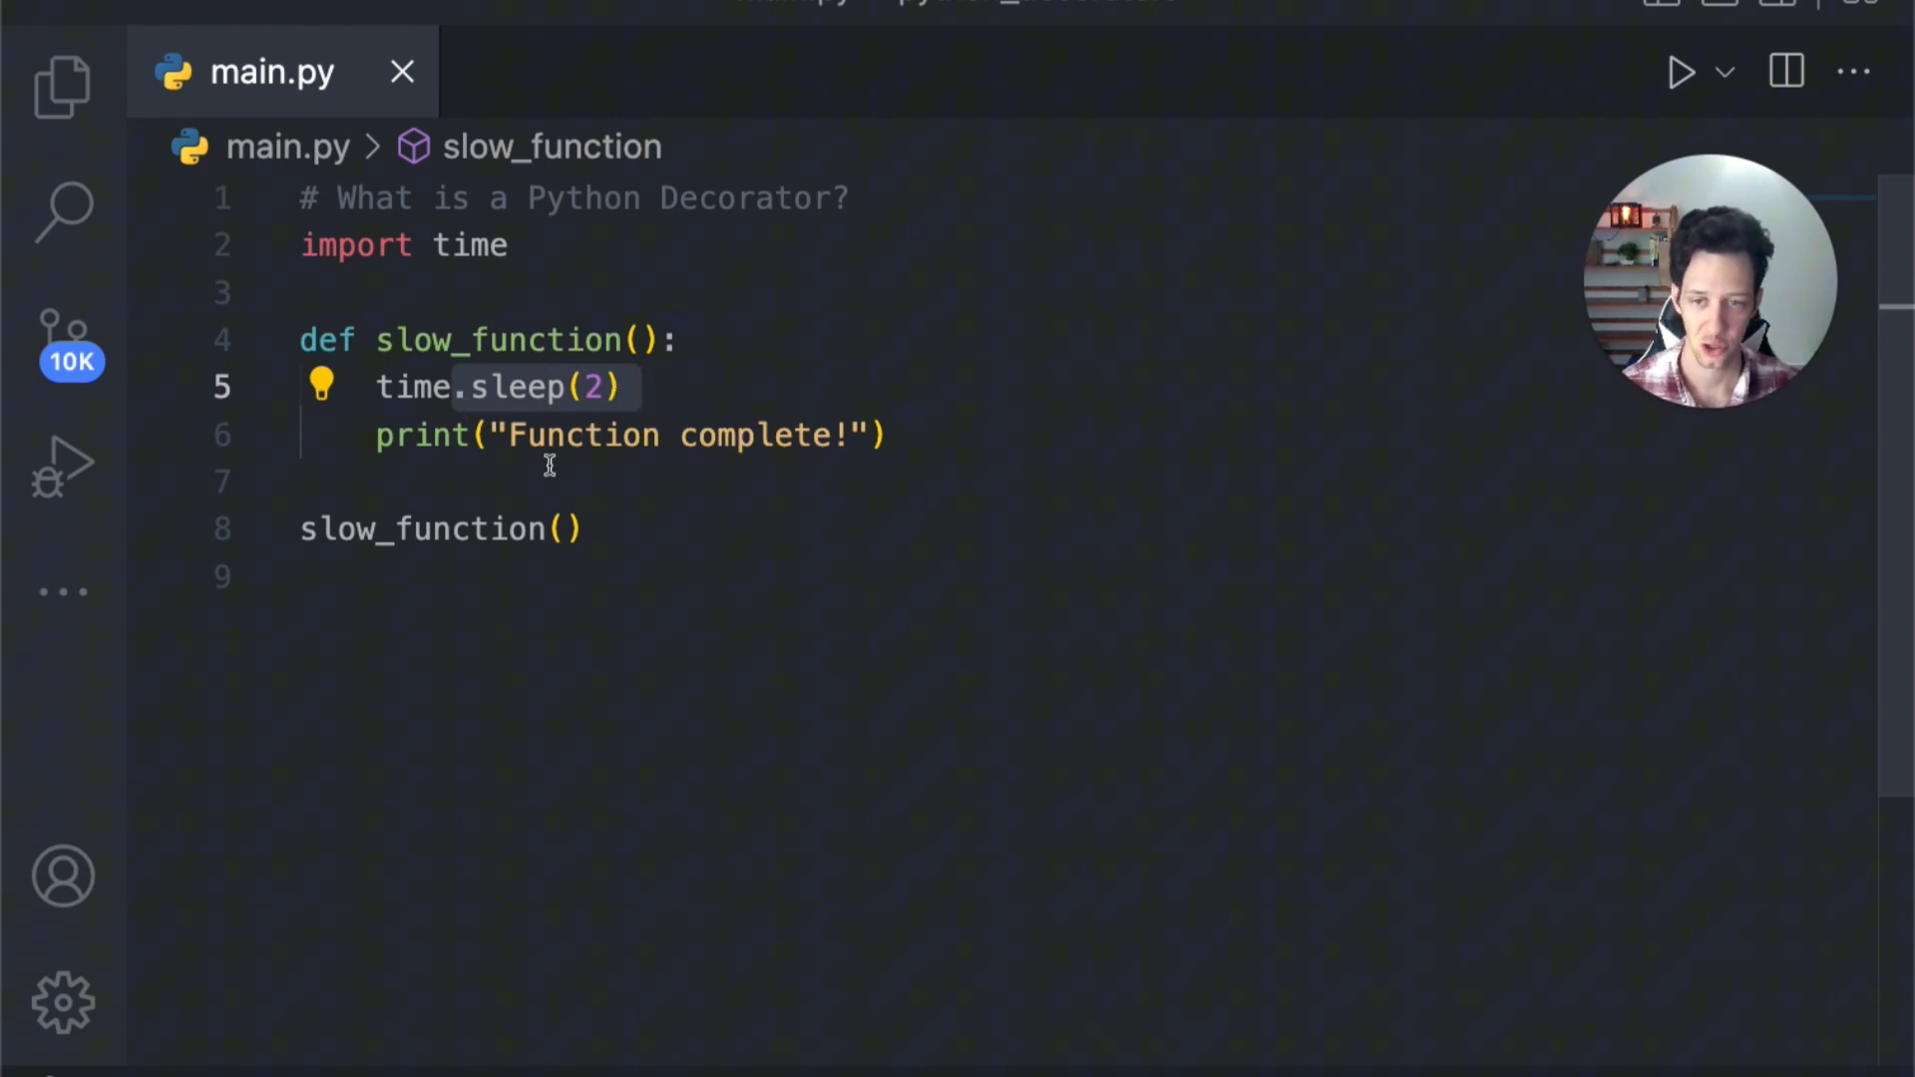
Step: Place the insertion point on the blank line below import time
{"action": "left_click", "coordinate": [489, 480]}
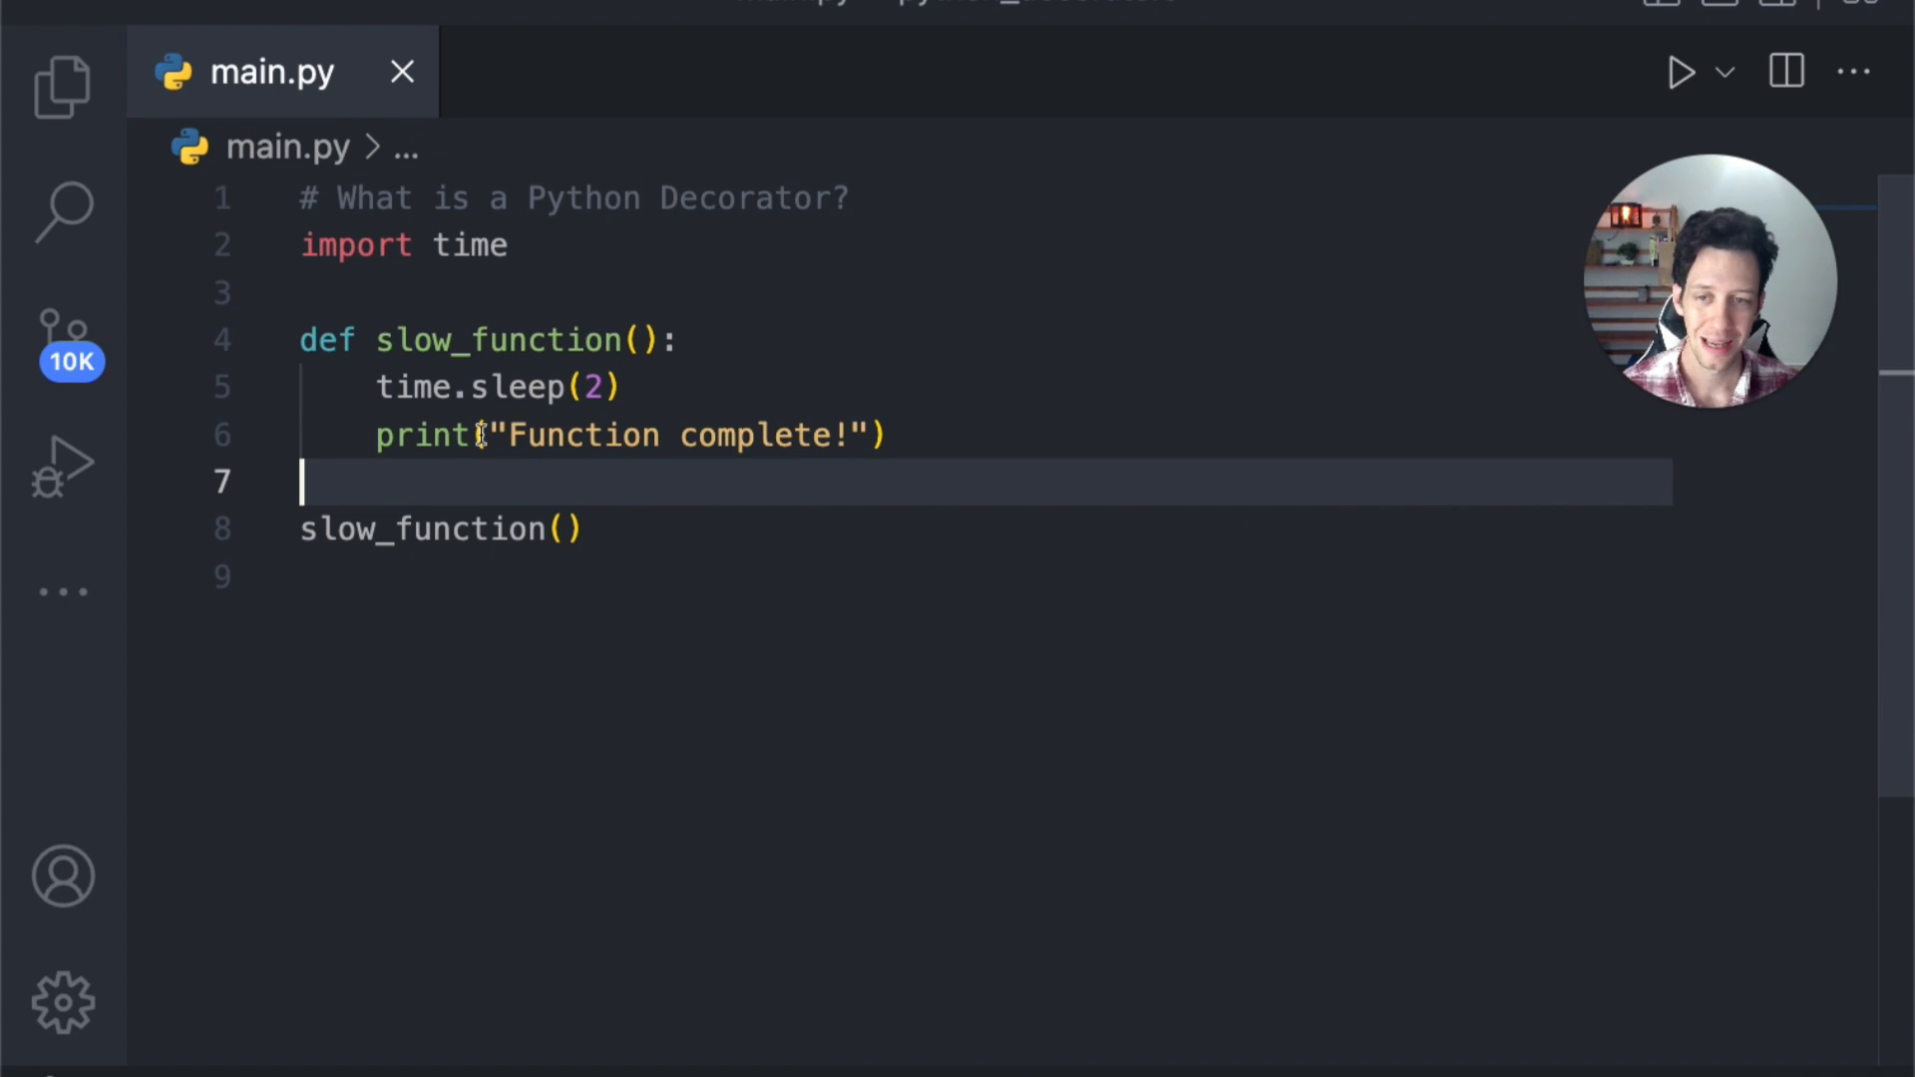
{"action": "mouse_move", "coordinate": [584, 287]}
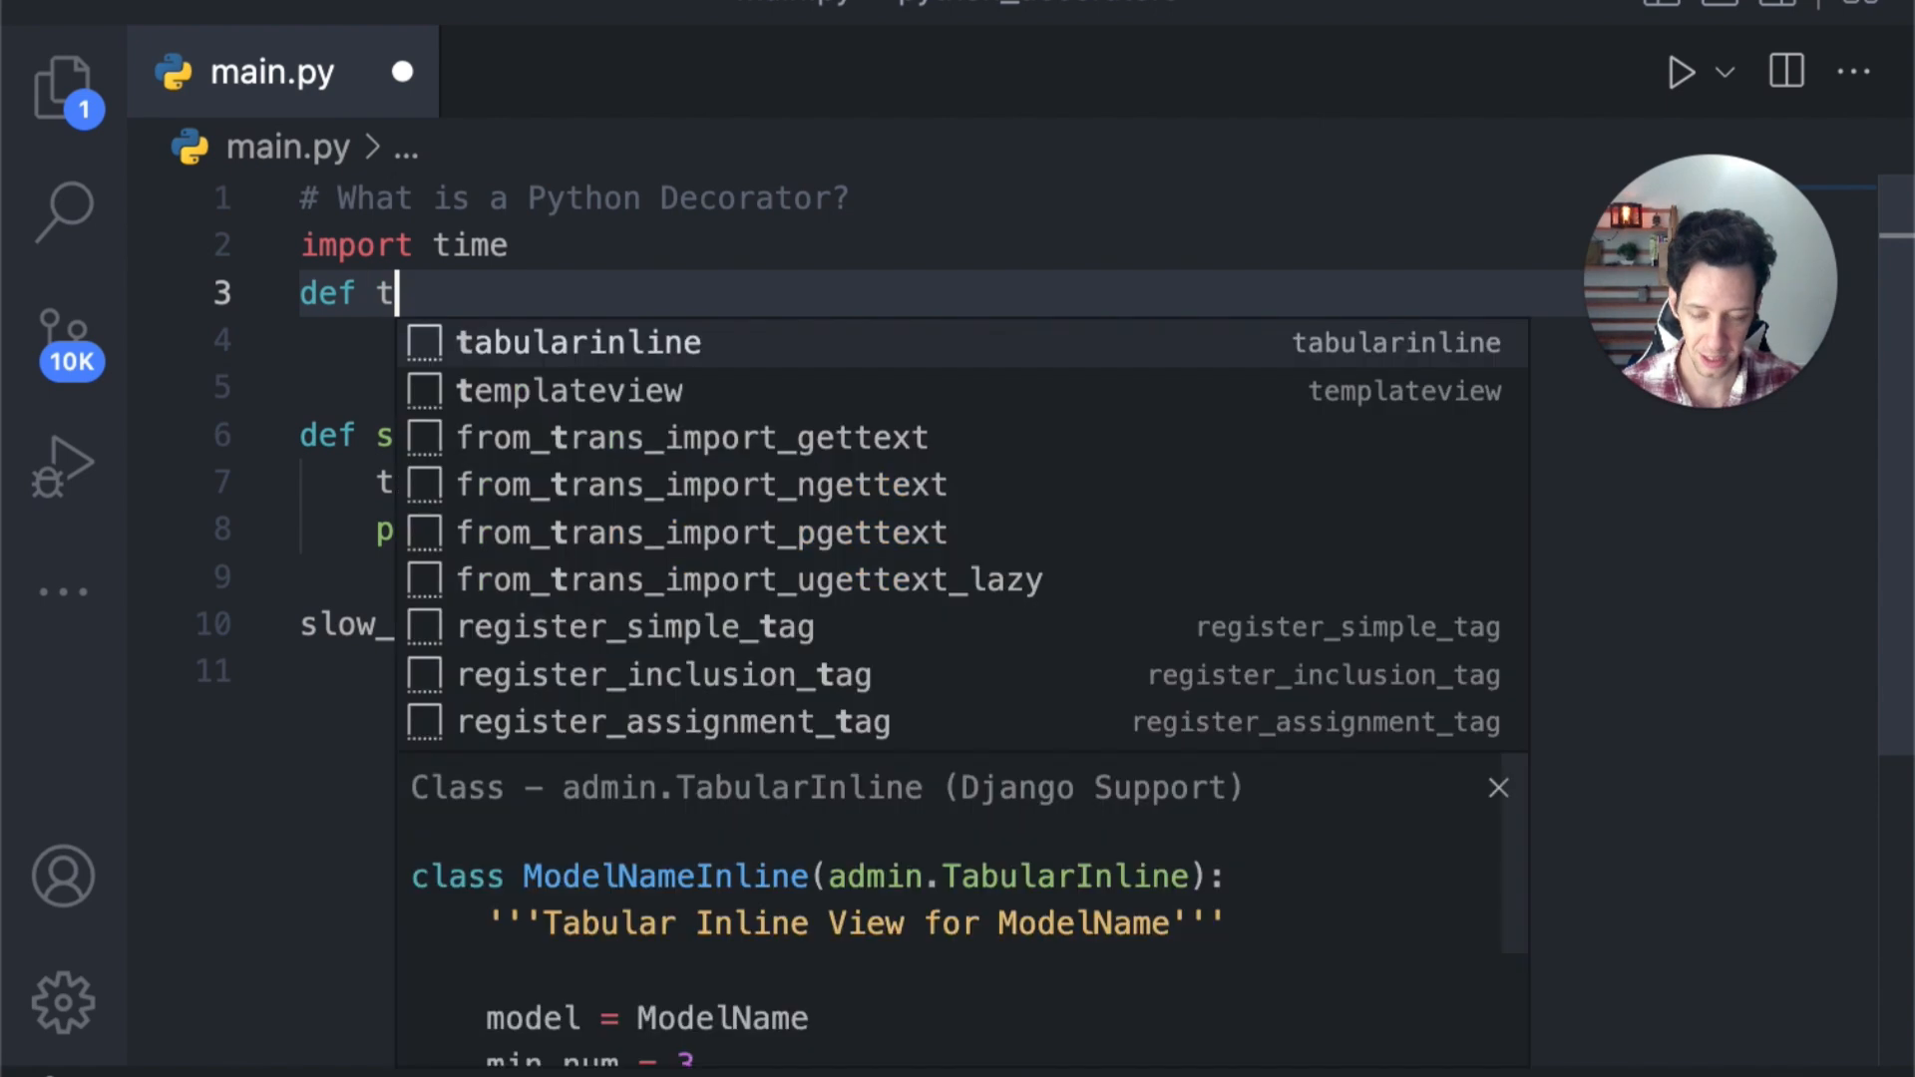
Step: Write timer(func) whose wrapper records start, calls func into result, and records end
{"action": "type", "text": "imer()"}
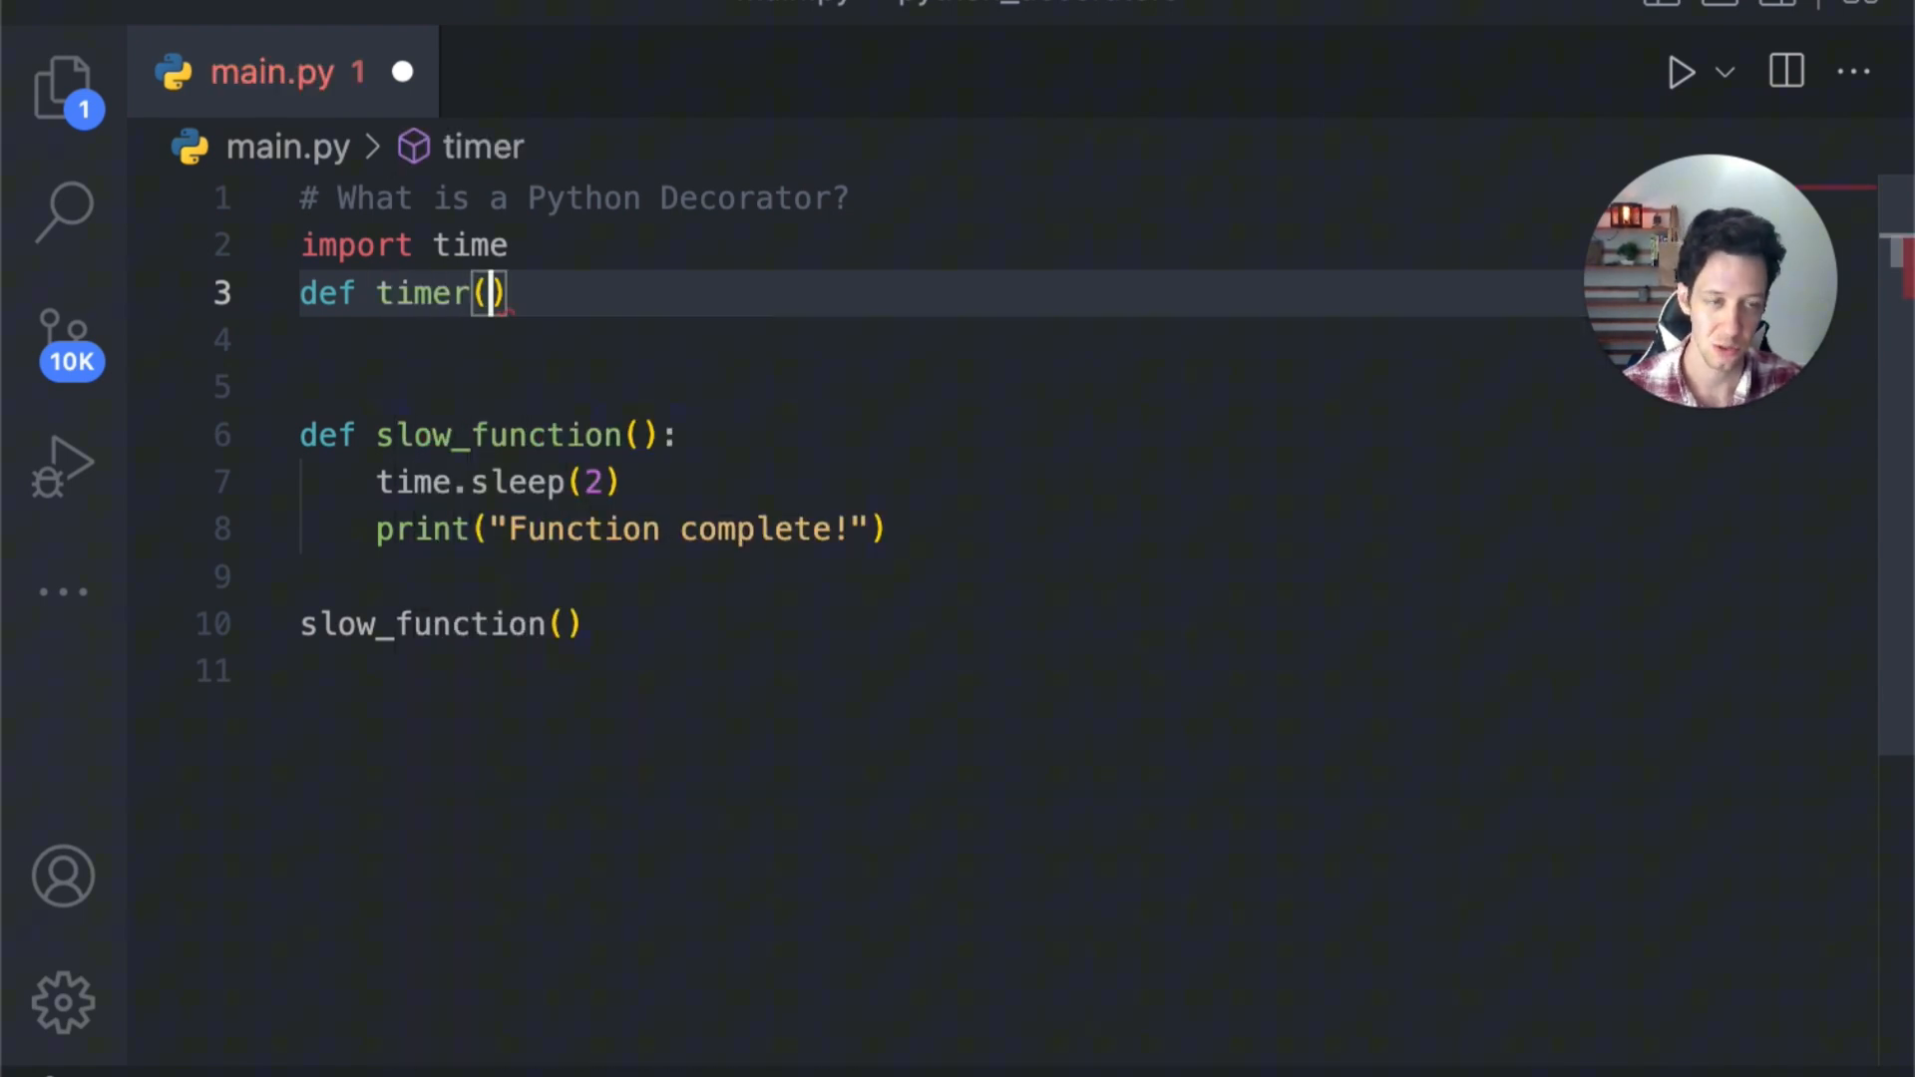
{"action": "type", "text": "func"}
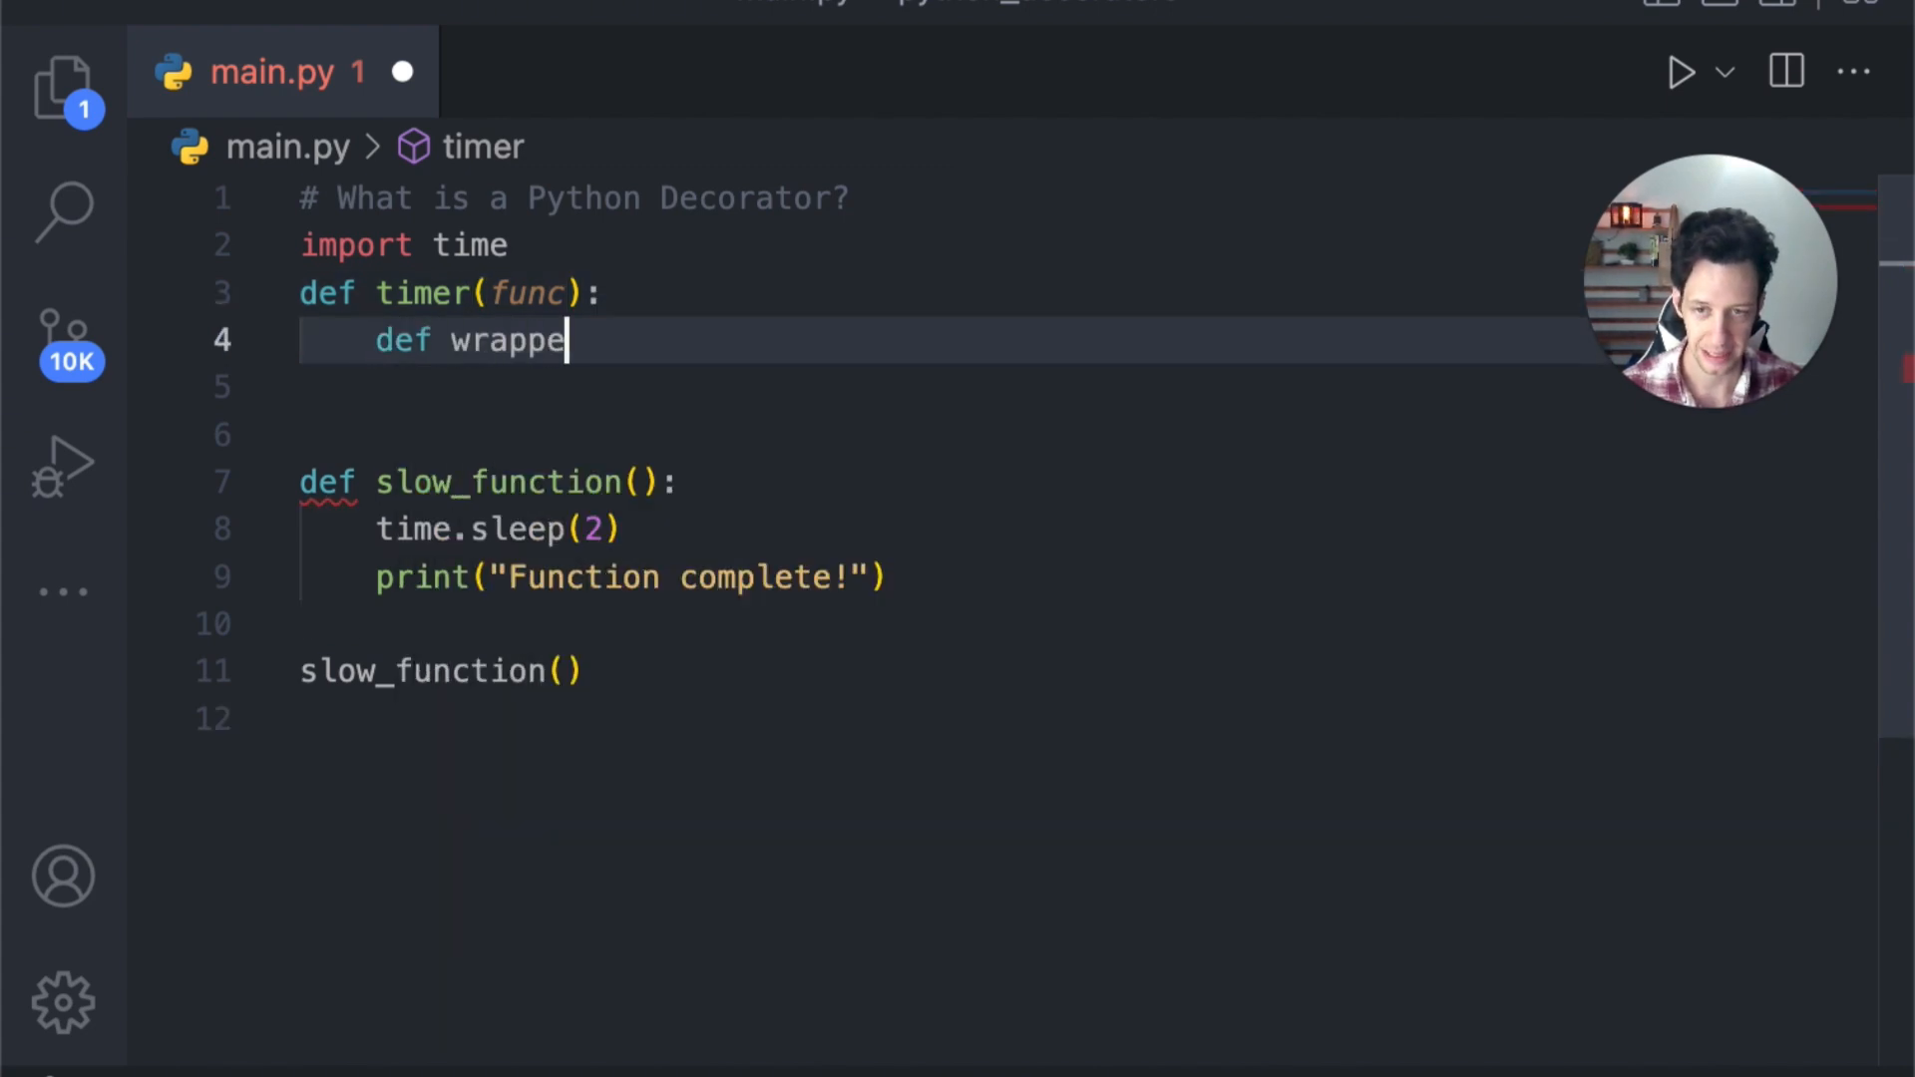
{"action": "type", "text": "r():"}
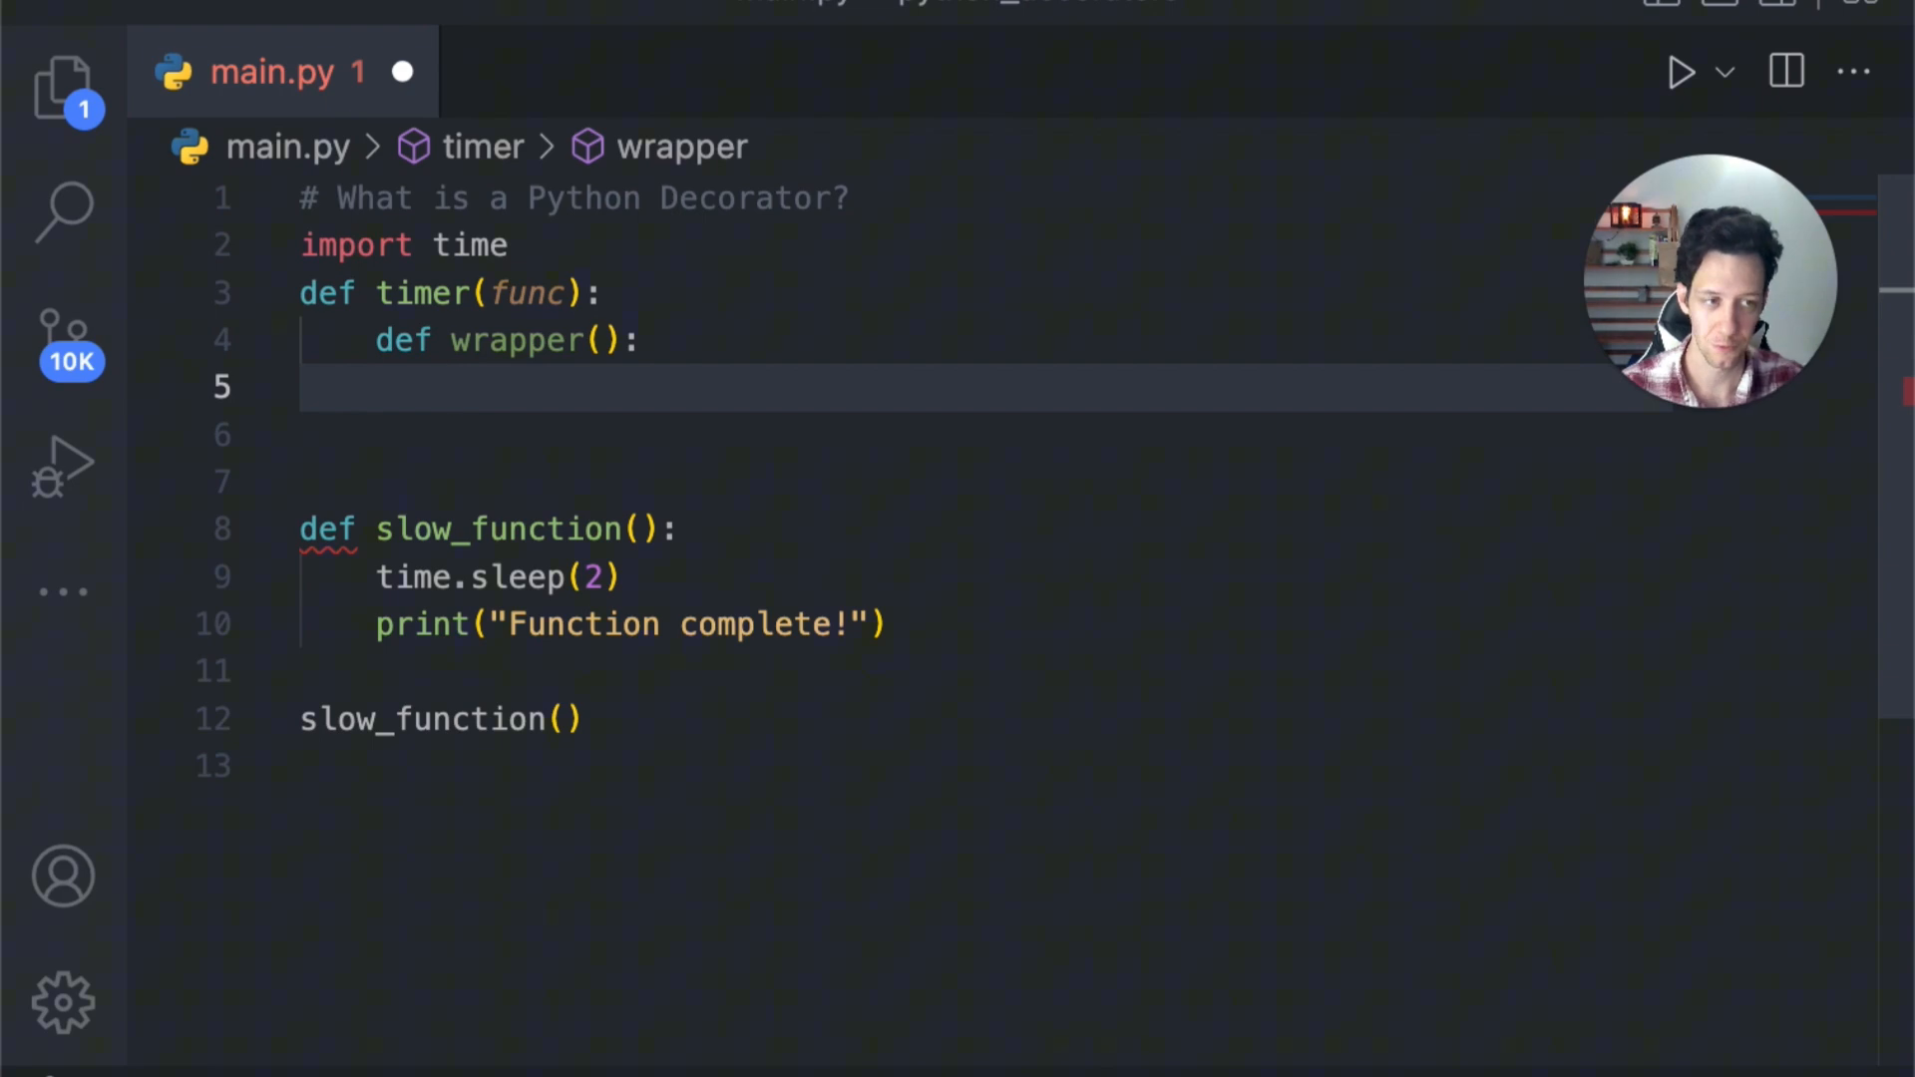
{"action": "type", "text": "start ="}
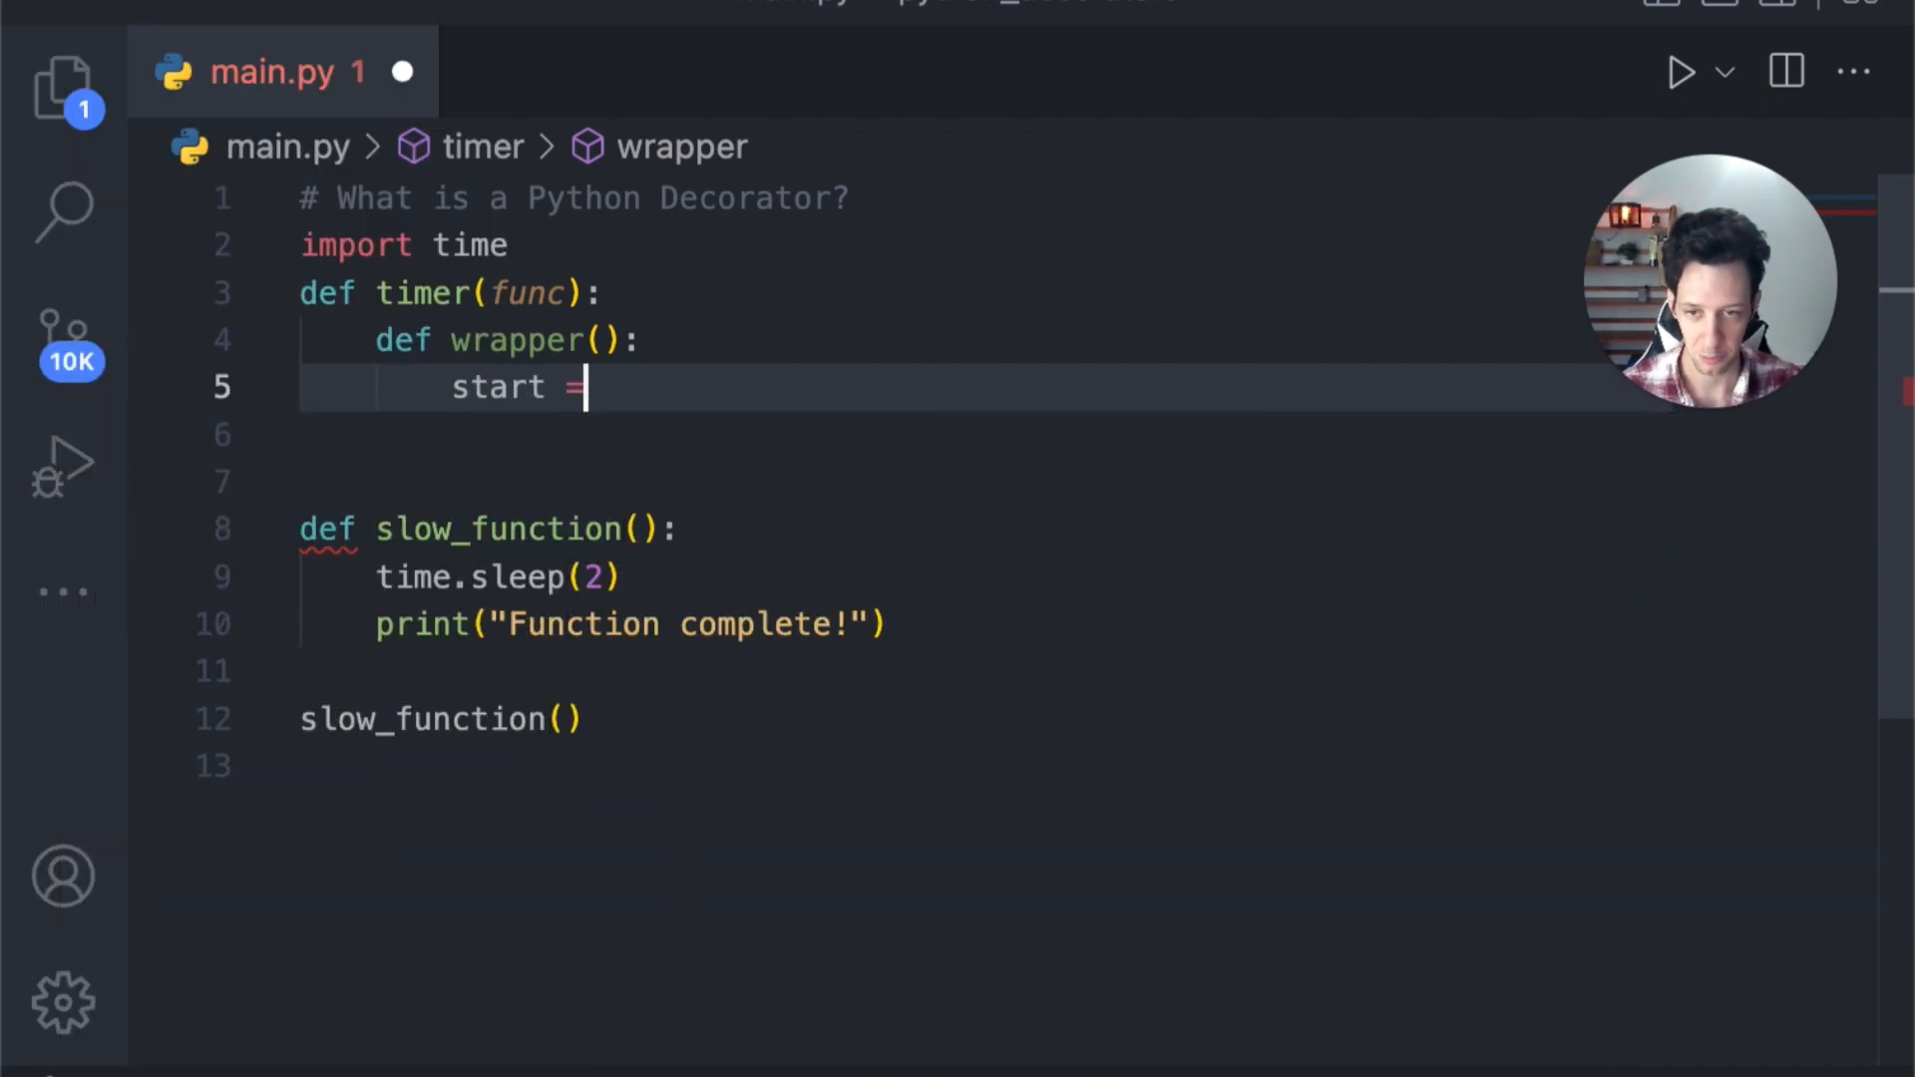
{"action": "type", "text": "time.time("}
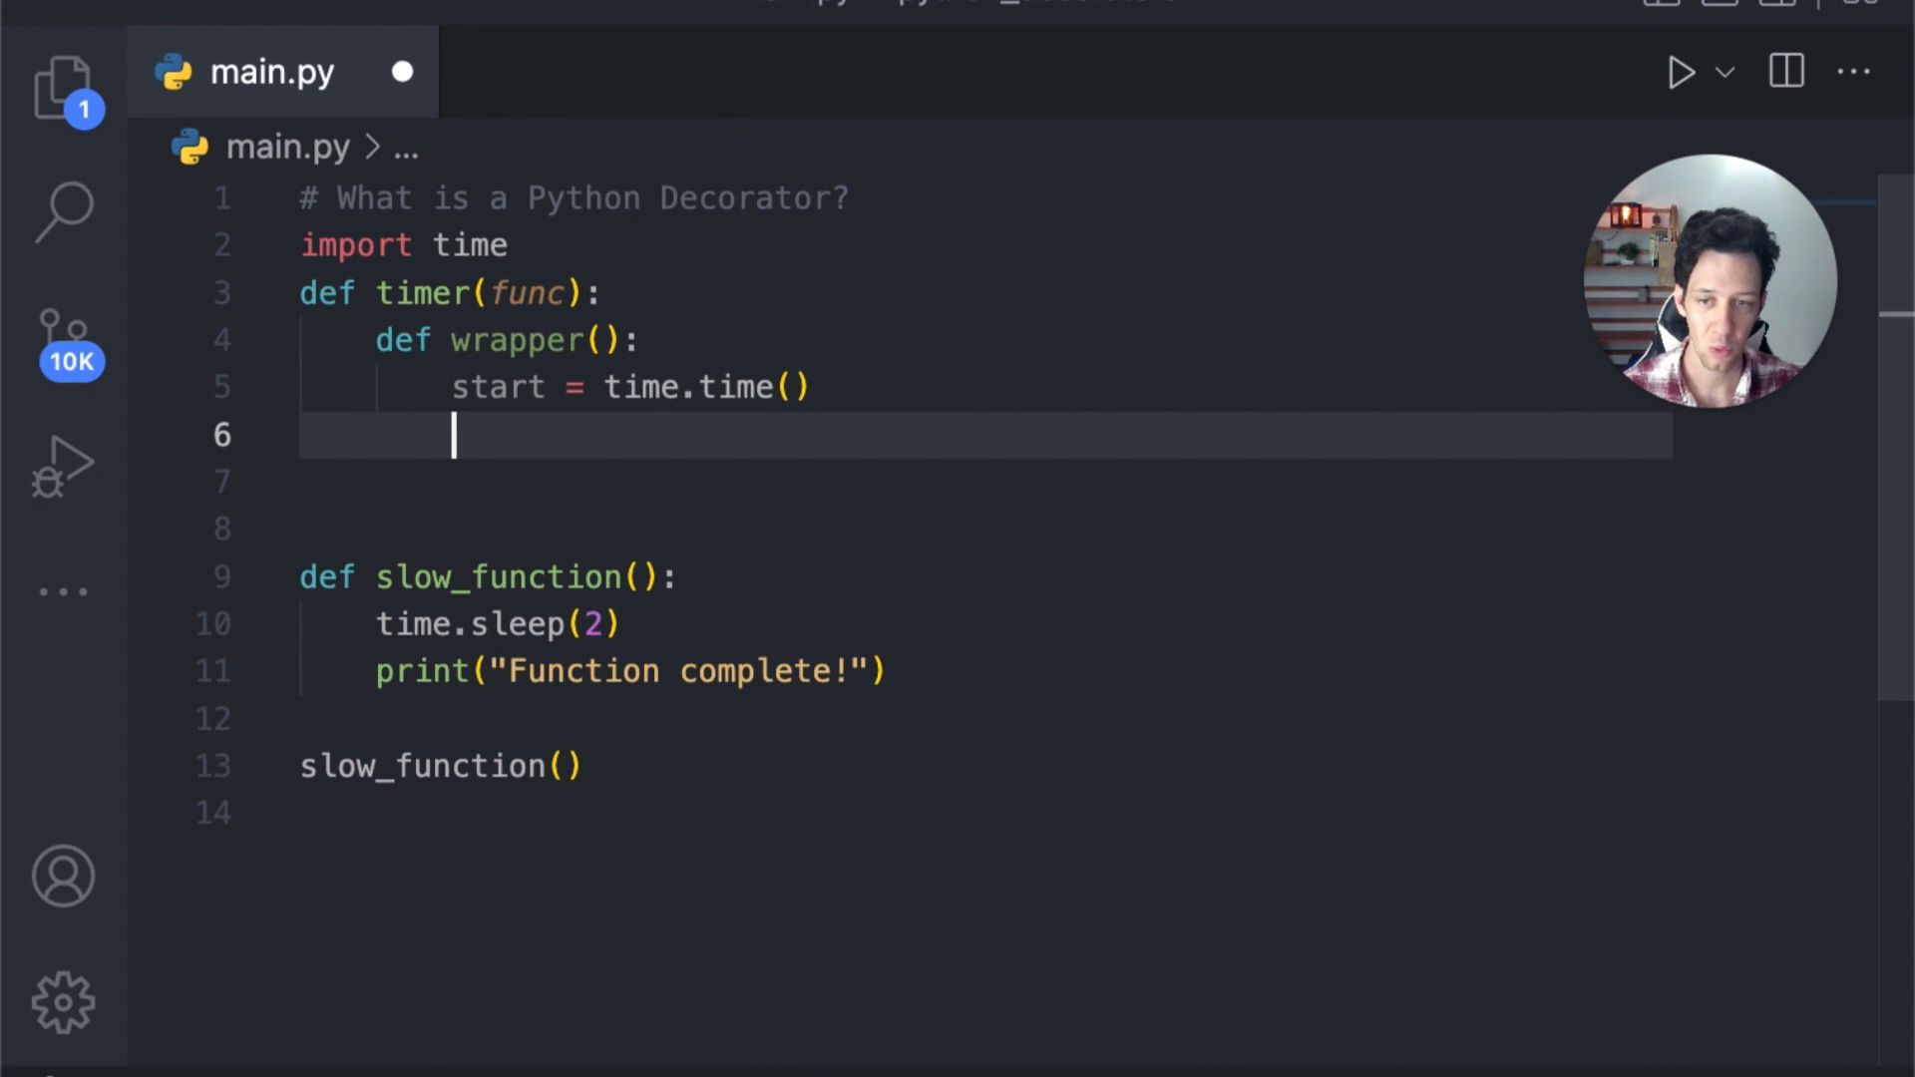
{"action": "type", "text": "result = func("}
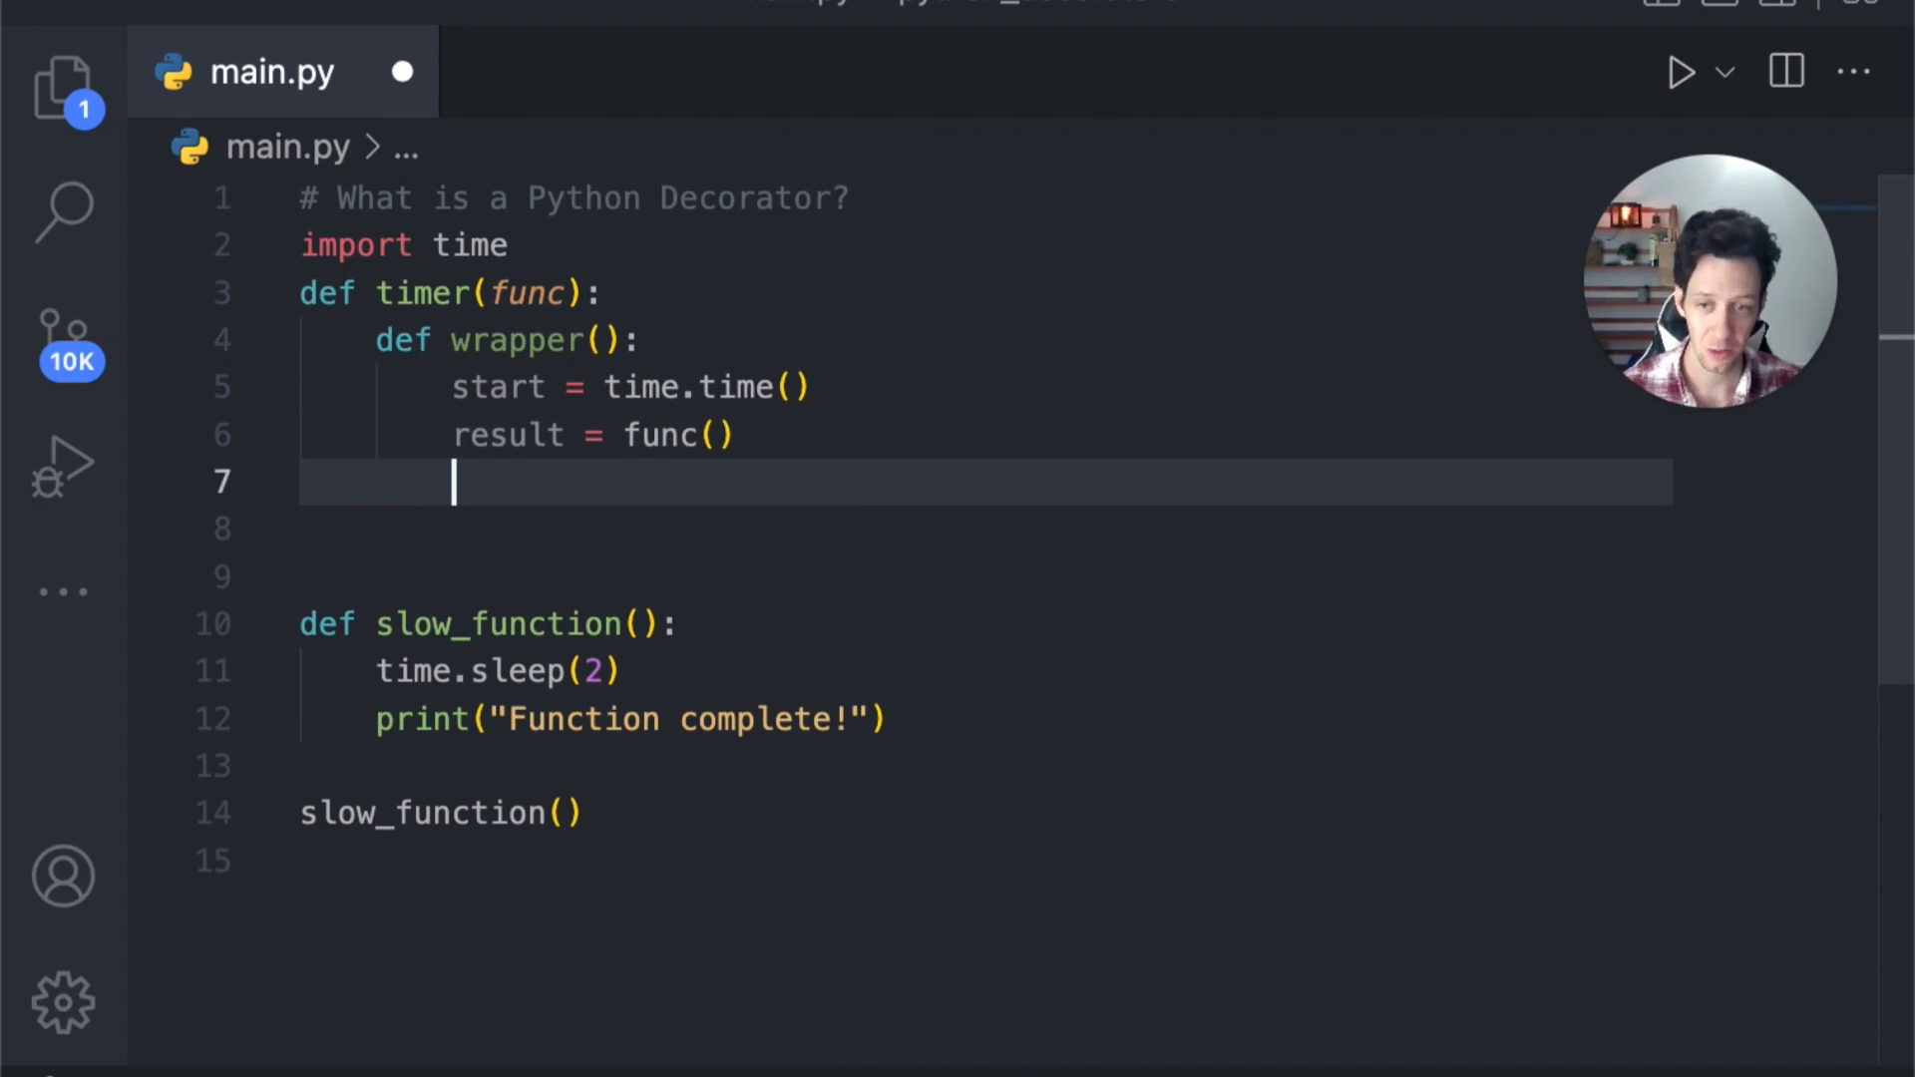
{"action": "type", "text": "time.time("}
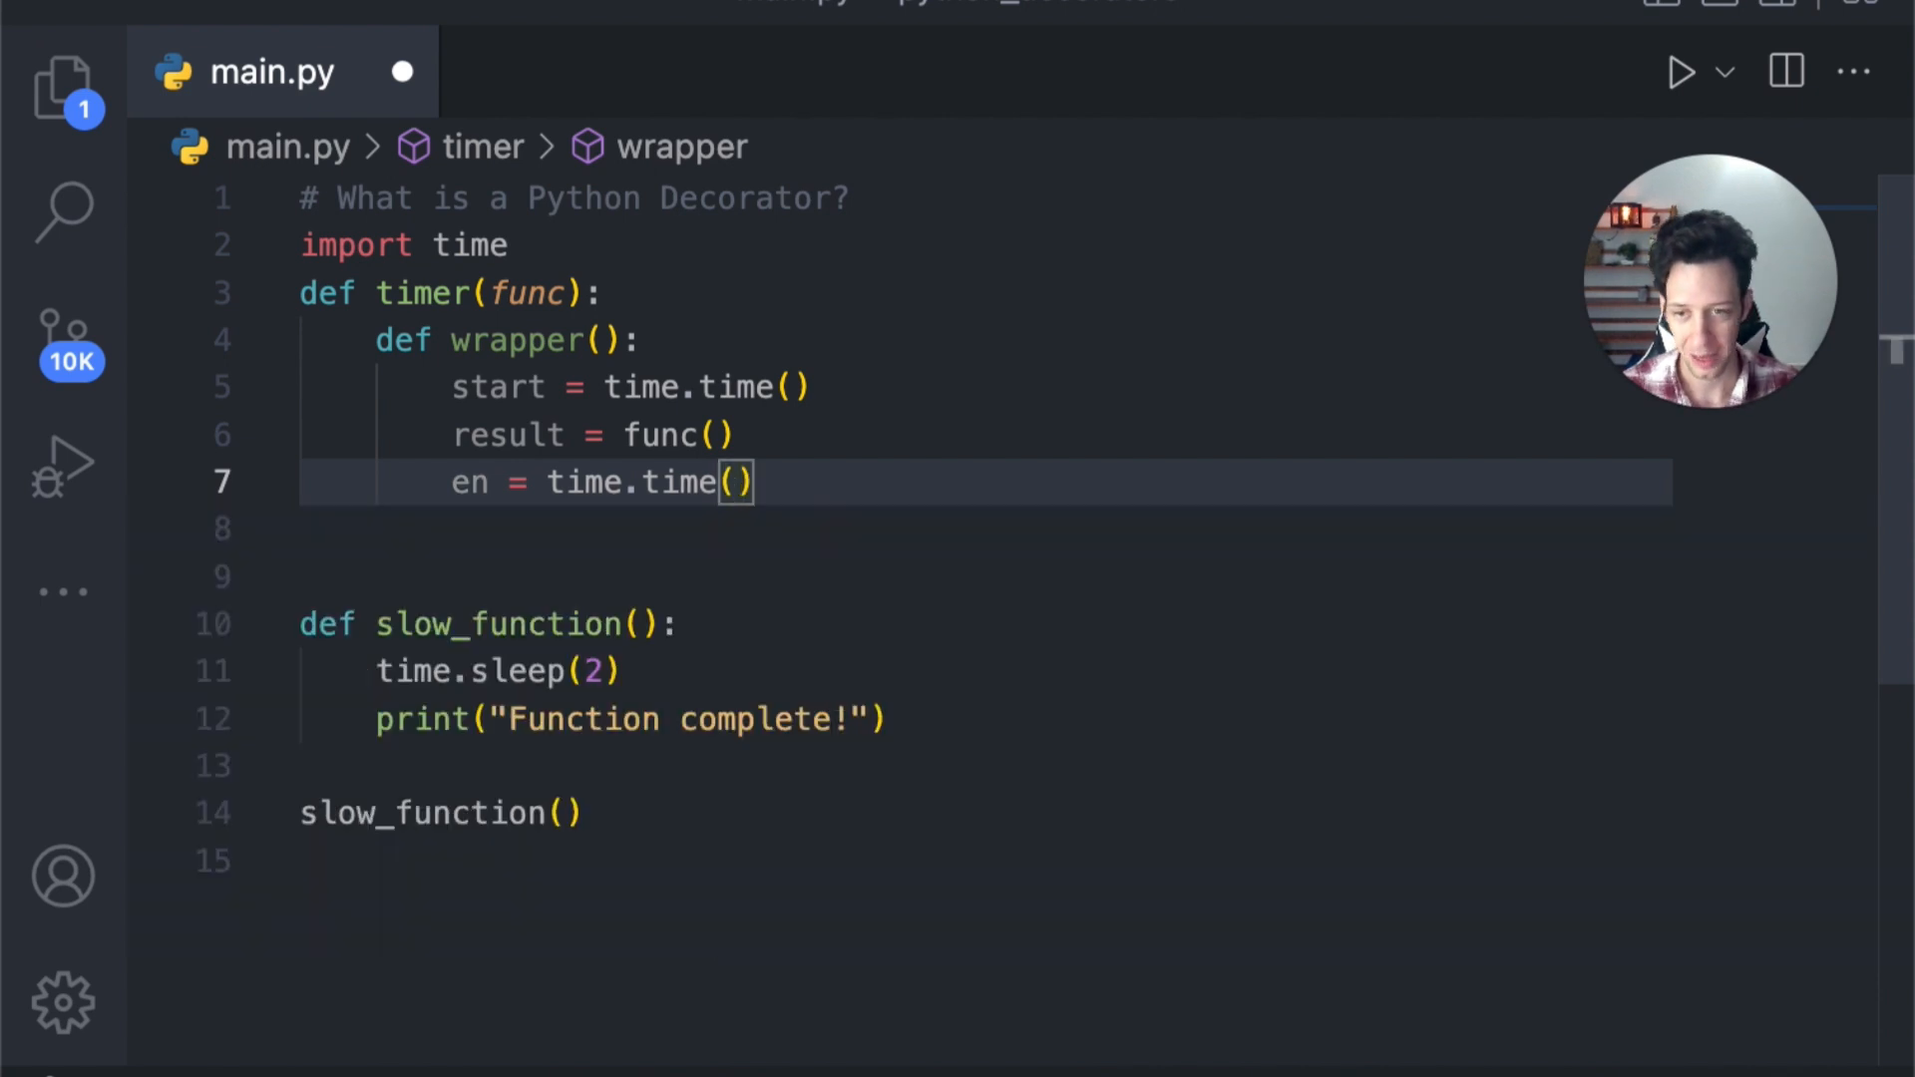
{"action": "type", "text": "d"}
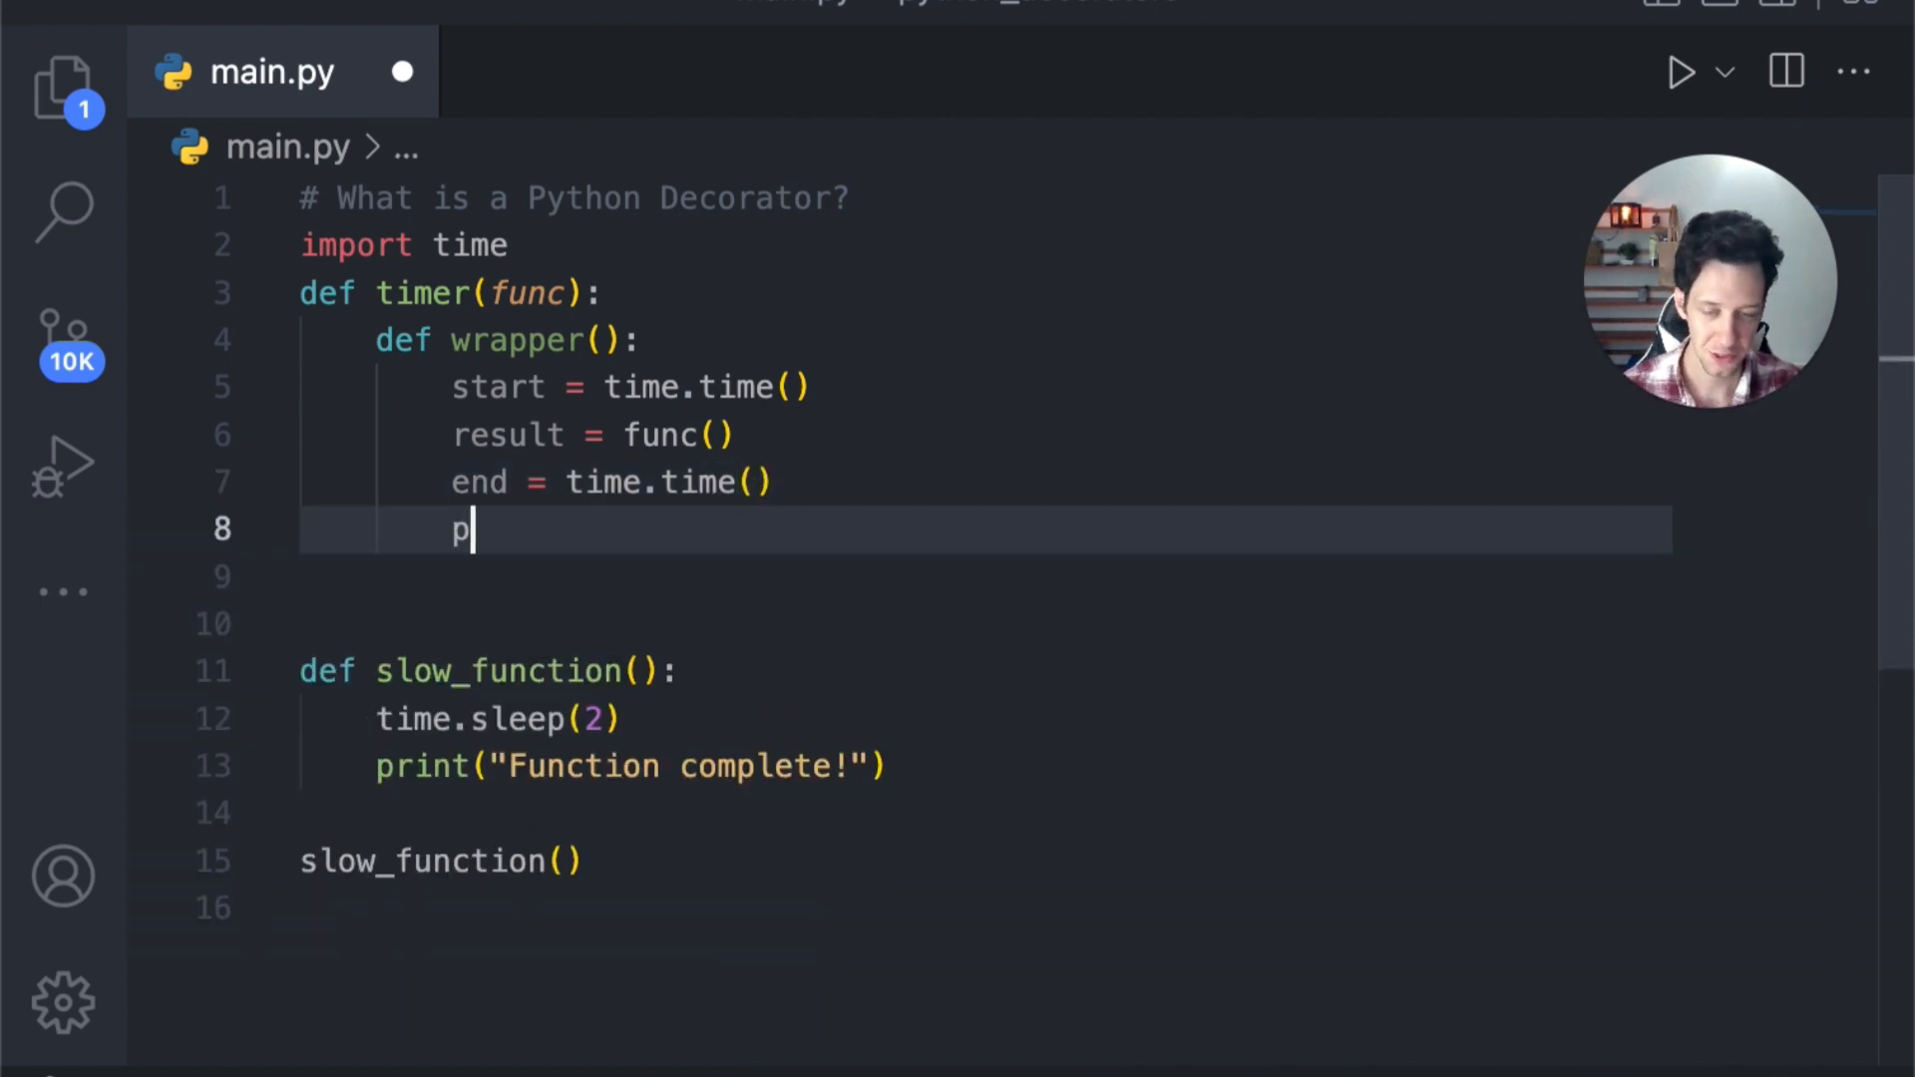
Step: Print an f-string reporting func.__name__ took end-start seconds to .2f precision
{"action": "type", "text": "rint(f''"}
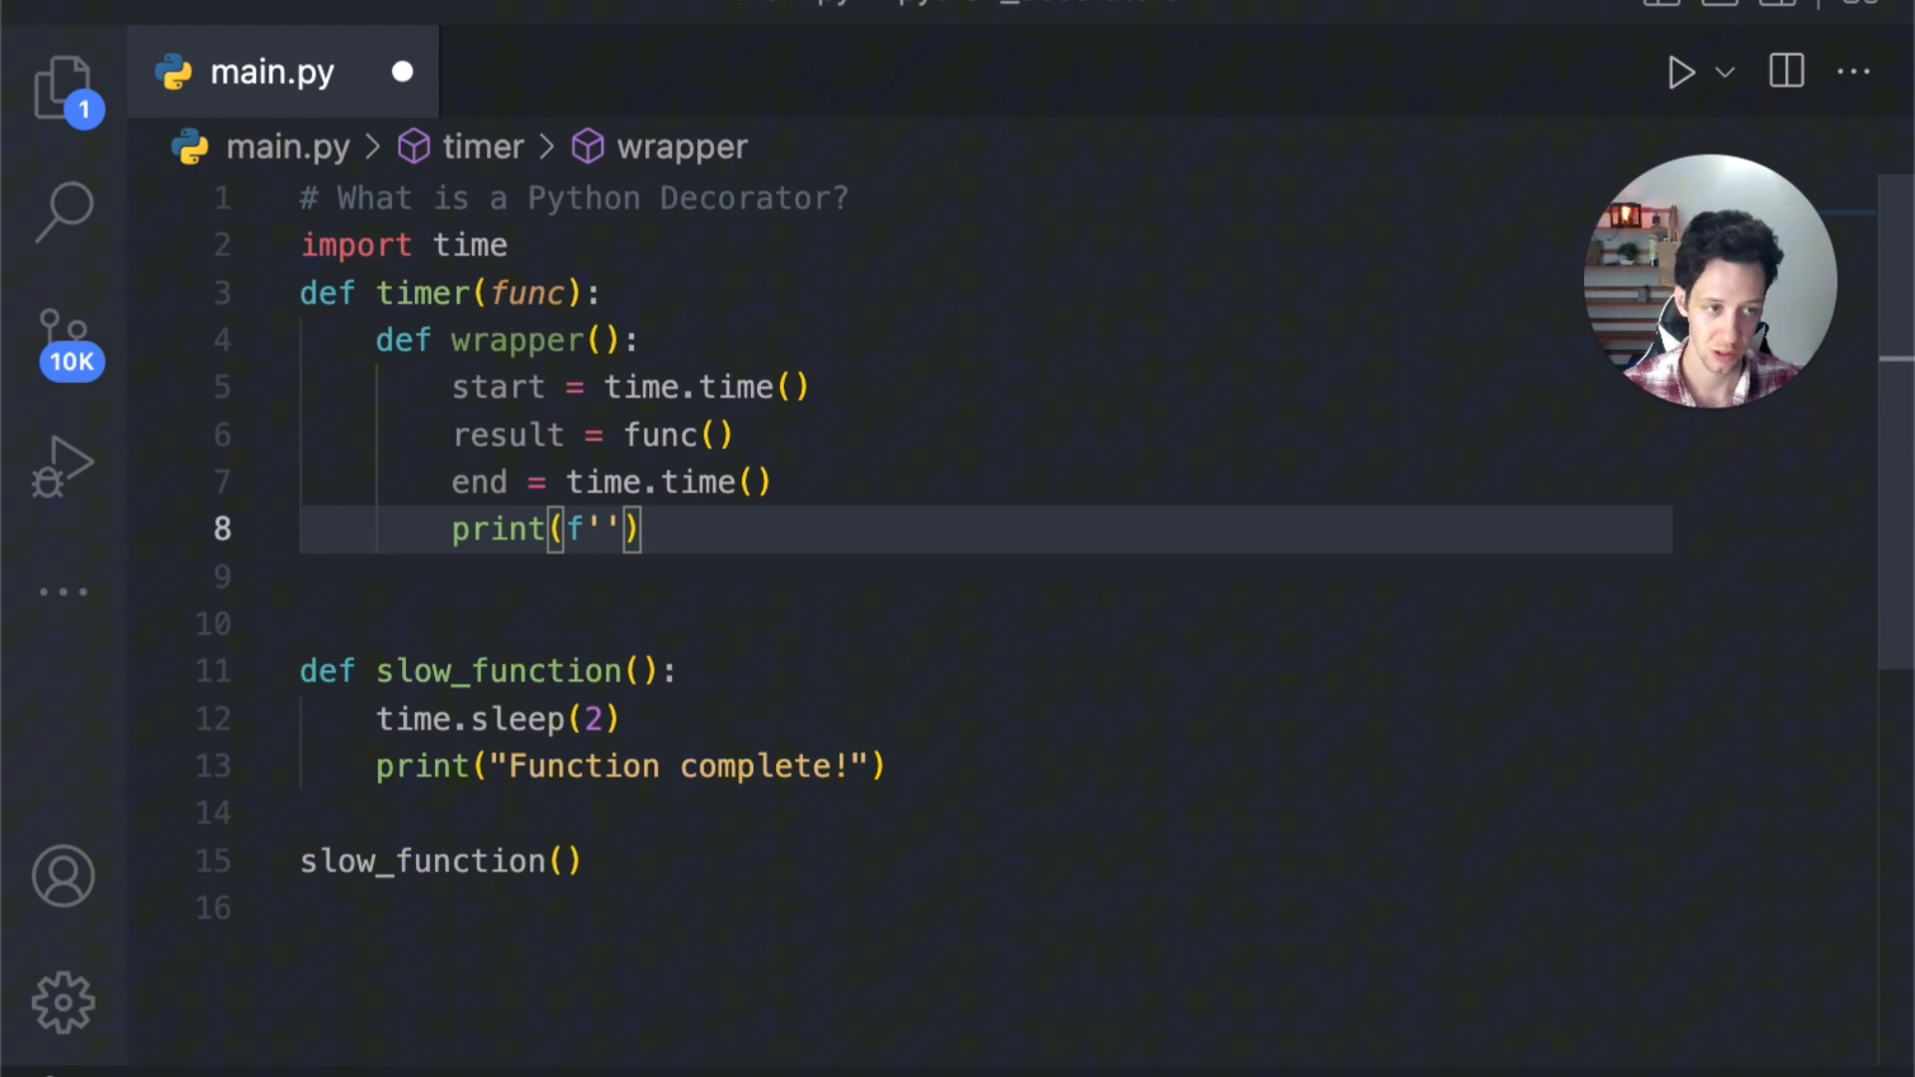
{"action": "type", "text": "{}"}
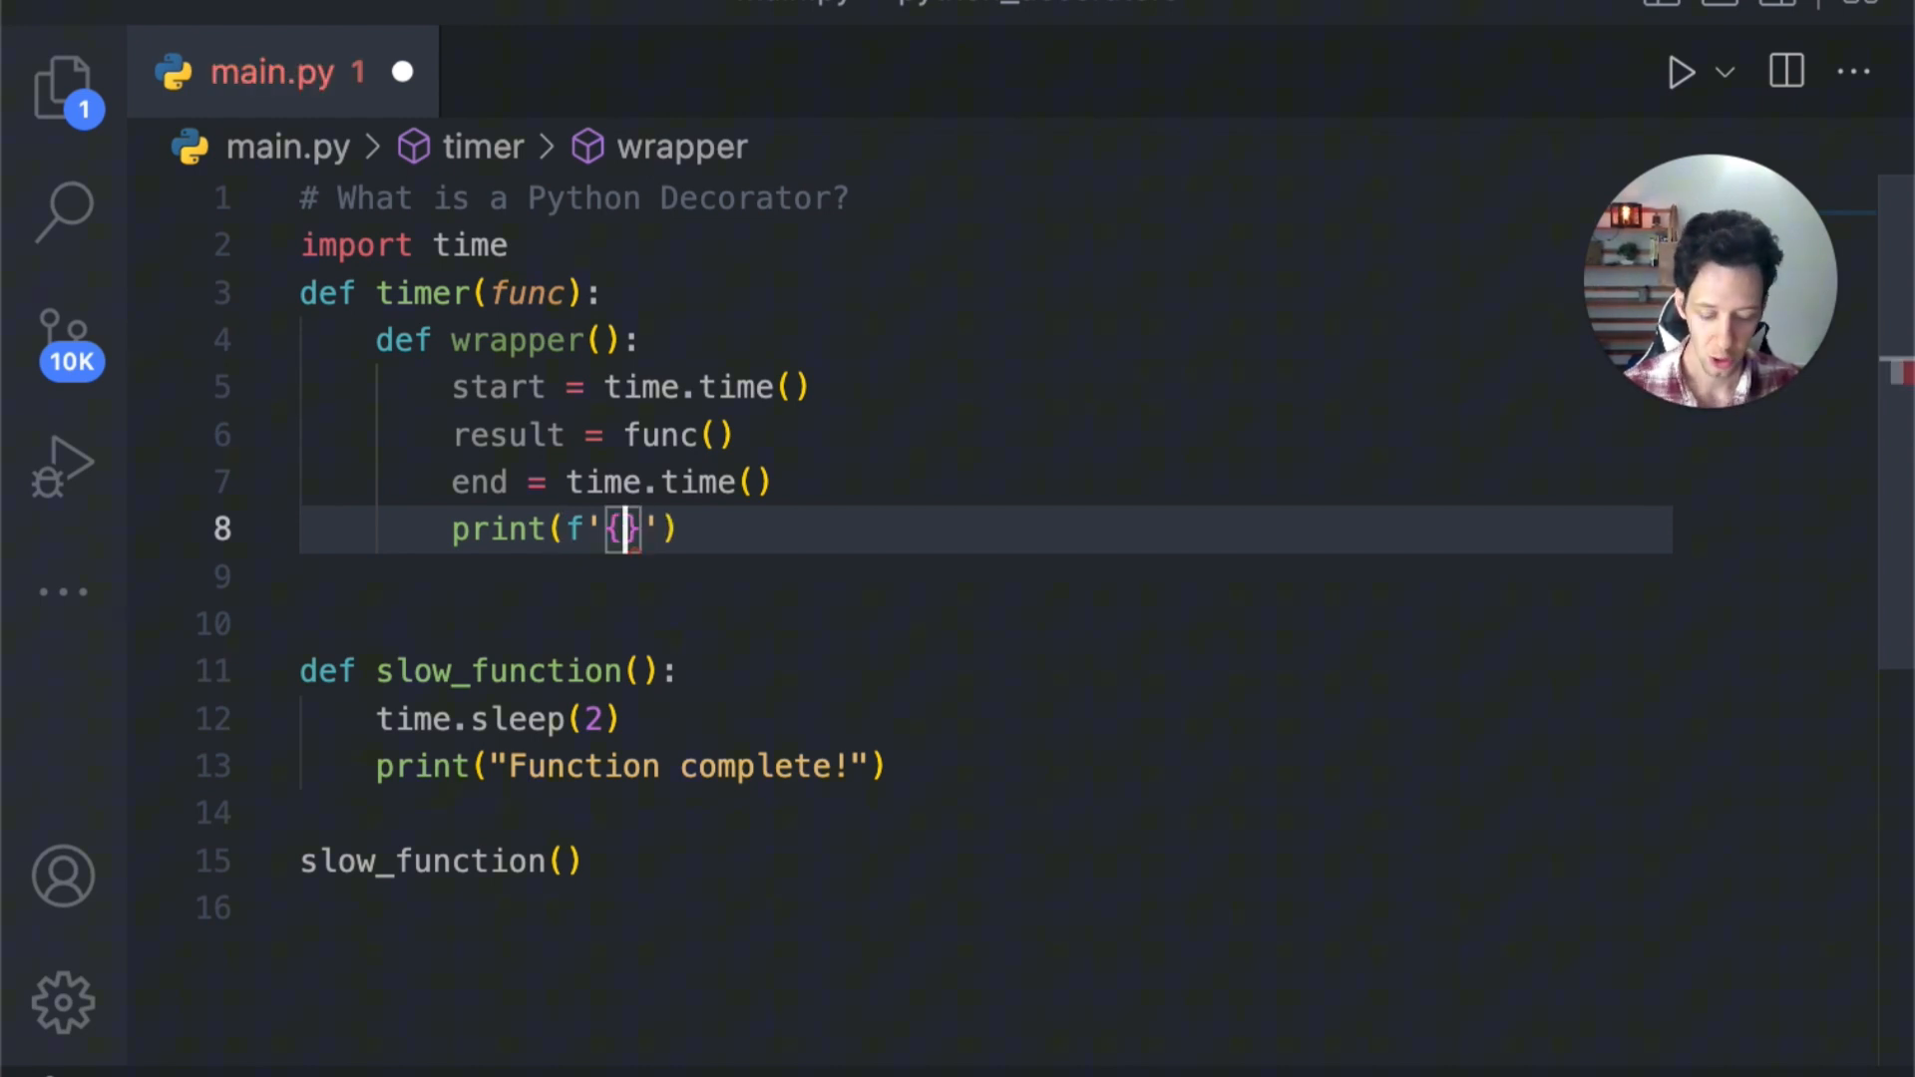
{"action": "type", "text": "func."}
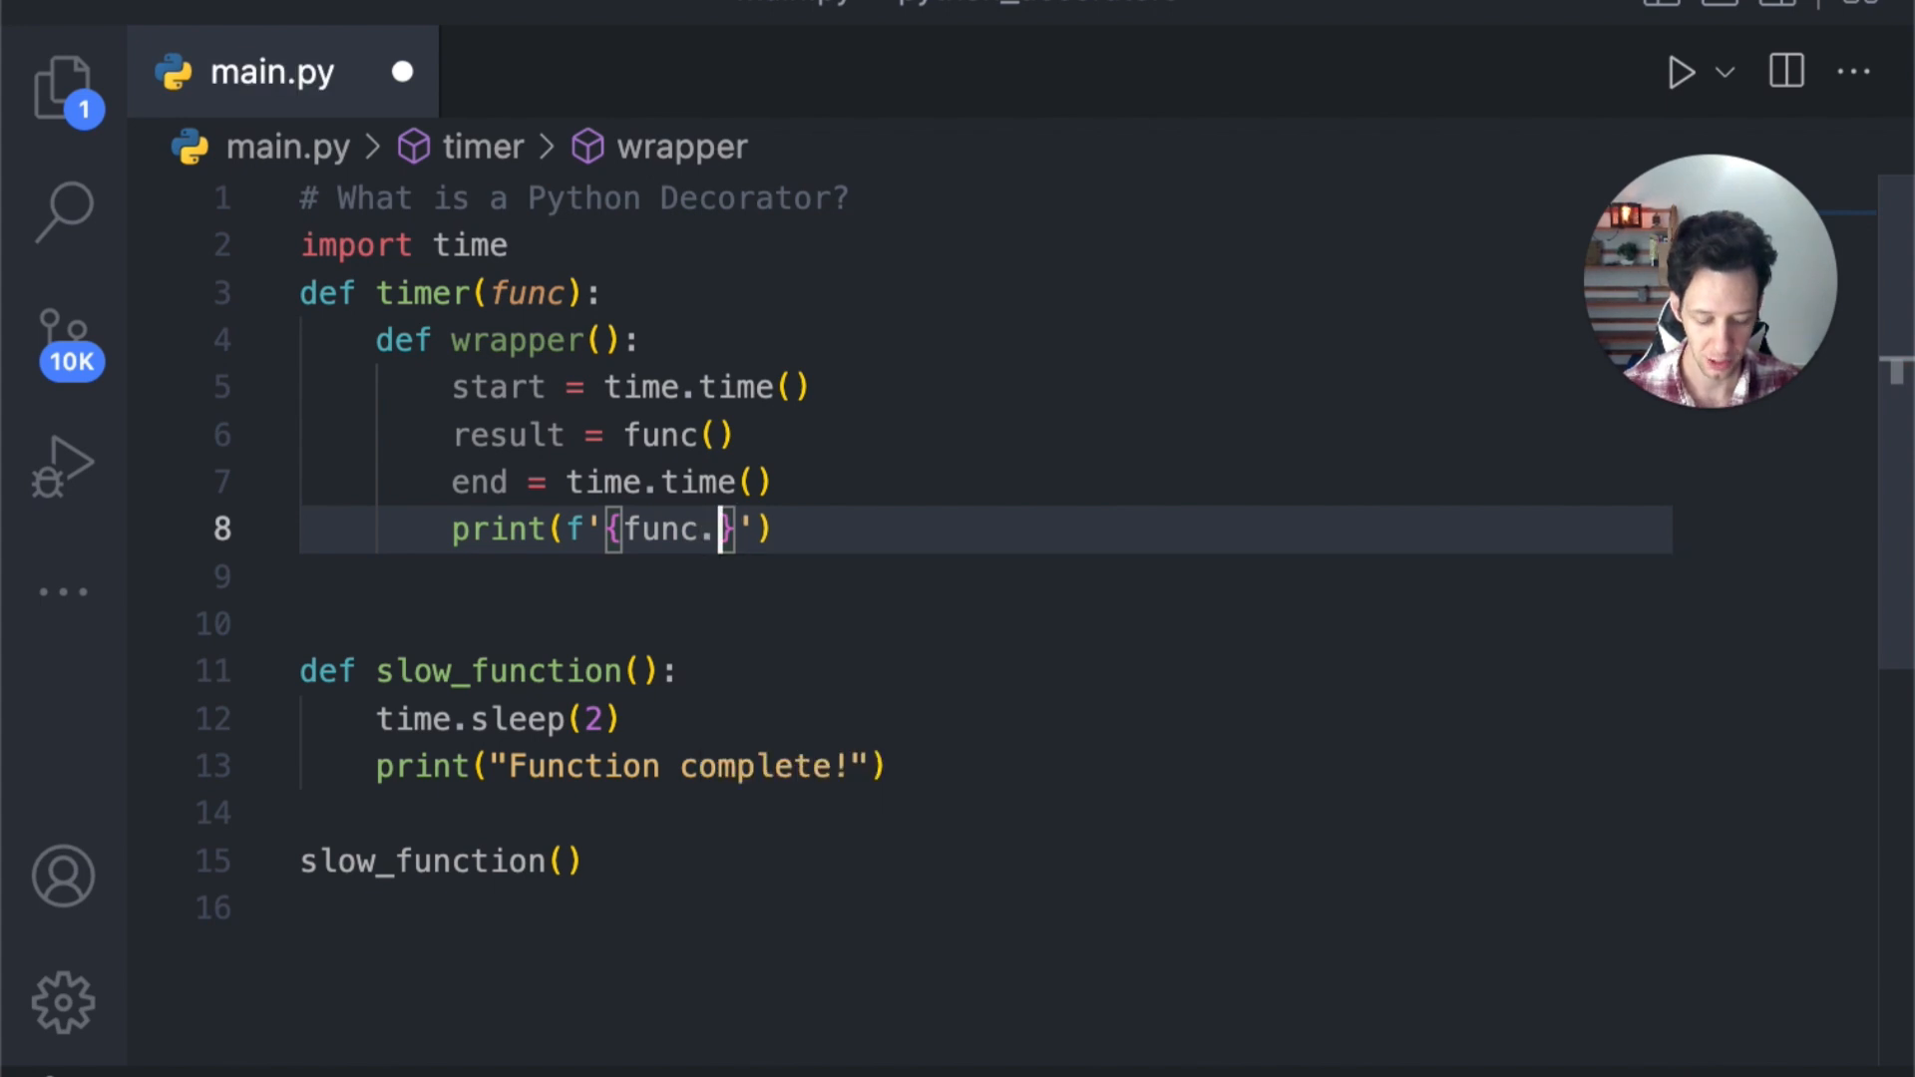
{"action": "type", "text": "__name__"}
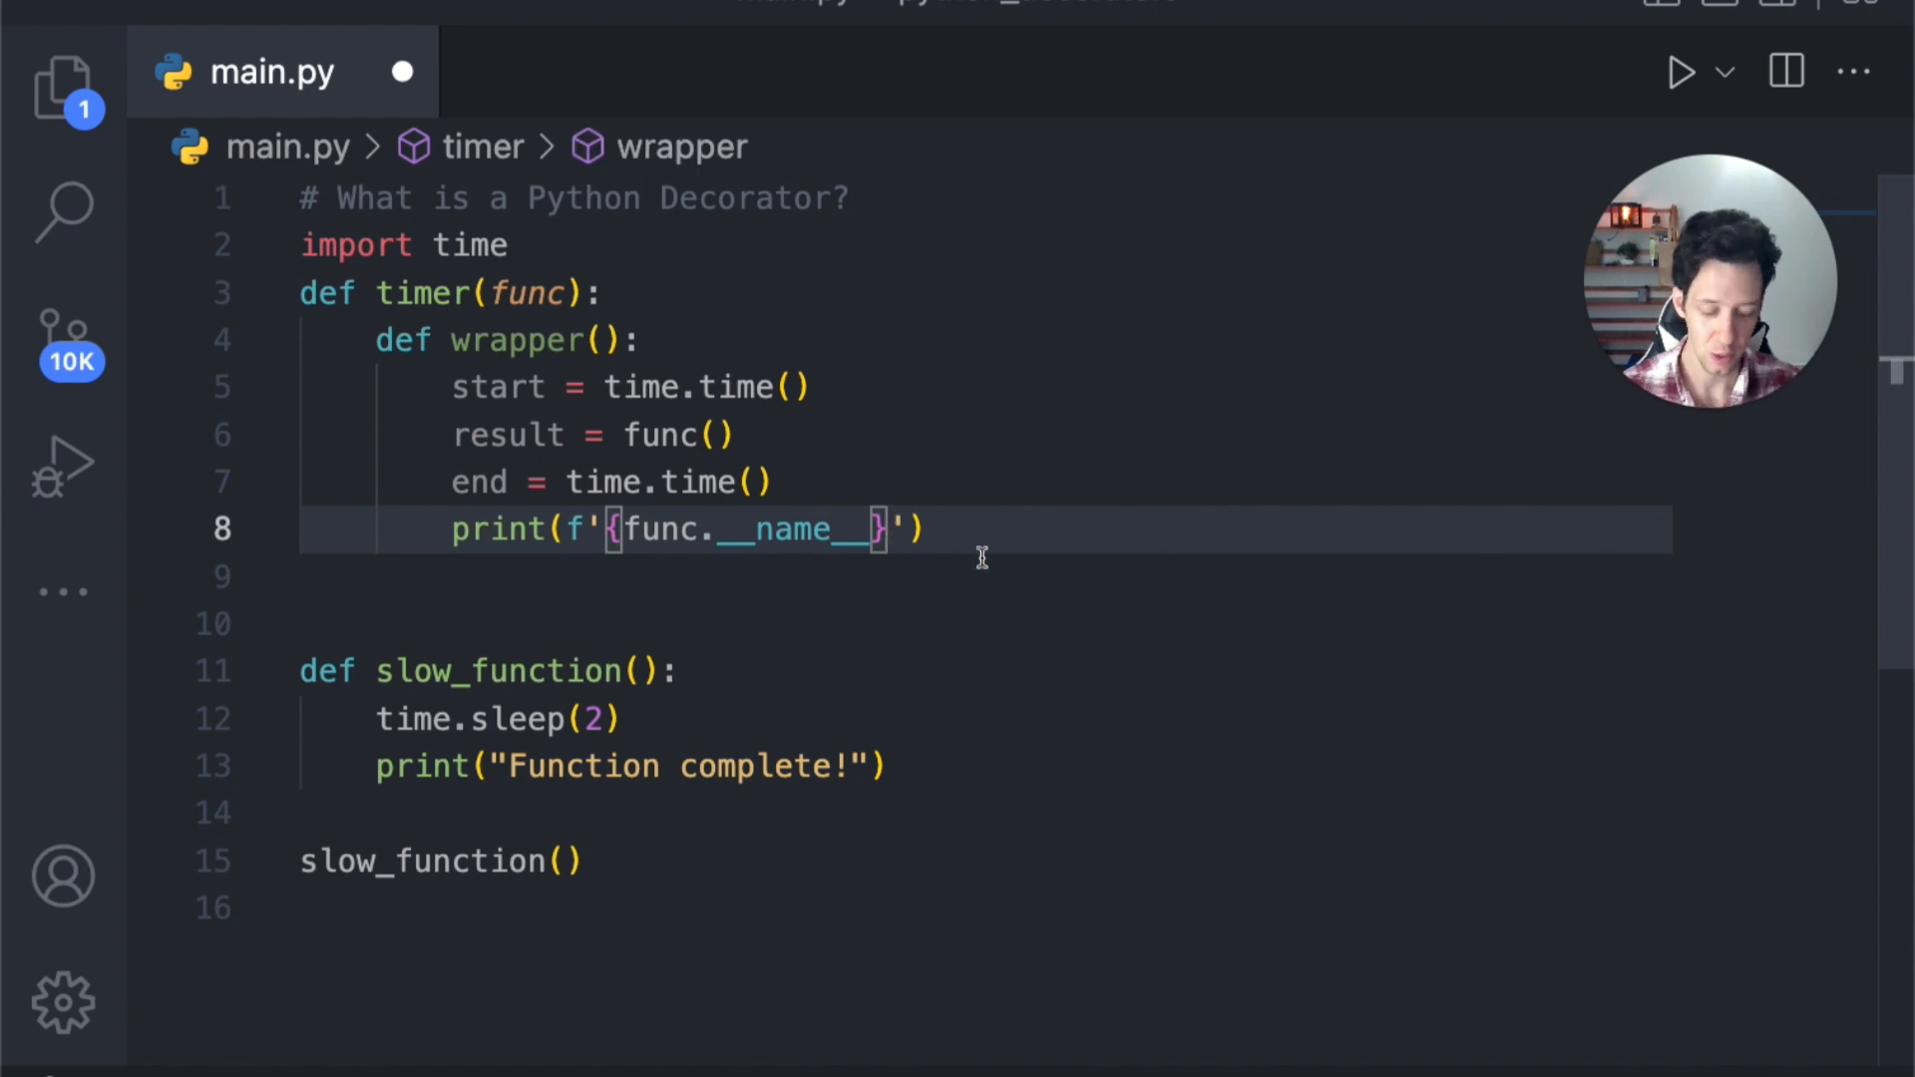
{"action": "type", "text": "too {}"}
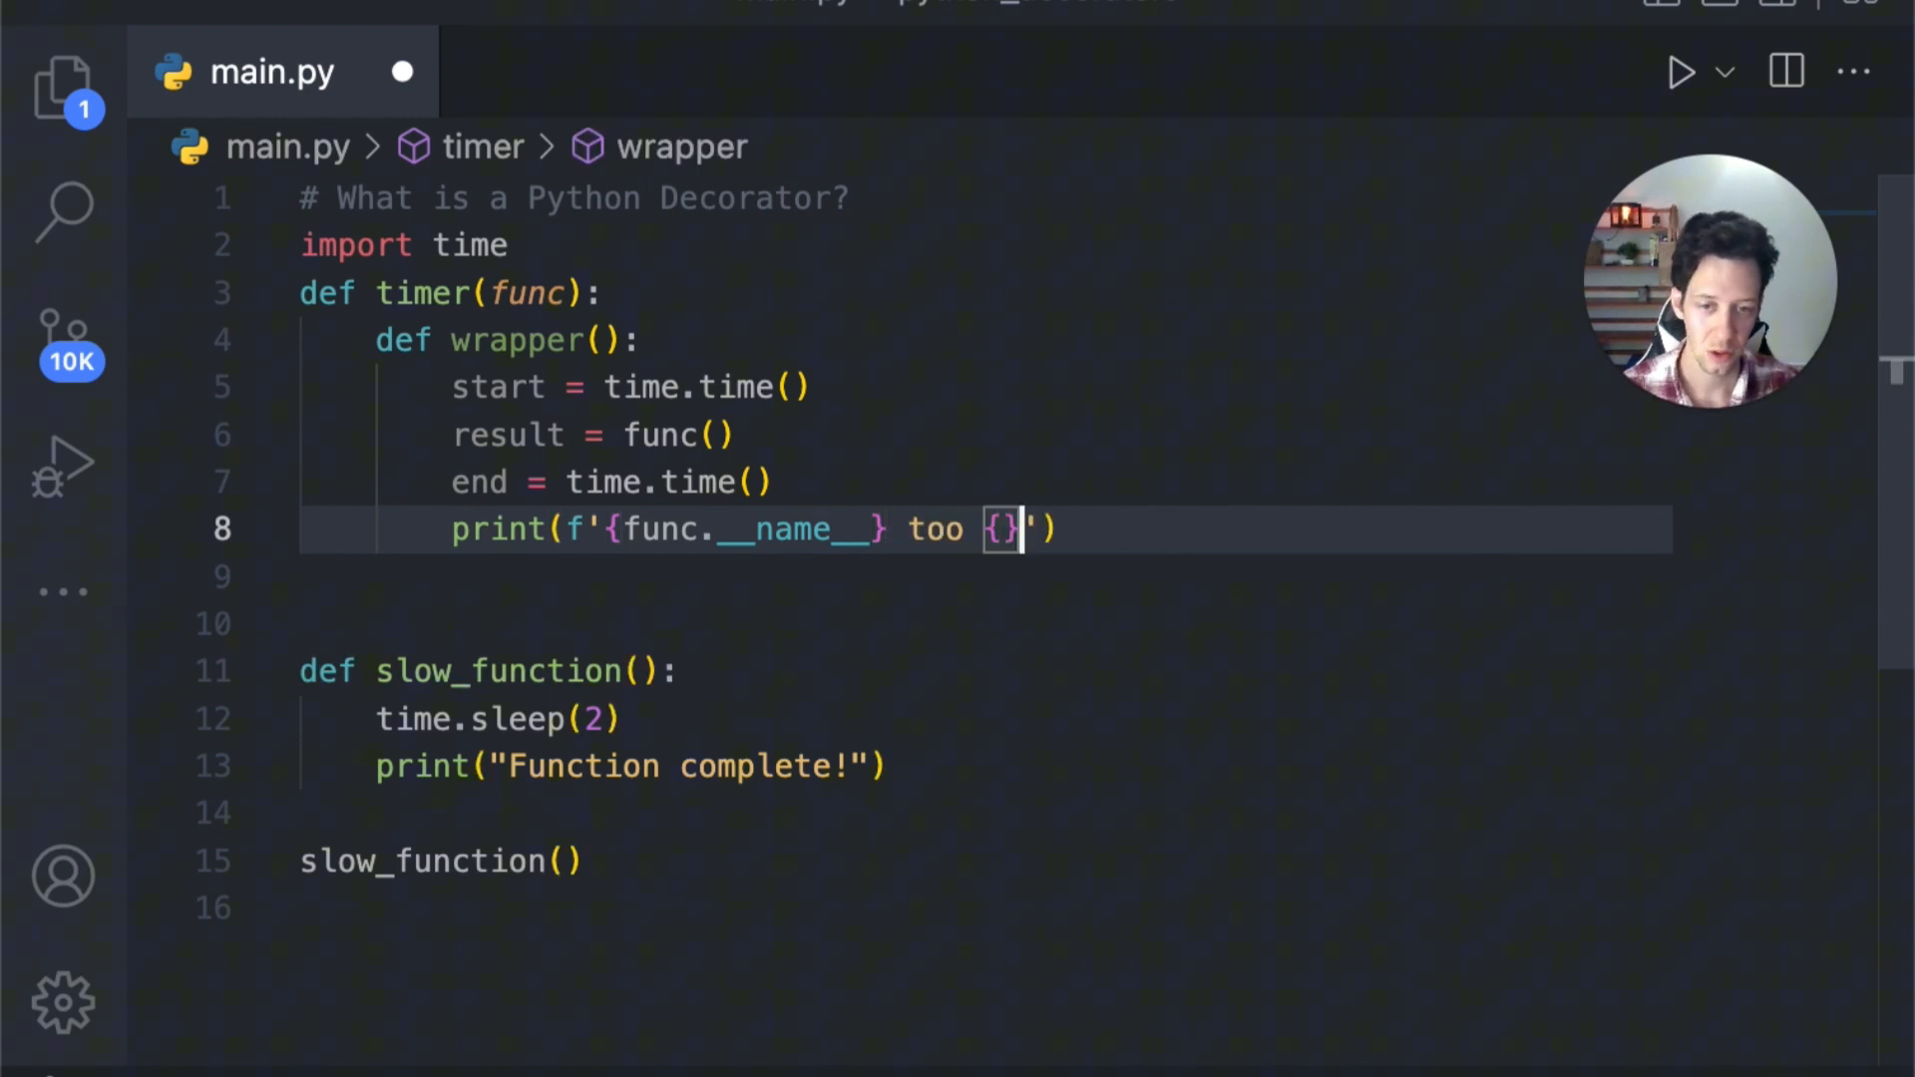
{"action": "type", "text": "e"}
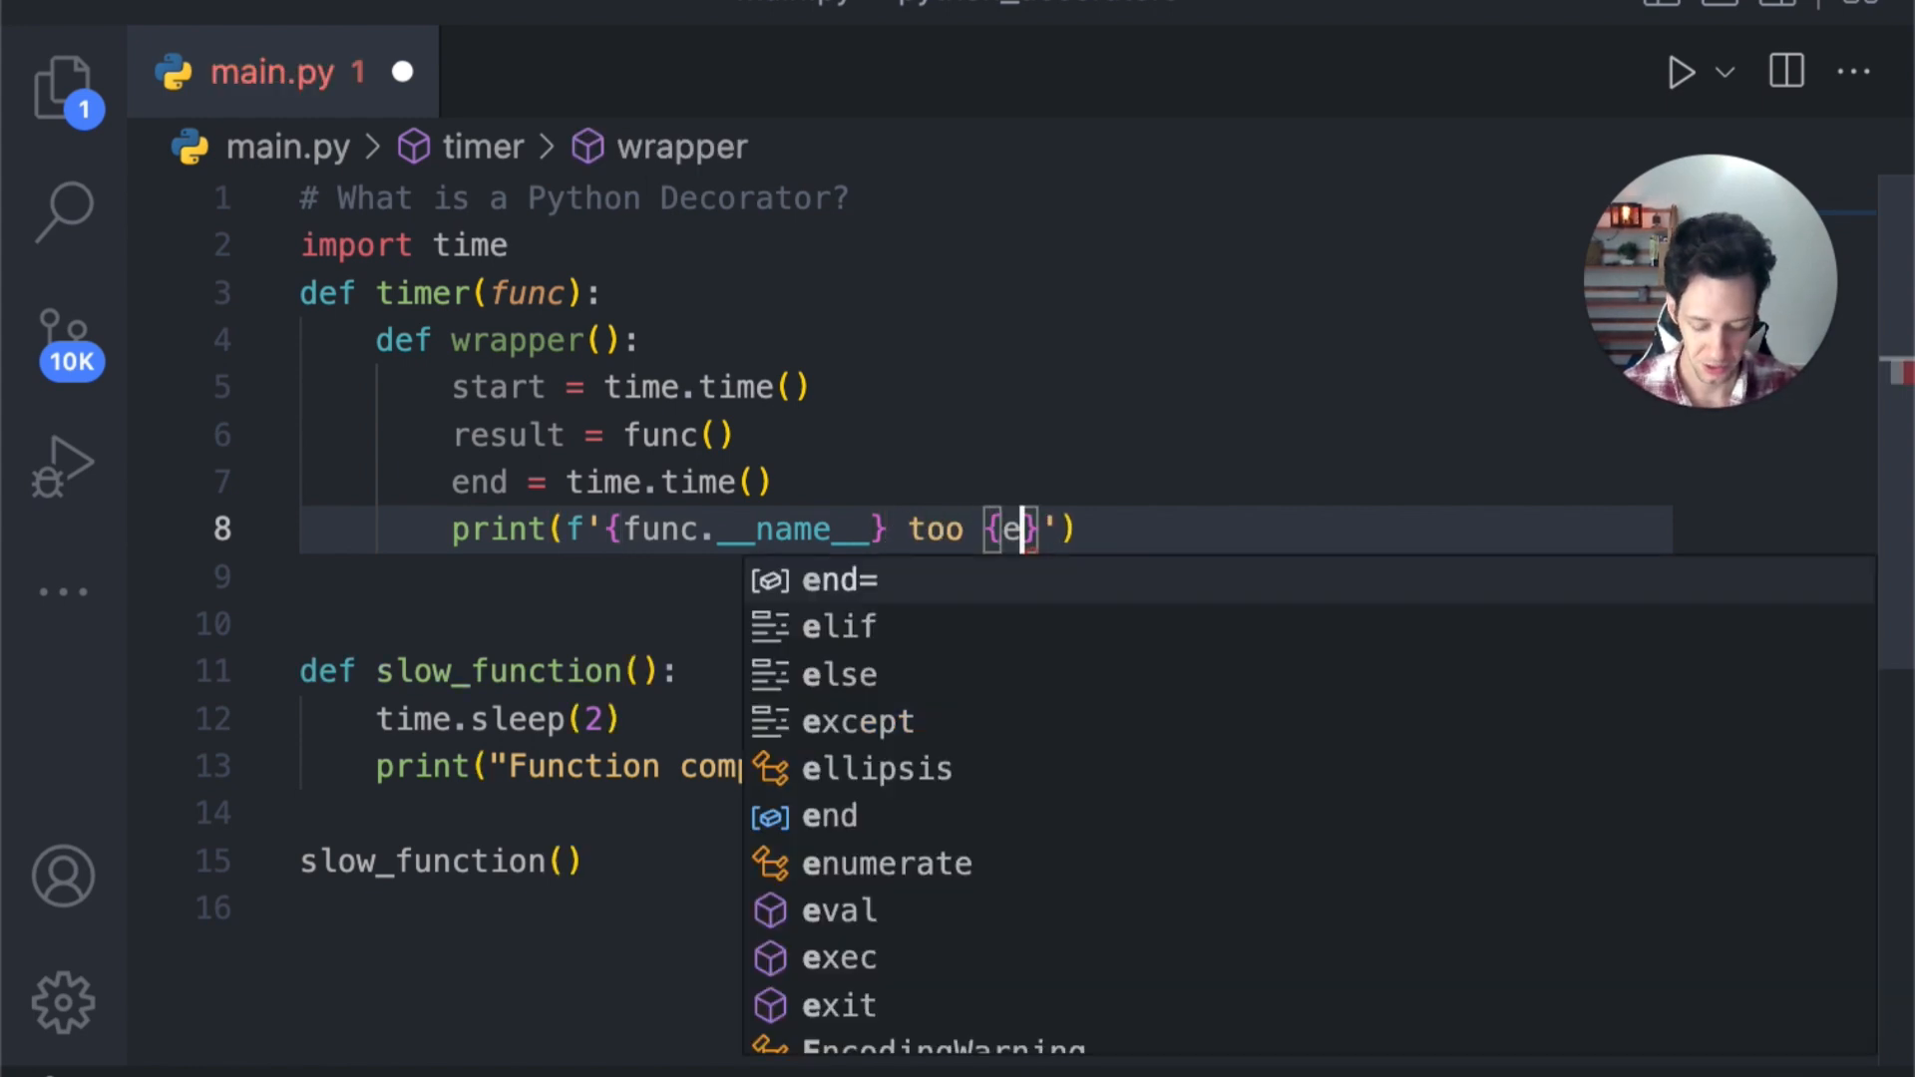
{"action": "type", "text": "nd-start"}
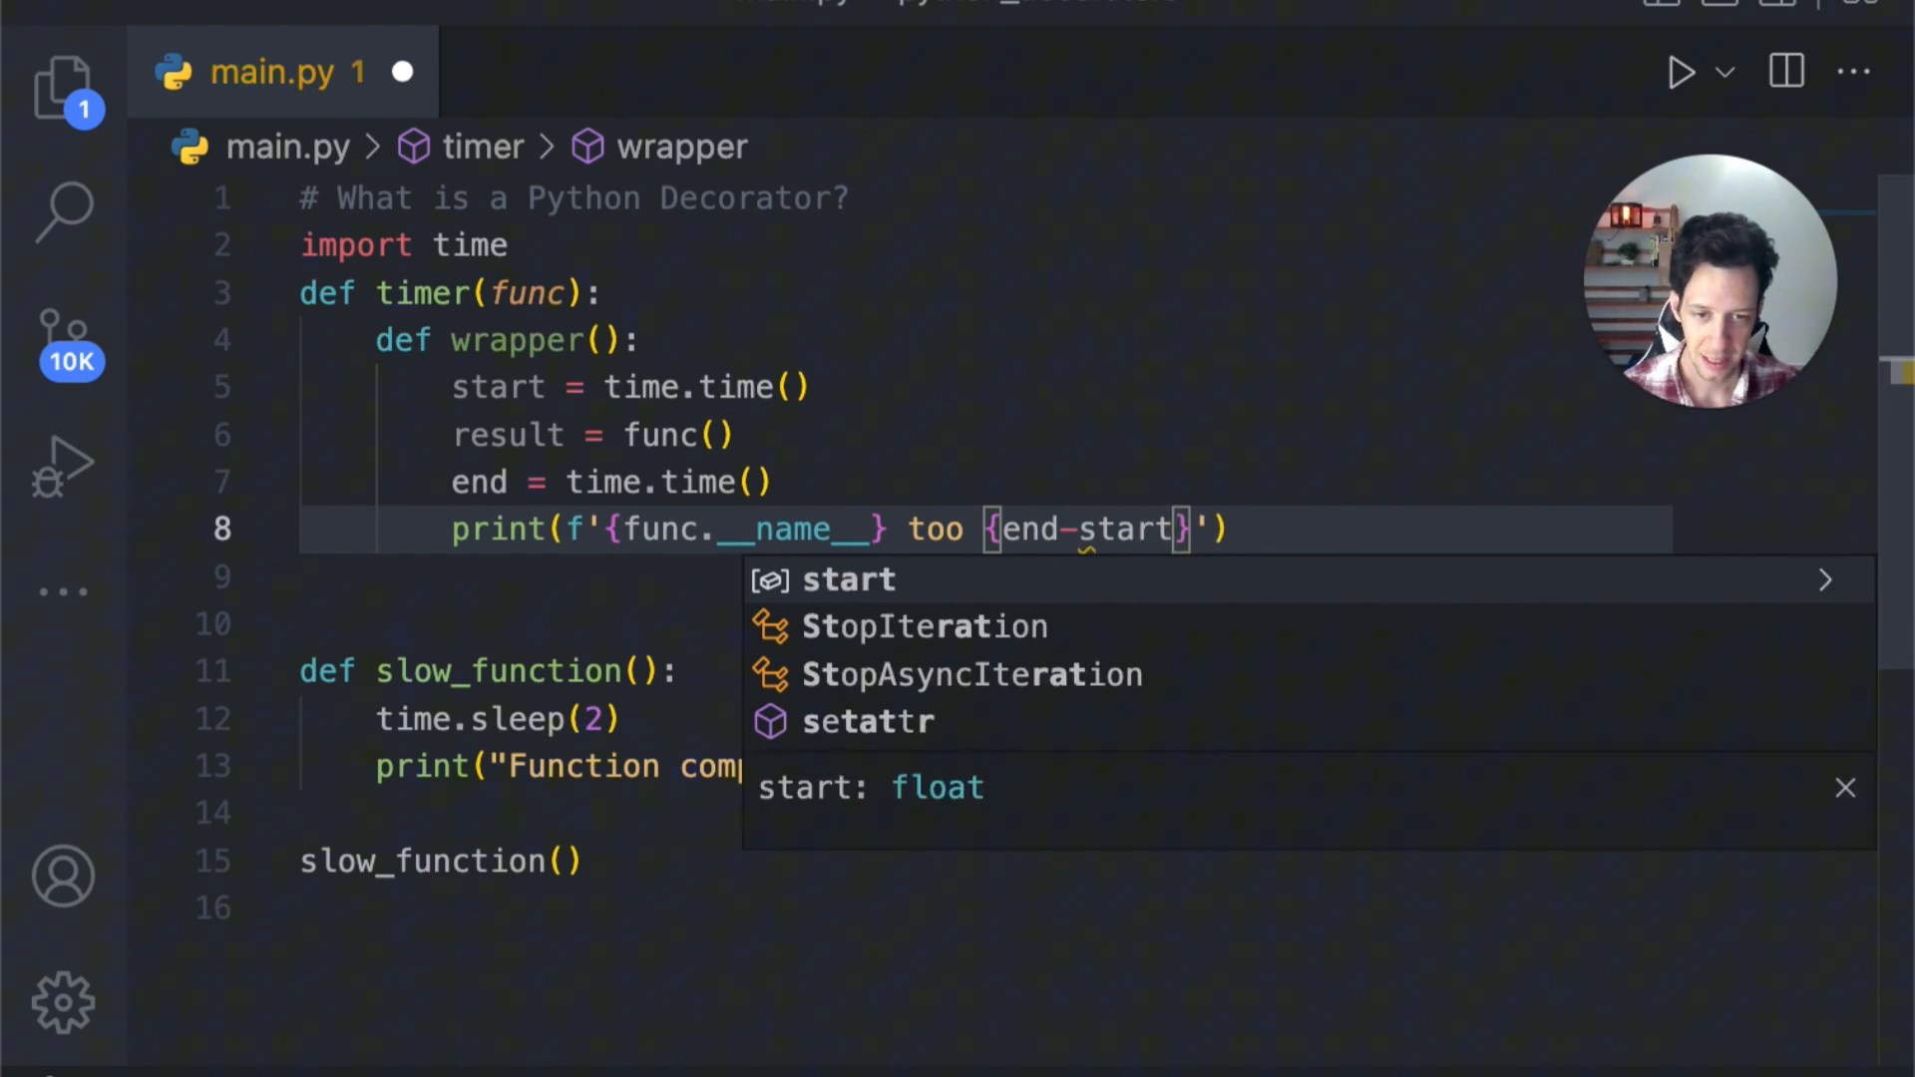
{"action": "type", "text": ":.2"}
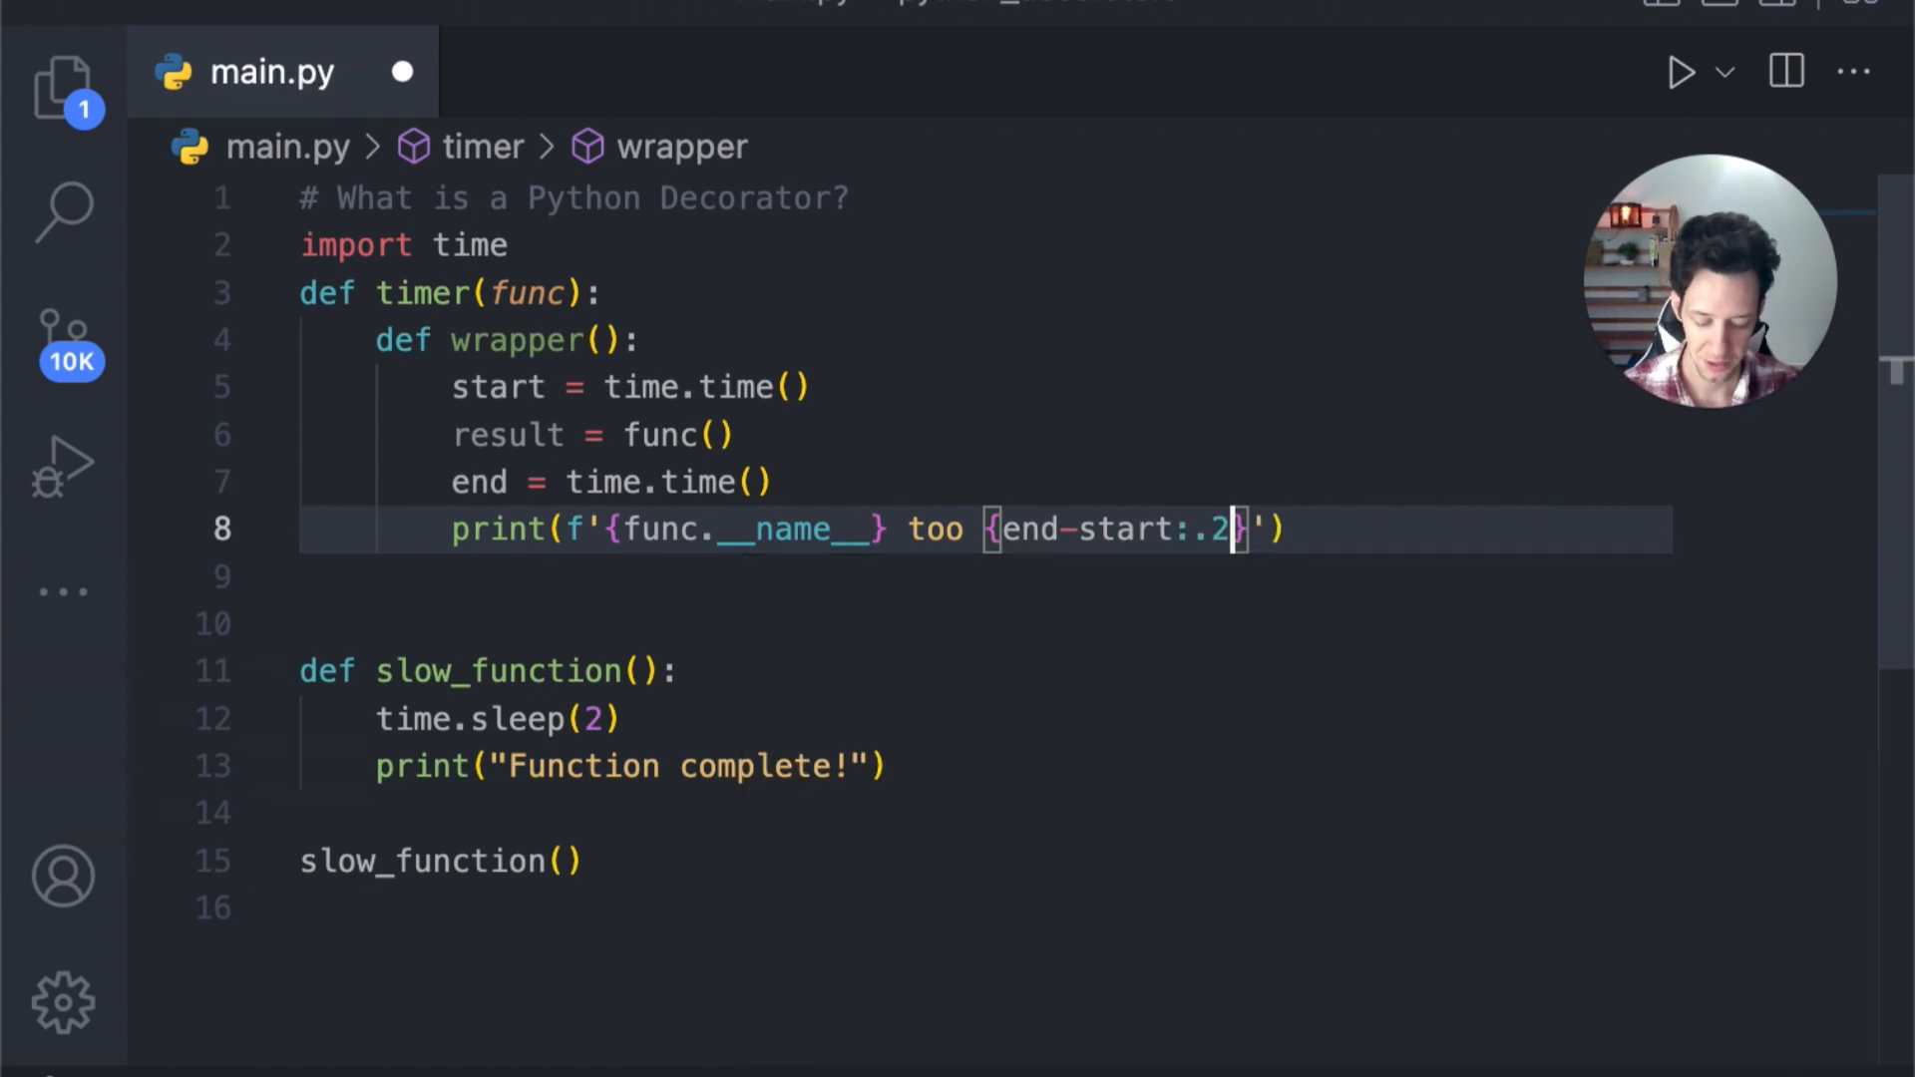
{"action": "type", "text": "f"}
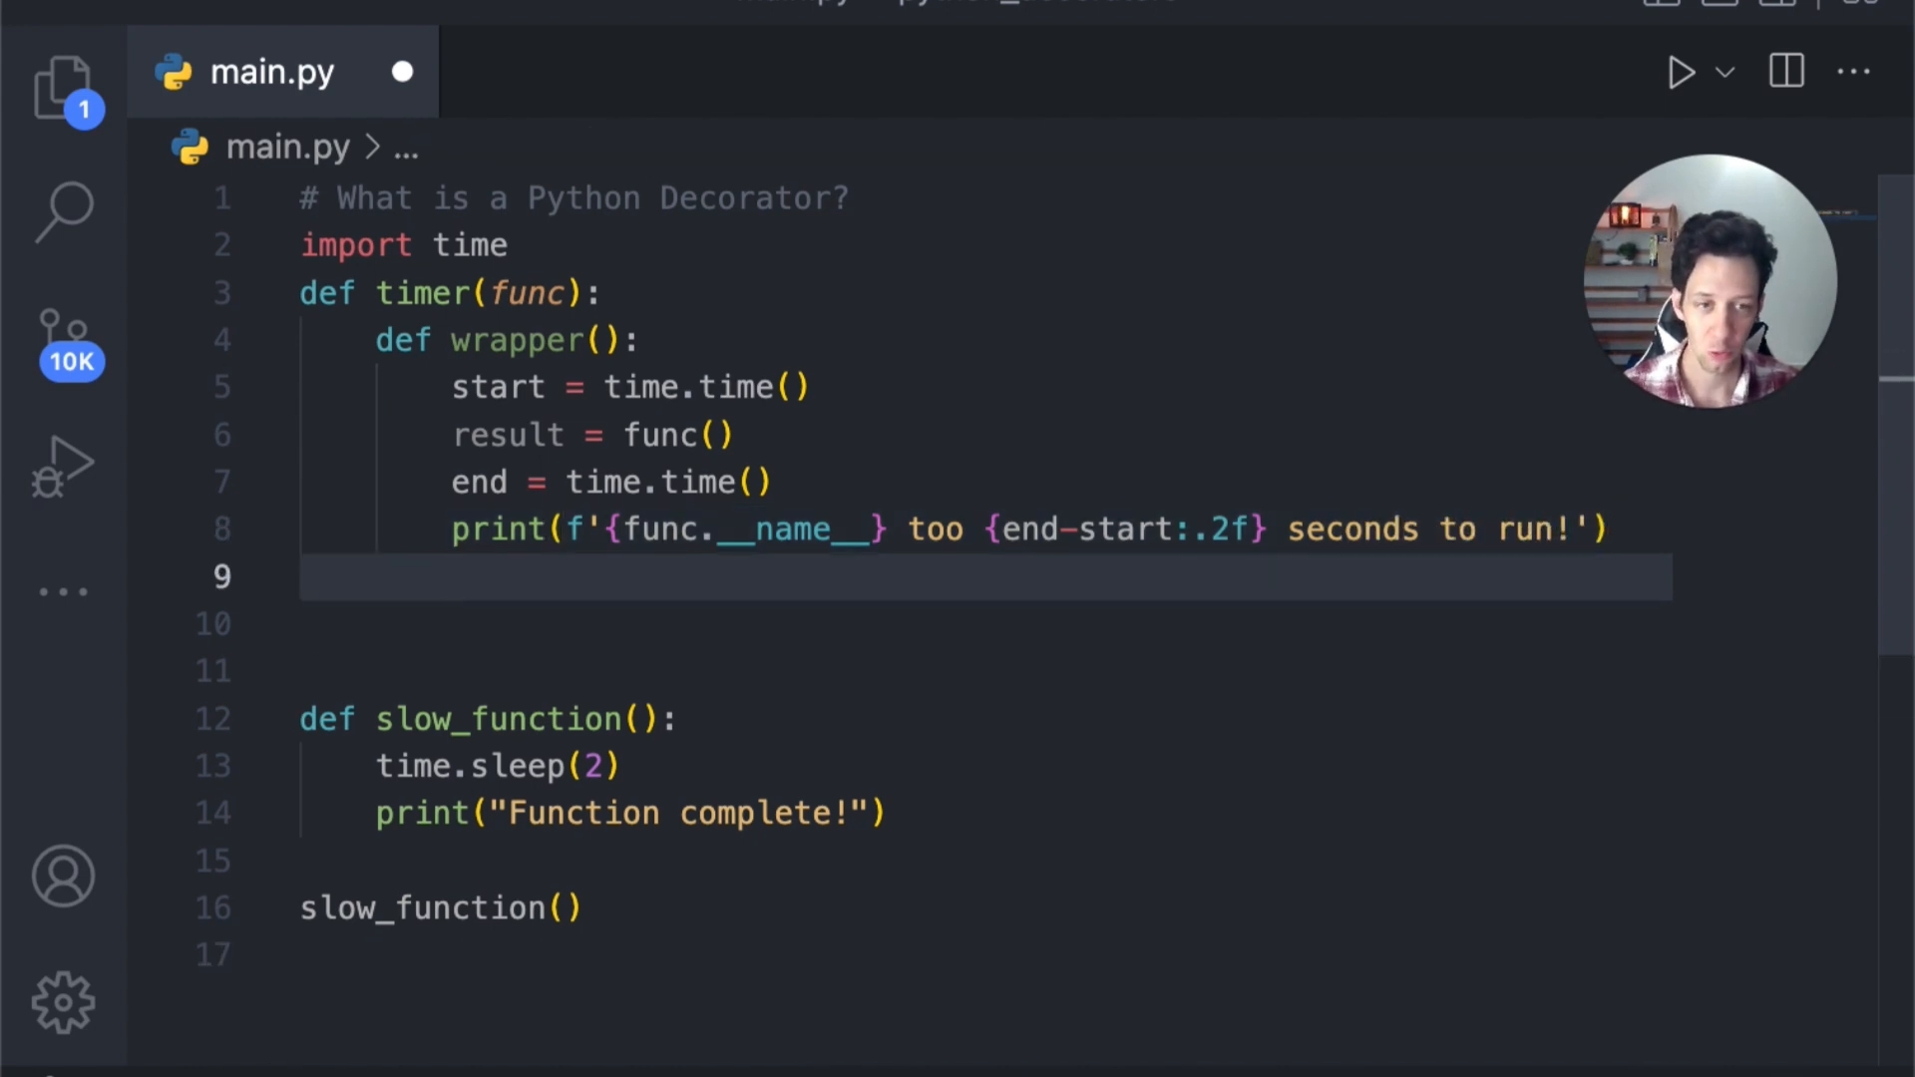
{"action": "type", "text": "ret"}
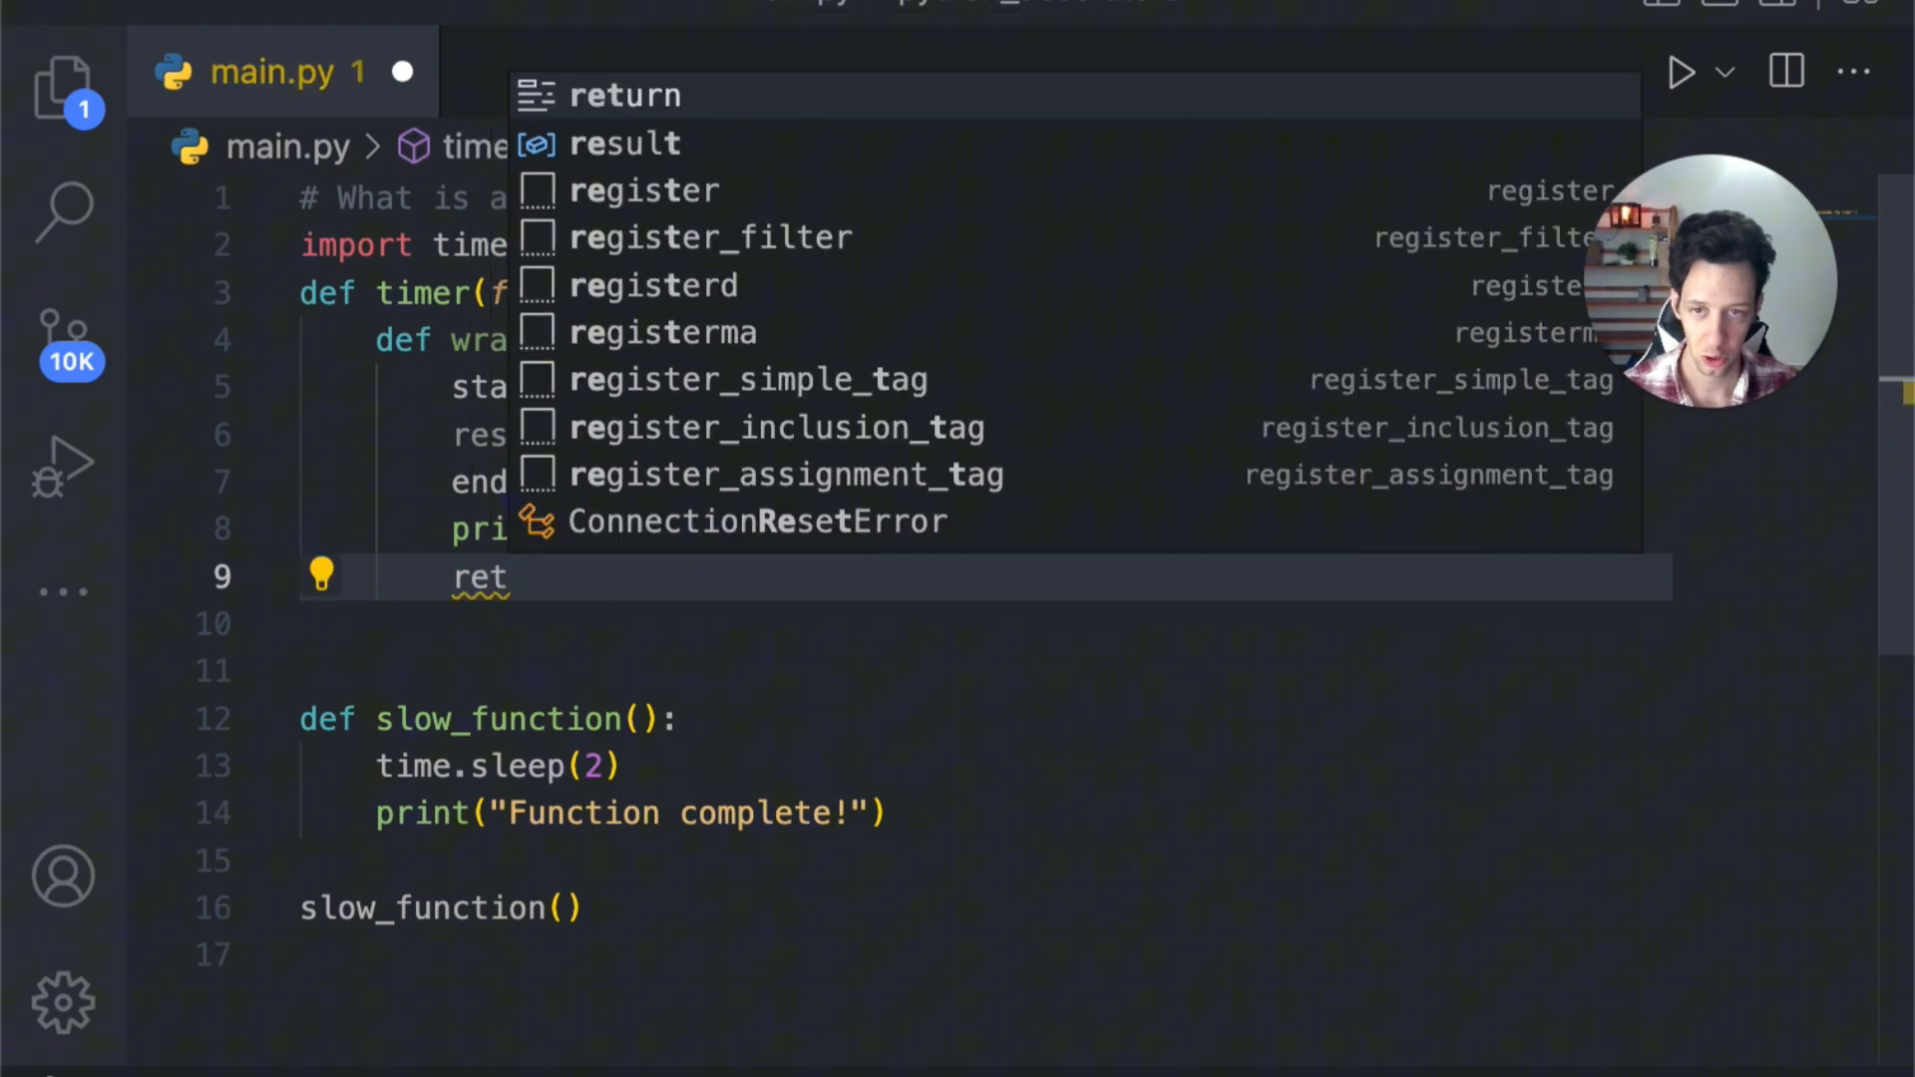
{"action": "type", "text": "urn result"}
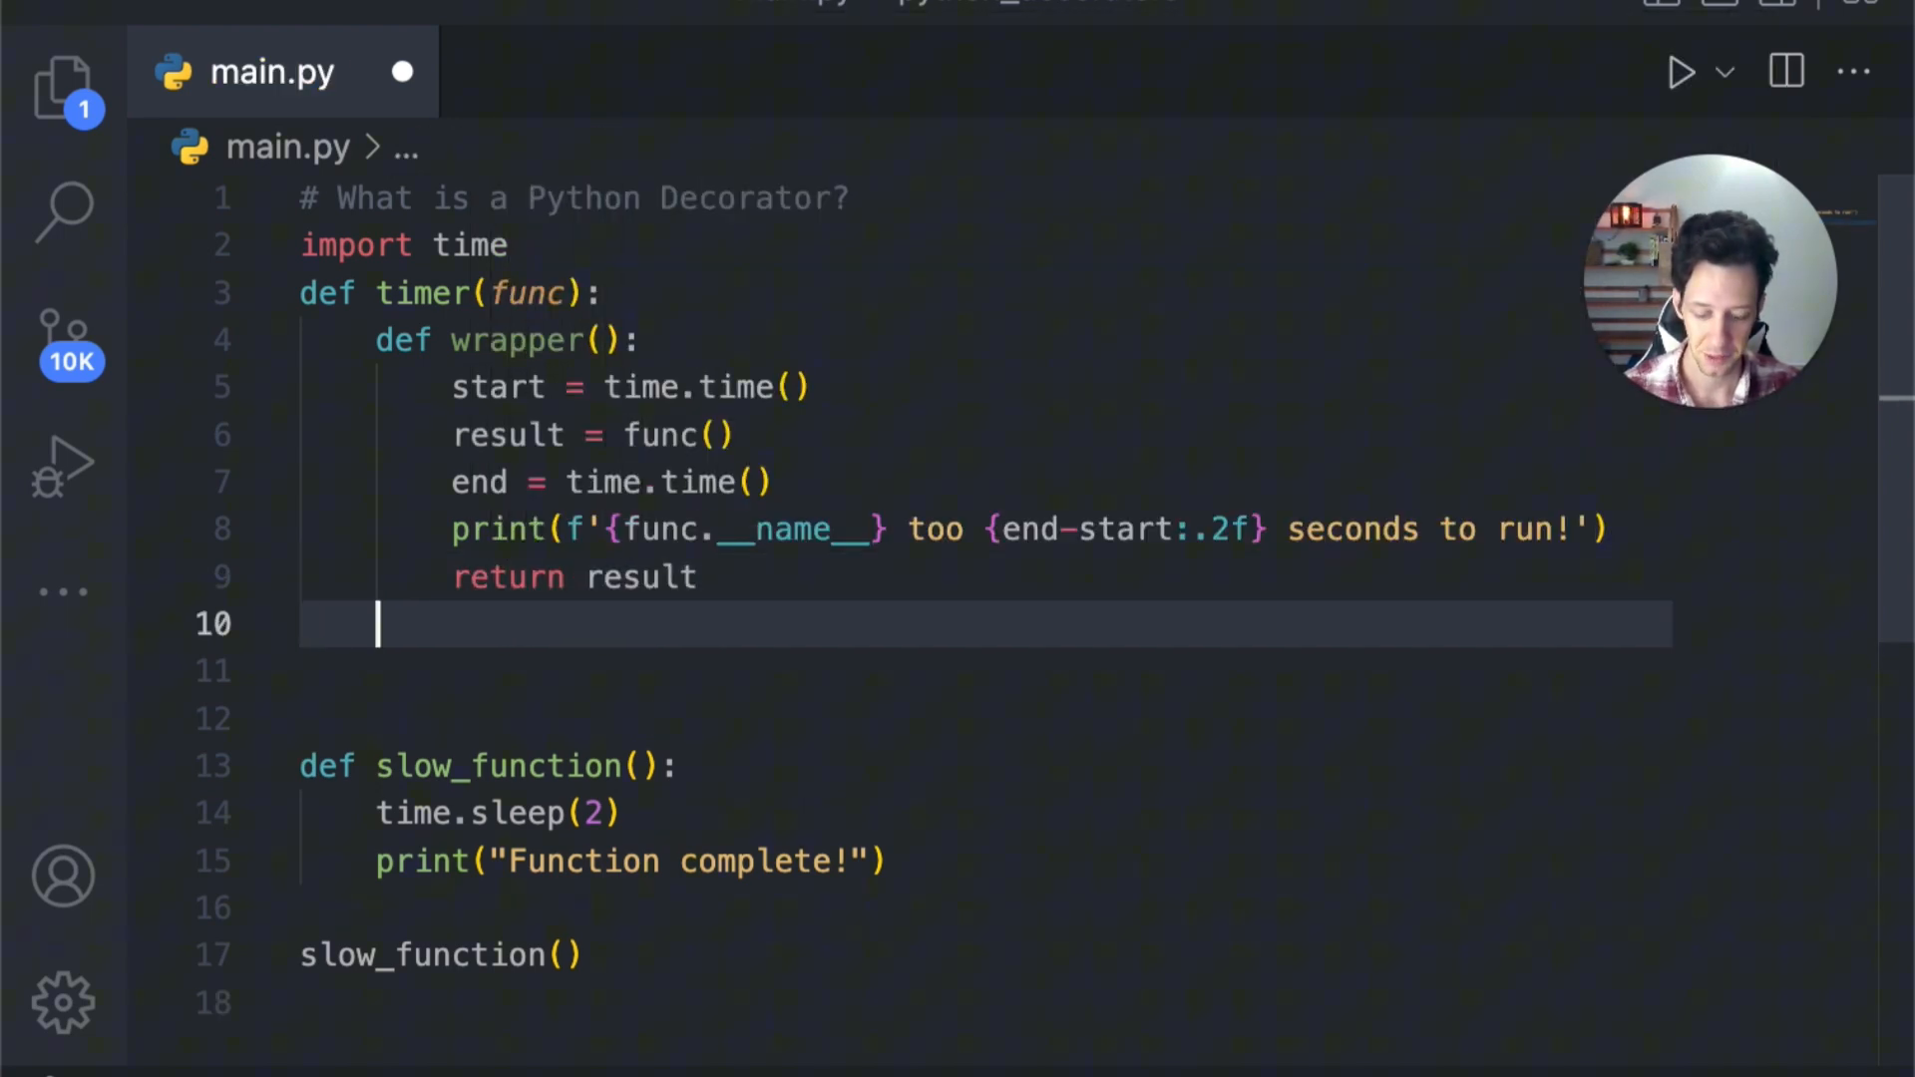
{"action": "type", "text": "return wrap"}
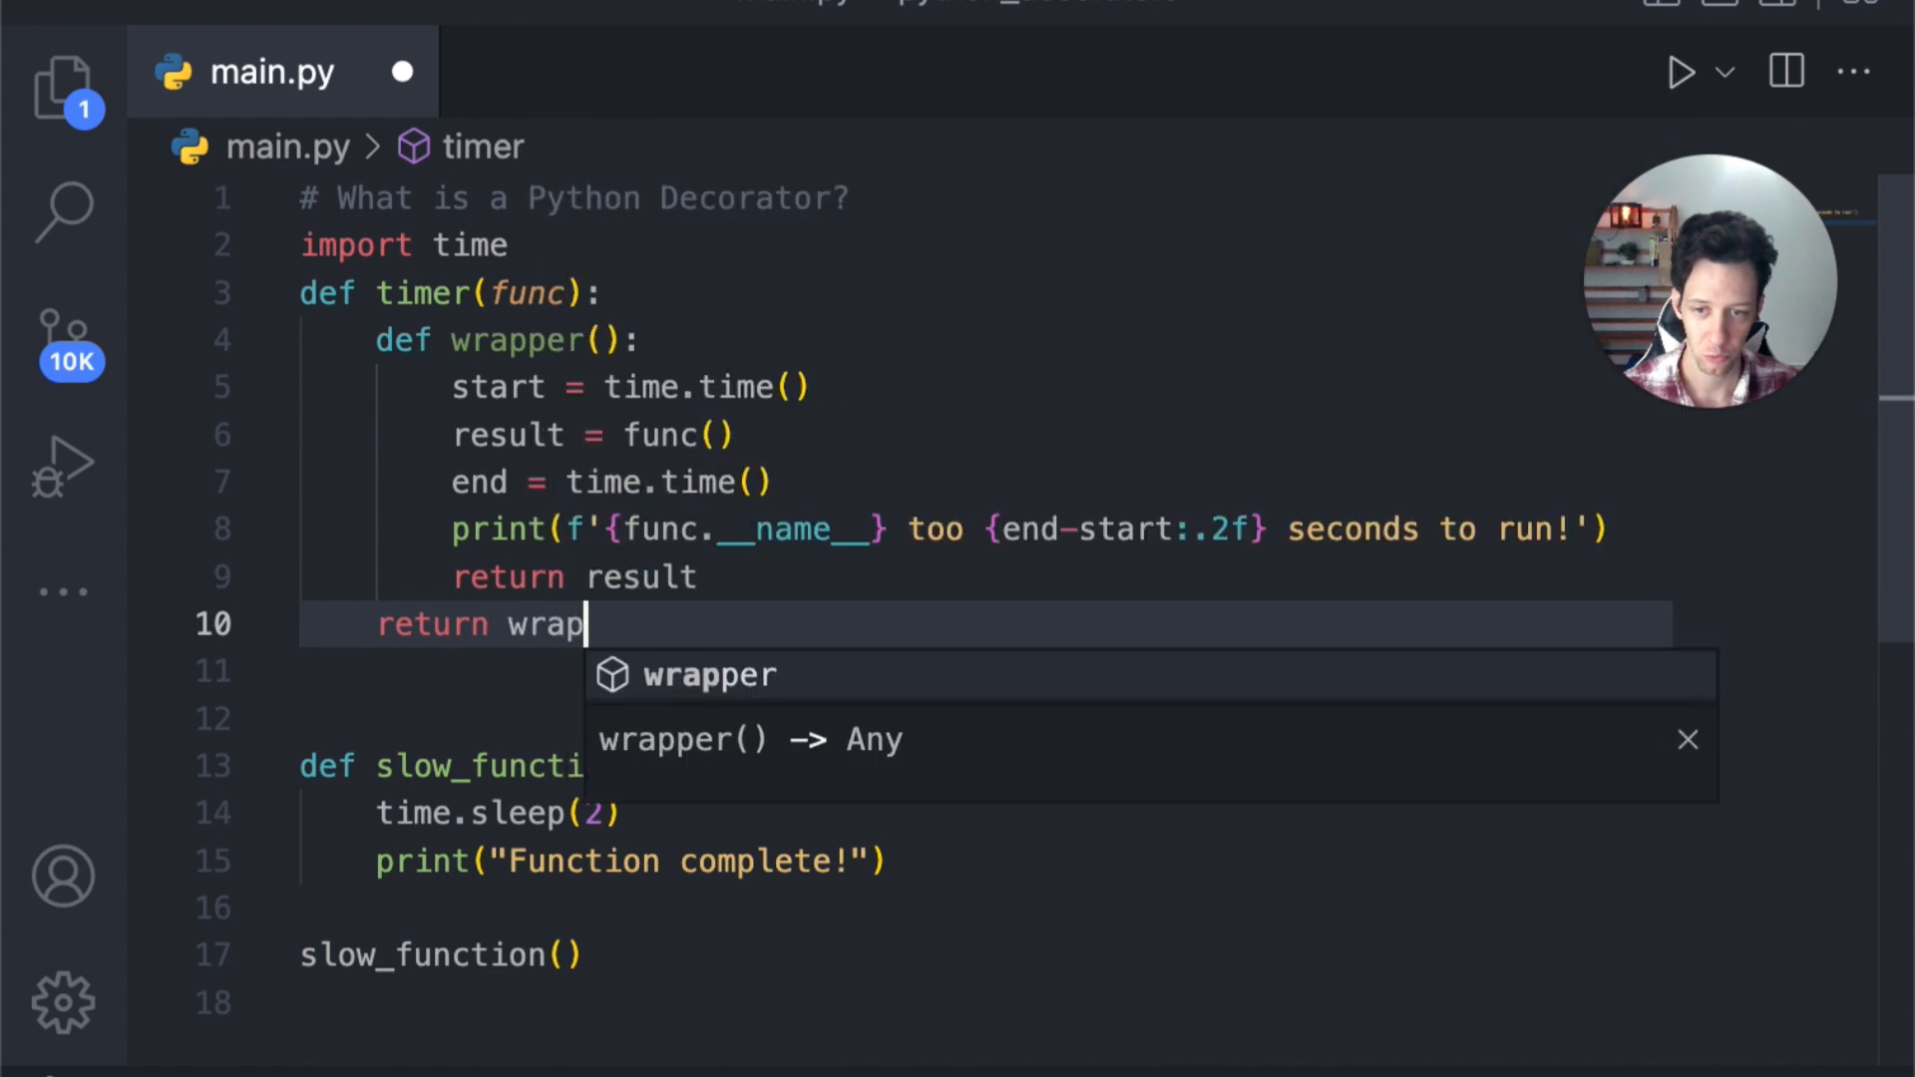
{"action": "key", "text": "Tab"}
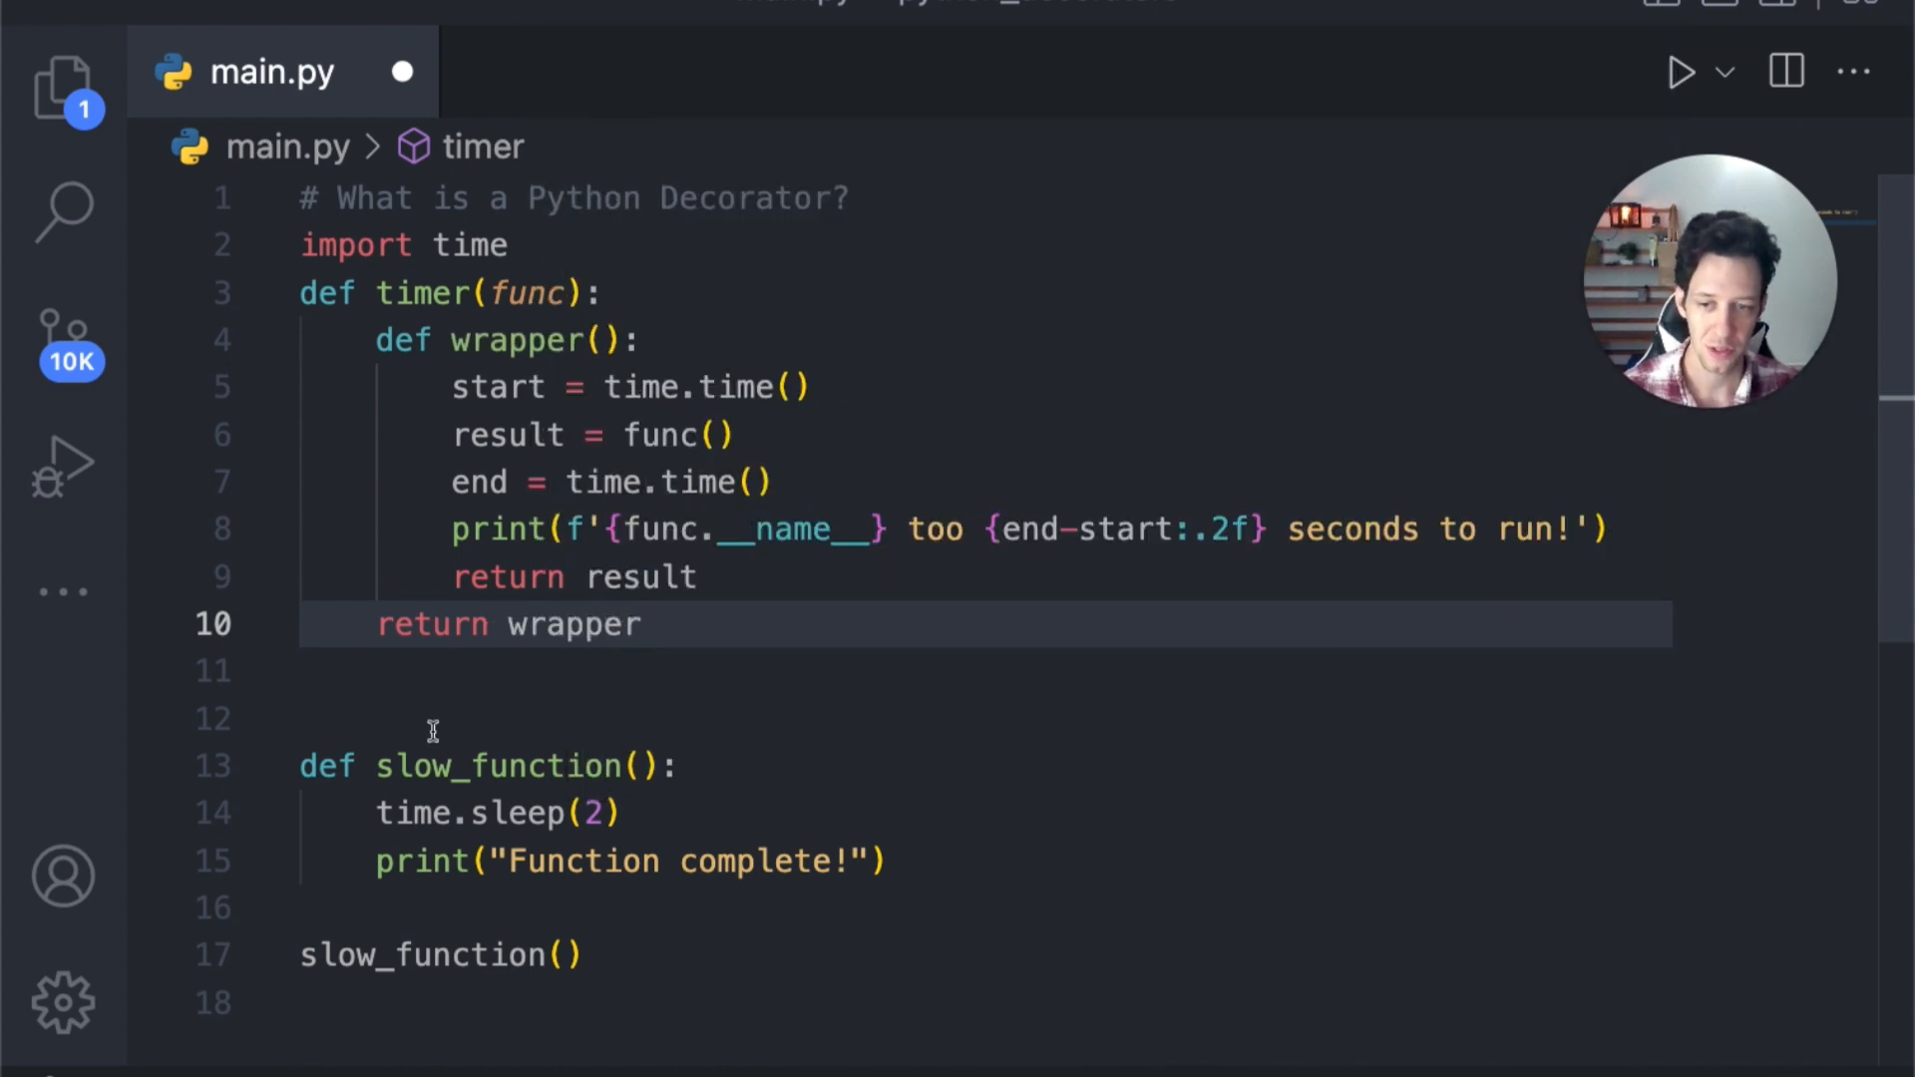
{"action": "type", "text": "@s"}
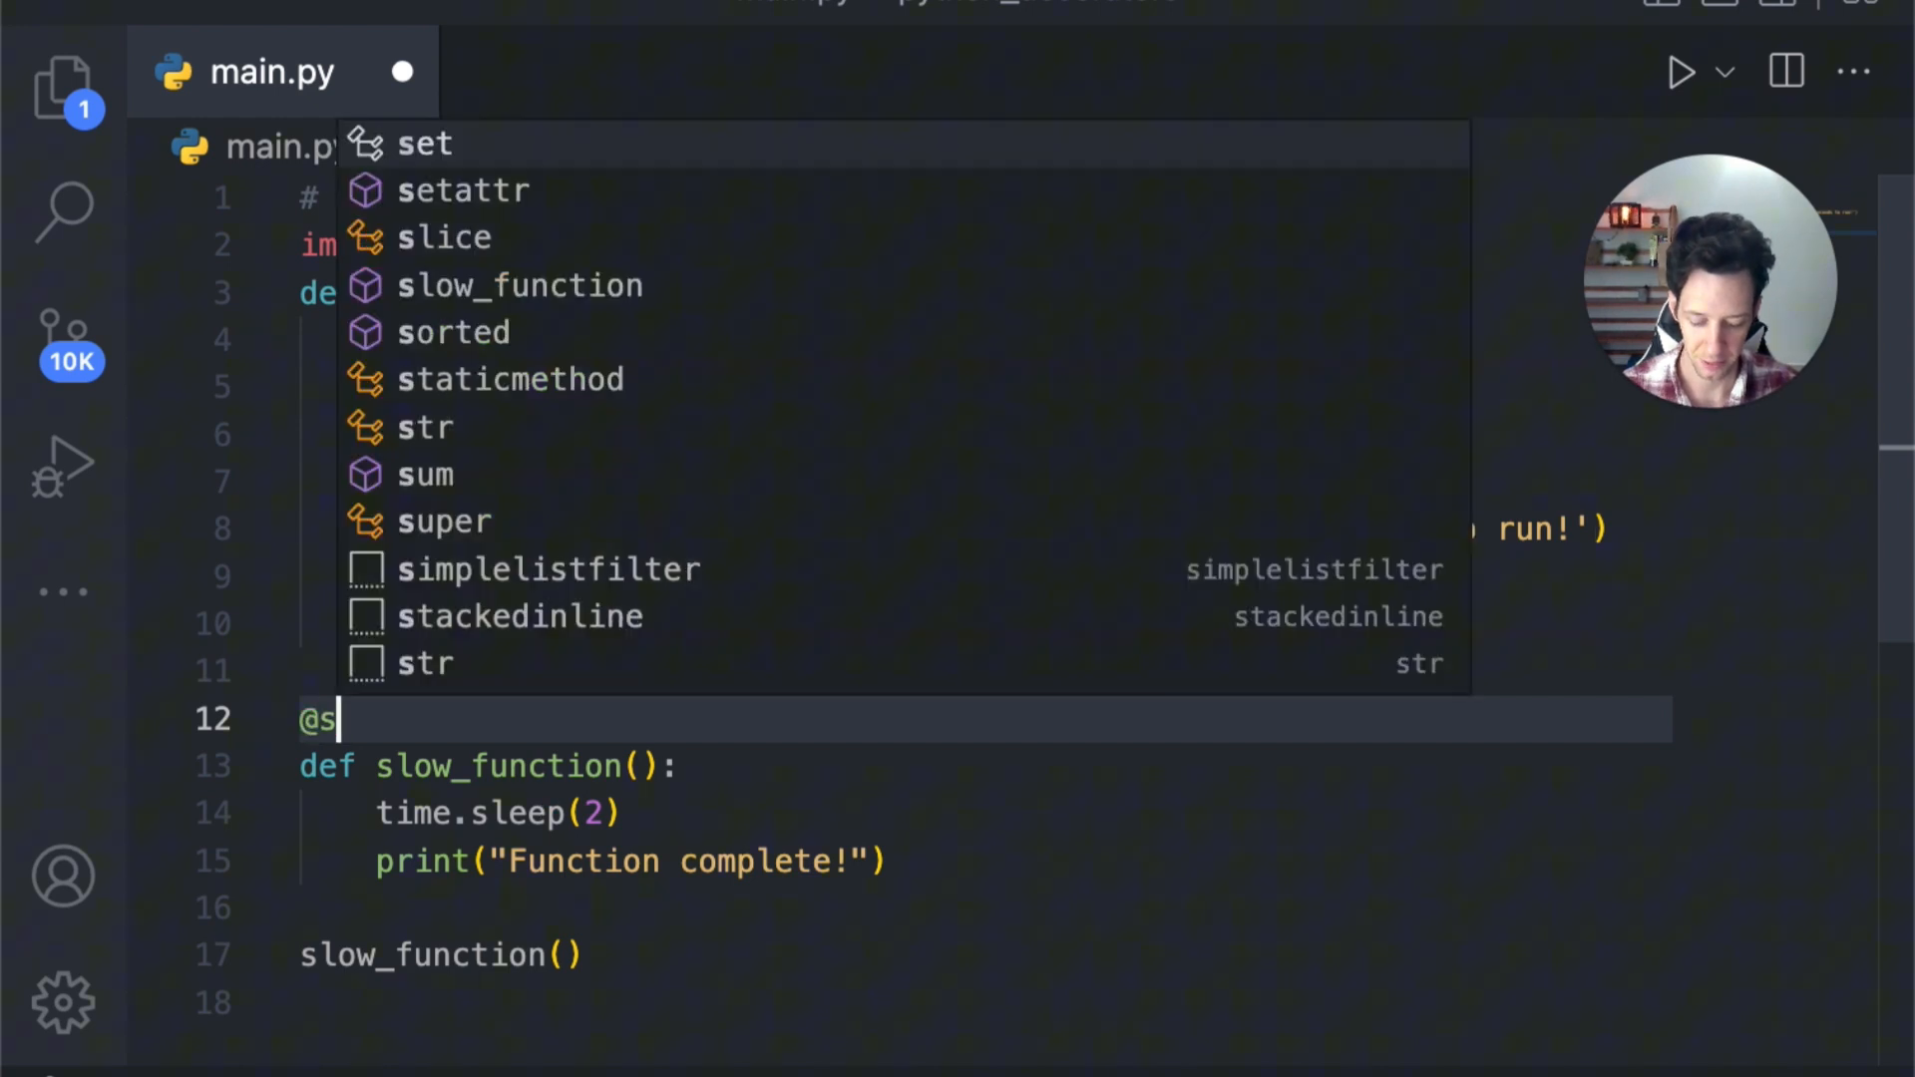
{"action": "type", "text": "imer"}
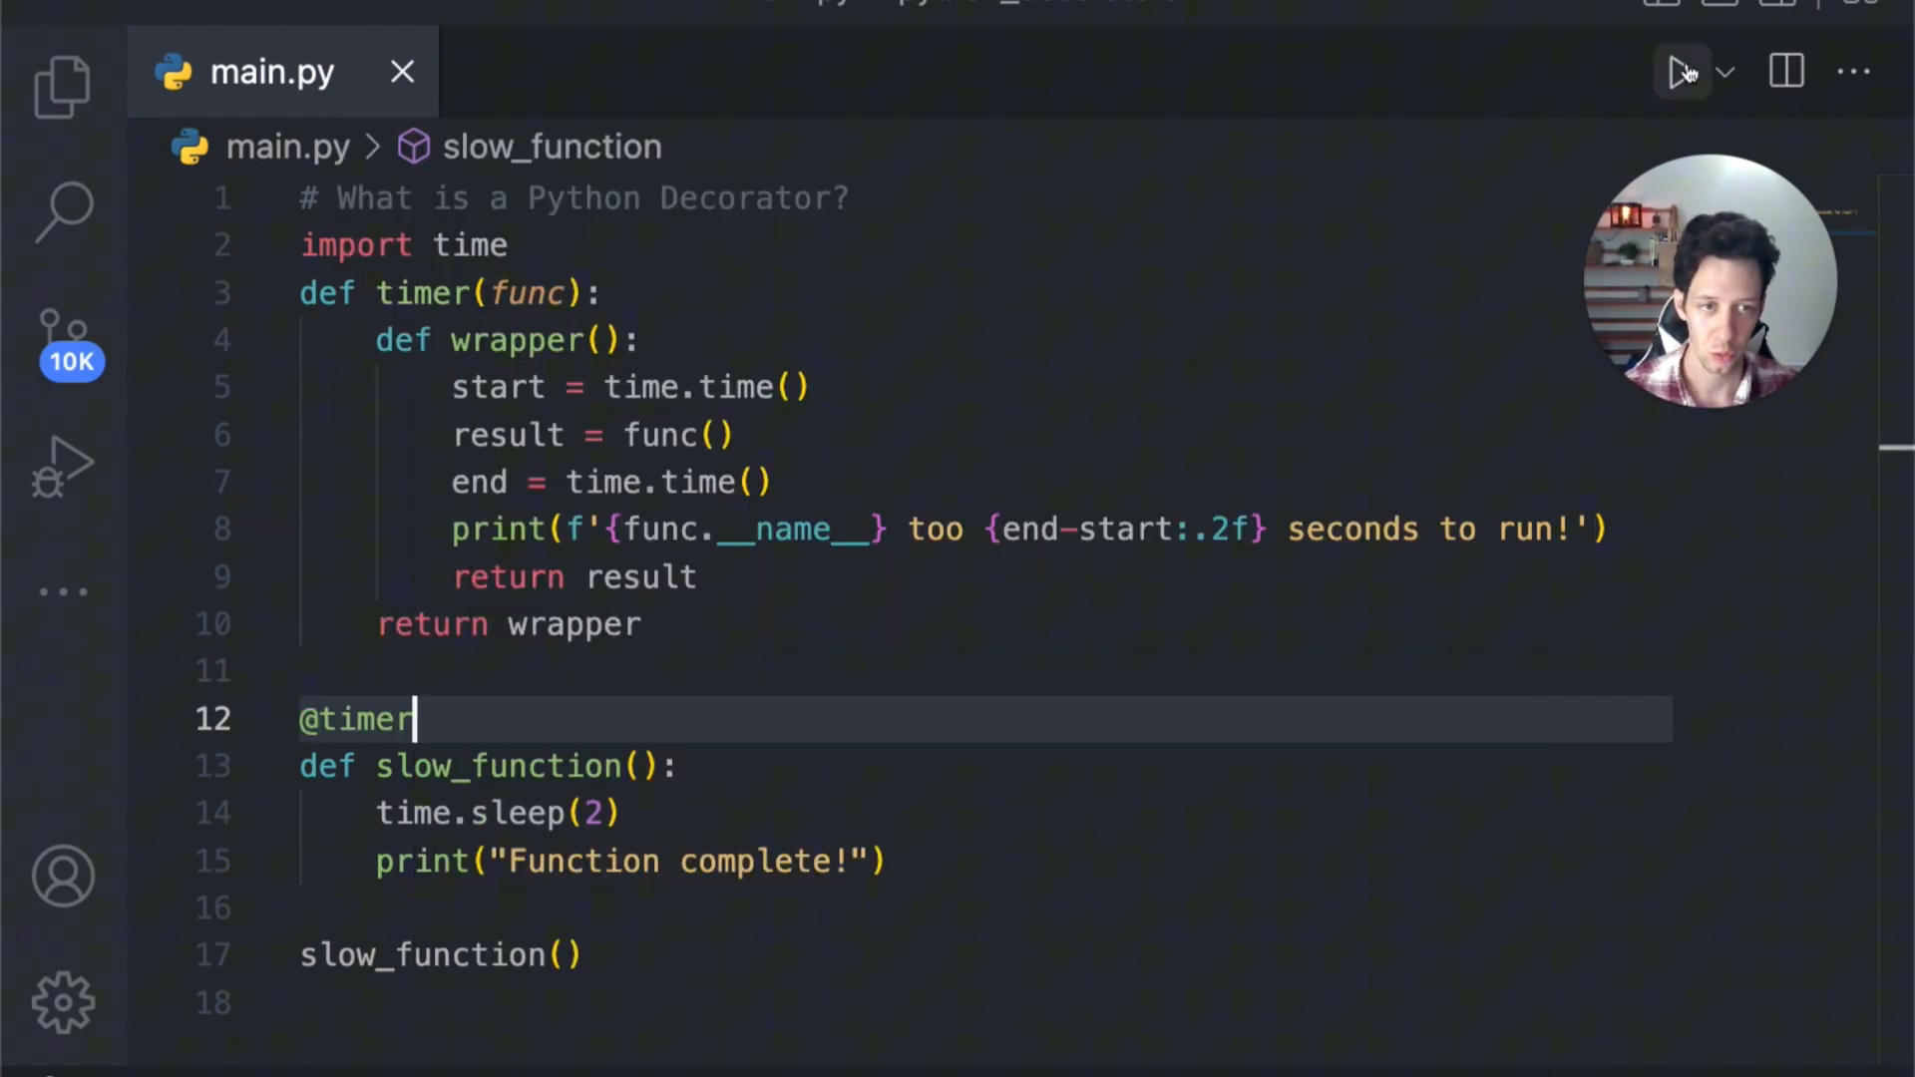
Step: Run main.py to see how long slow_function takes
{"action": "left_click", "coordinate": [1679, 72]}
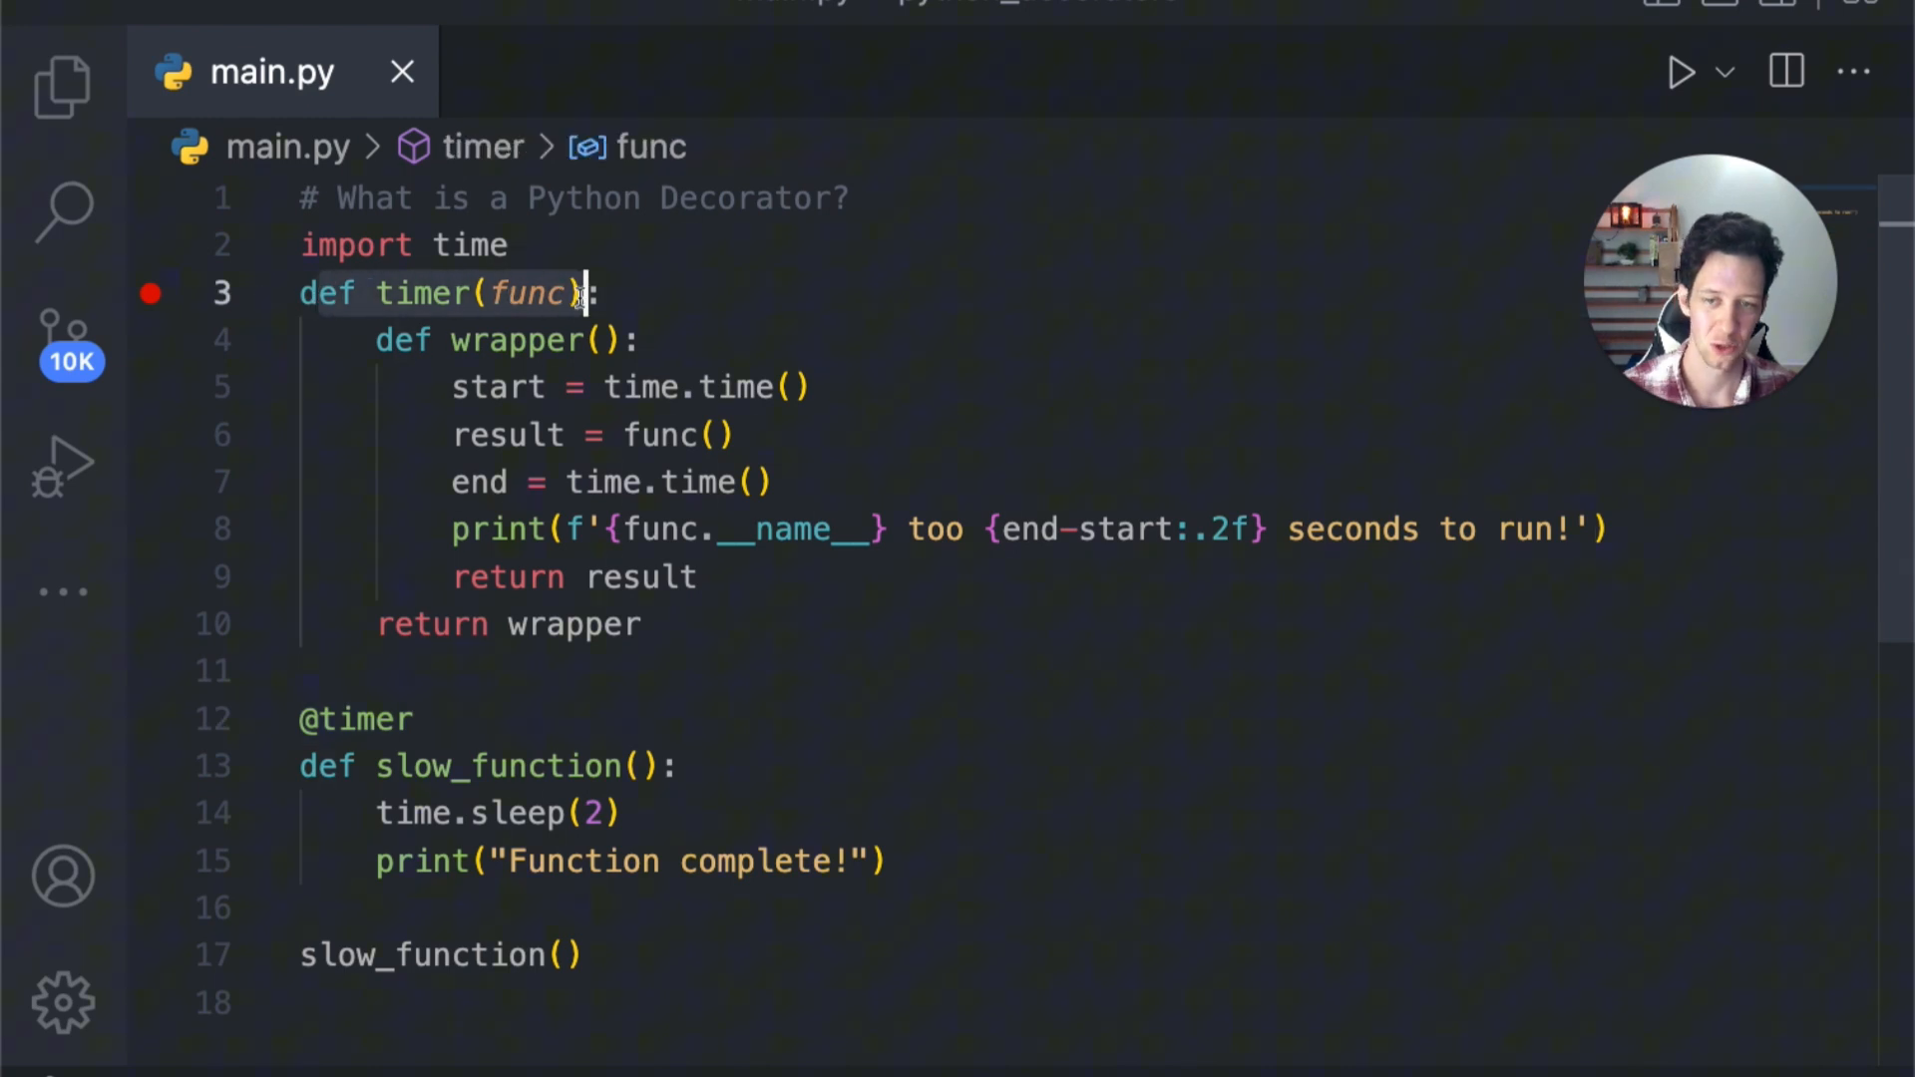
{"action": "mouse_move", "coordinate": [574, 750]}
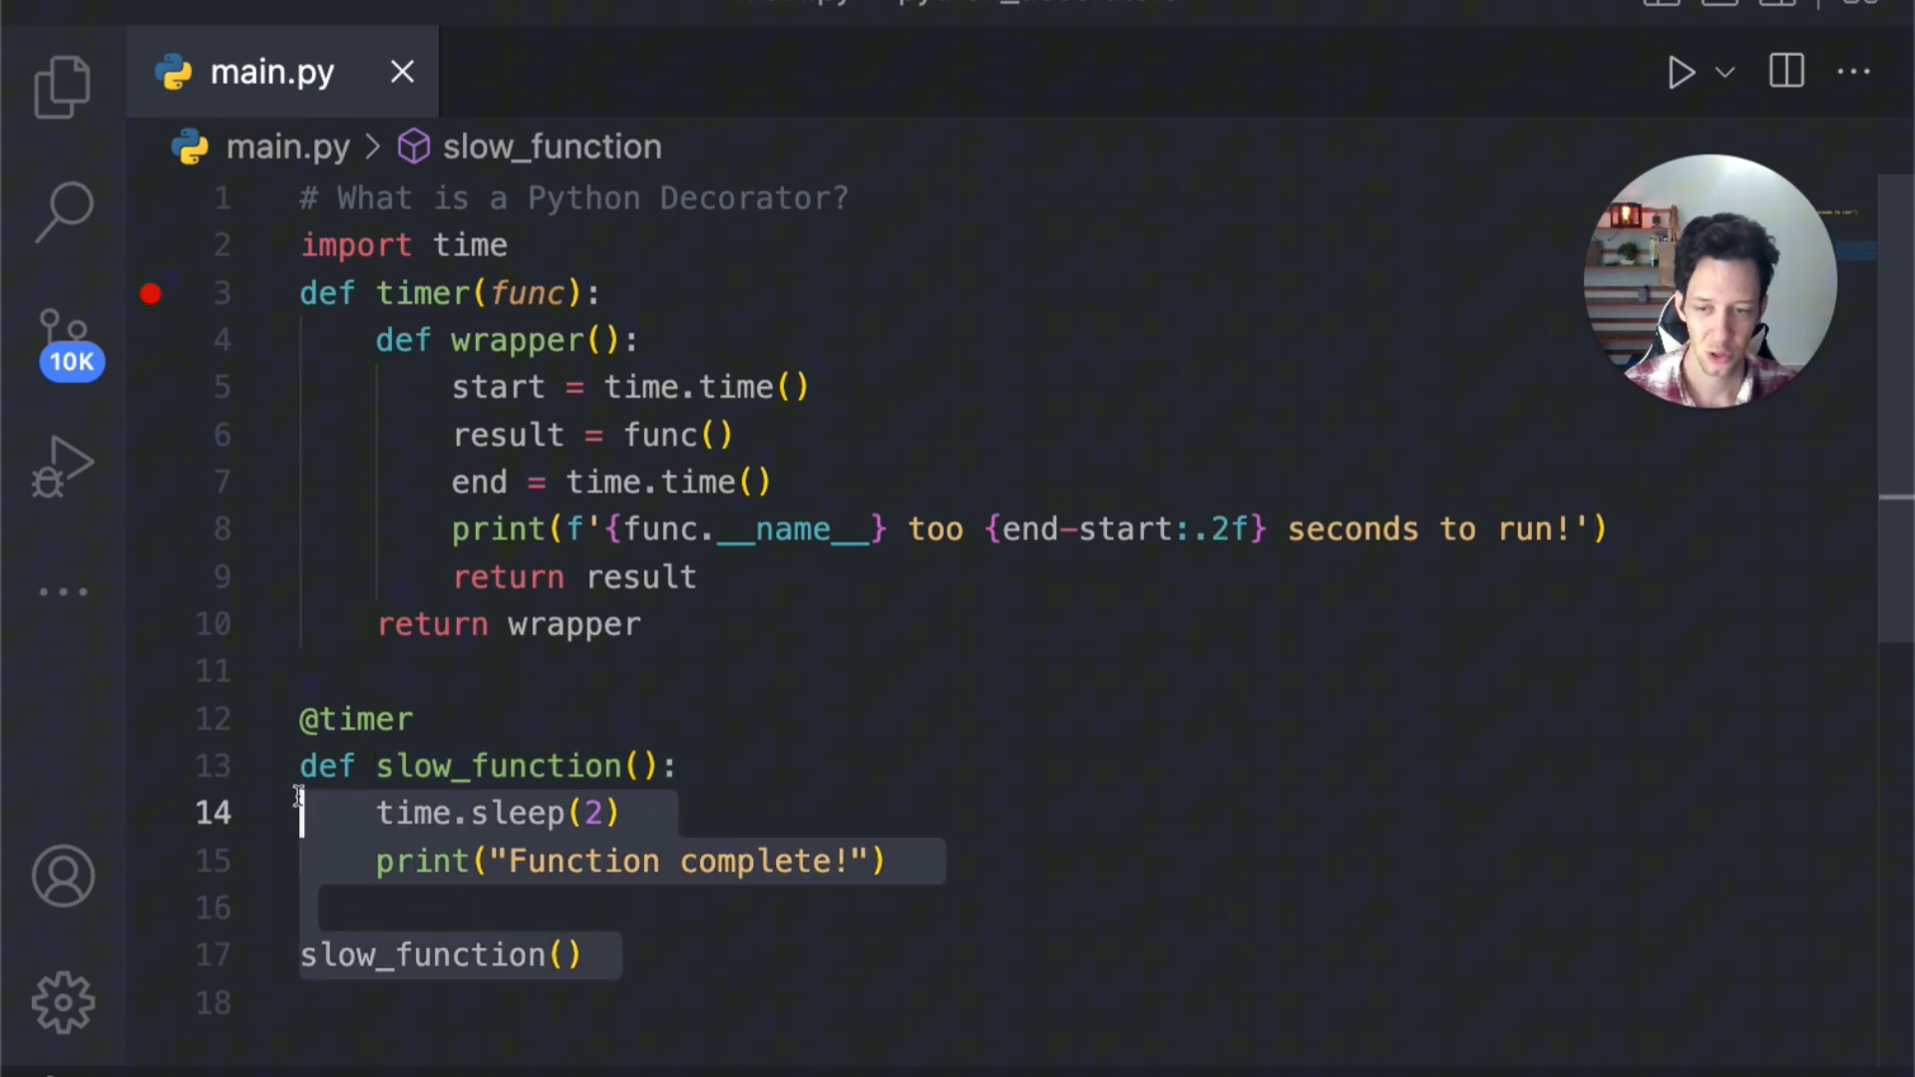
Step: Replace slow_function with a decorated some_math(a, b) returning (a*b)/3
{"action": "key", "text": "Delete"}
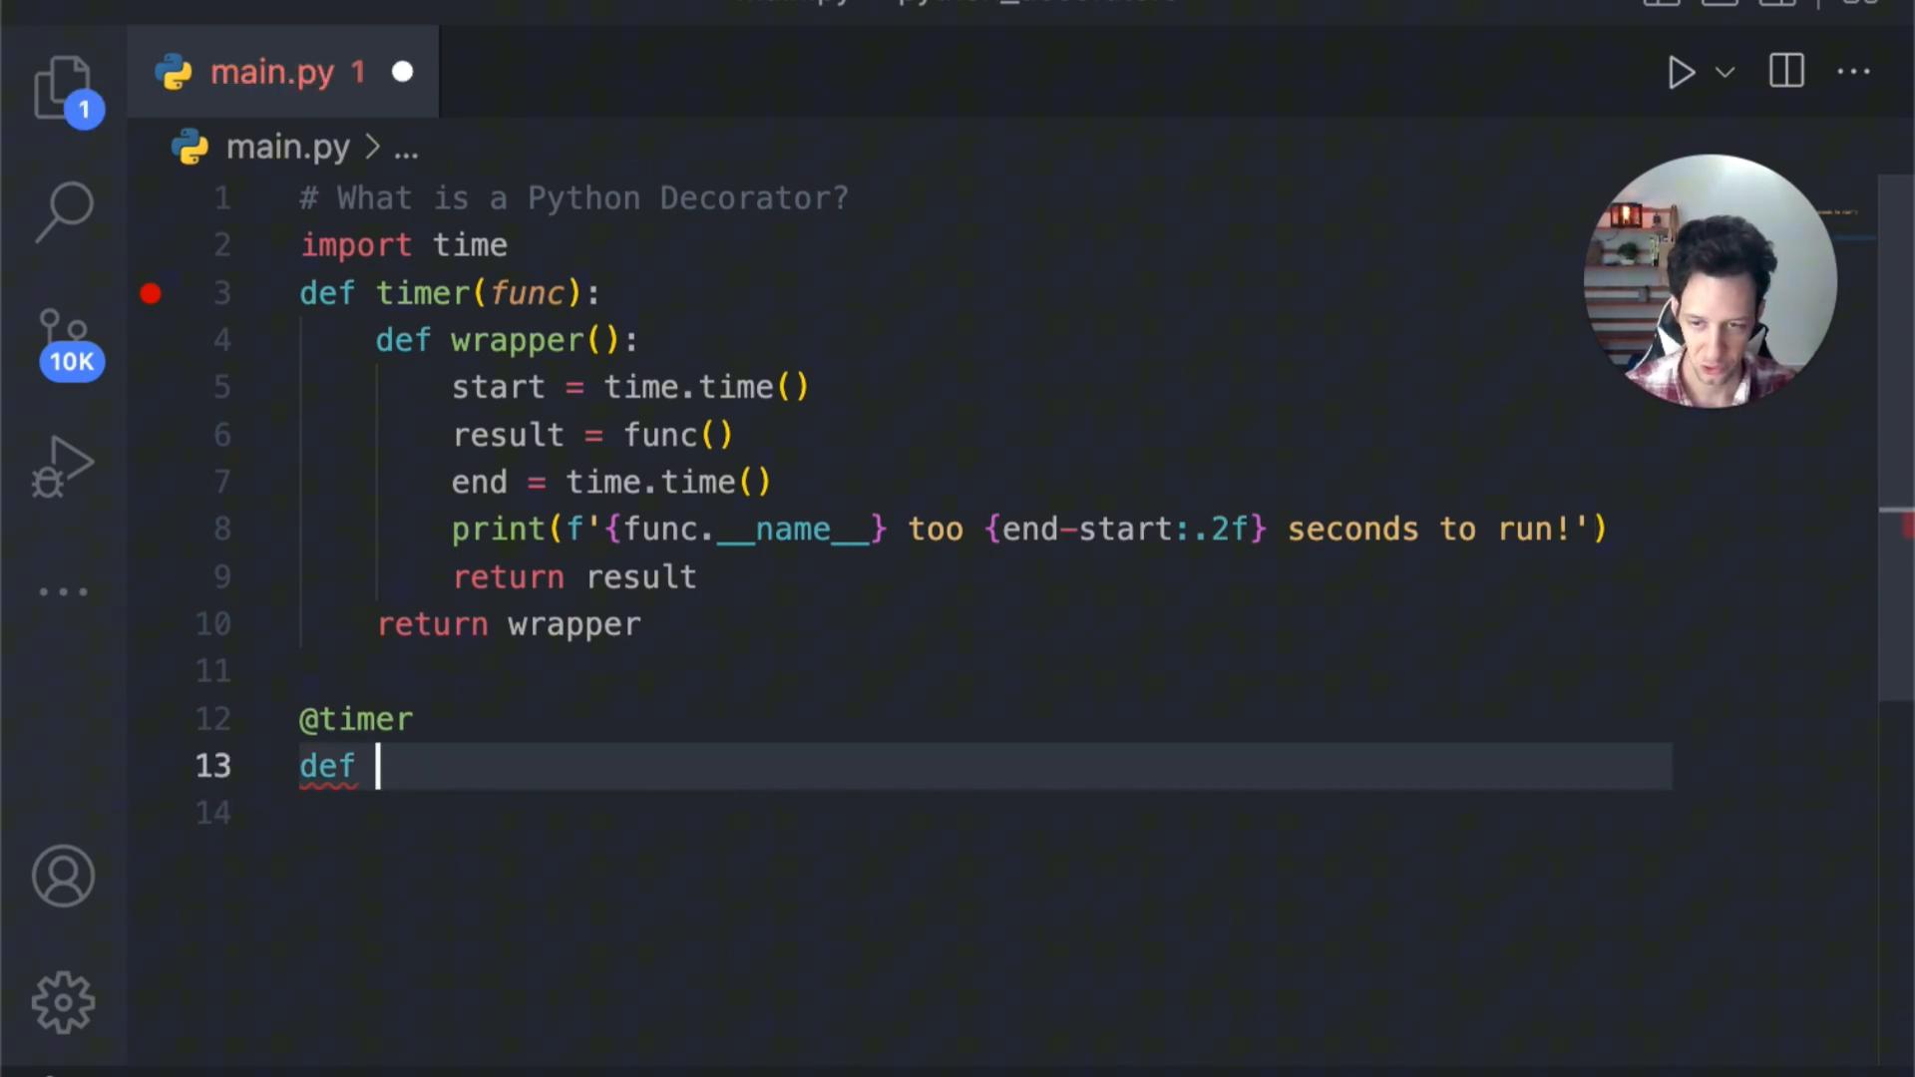
{"action": "type", "text": "some_math"}
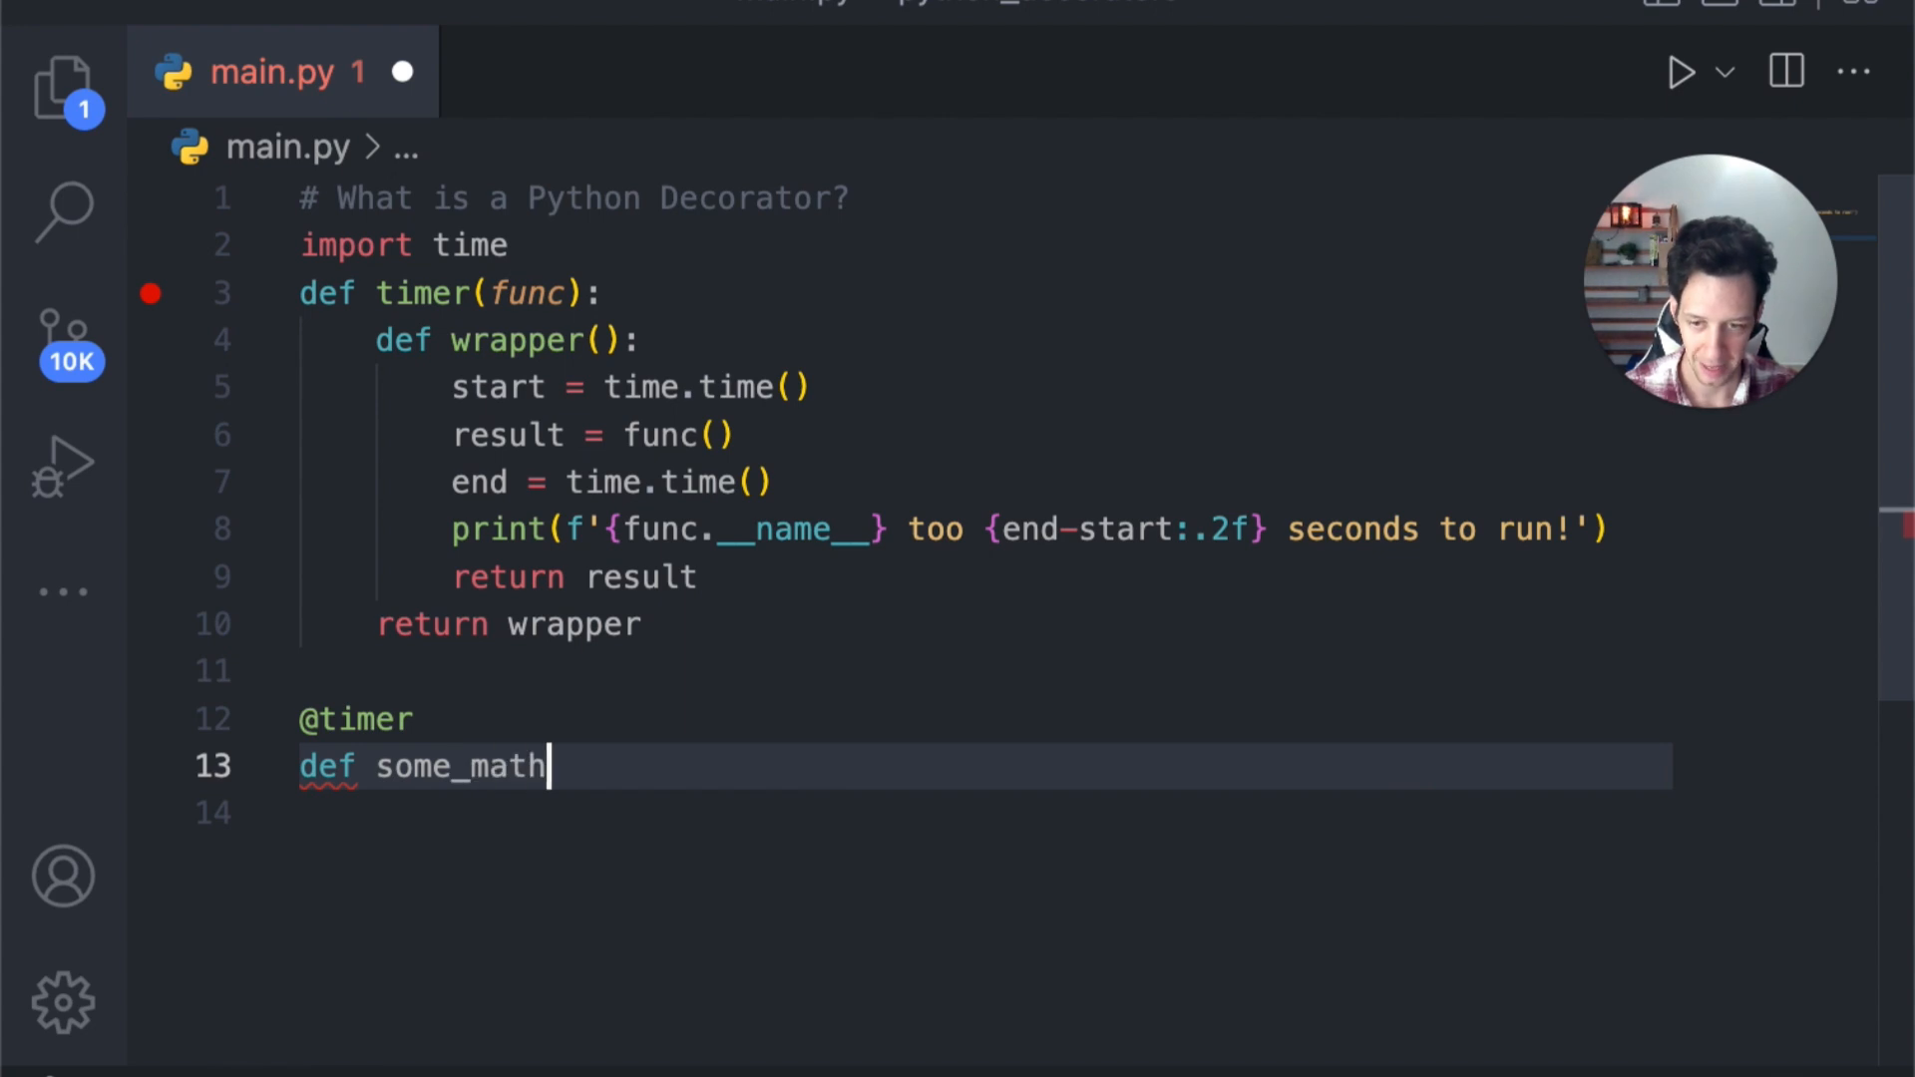
{"action": "type", "text": "(a,b):"}
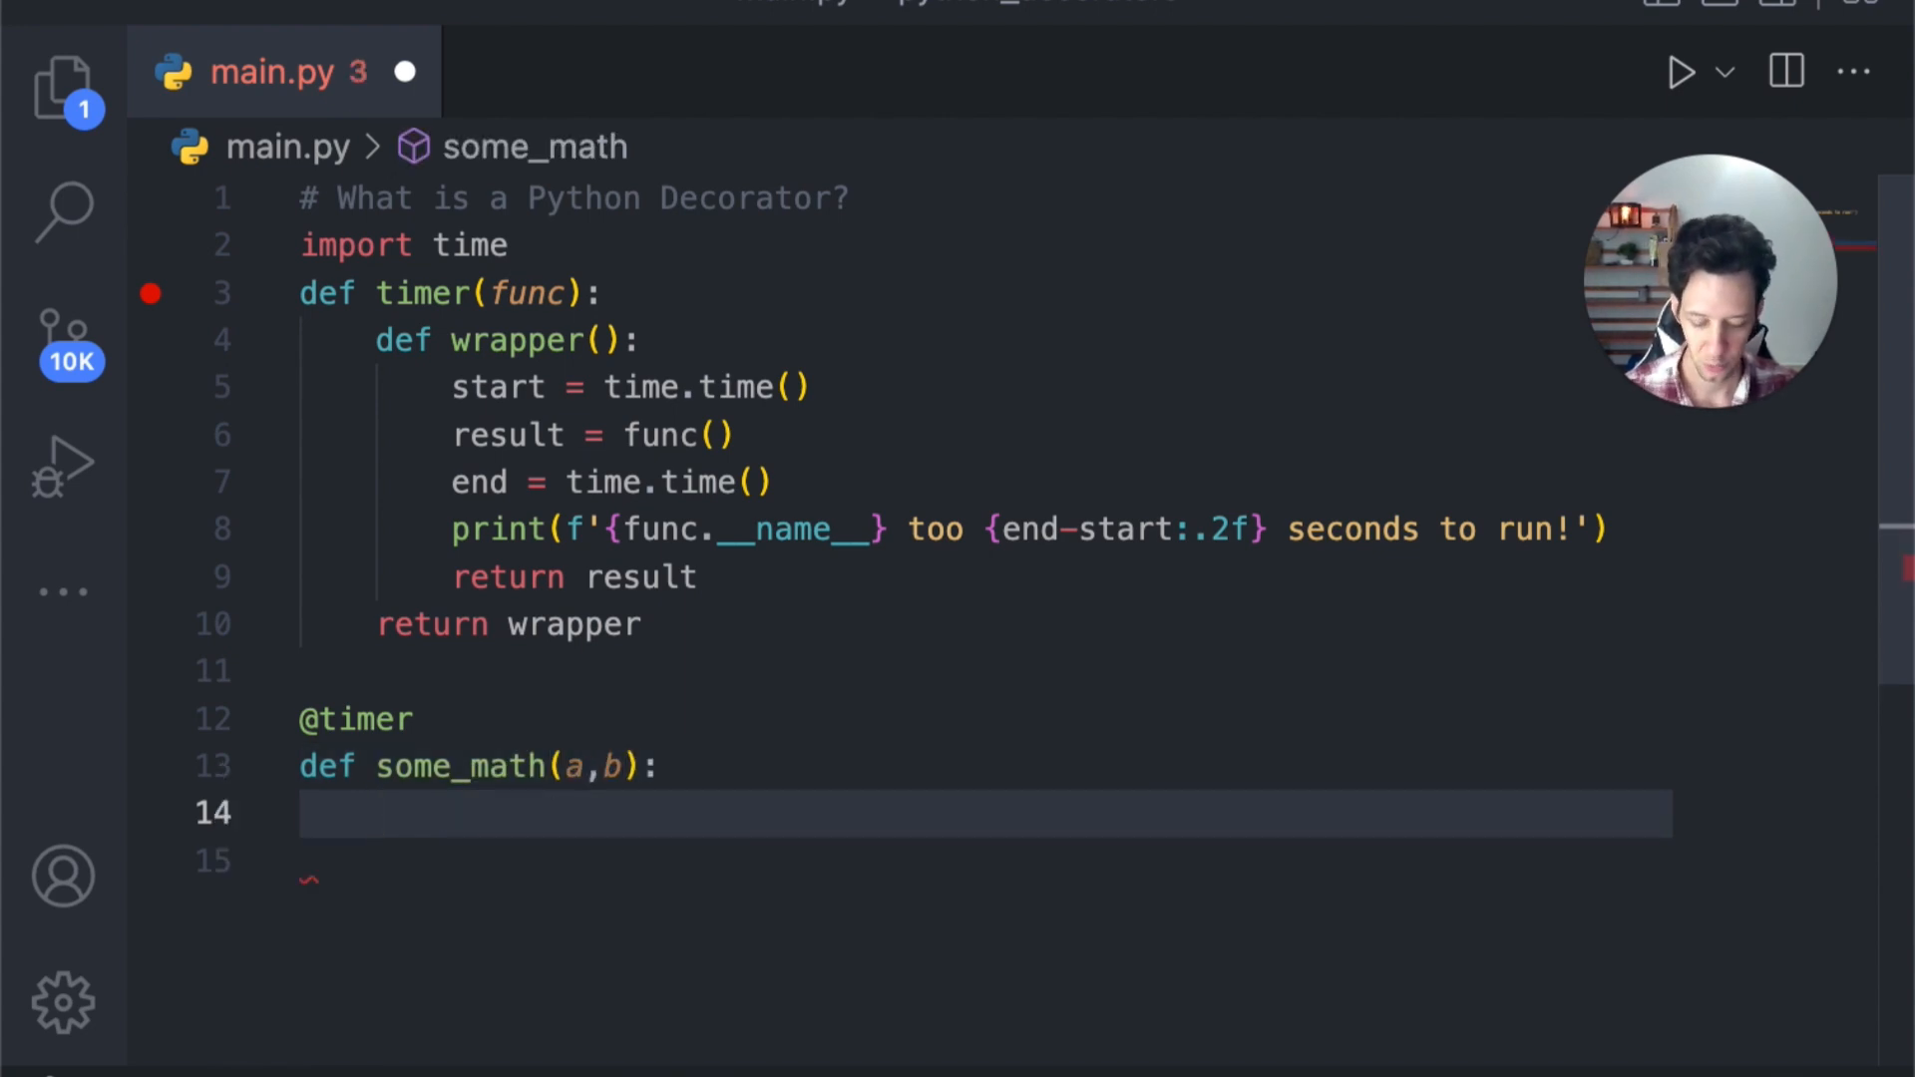
{"action": "type", "text": "return"}
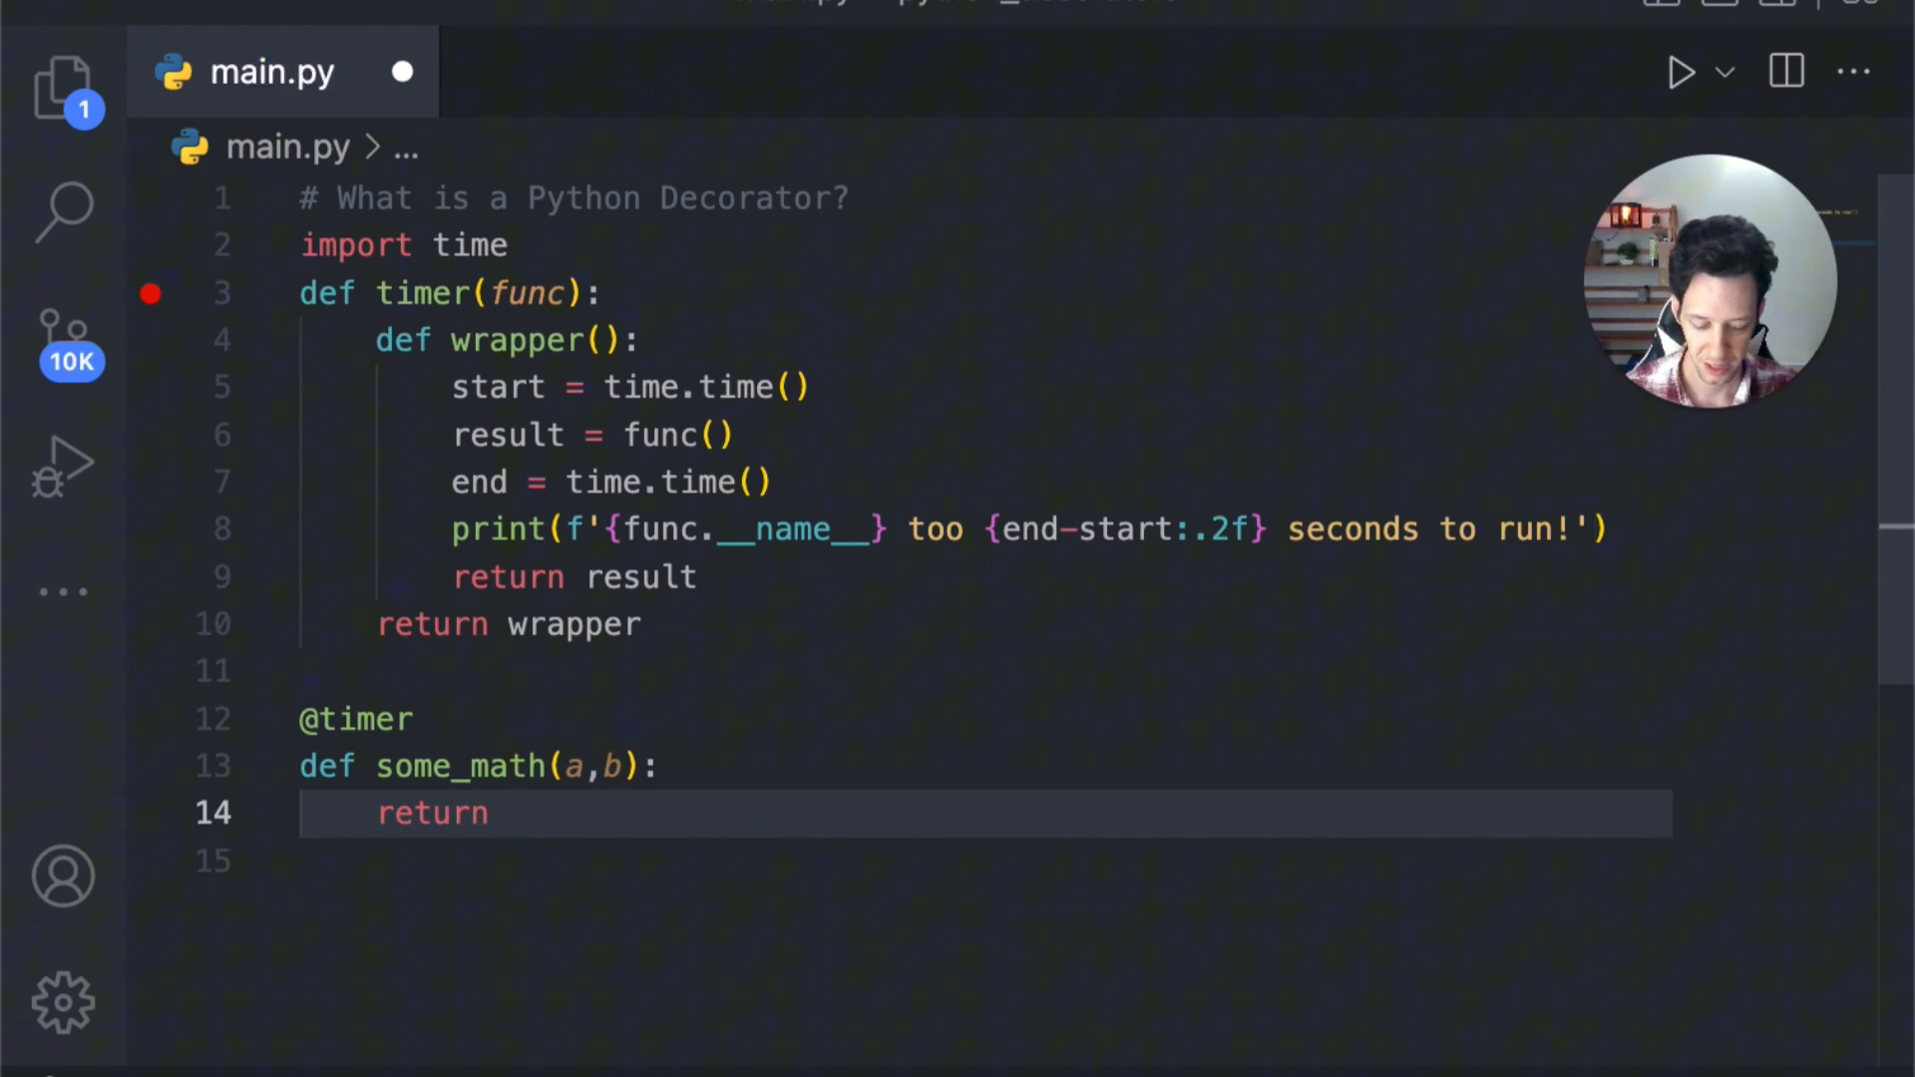
{"action": "type", "text": "(a"}
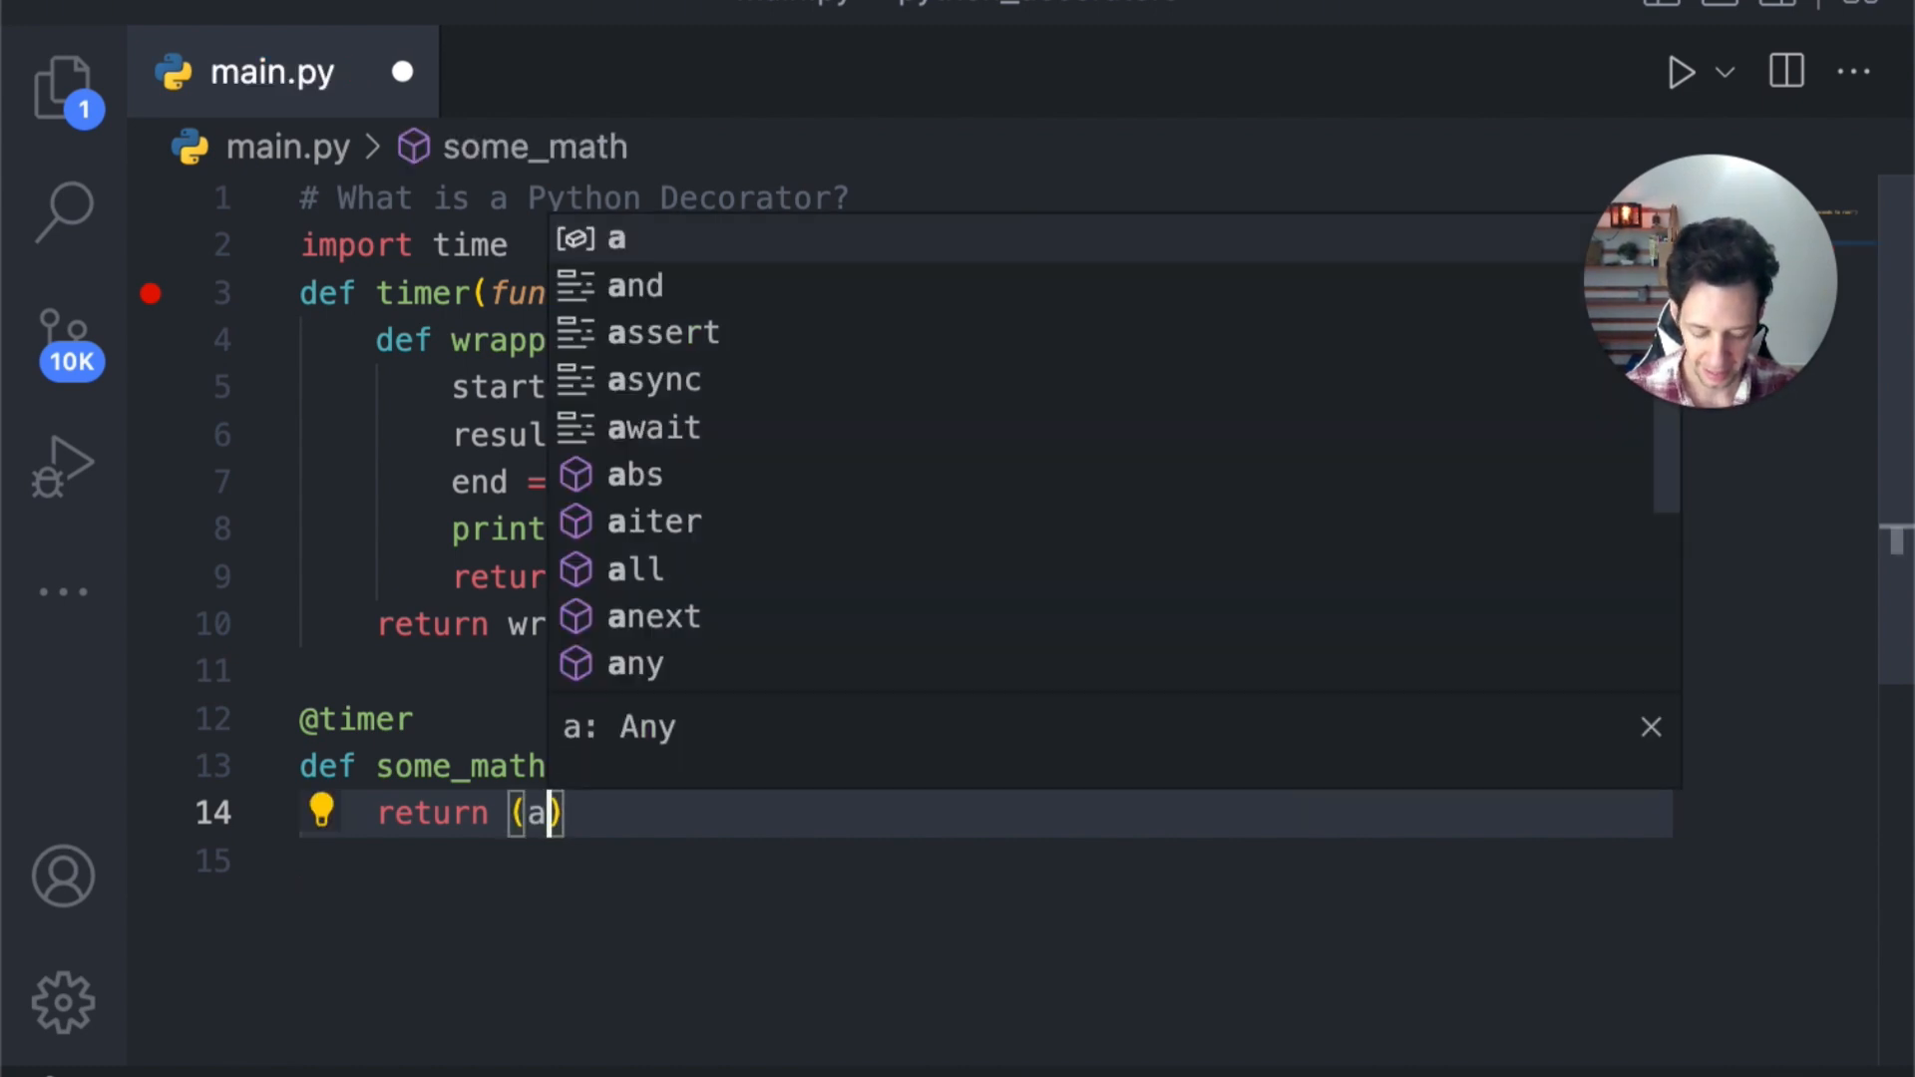
{"action": "type", "text": "*"}
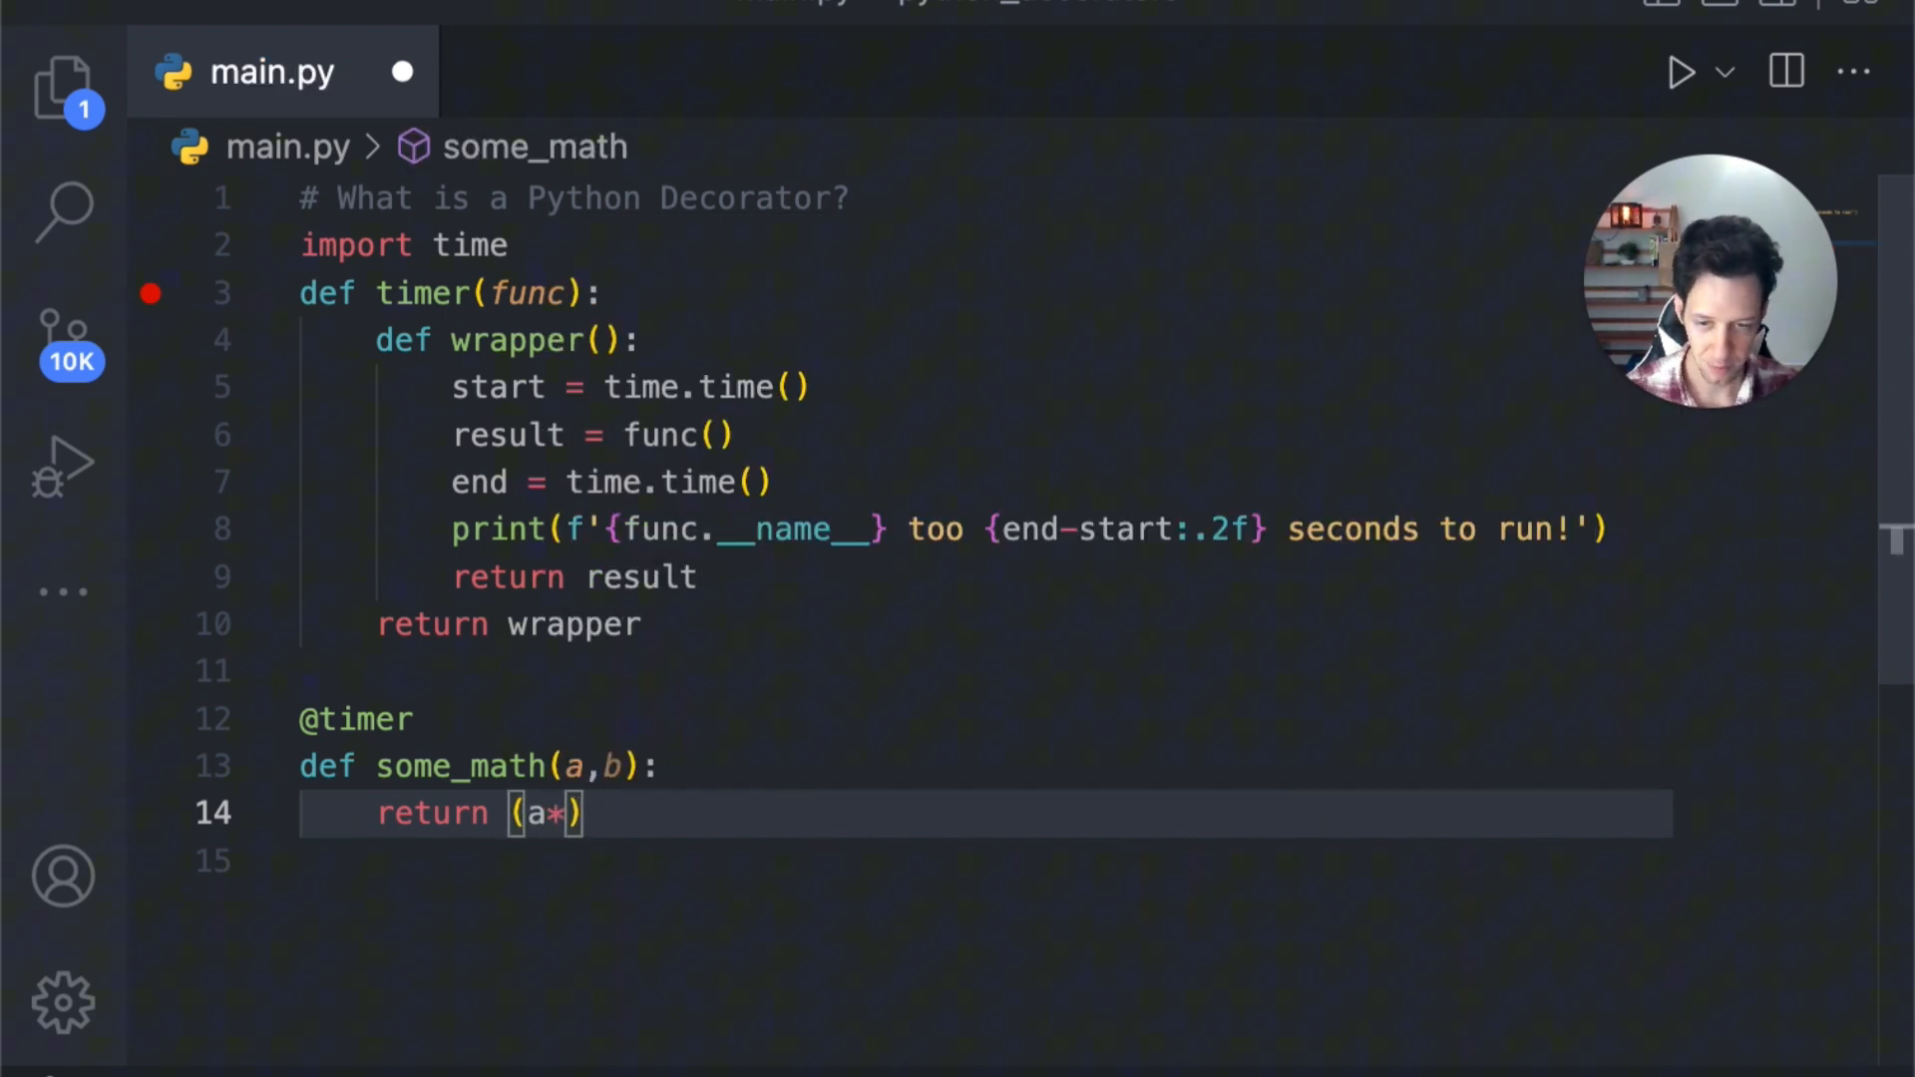
{"action": "type", "text": "b) /"}
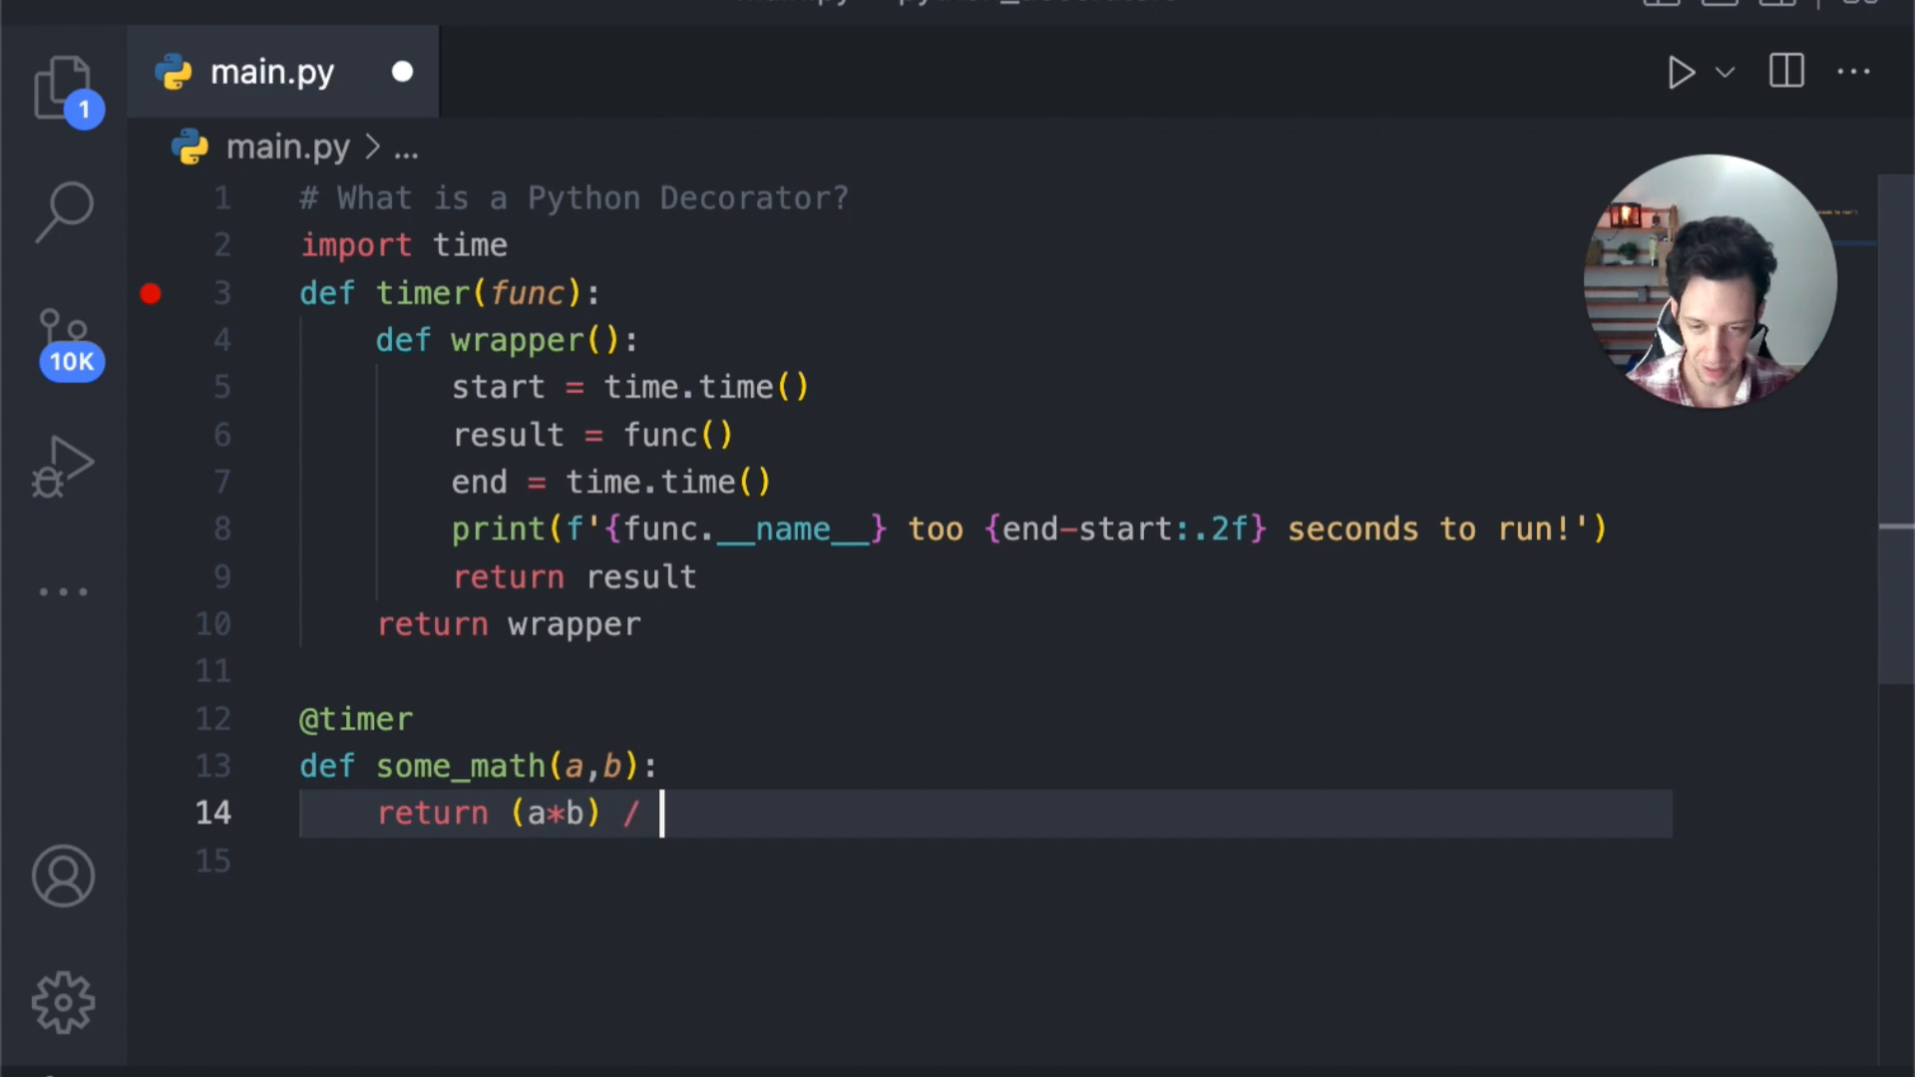
{"action": "type", "text": "3"}
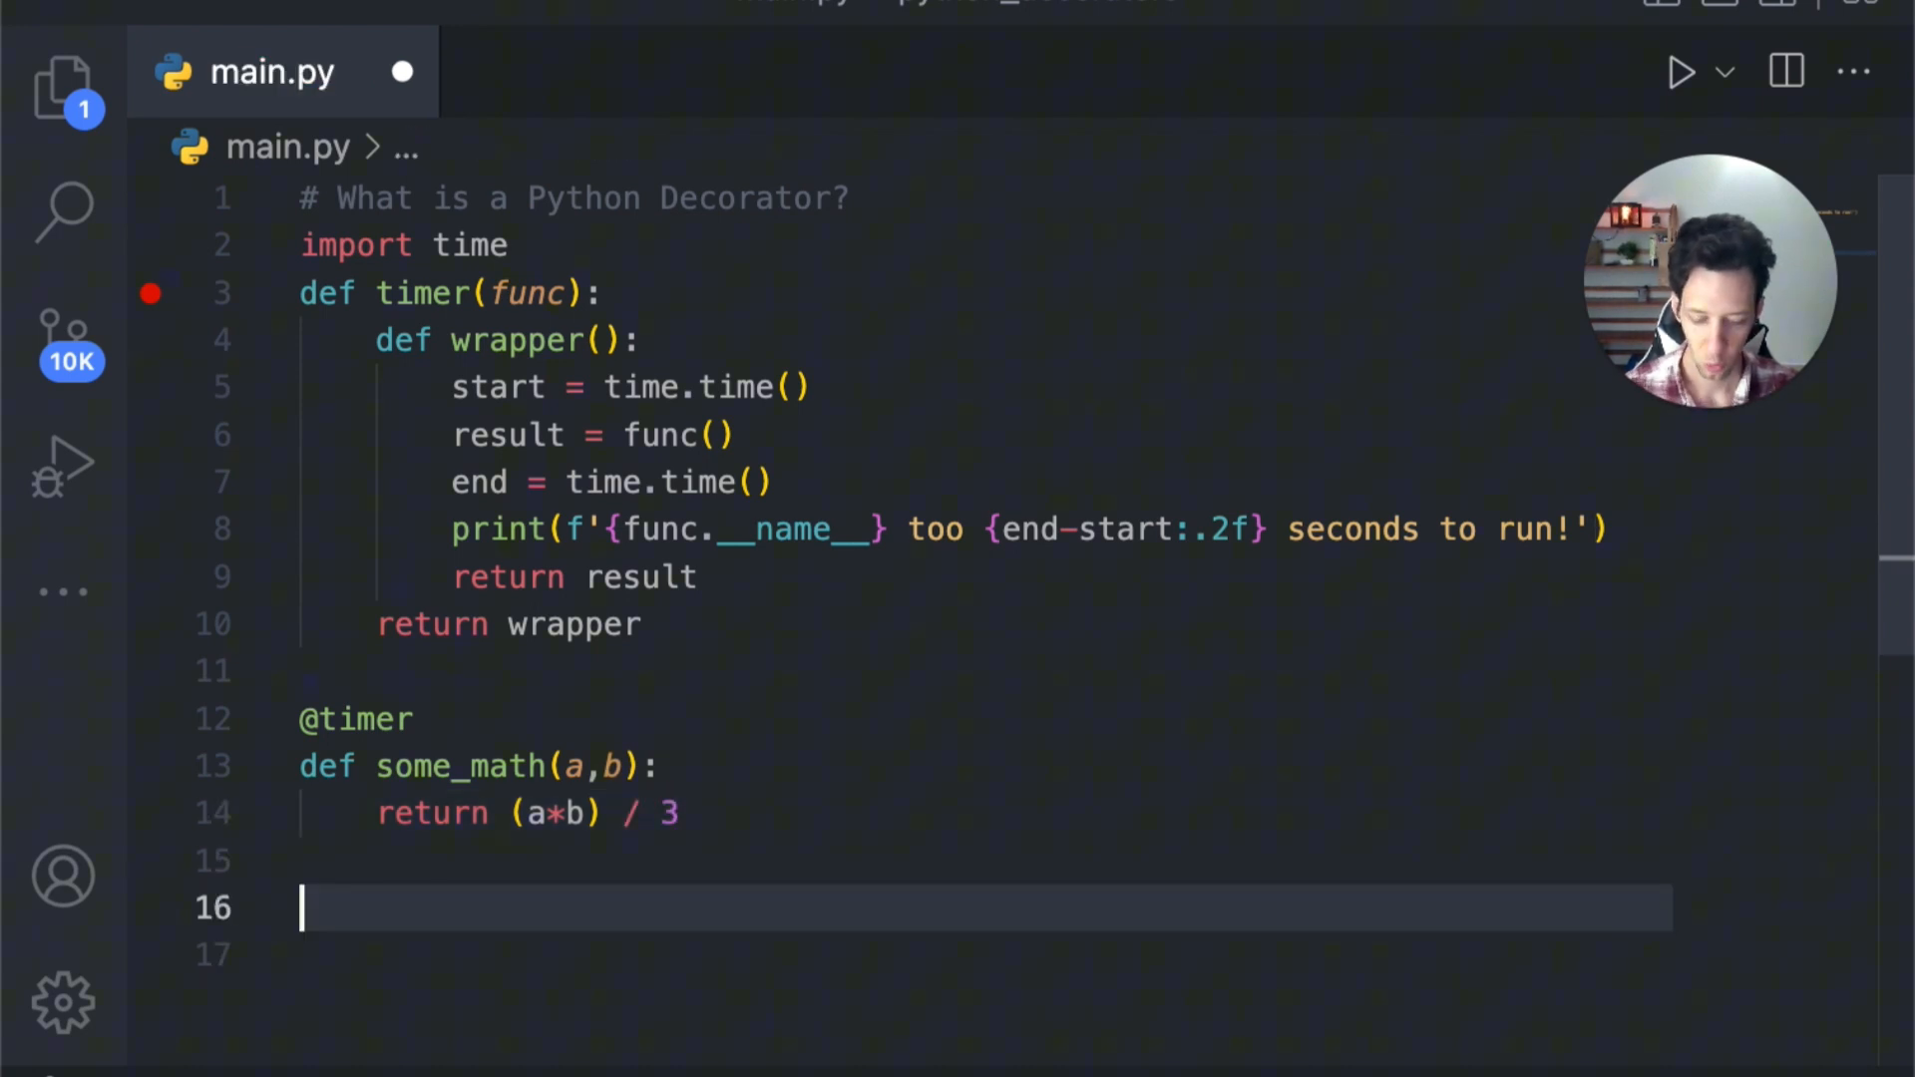
{"action": "type", "text": "some_math("}
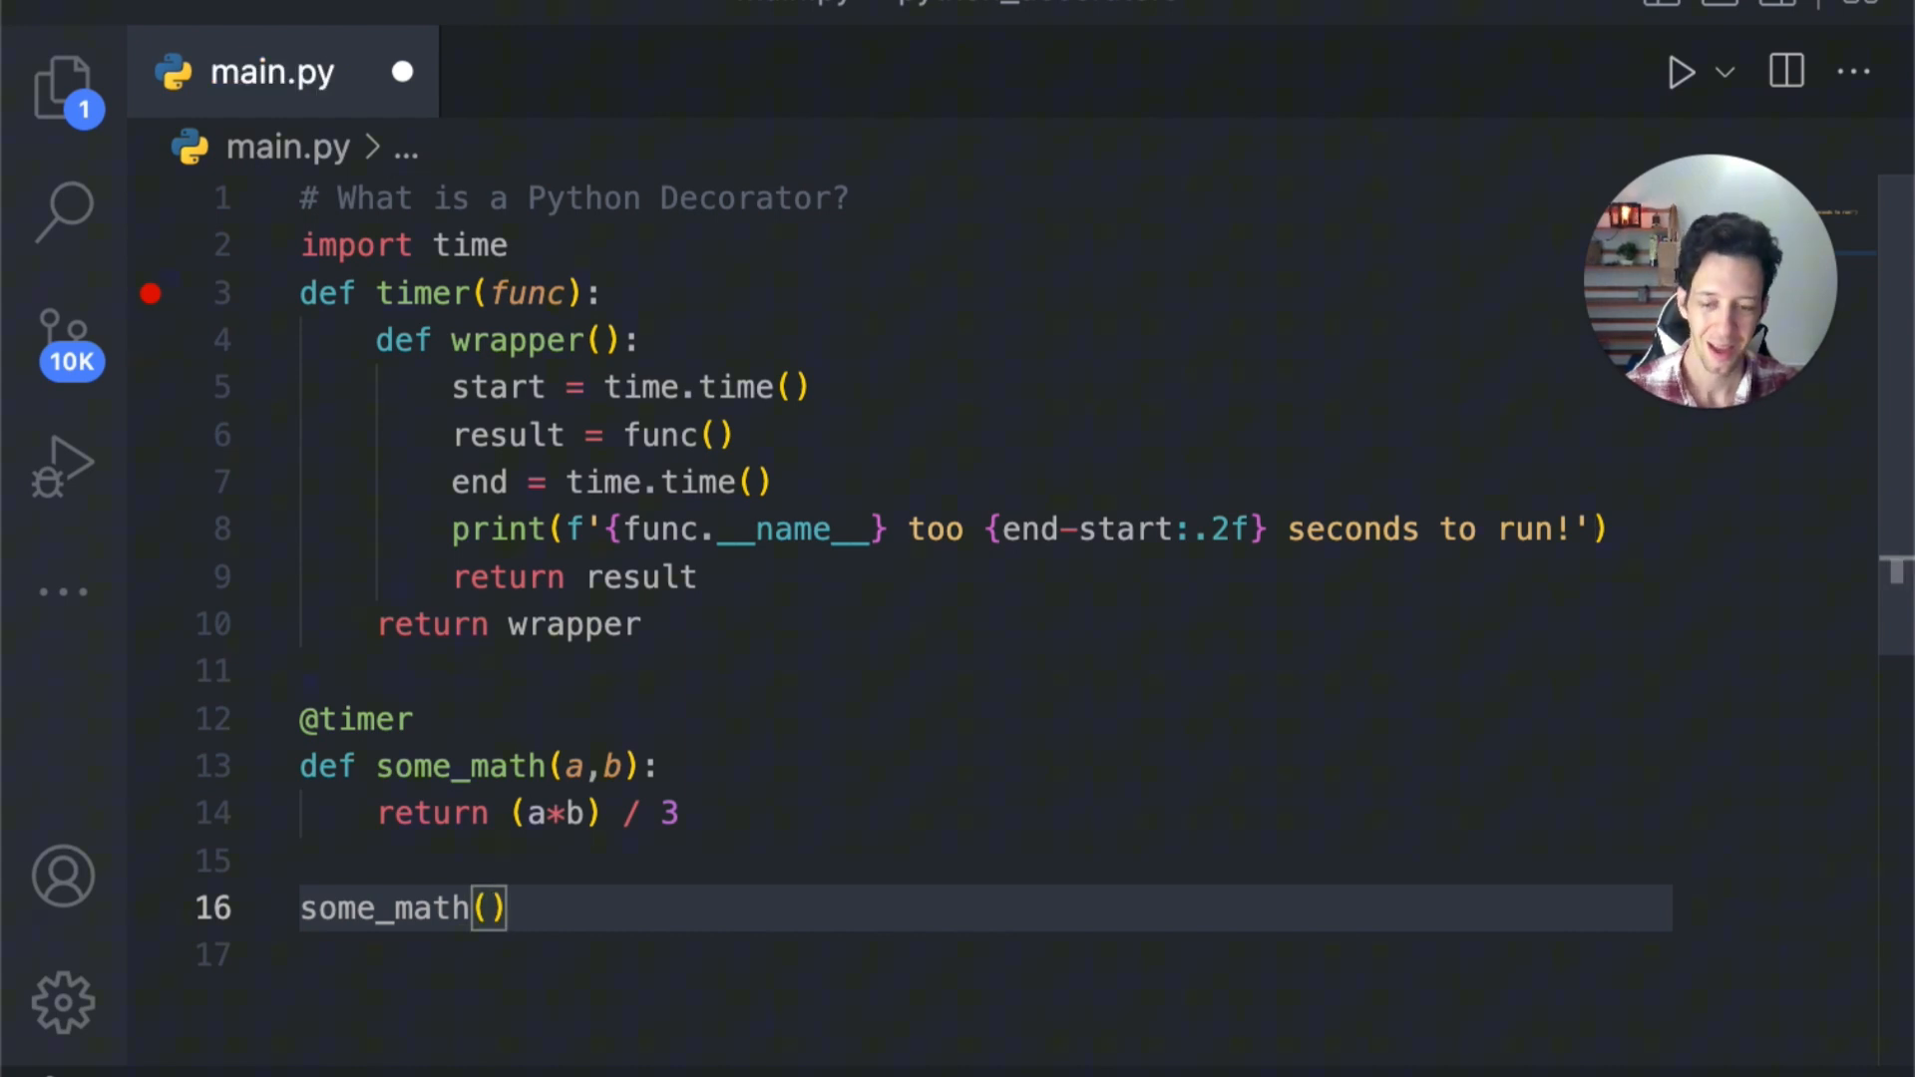
Step: Call some_math with 20 and 50 at the bottom of main.py
{"action": "left_click", "coordinate": [614, 766]}
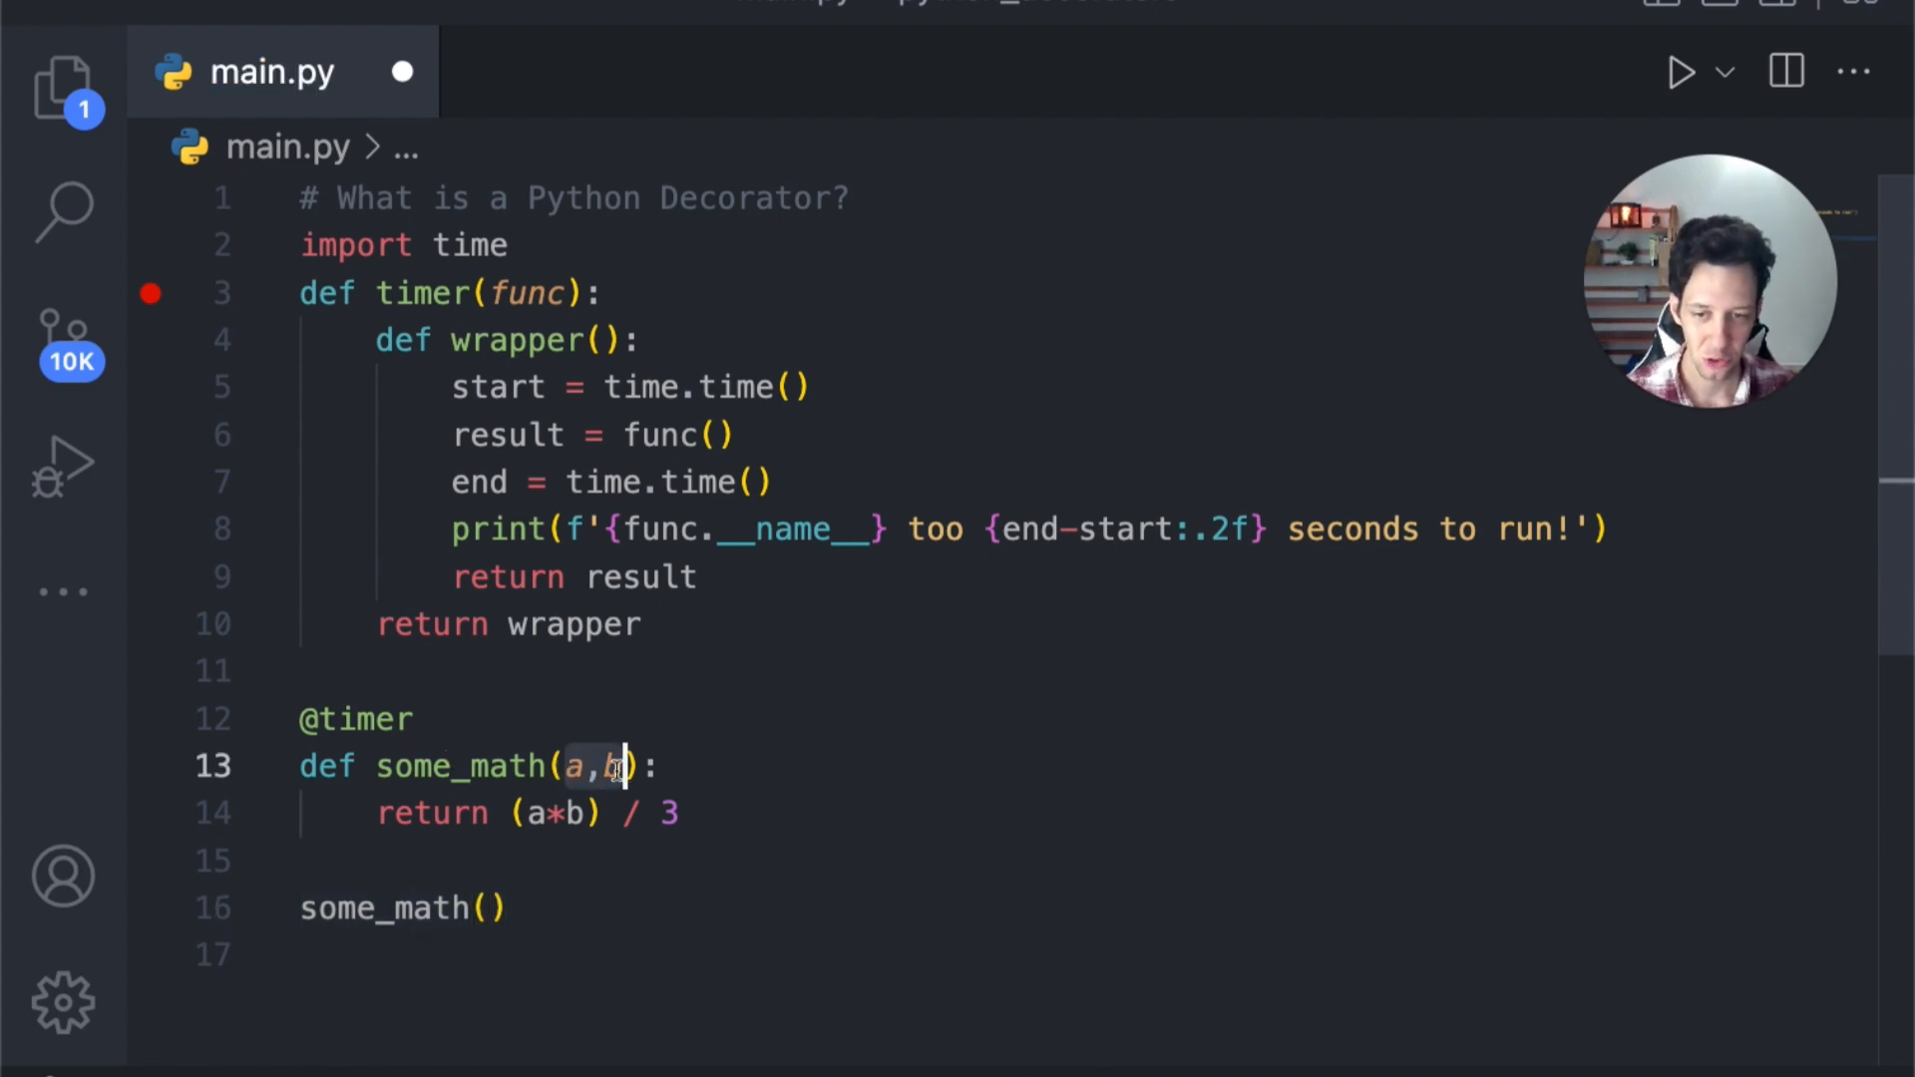
{"action": "type", "text": "20"}
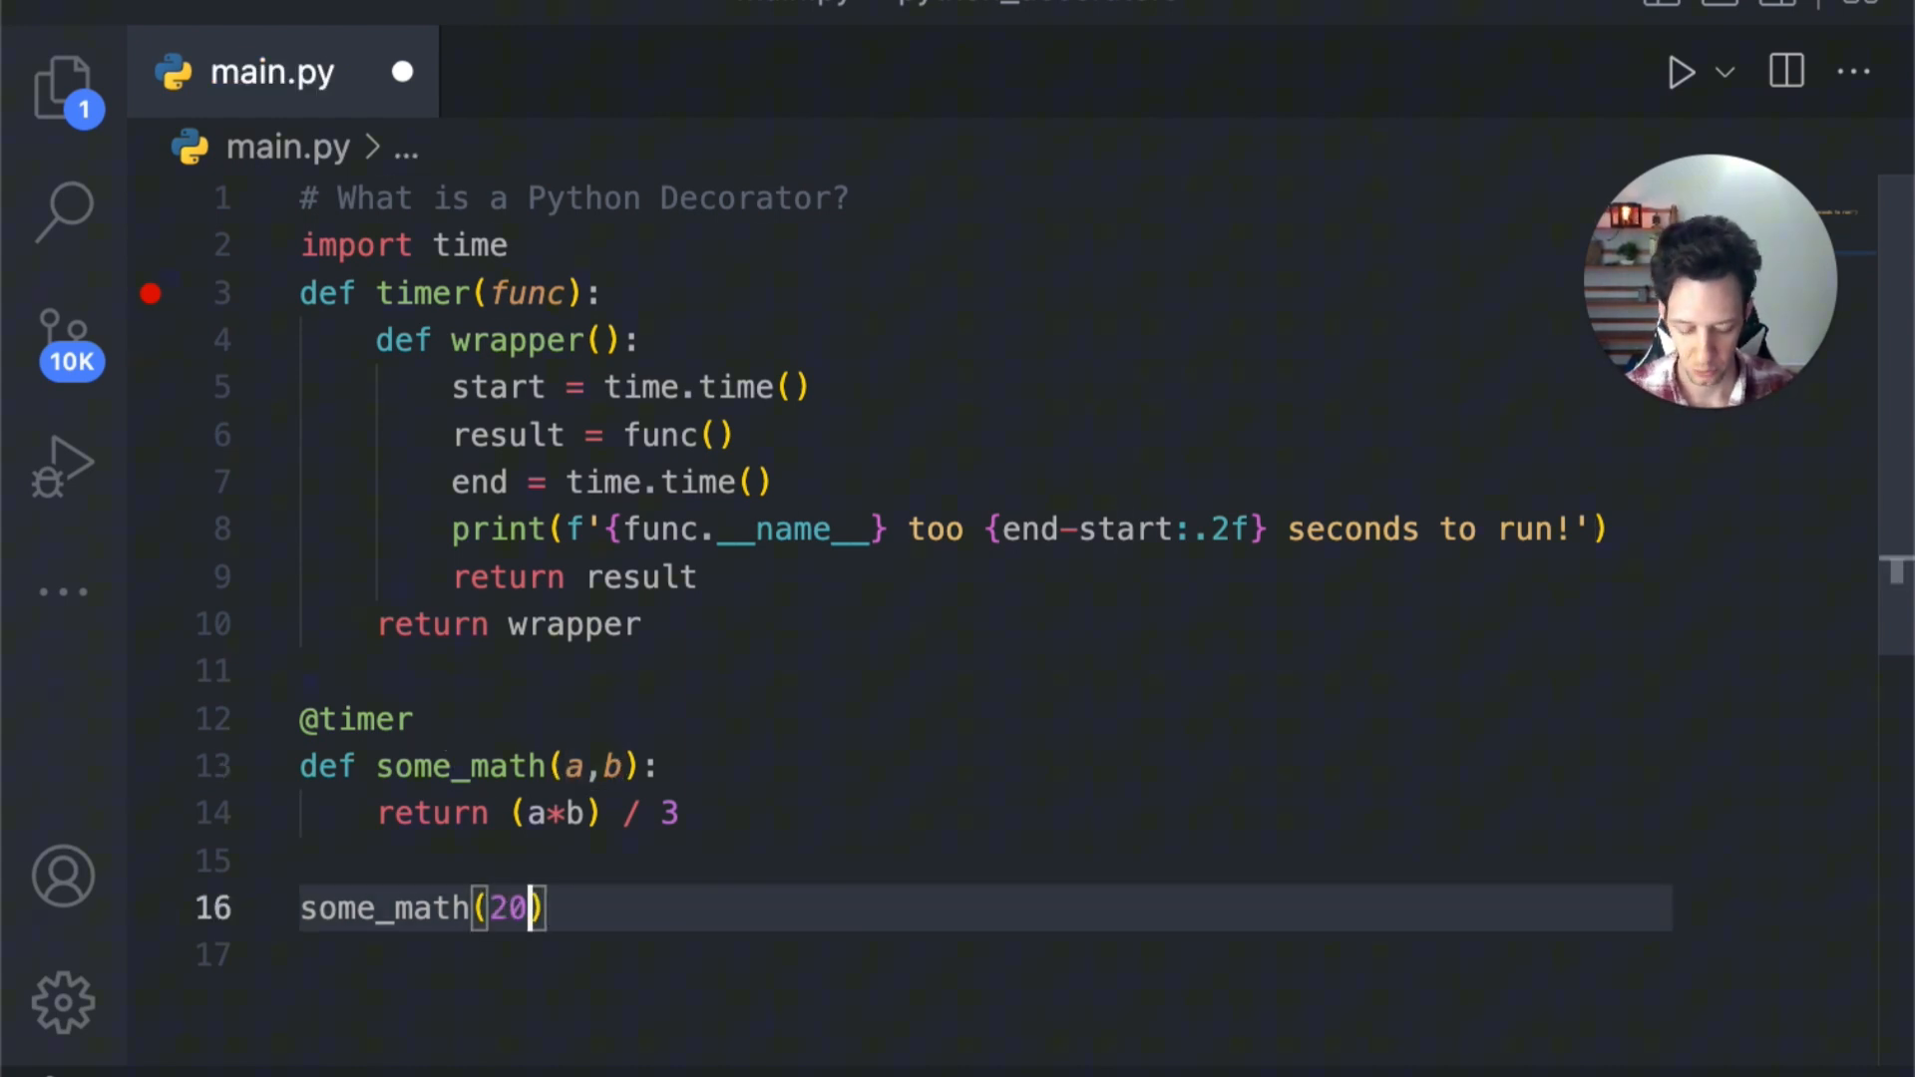
{"action": "type", "text": ", 50"}
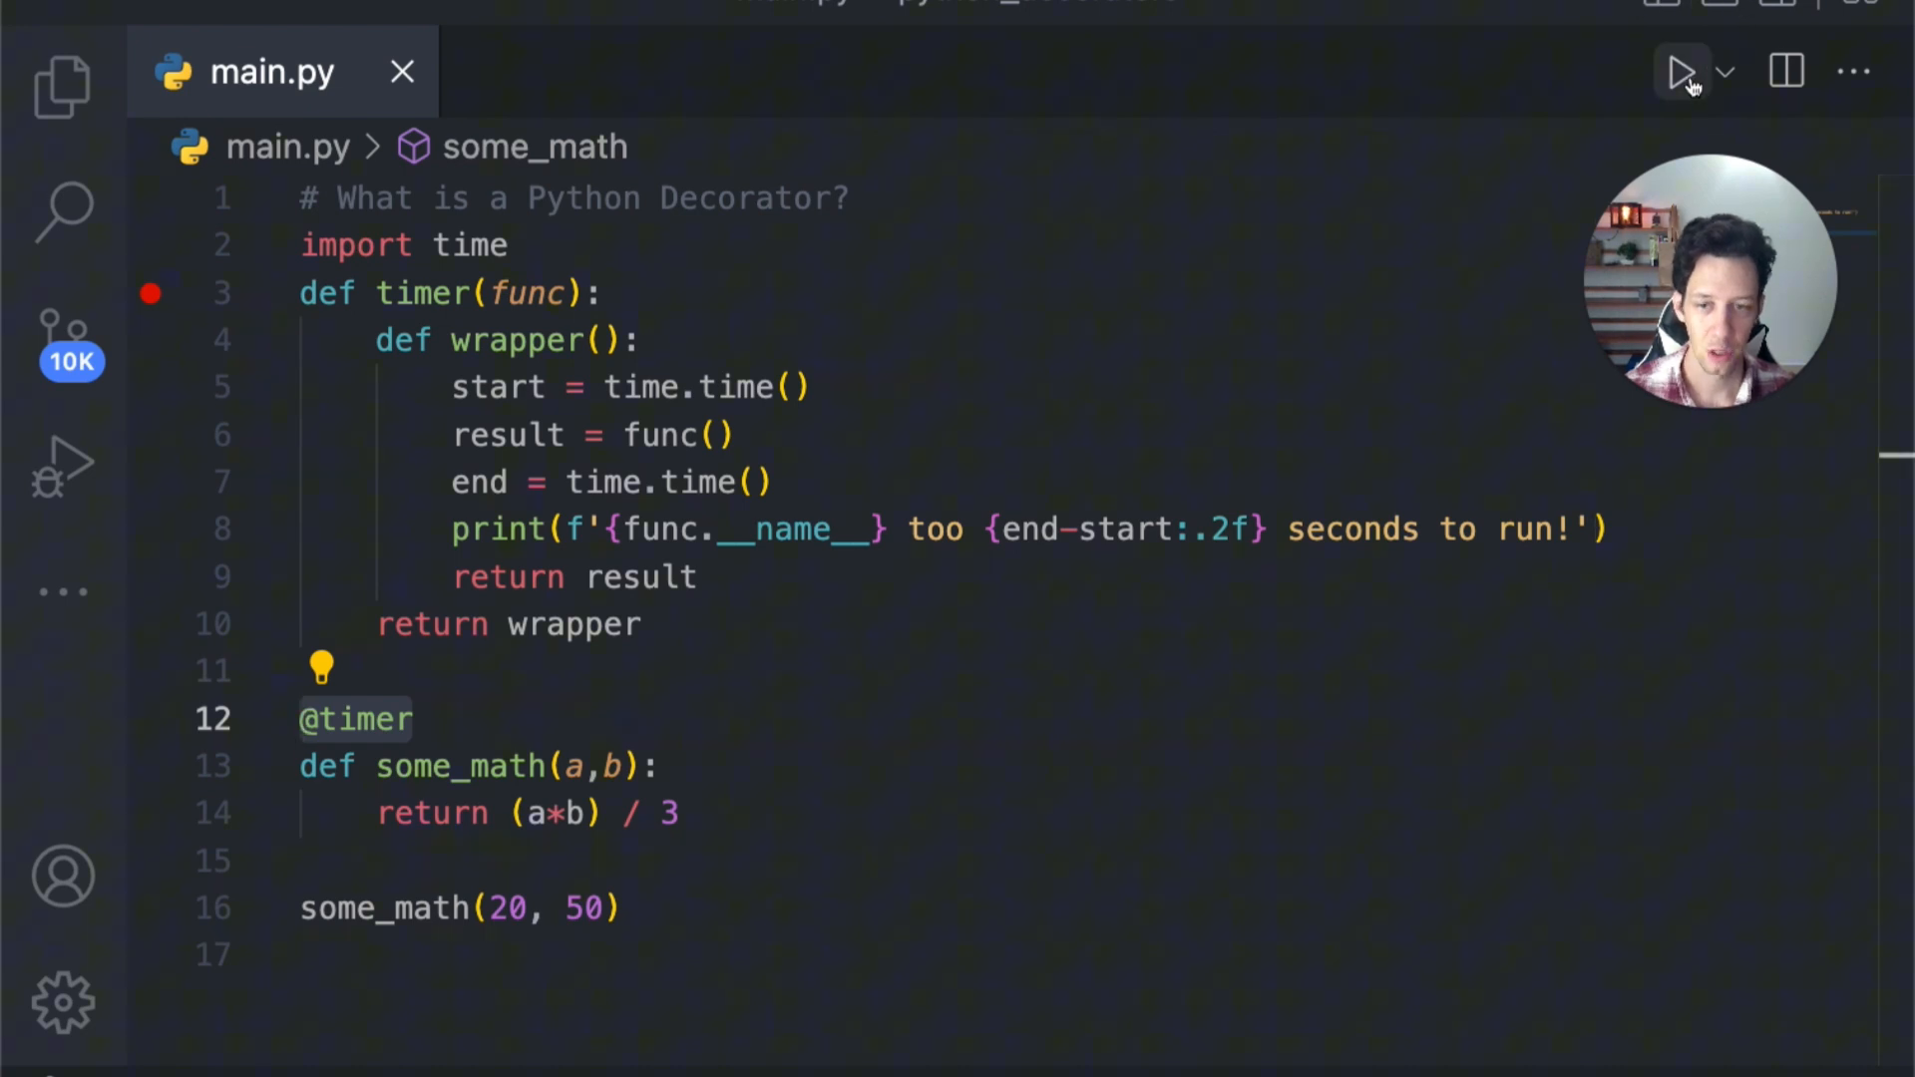
Step: Run main.py, read the TypeError about wrapper's positional arguments, and hide the output
{"action": "left_click", "coordinate": [1679, 72]}
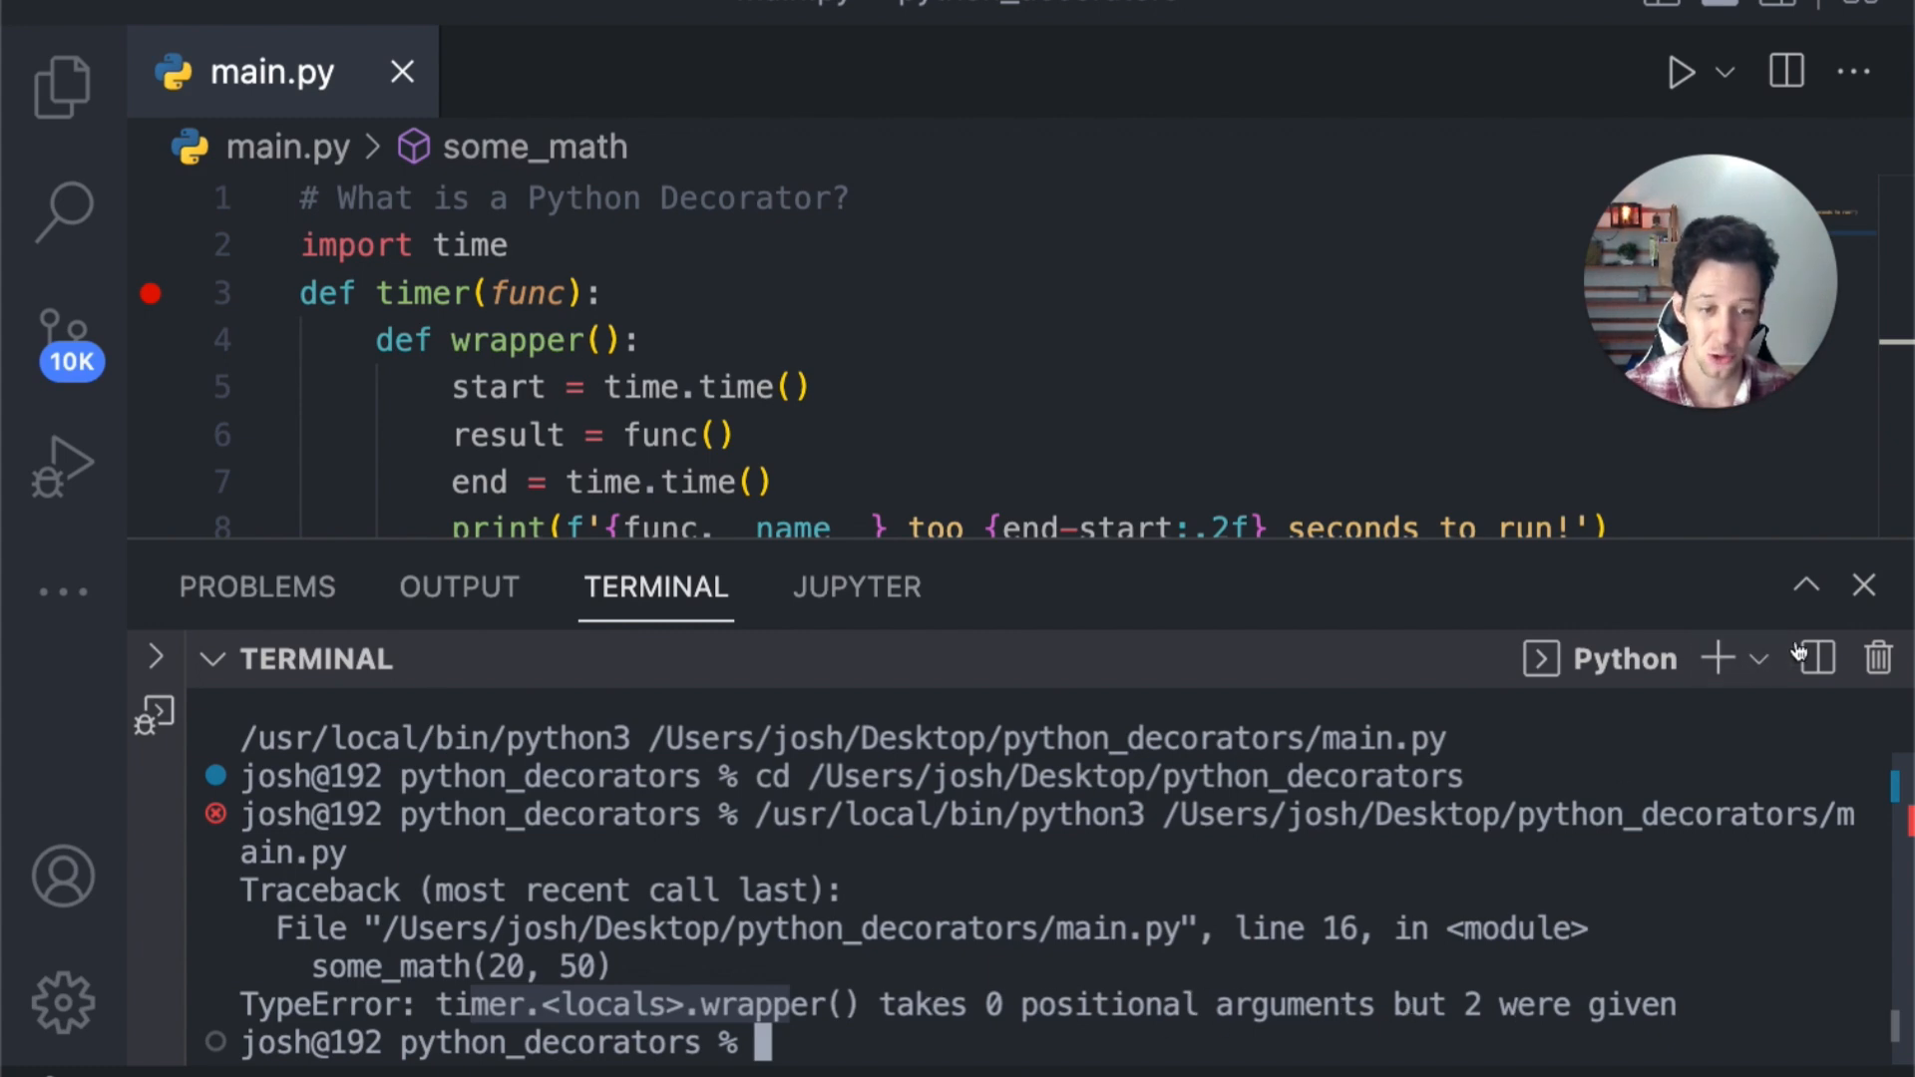
{"action": "left_click", "coordinate": [1865, 585]}
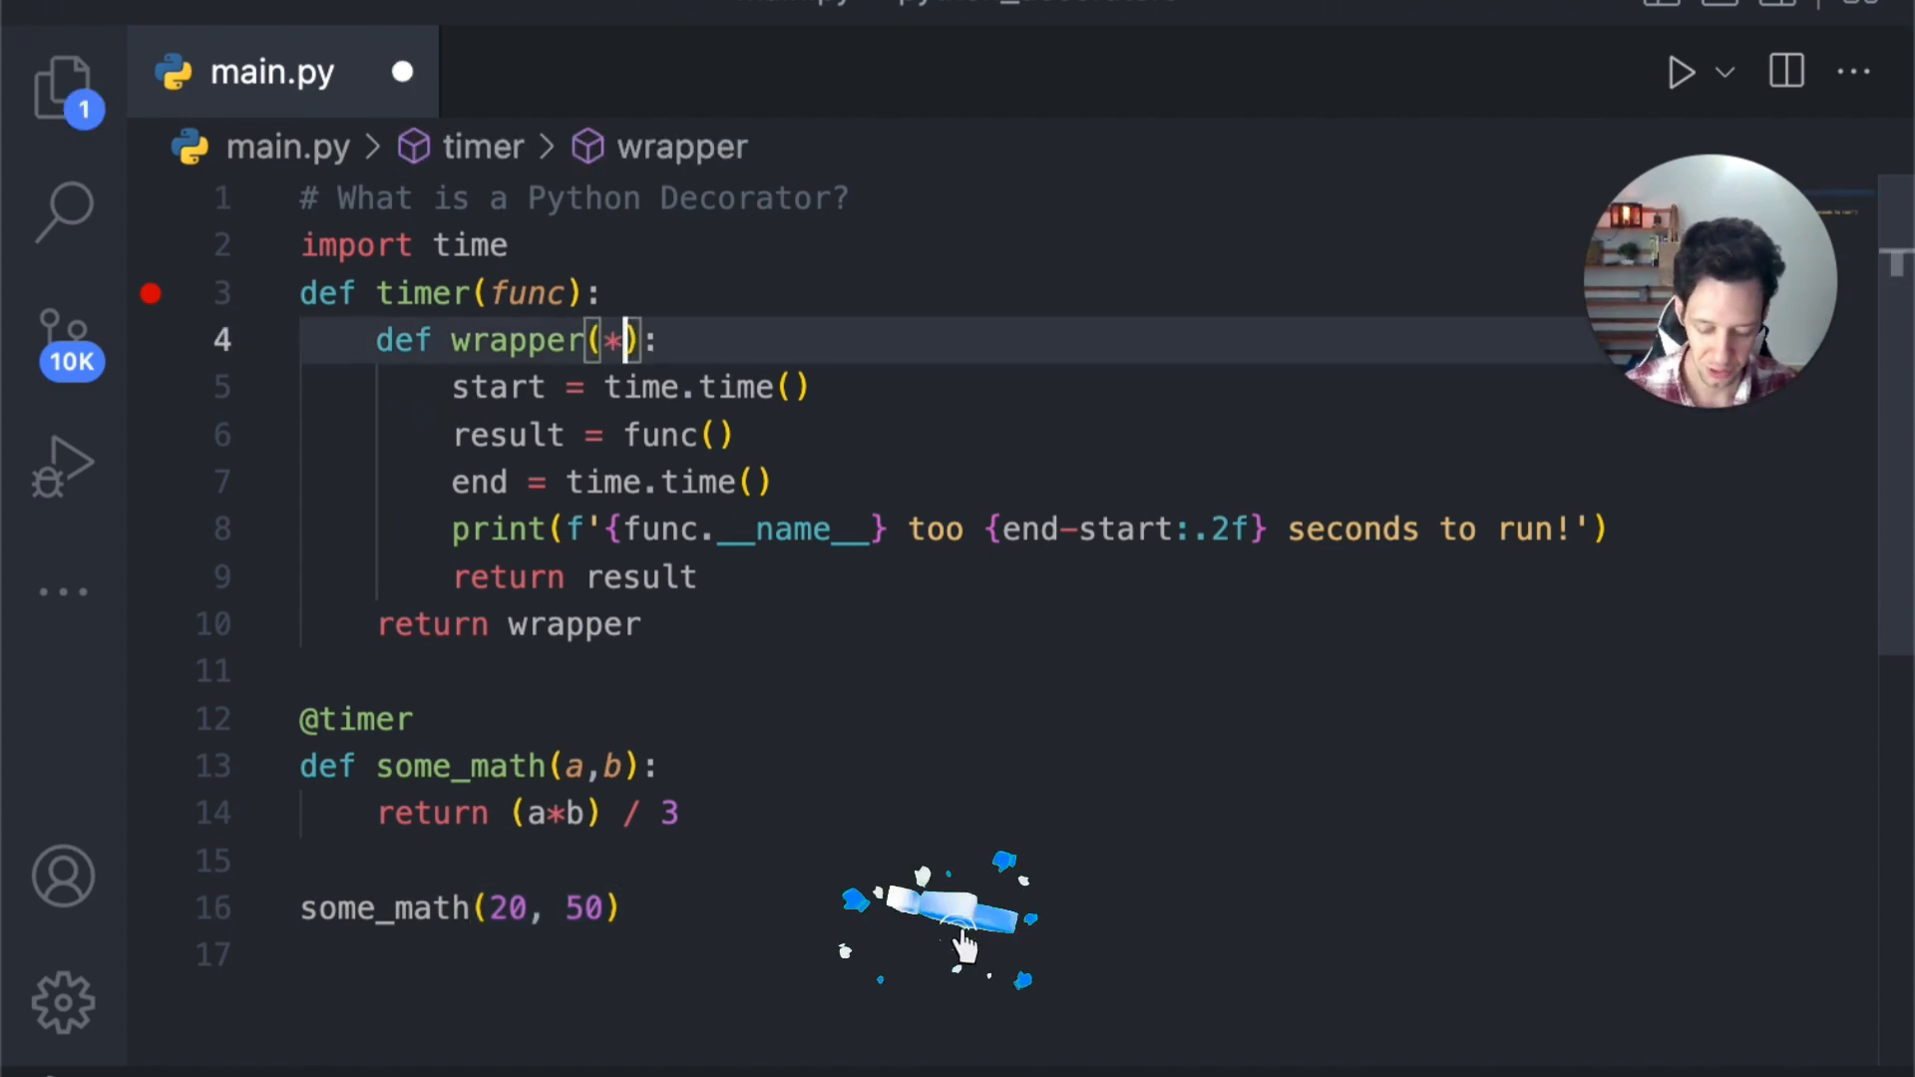
Step: Make wrapper accept *args, **kwargs and forward them to func
{"action": "type", "text": "args, **kwargs"}
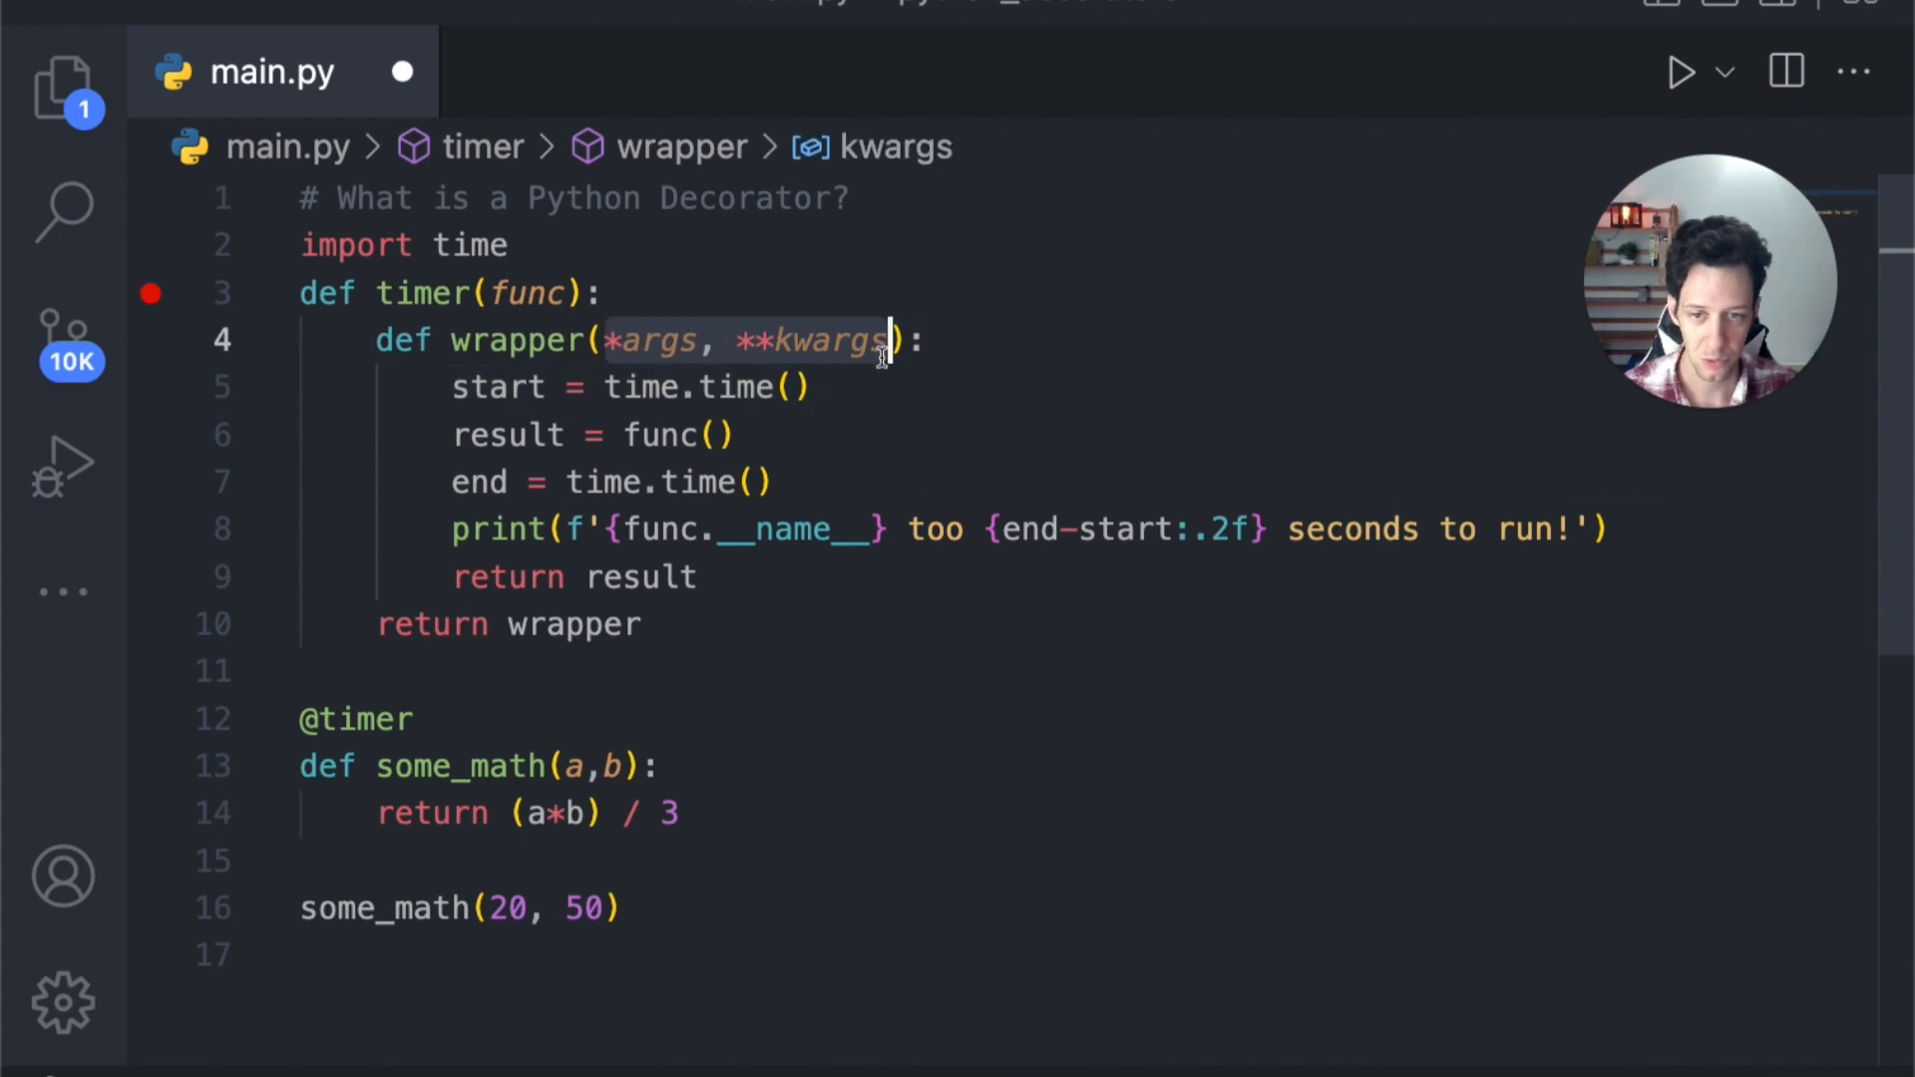
{"action": "type", "text": "*args, **kwargs"}
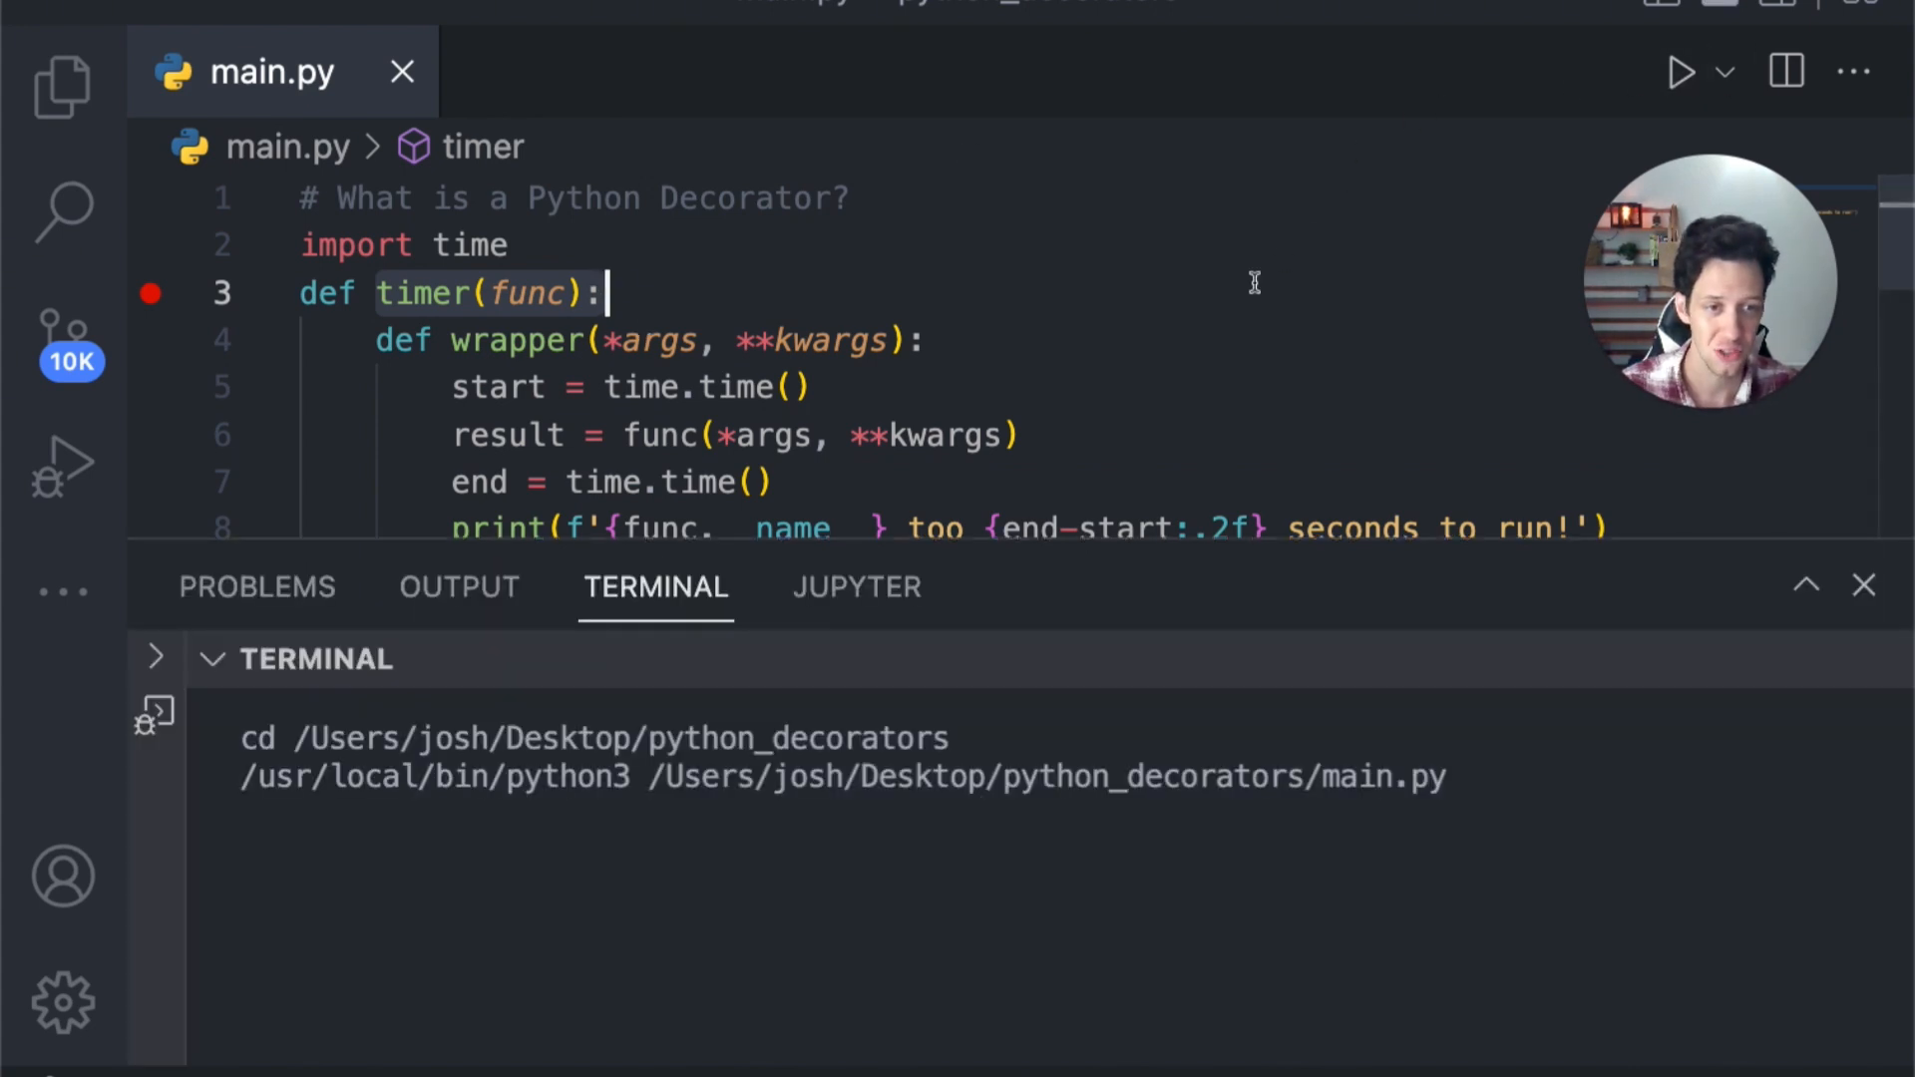
Step: Rerun main.py and check the output 'some_math too 0.00 seconds to run!'
{"action": "left_click", "coordinate": [1677, 72]}
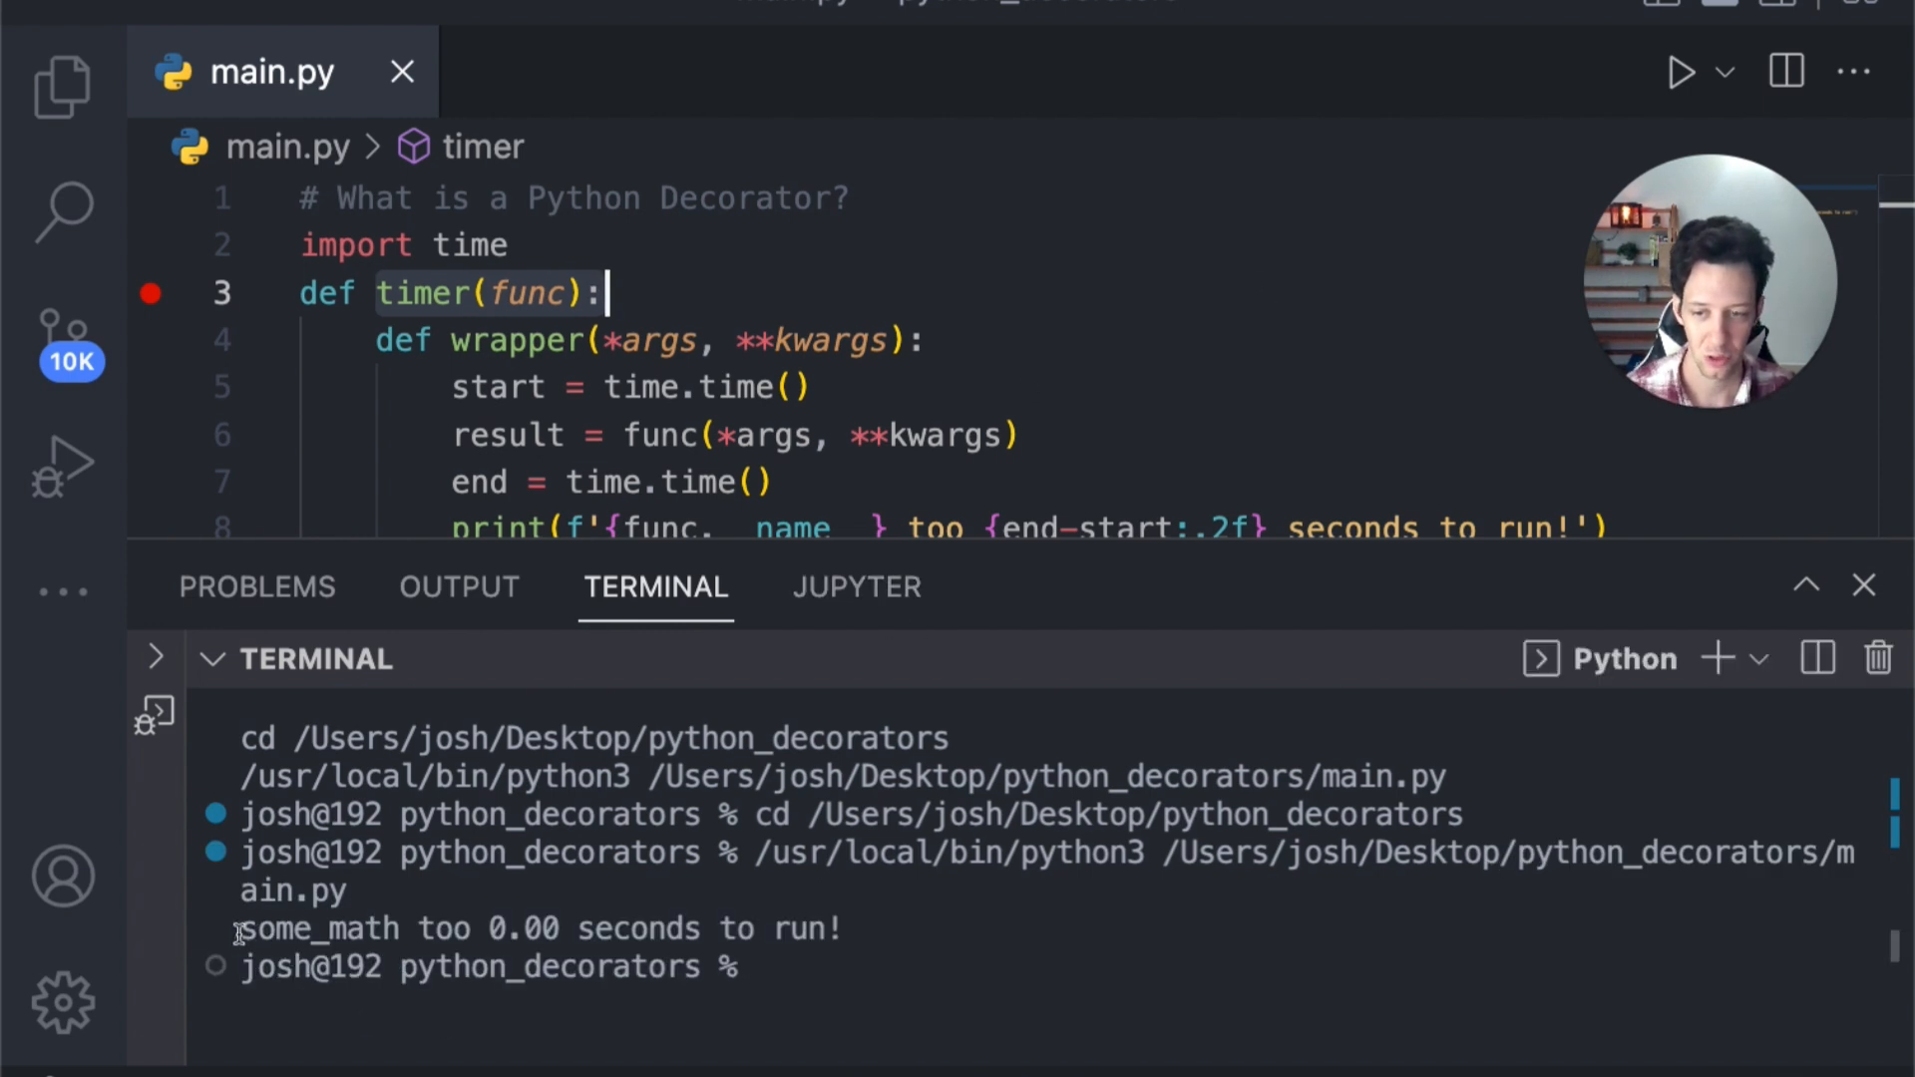
{"action": "double_click", "coordinate": [522, 928]}
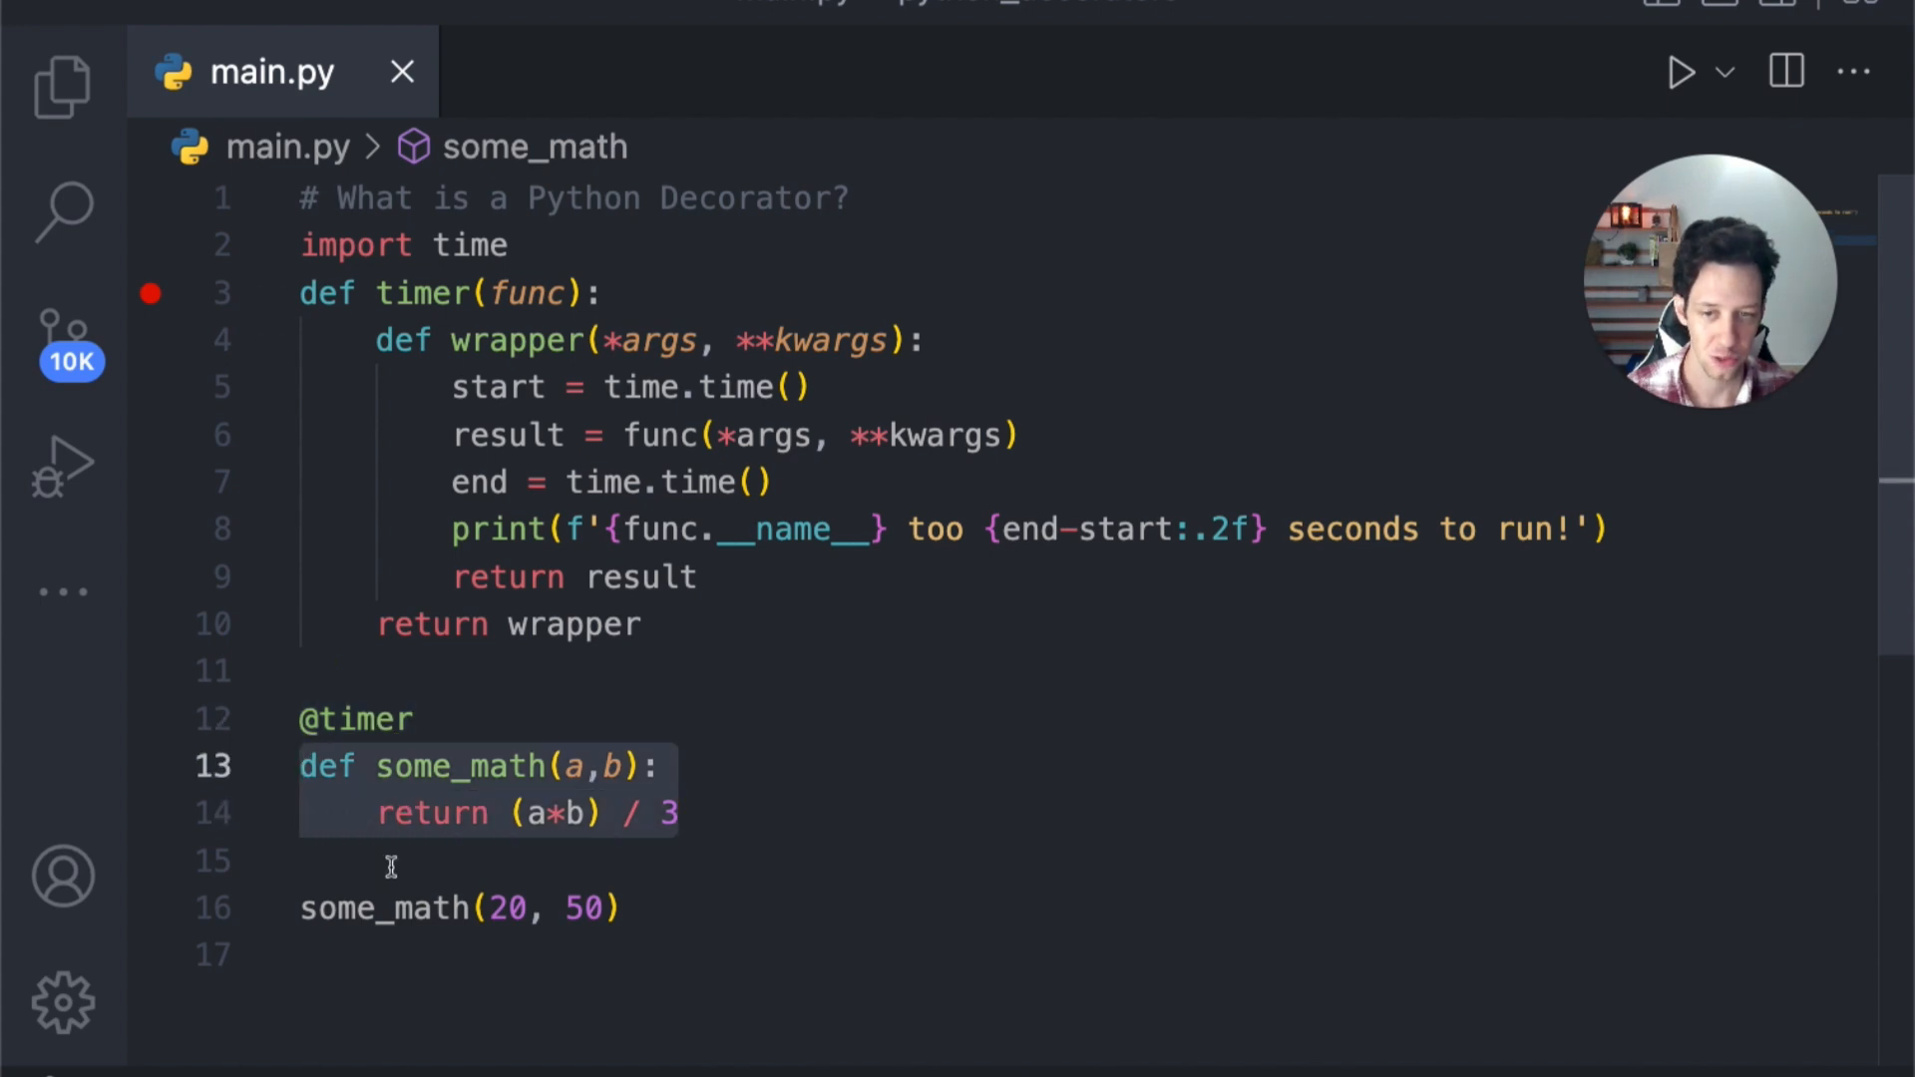
{"action": "mouse_move", "coordinate": [1283, 1023]}
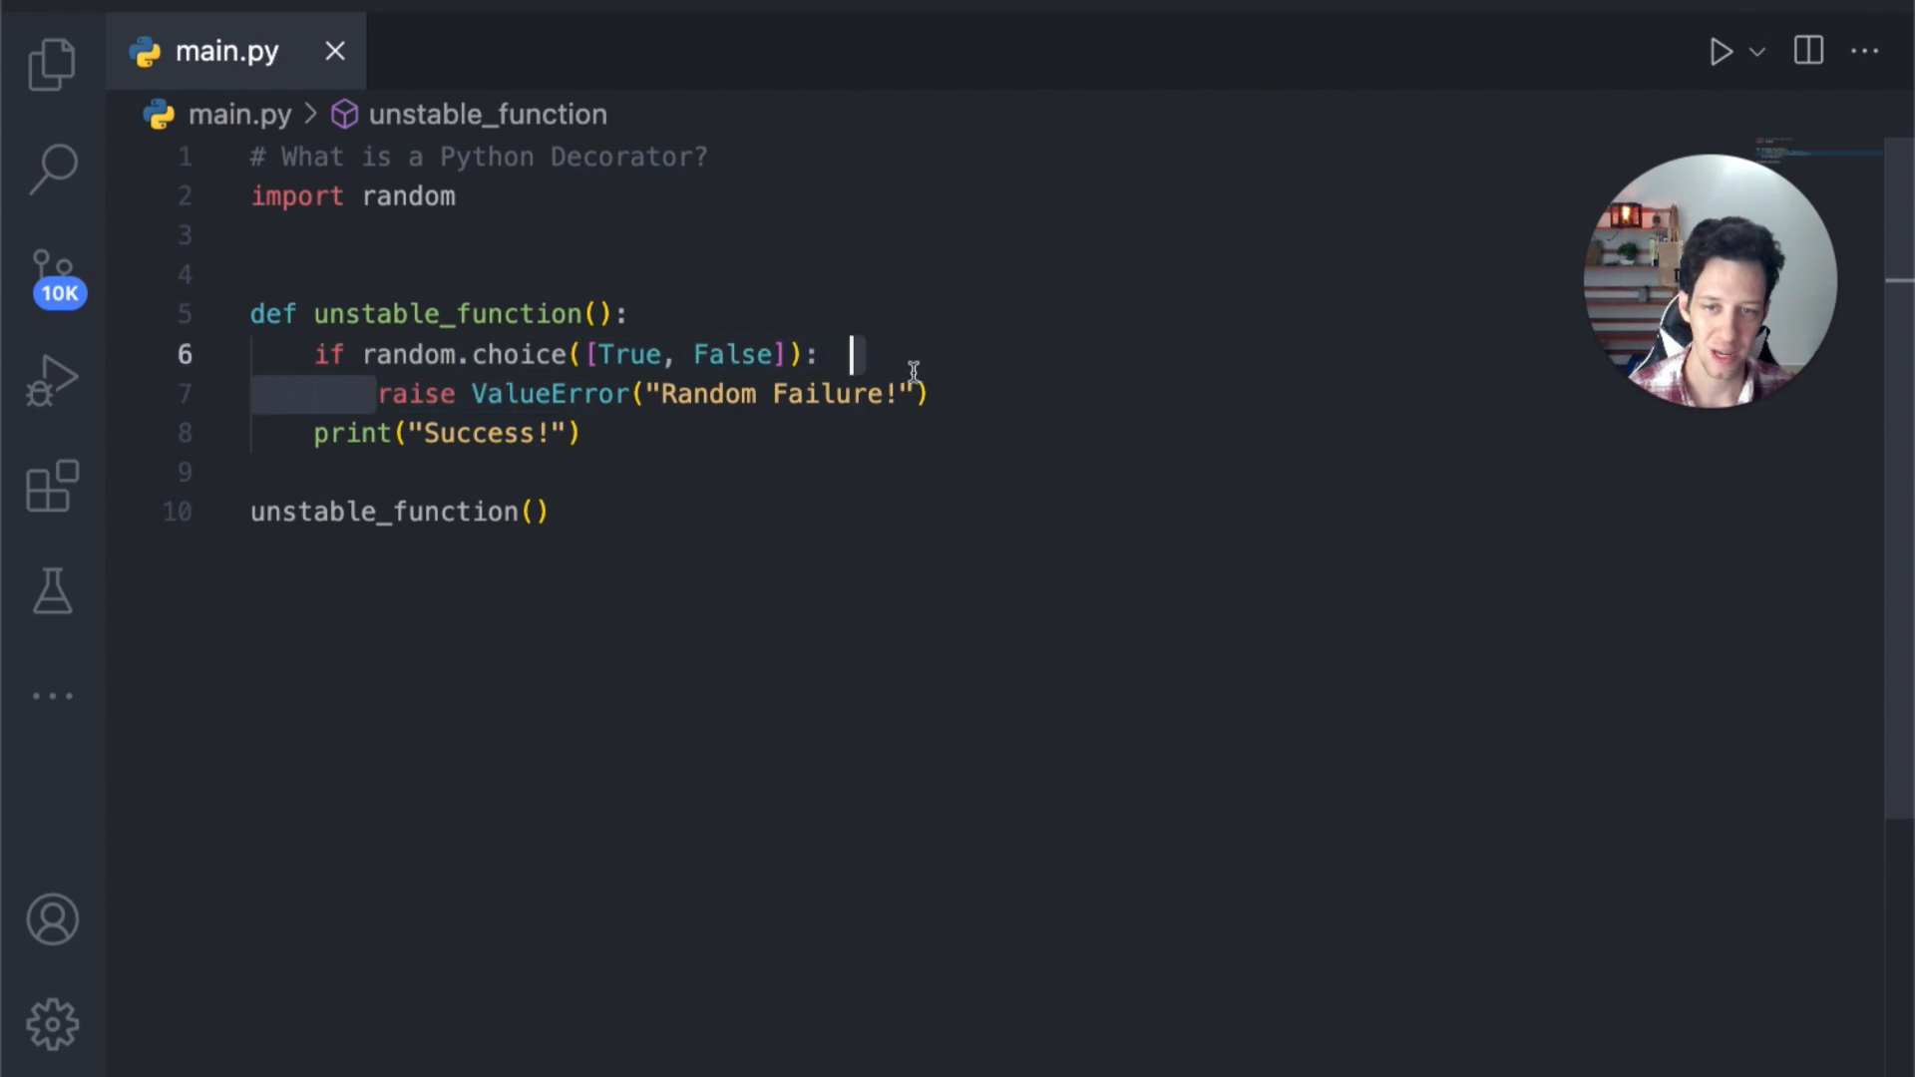
Step: Run the unstable_function script and return focus to the editor
{"action": "left_click", "coordinate": [488, 473]}
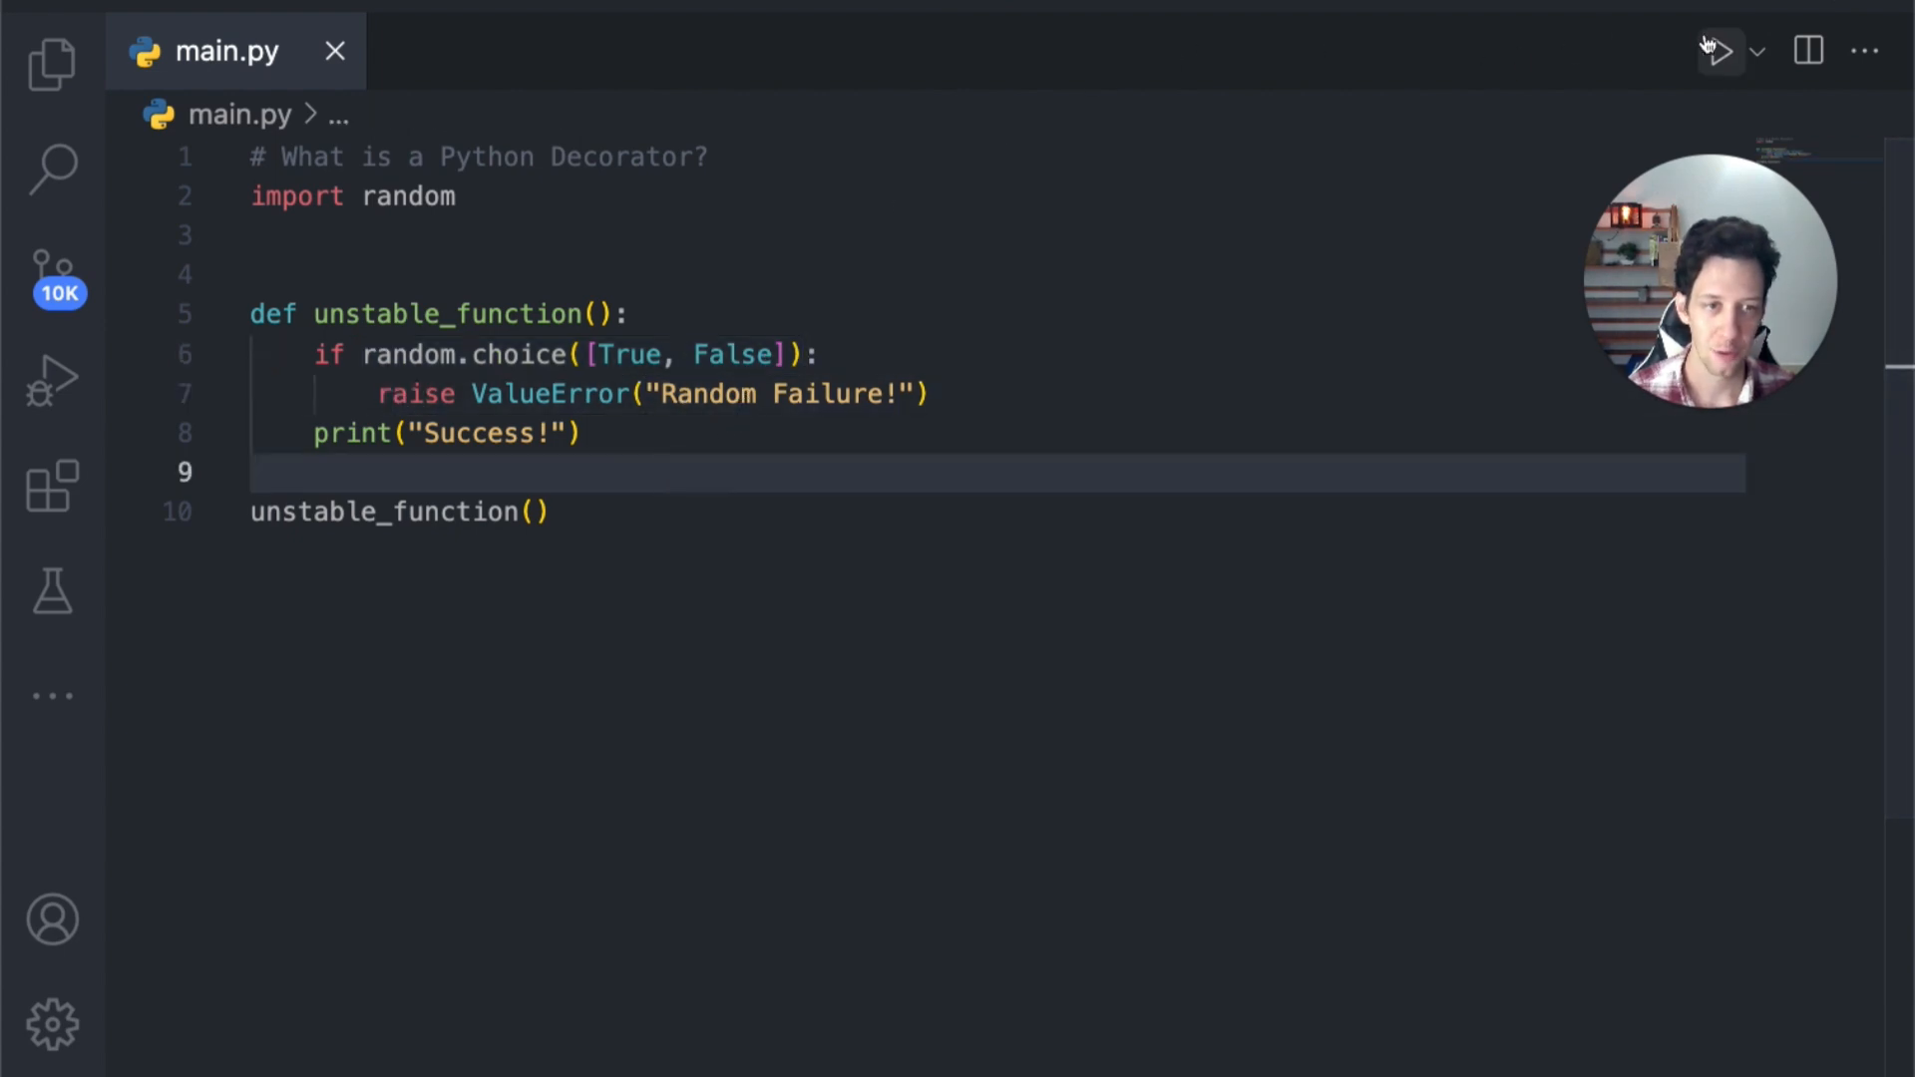
{"action": "left_click", "coordinate": [1719, 52]}
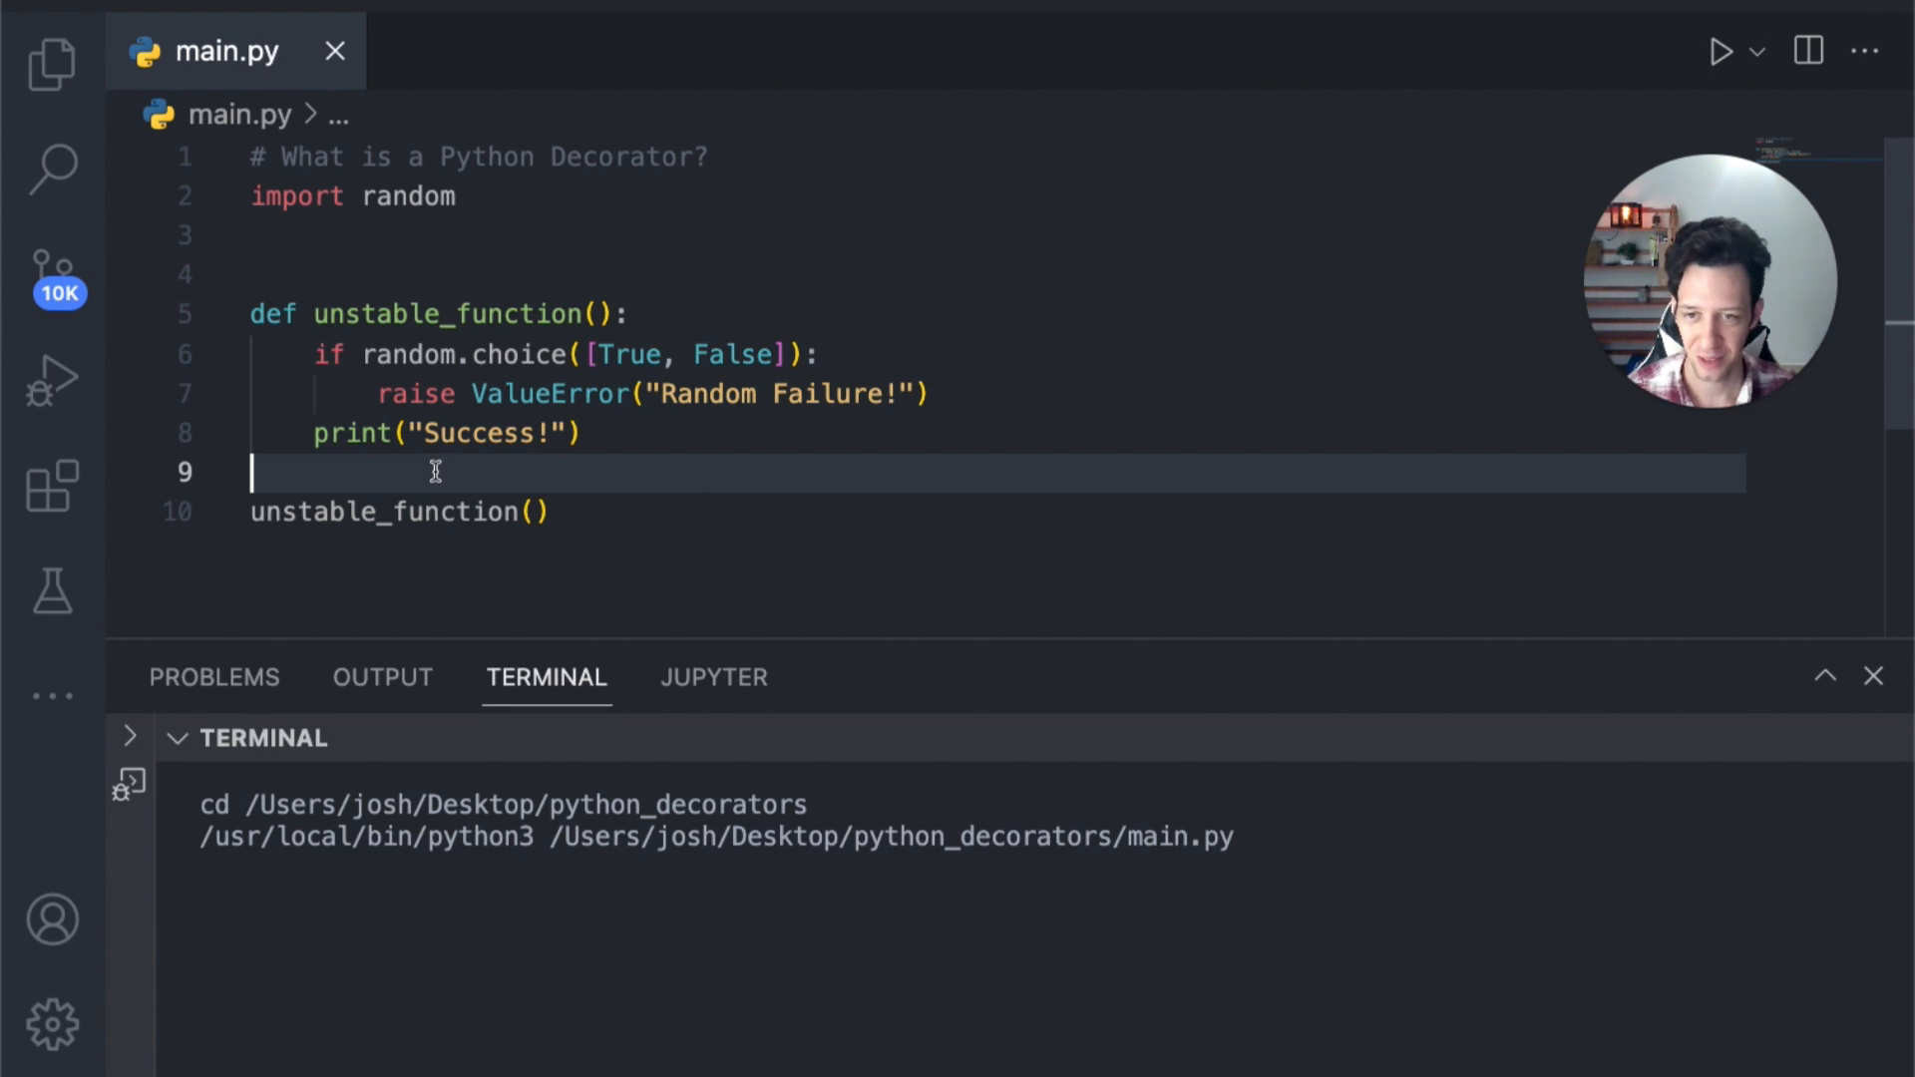
{"action": "left_click", "coordinate": [1718, 52]}
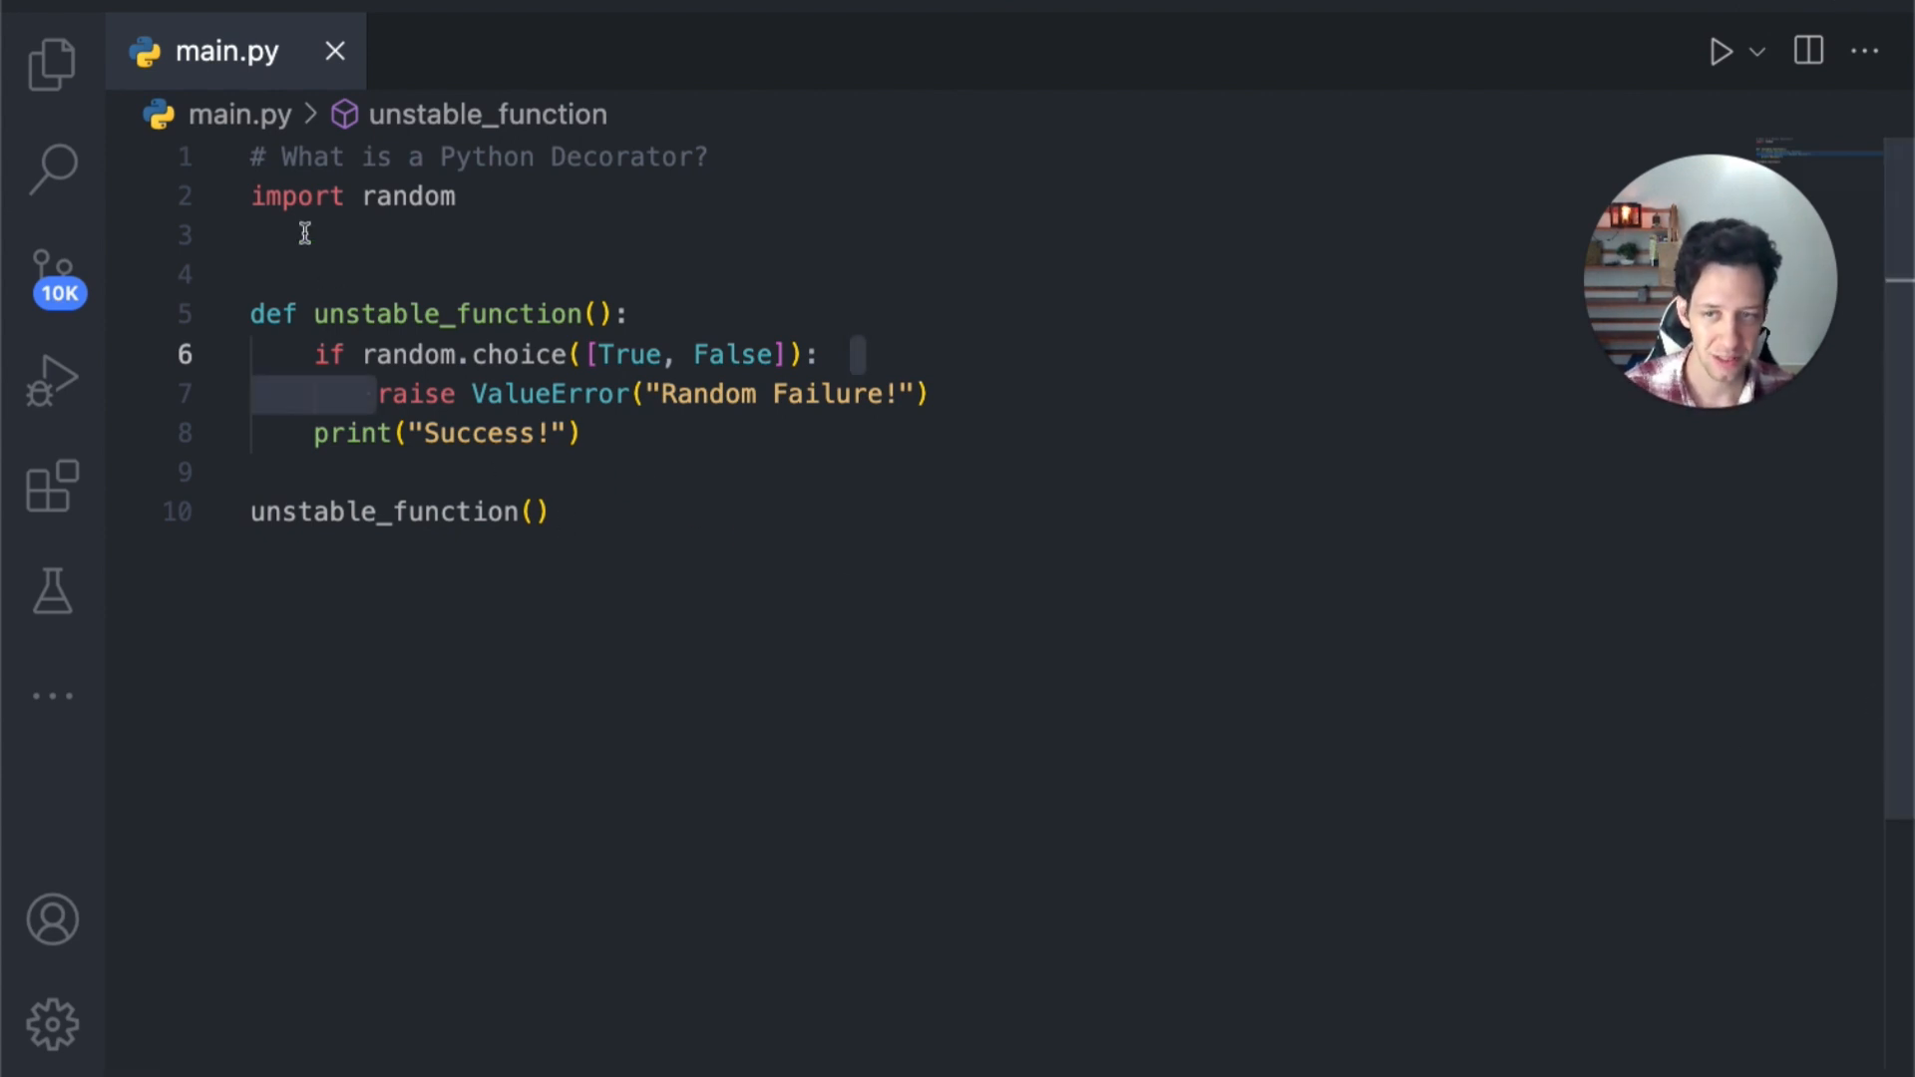
Step: Define retry_on_failure(max_retries=3) above unstable_function
{"action": "key", "text": "Enter"}
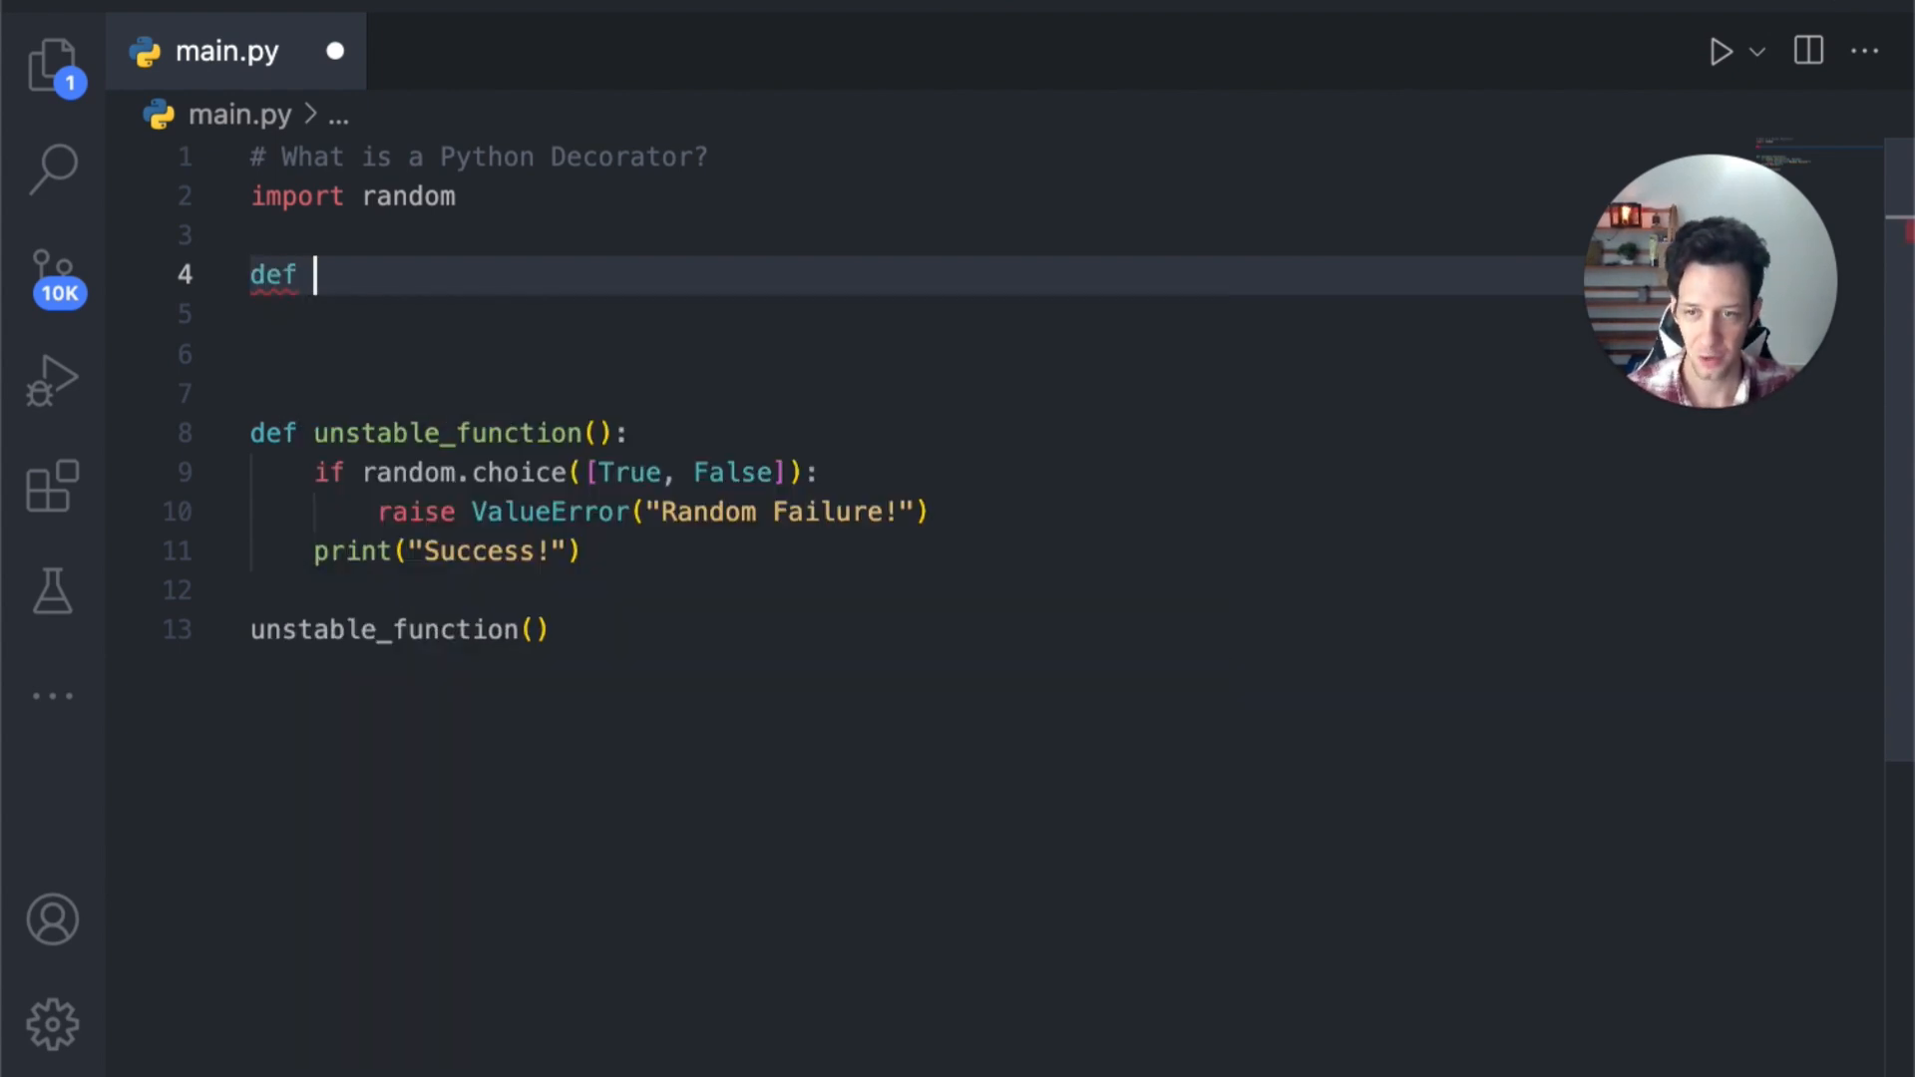
{"action": "type", "text": "retry"}
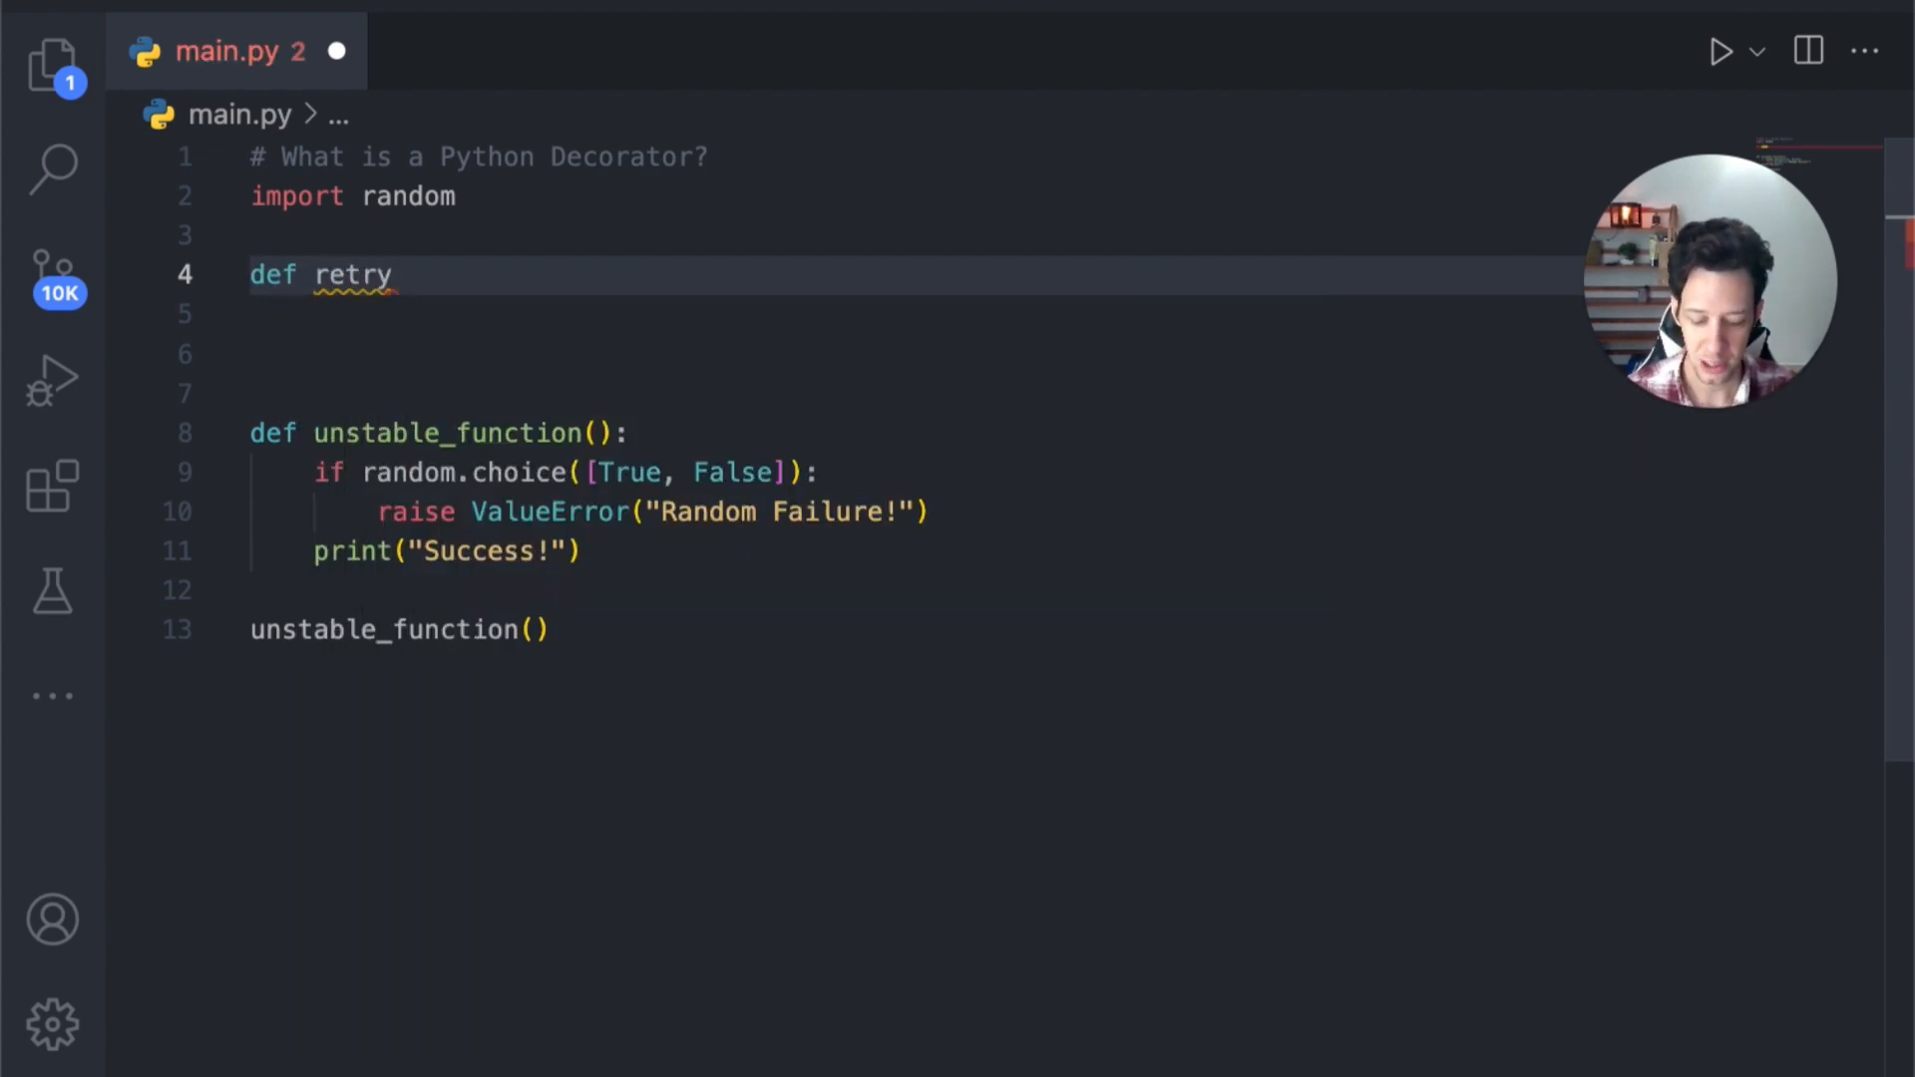
{"action": "type", "text": "_on_f"}
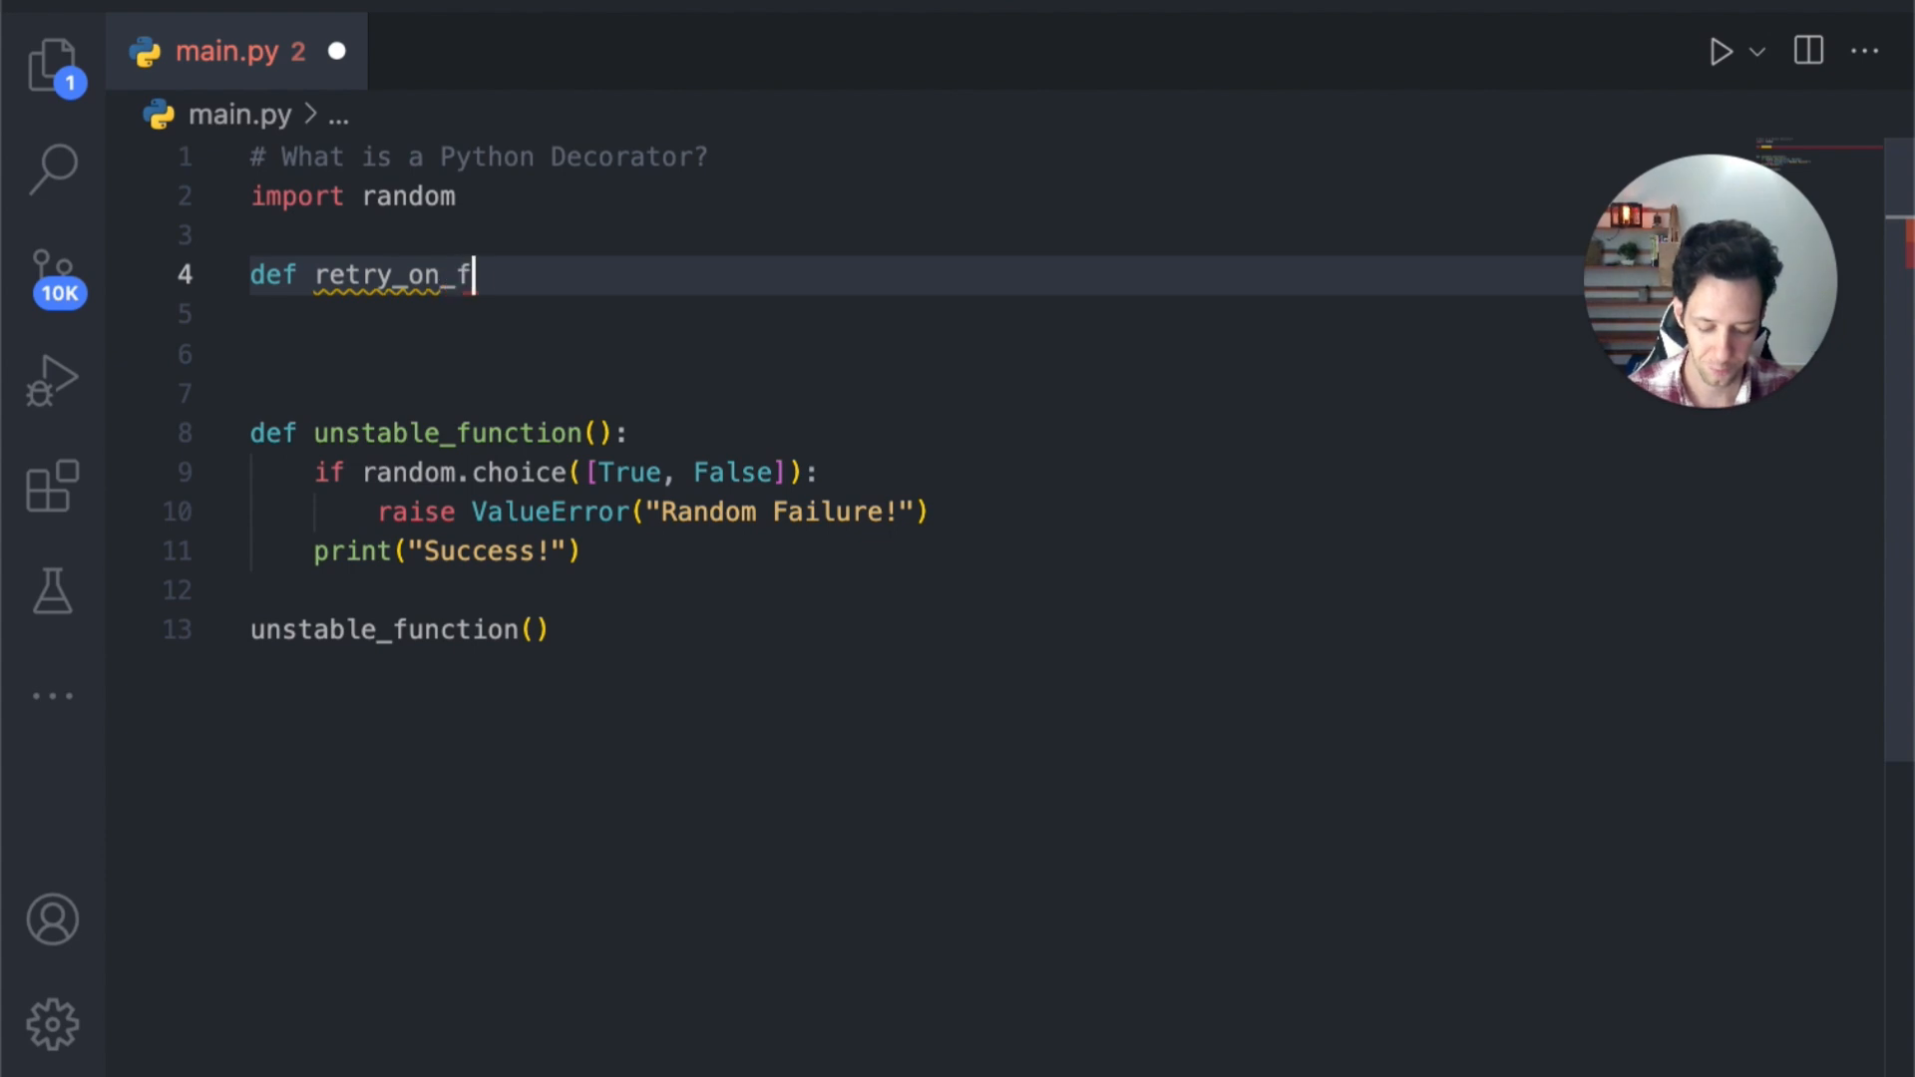
{"action": "type", "text": "ailure"}
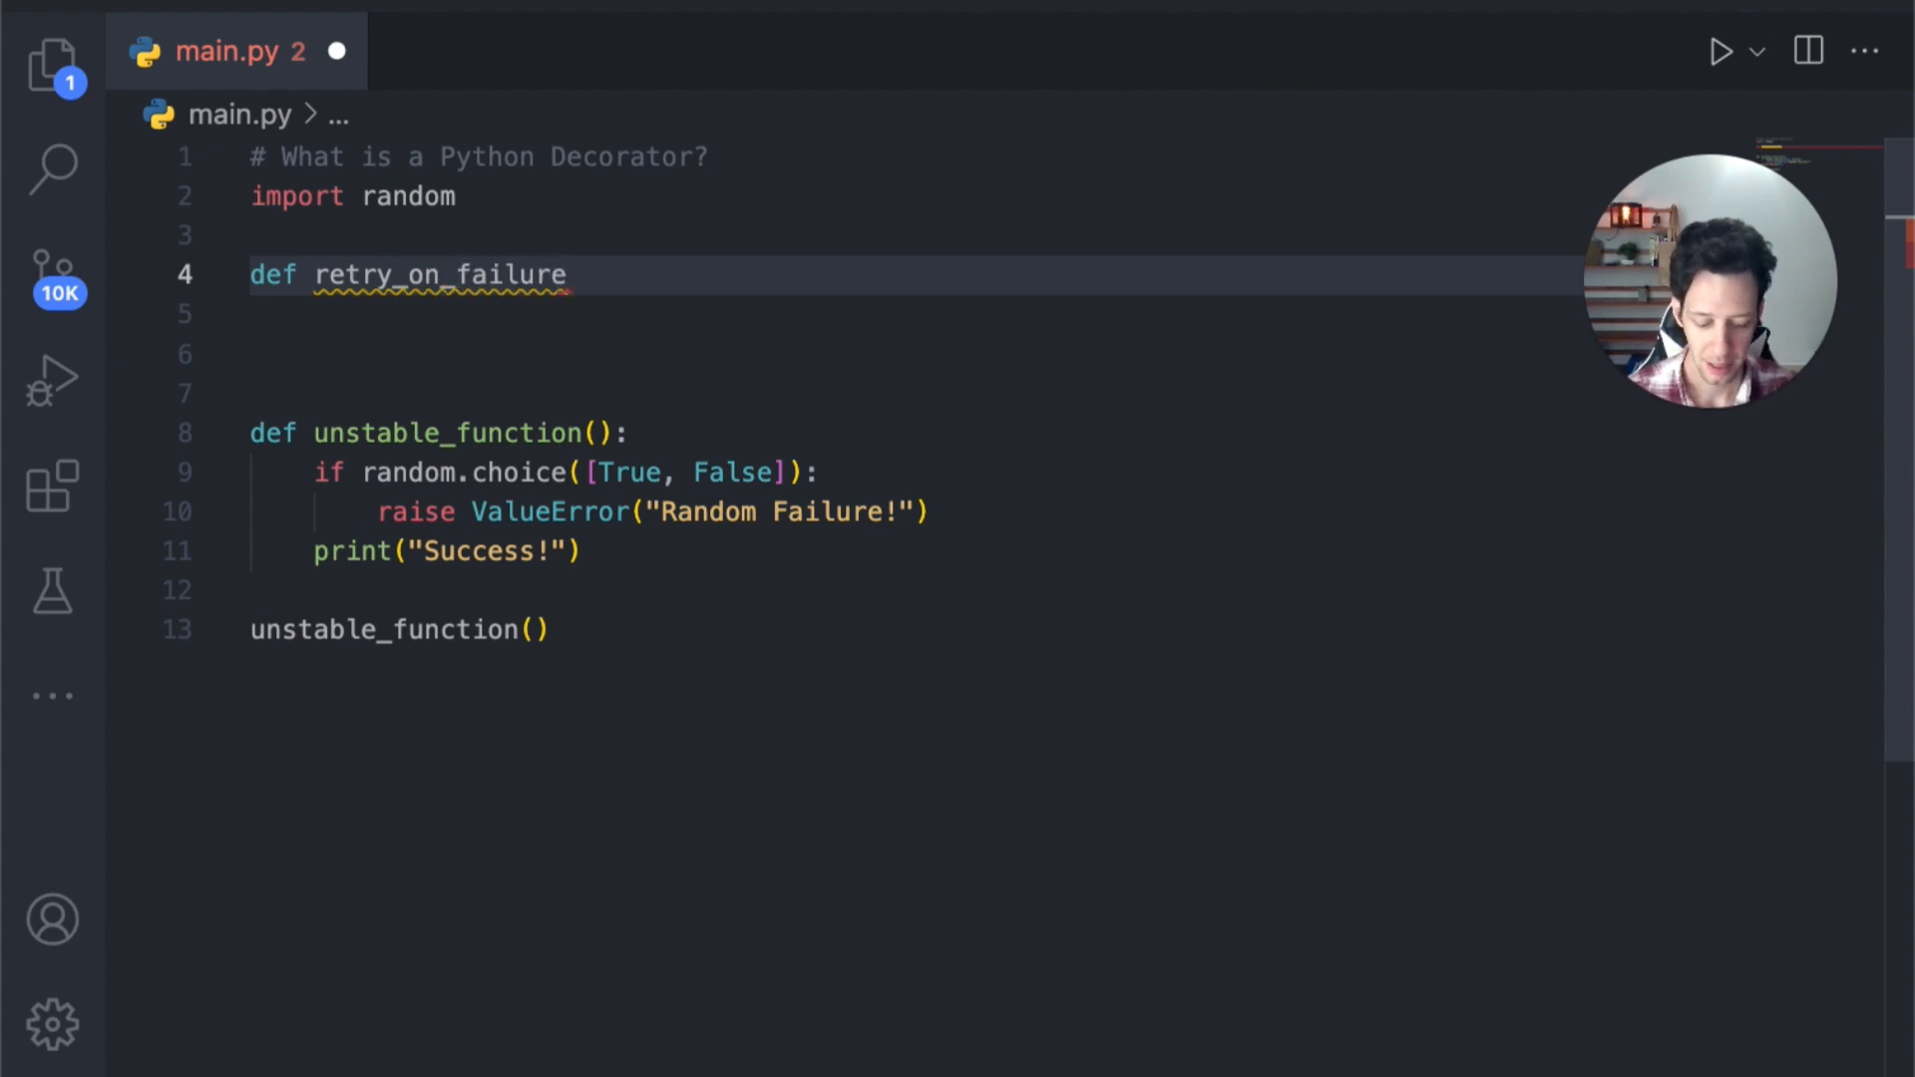
{"action": "type", "text": "(max"}
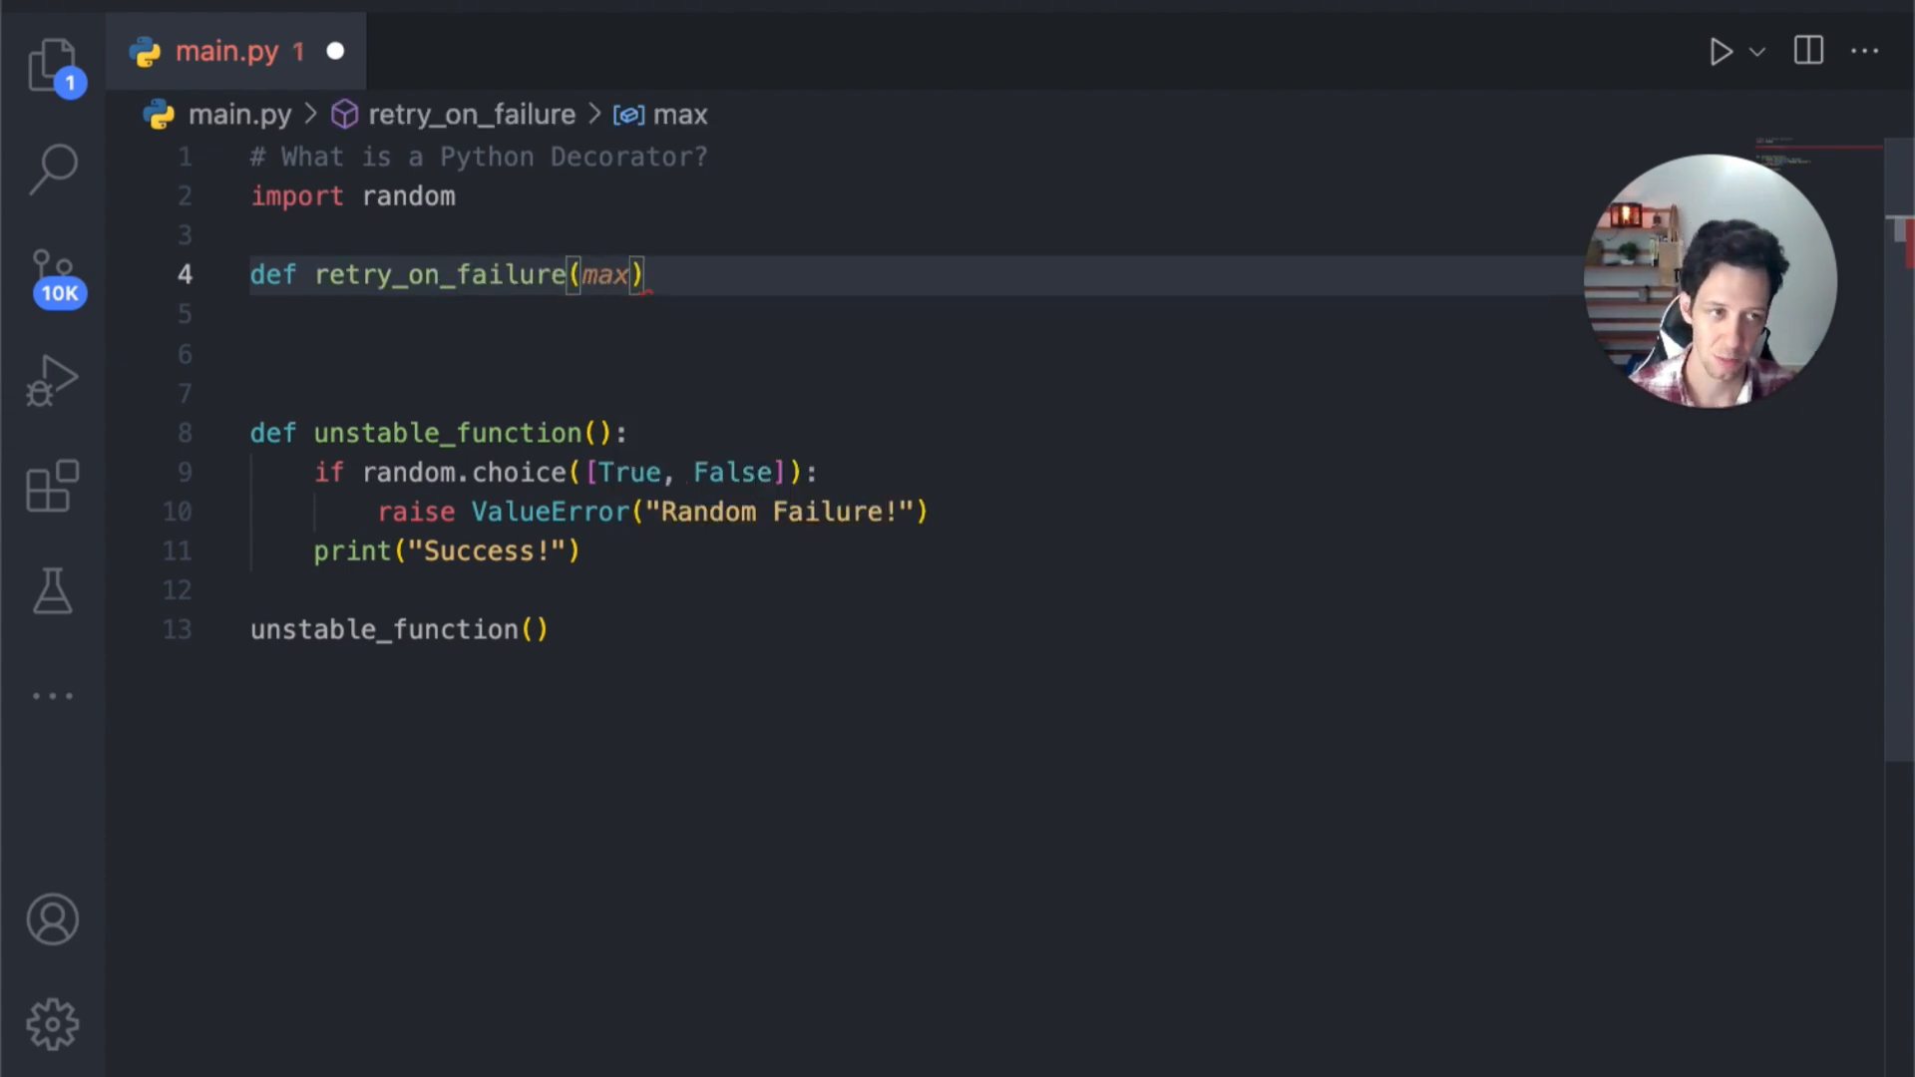
{"action": "type", "text": "_retires"}
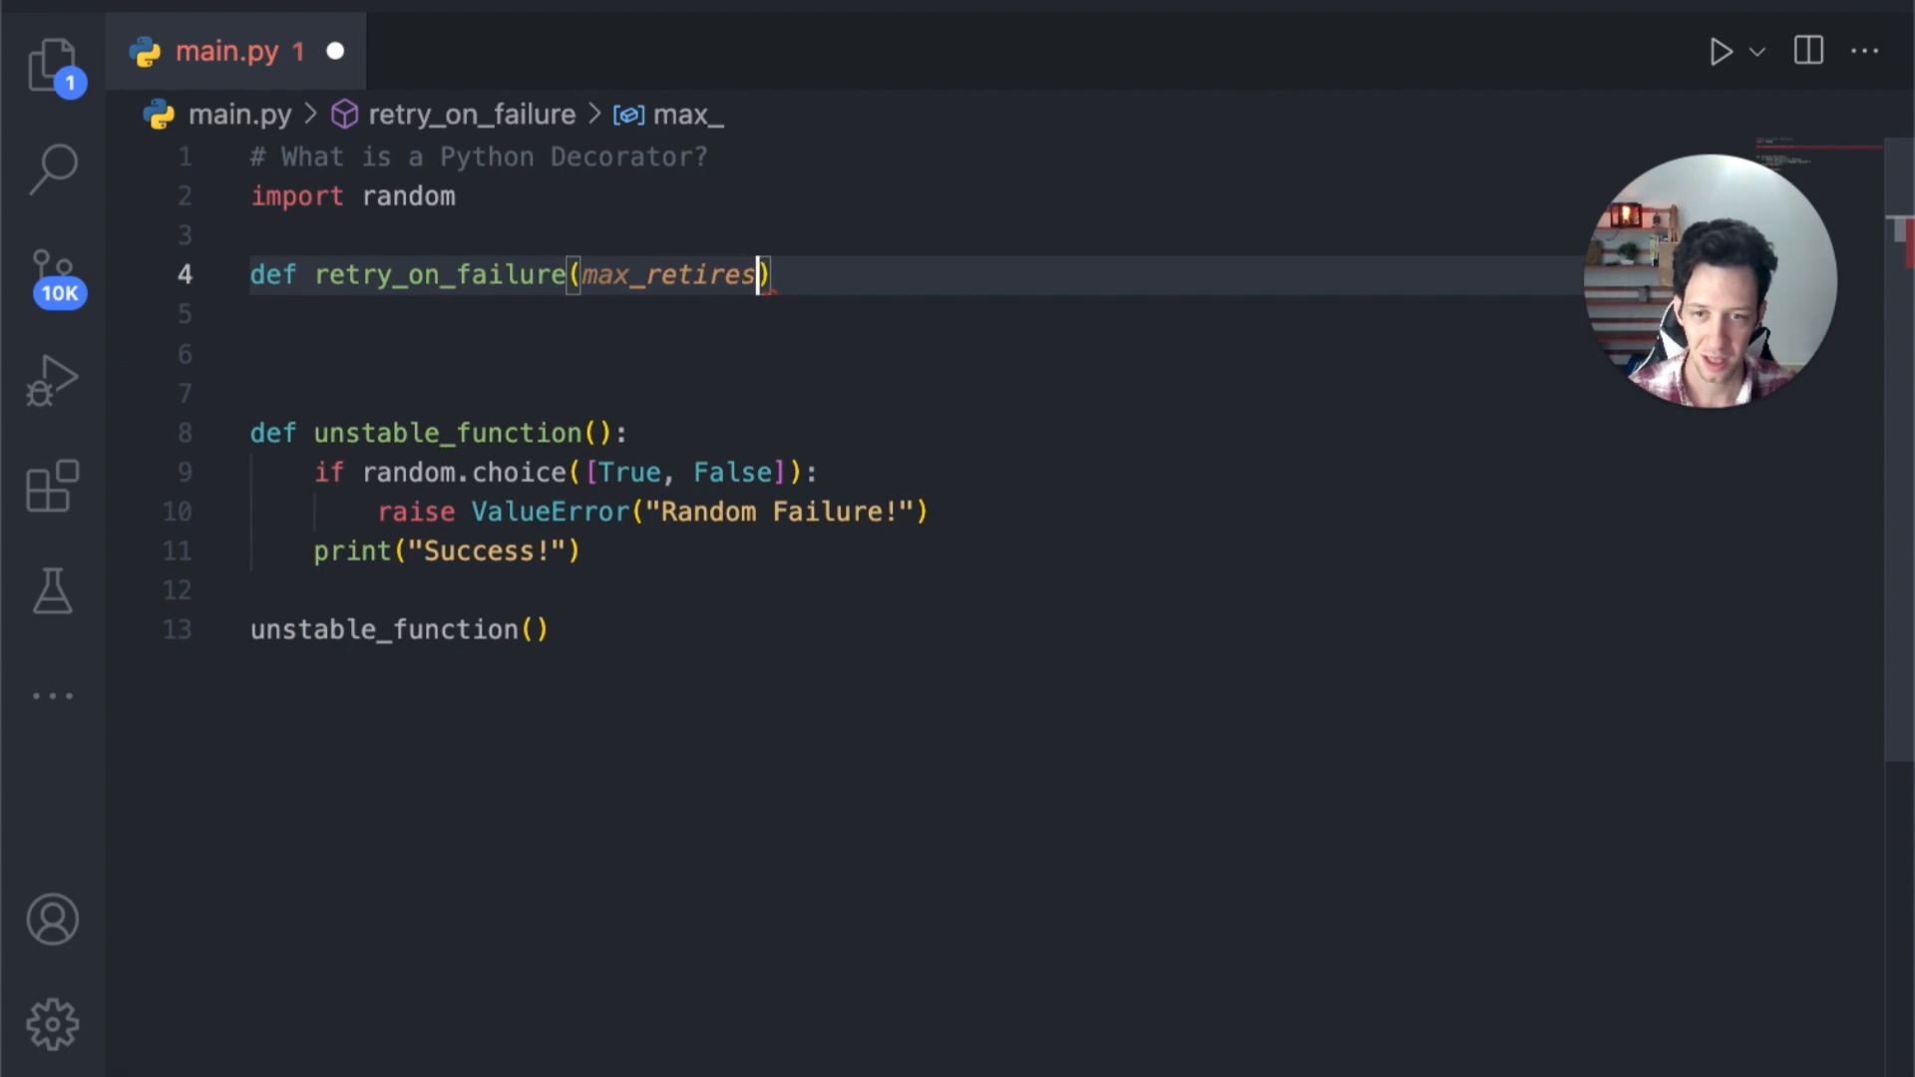
{"action": "key", "text": "Backspace"}
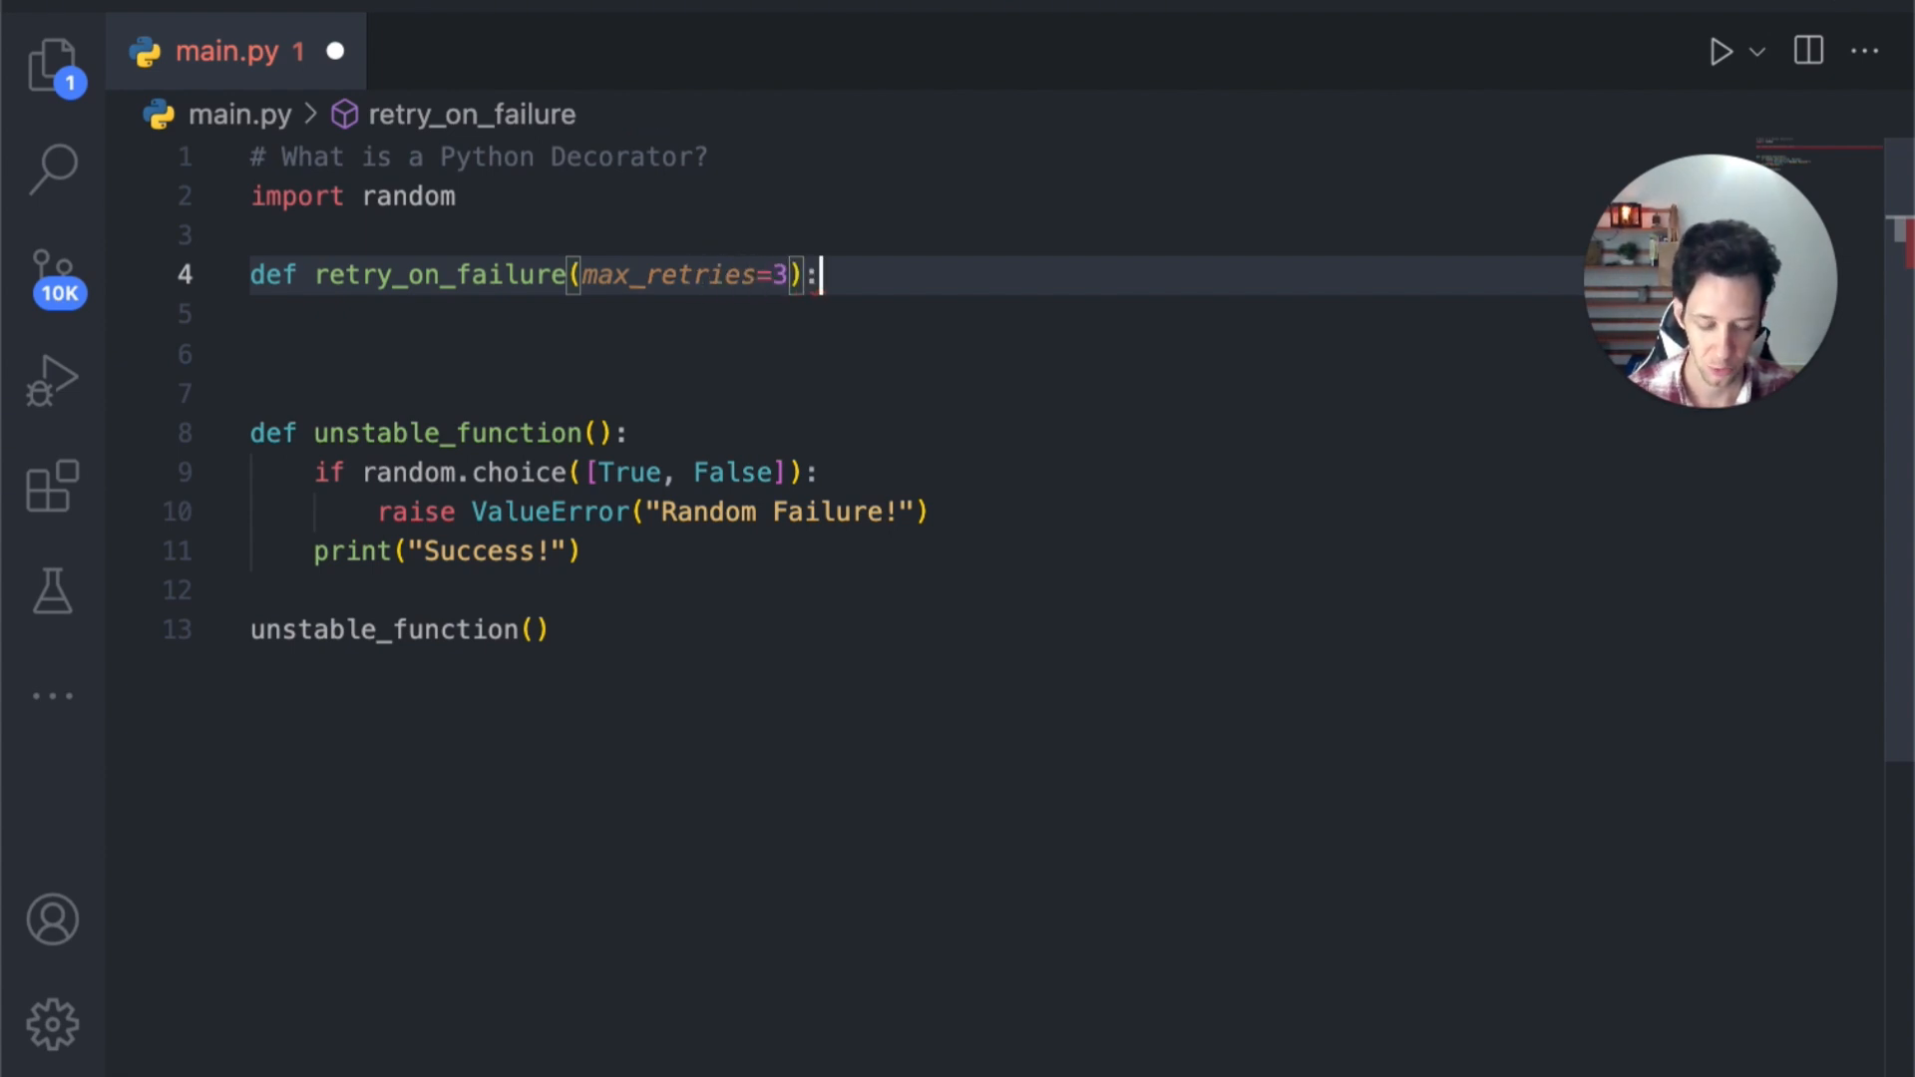
{"action": "key", "text": "Enter"}
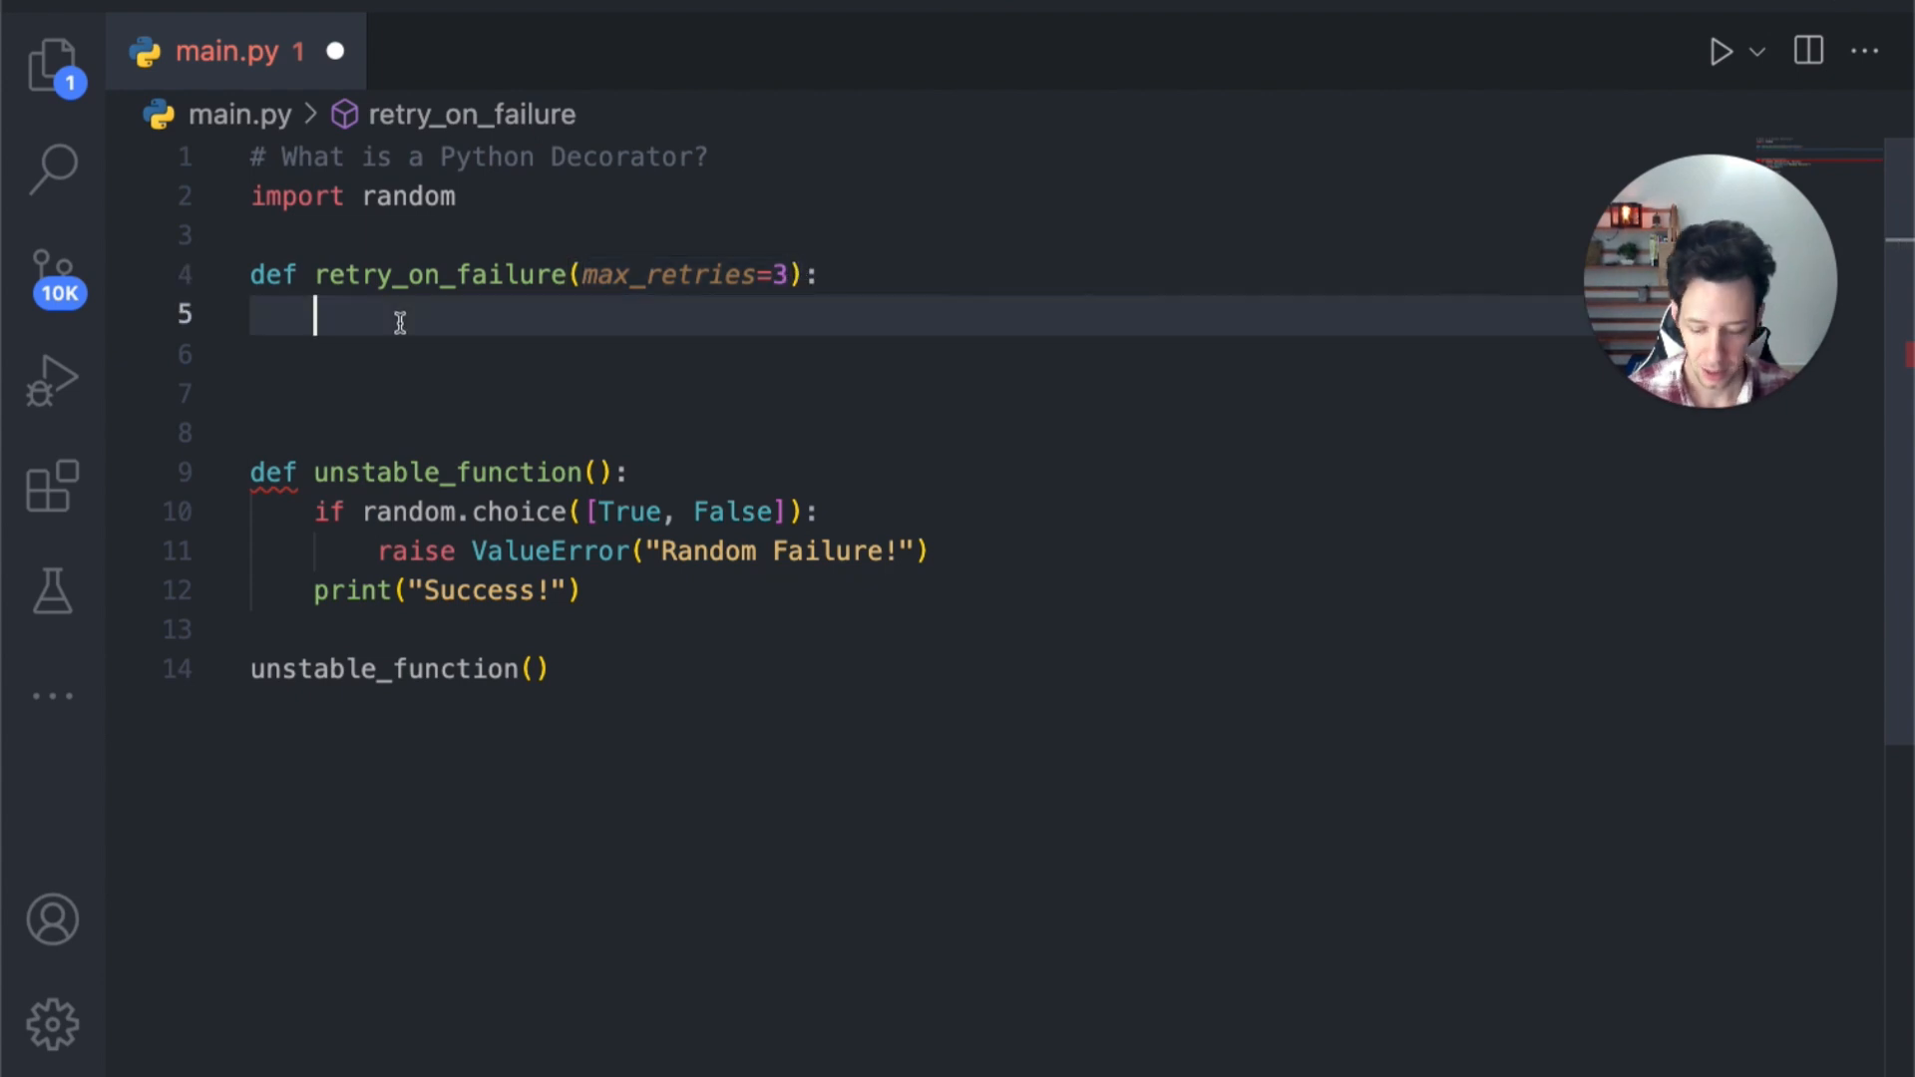
Step: Nest def decorator(func): and def wrapper(*args, **kwargs): inside retry_on_failure
{"action": "type", "text": "def"}
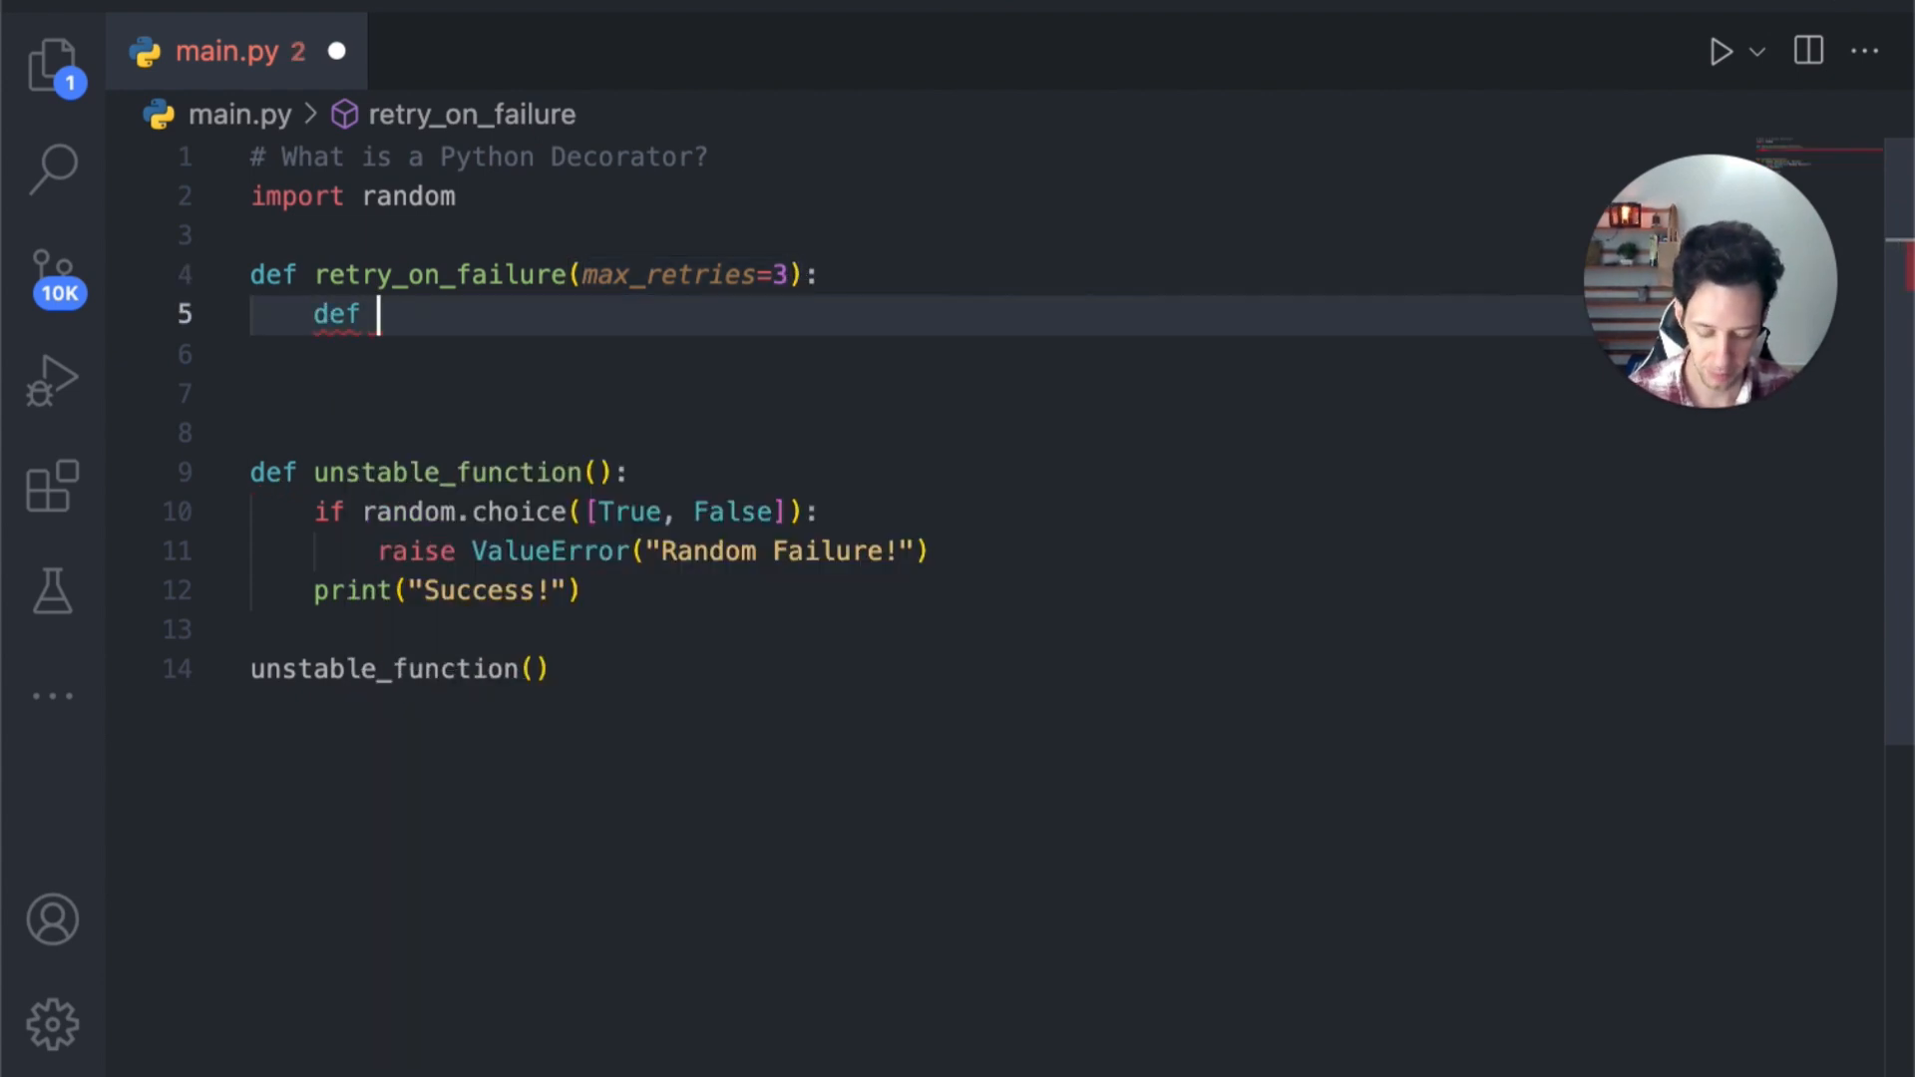
{"action": "type", "text": "deco"}
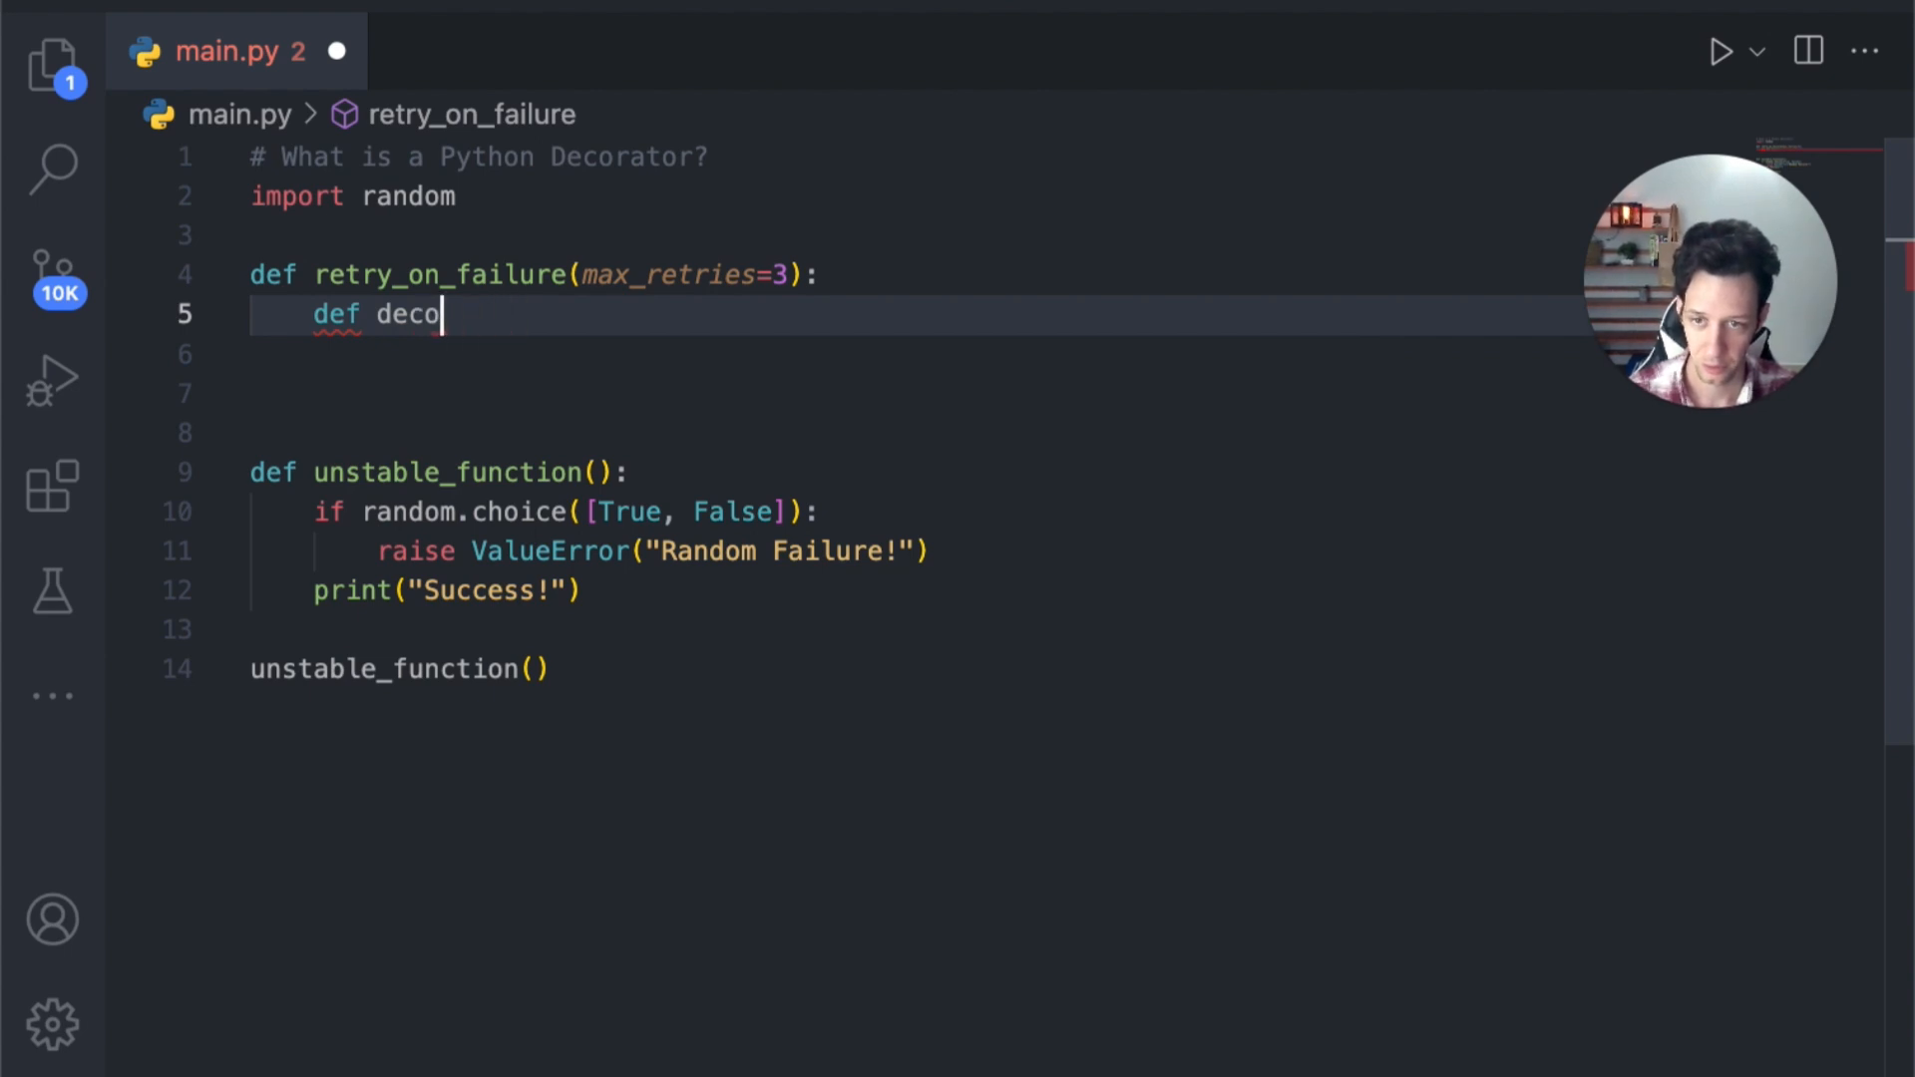
{"action": "type", "text": "rator()"}
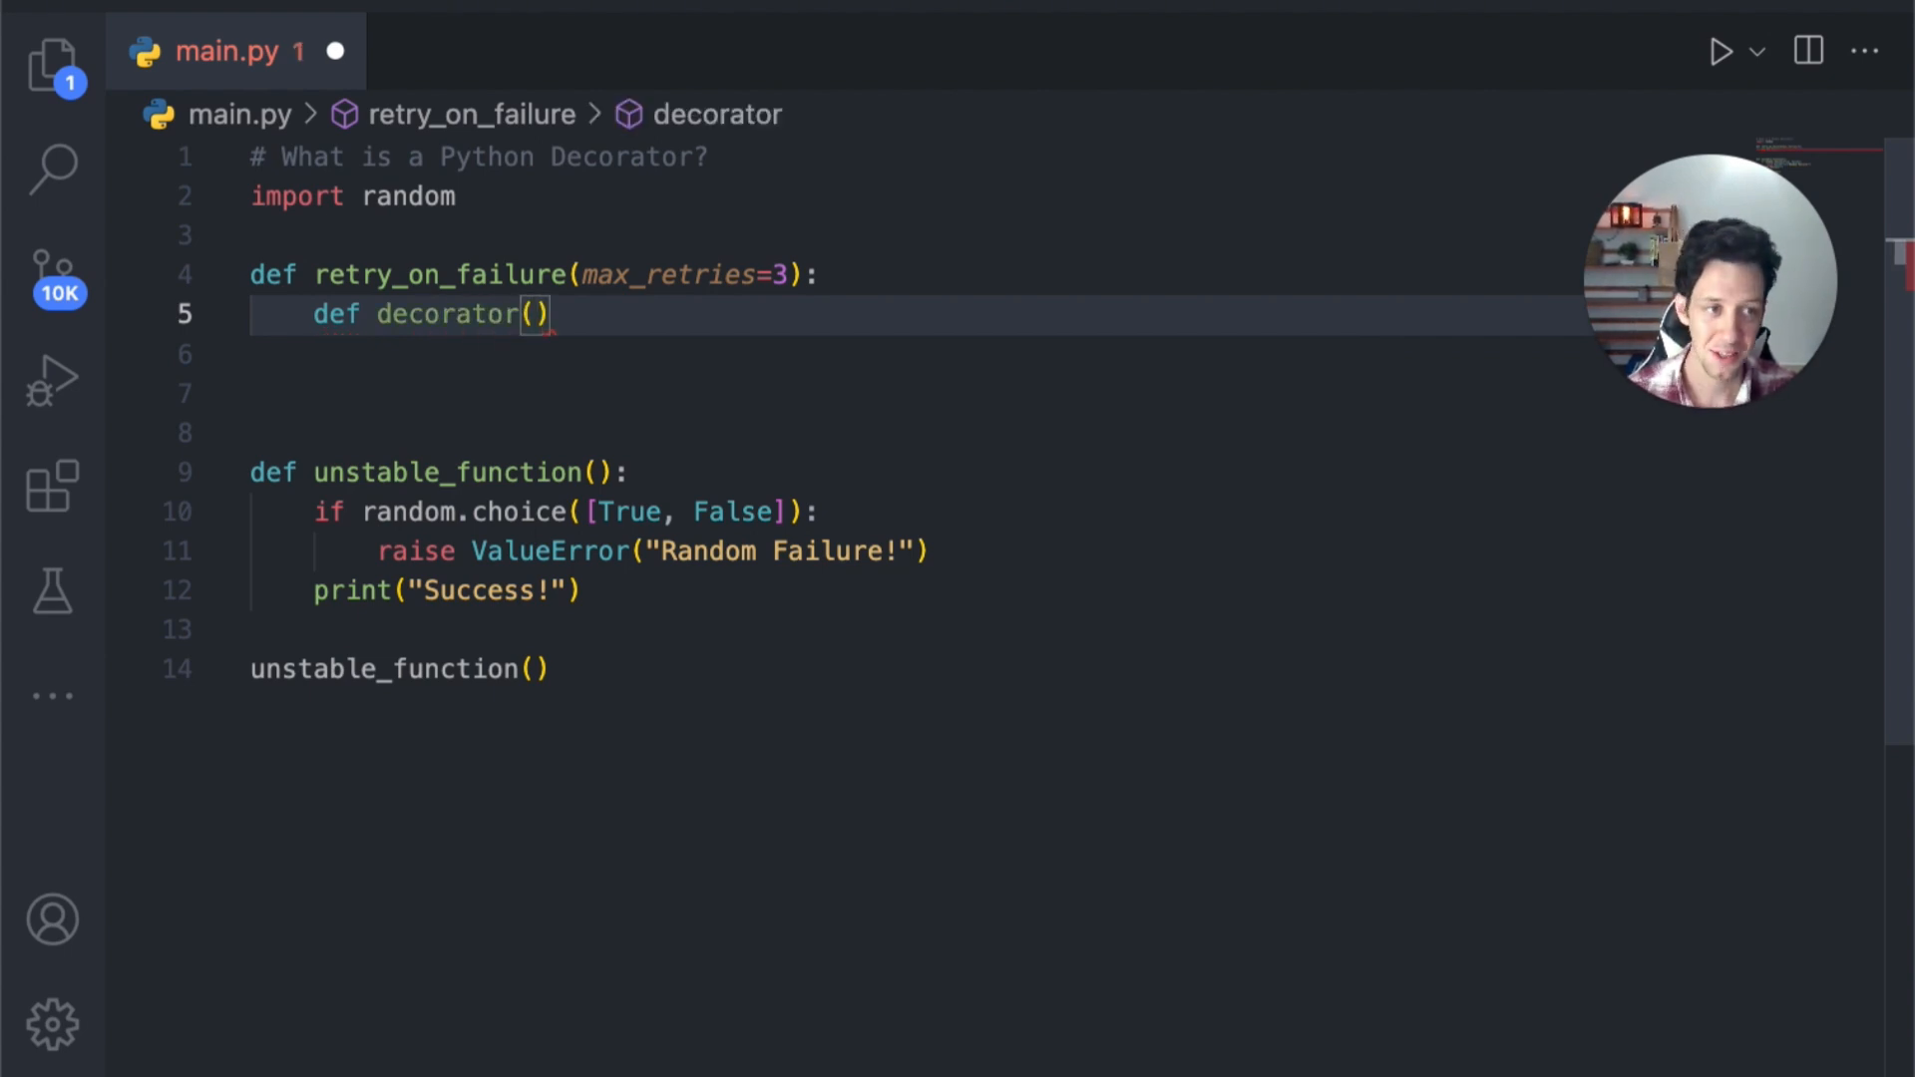
{"action": "type", "text": "func"}
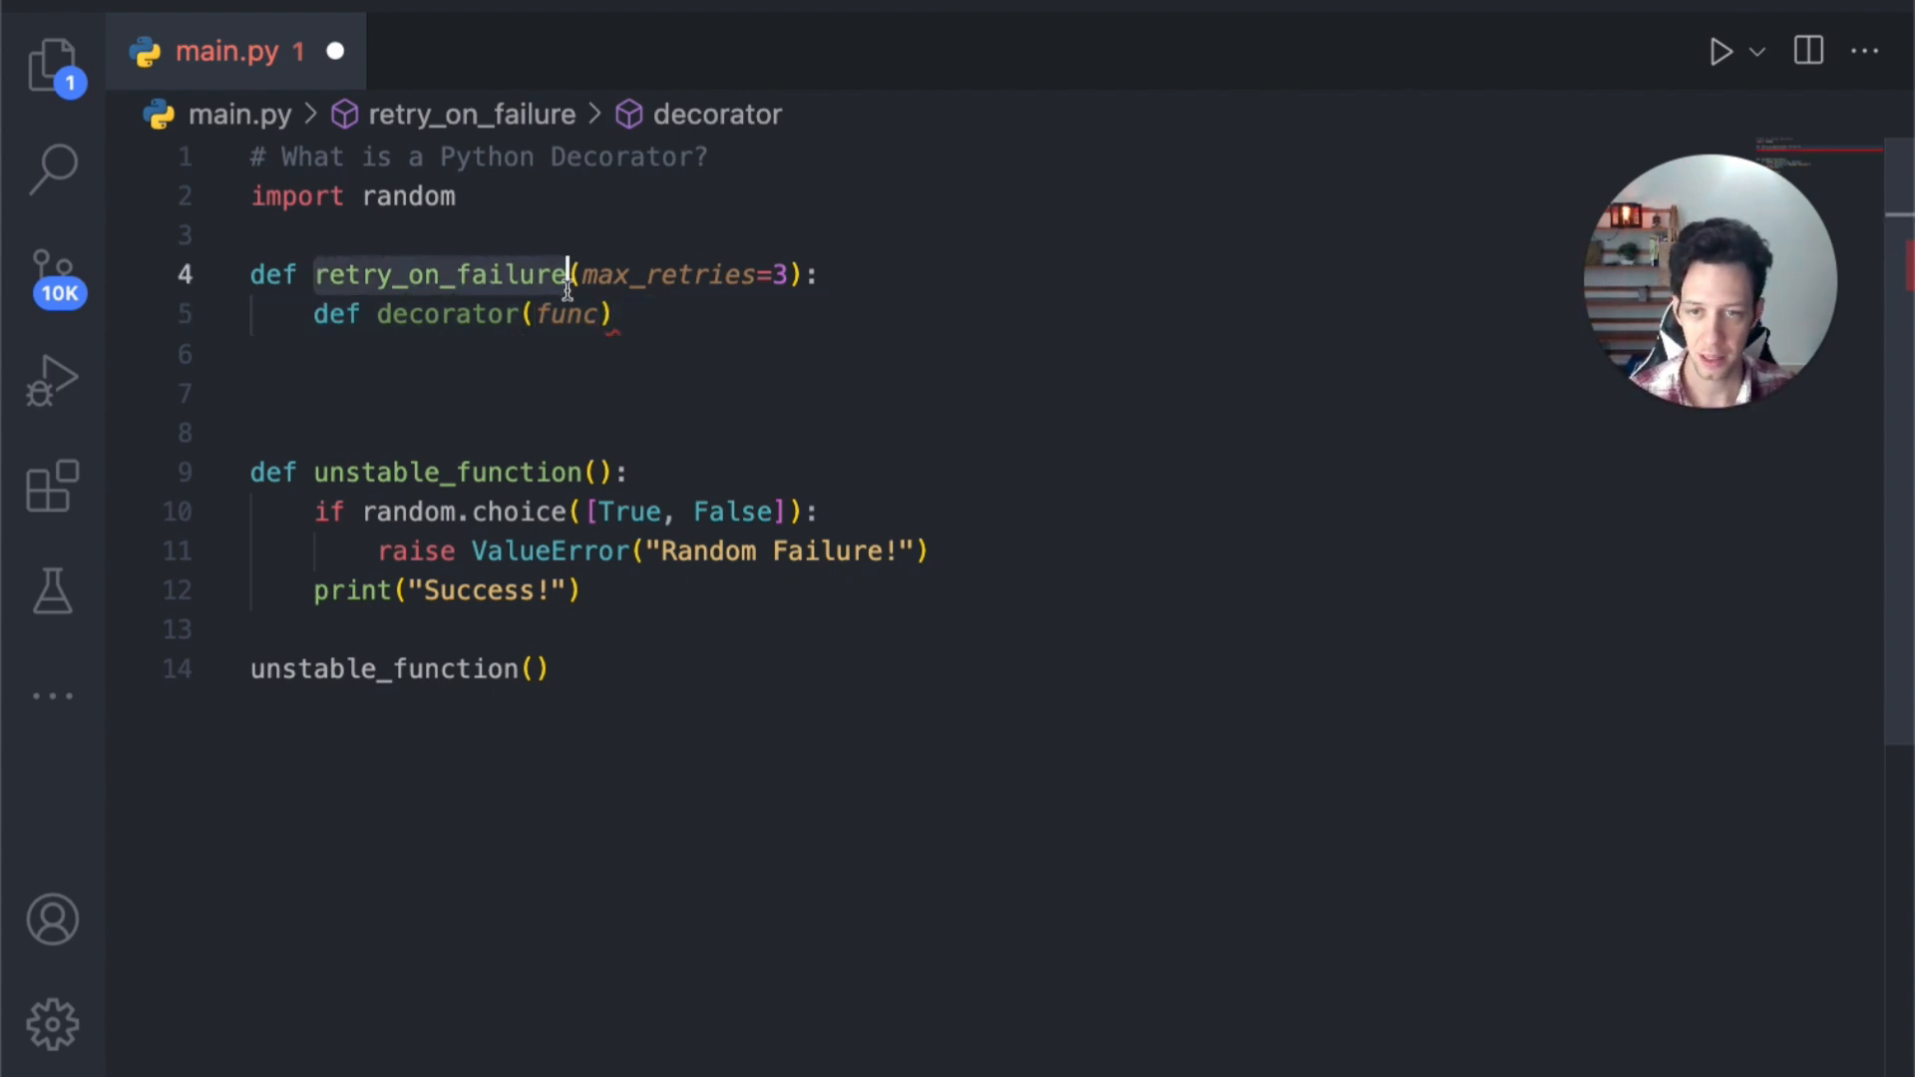
{"action": "left_click", "coordinate": [679, 273]}
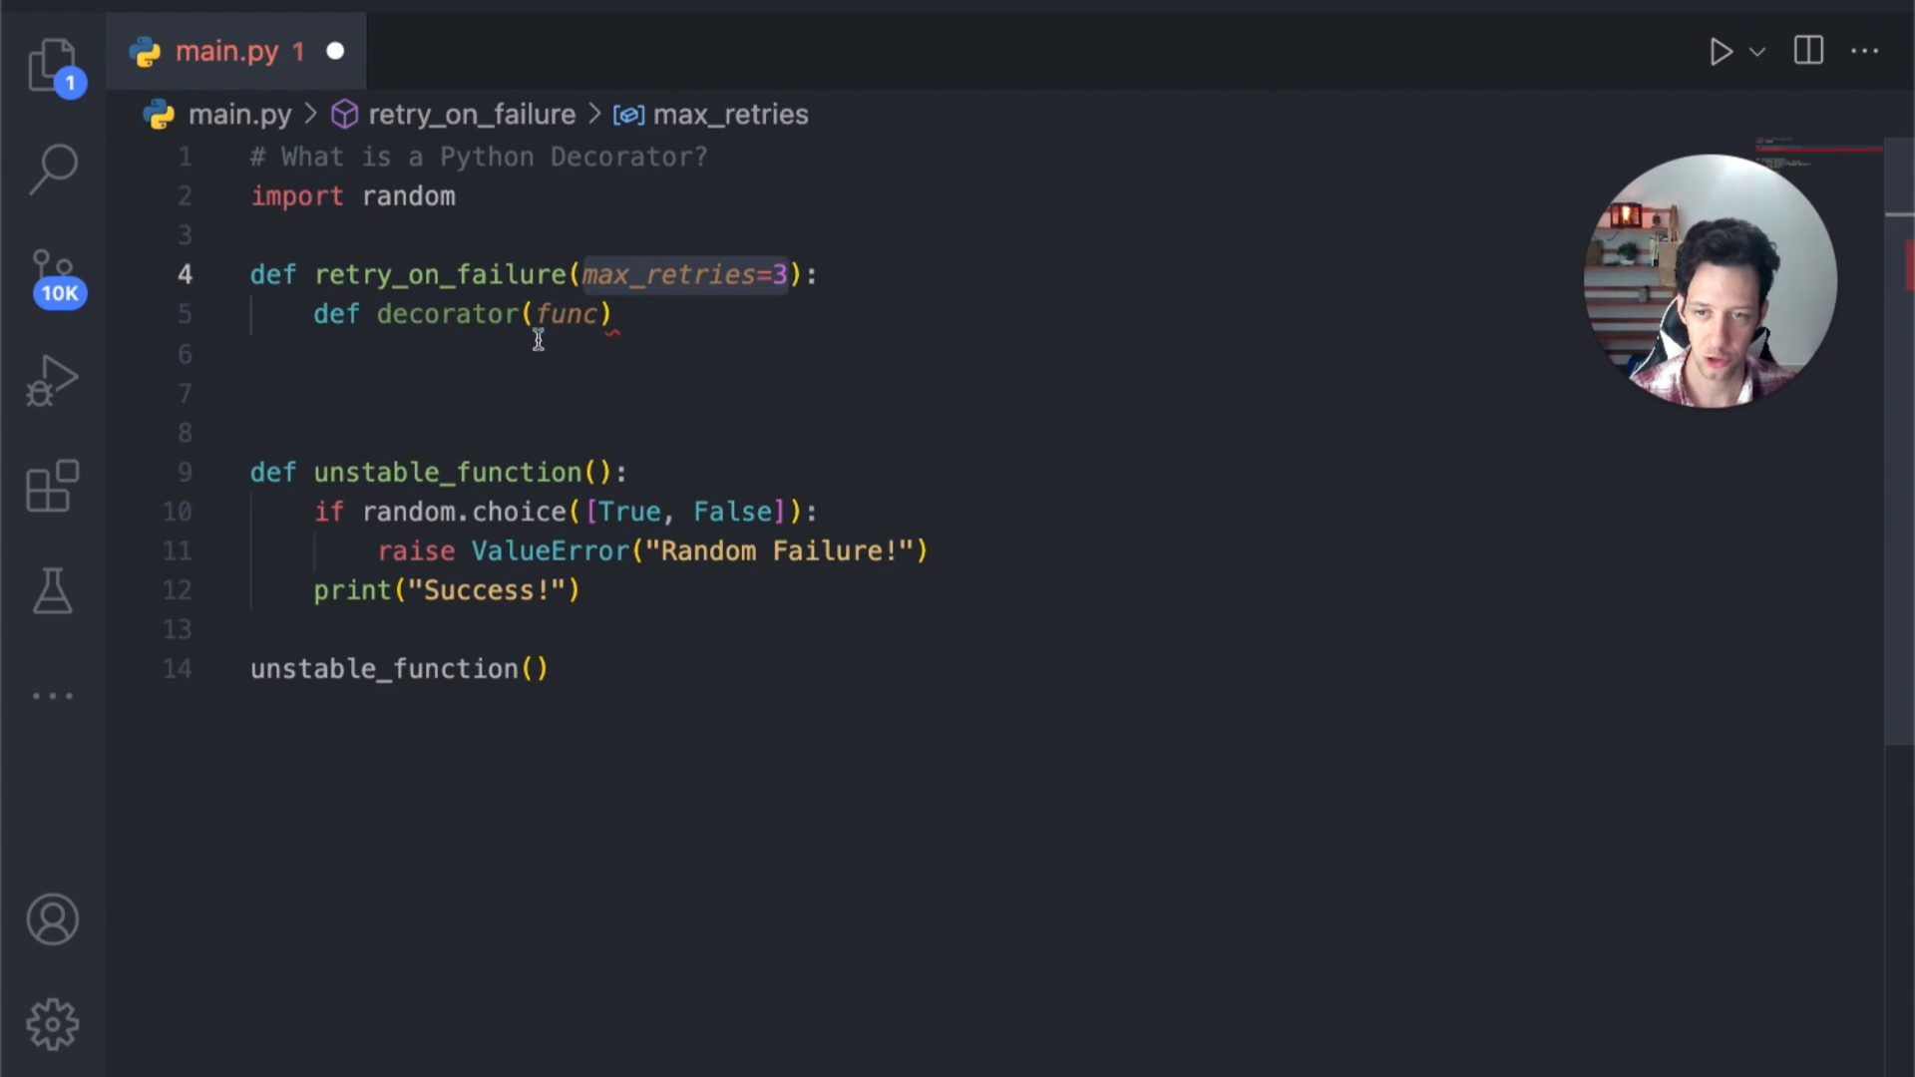
{"action": "type", "text": ":"}
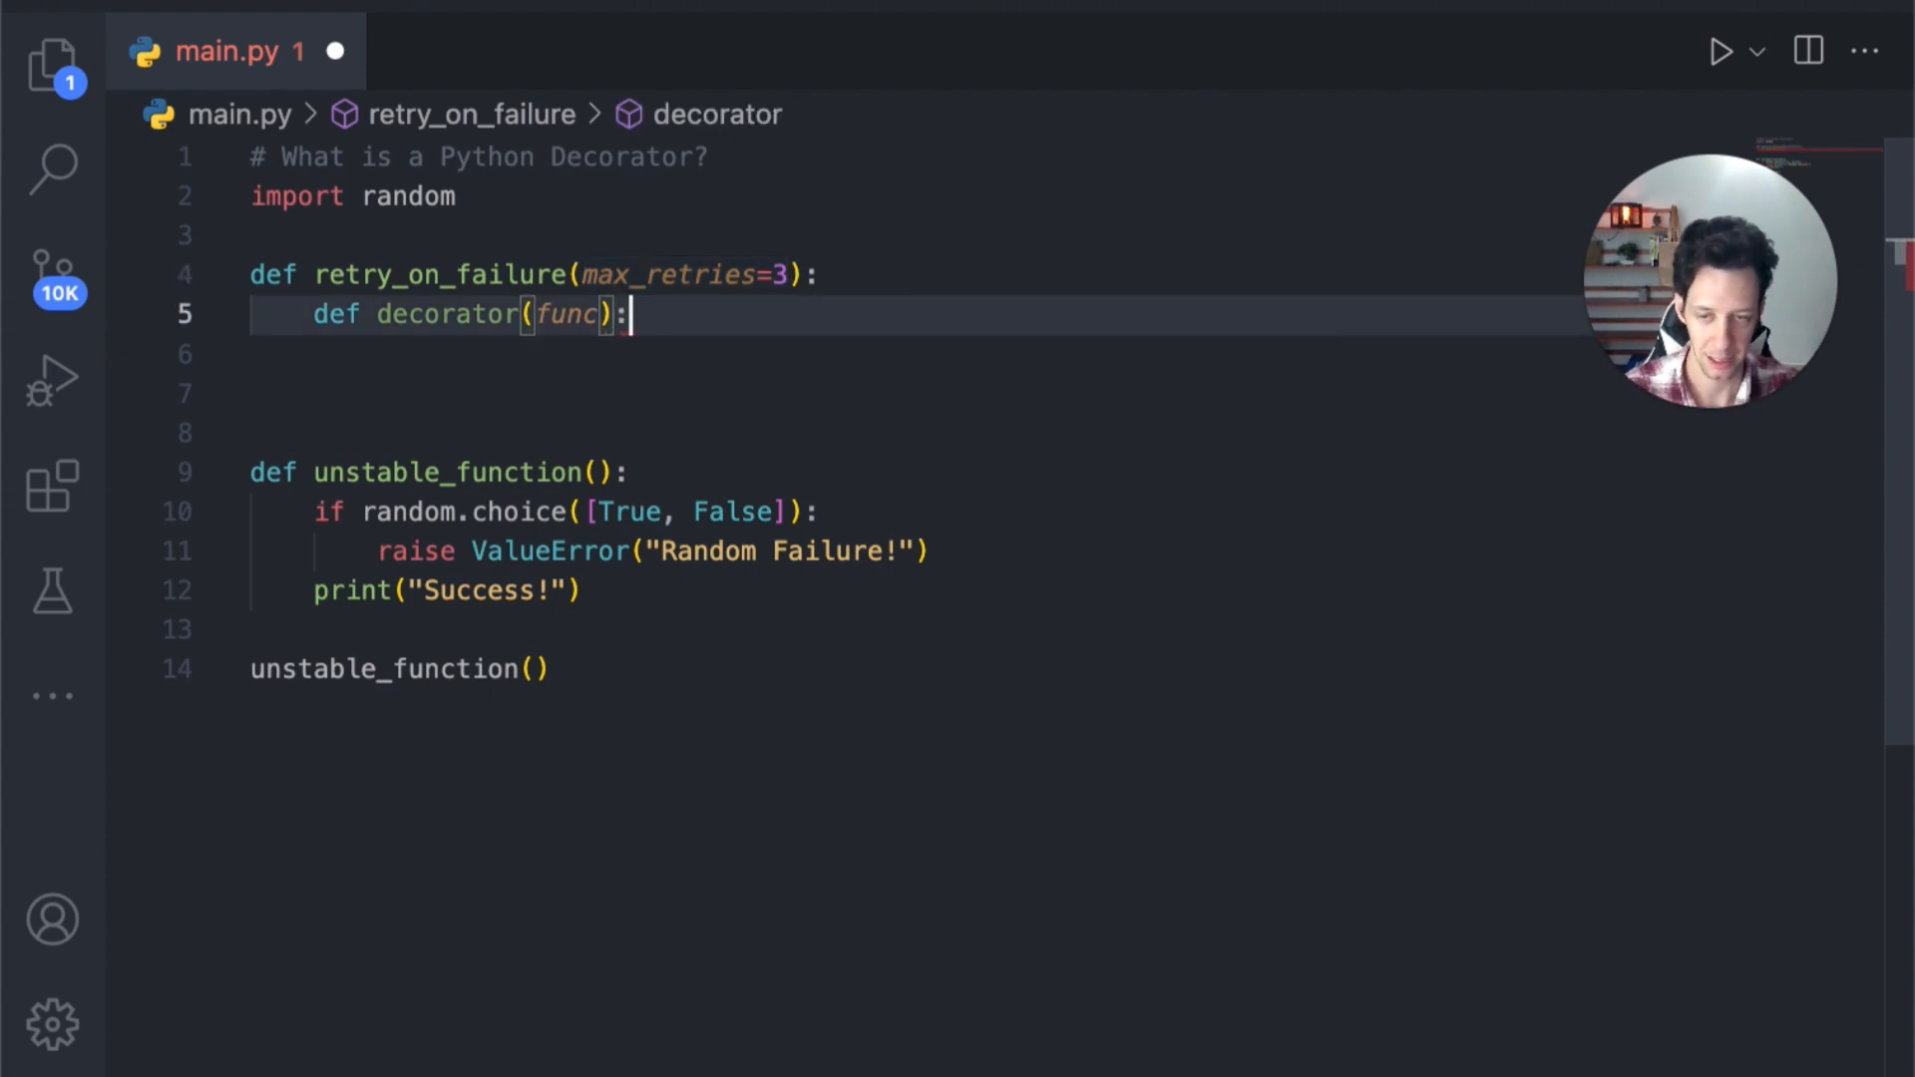
{"action": "type", "text": "de"}
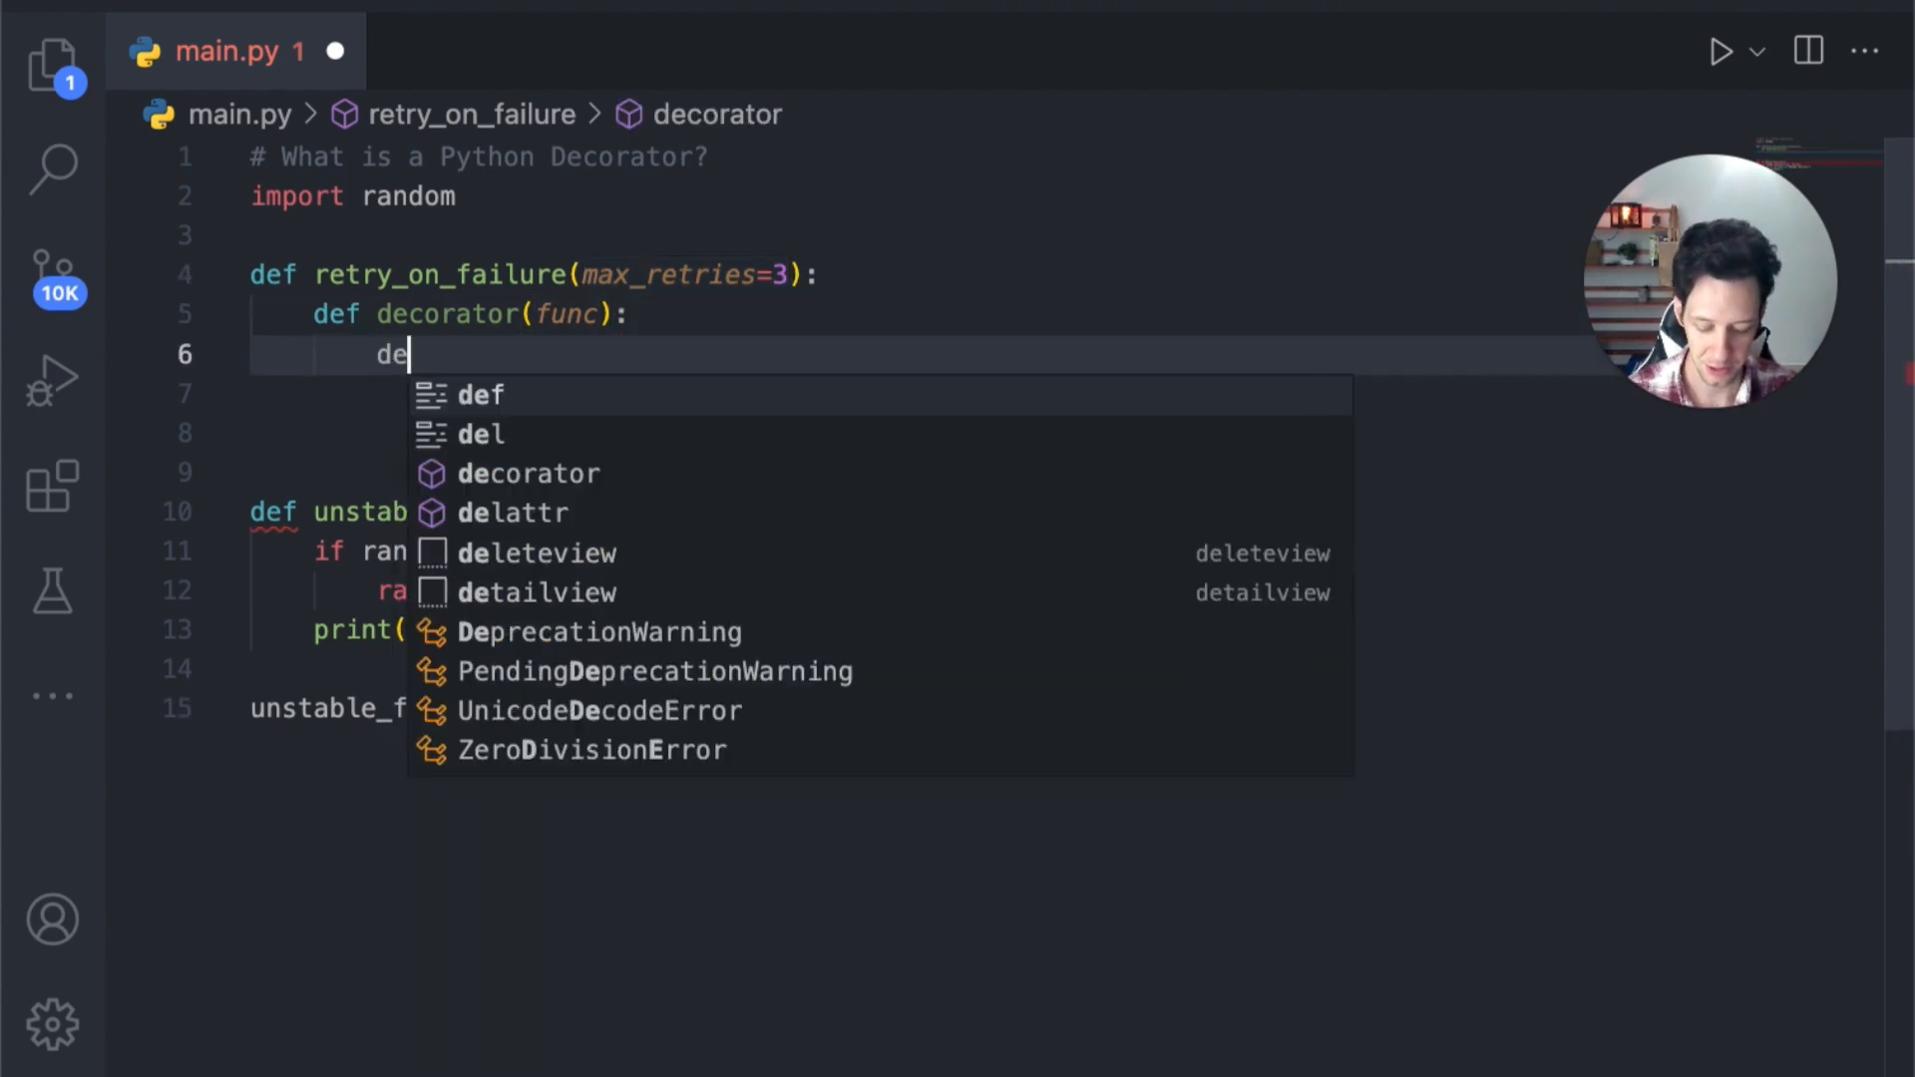
{"action": "type", "text": "f wrapper()"}
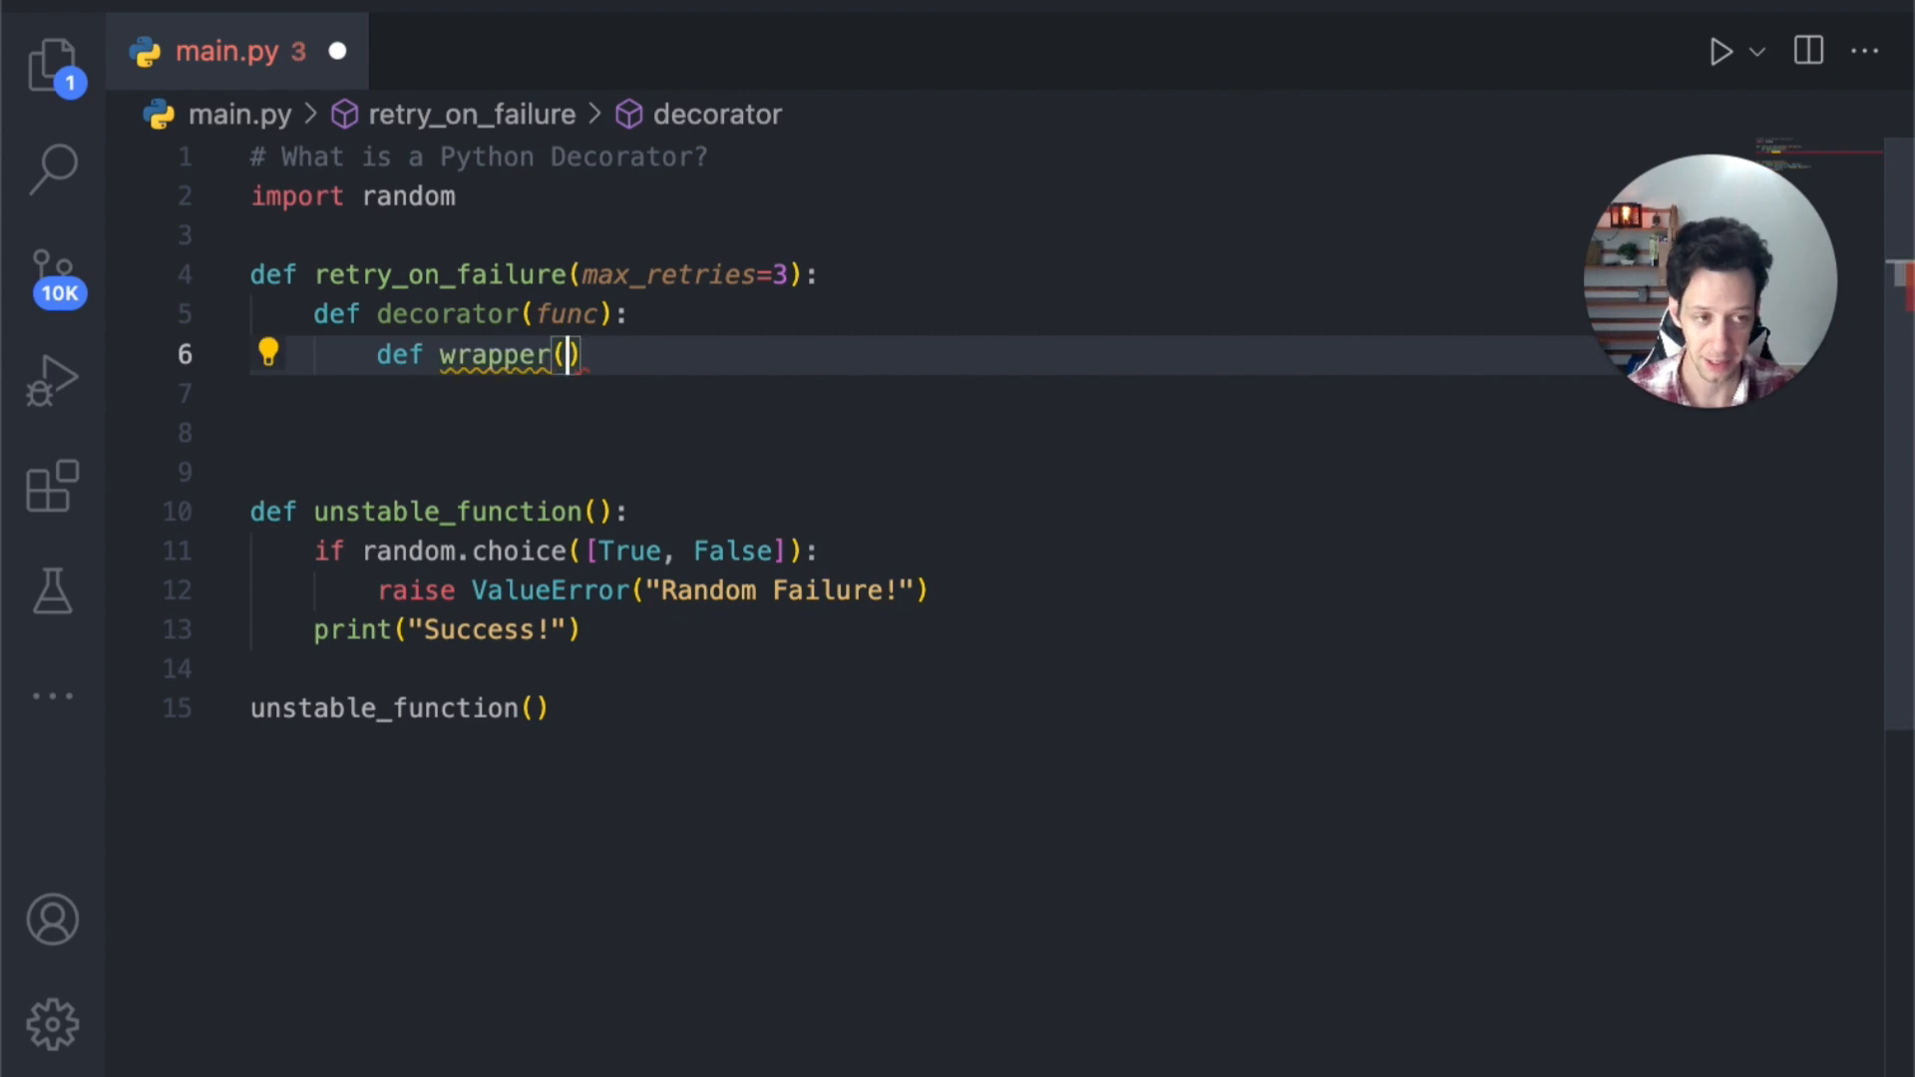
{"action": "type", "text": "*args,"}
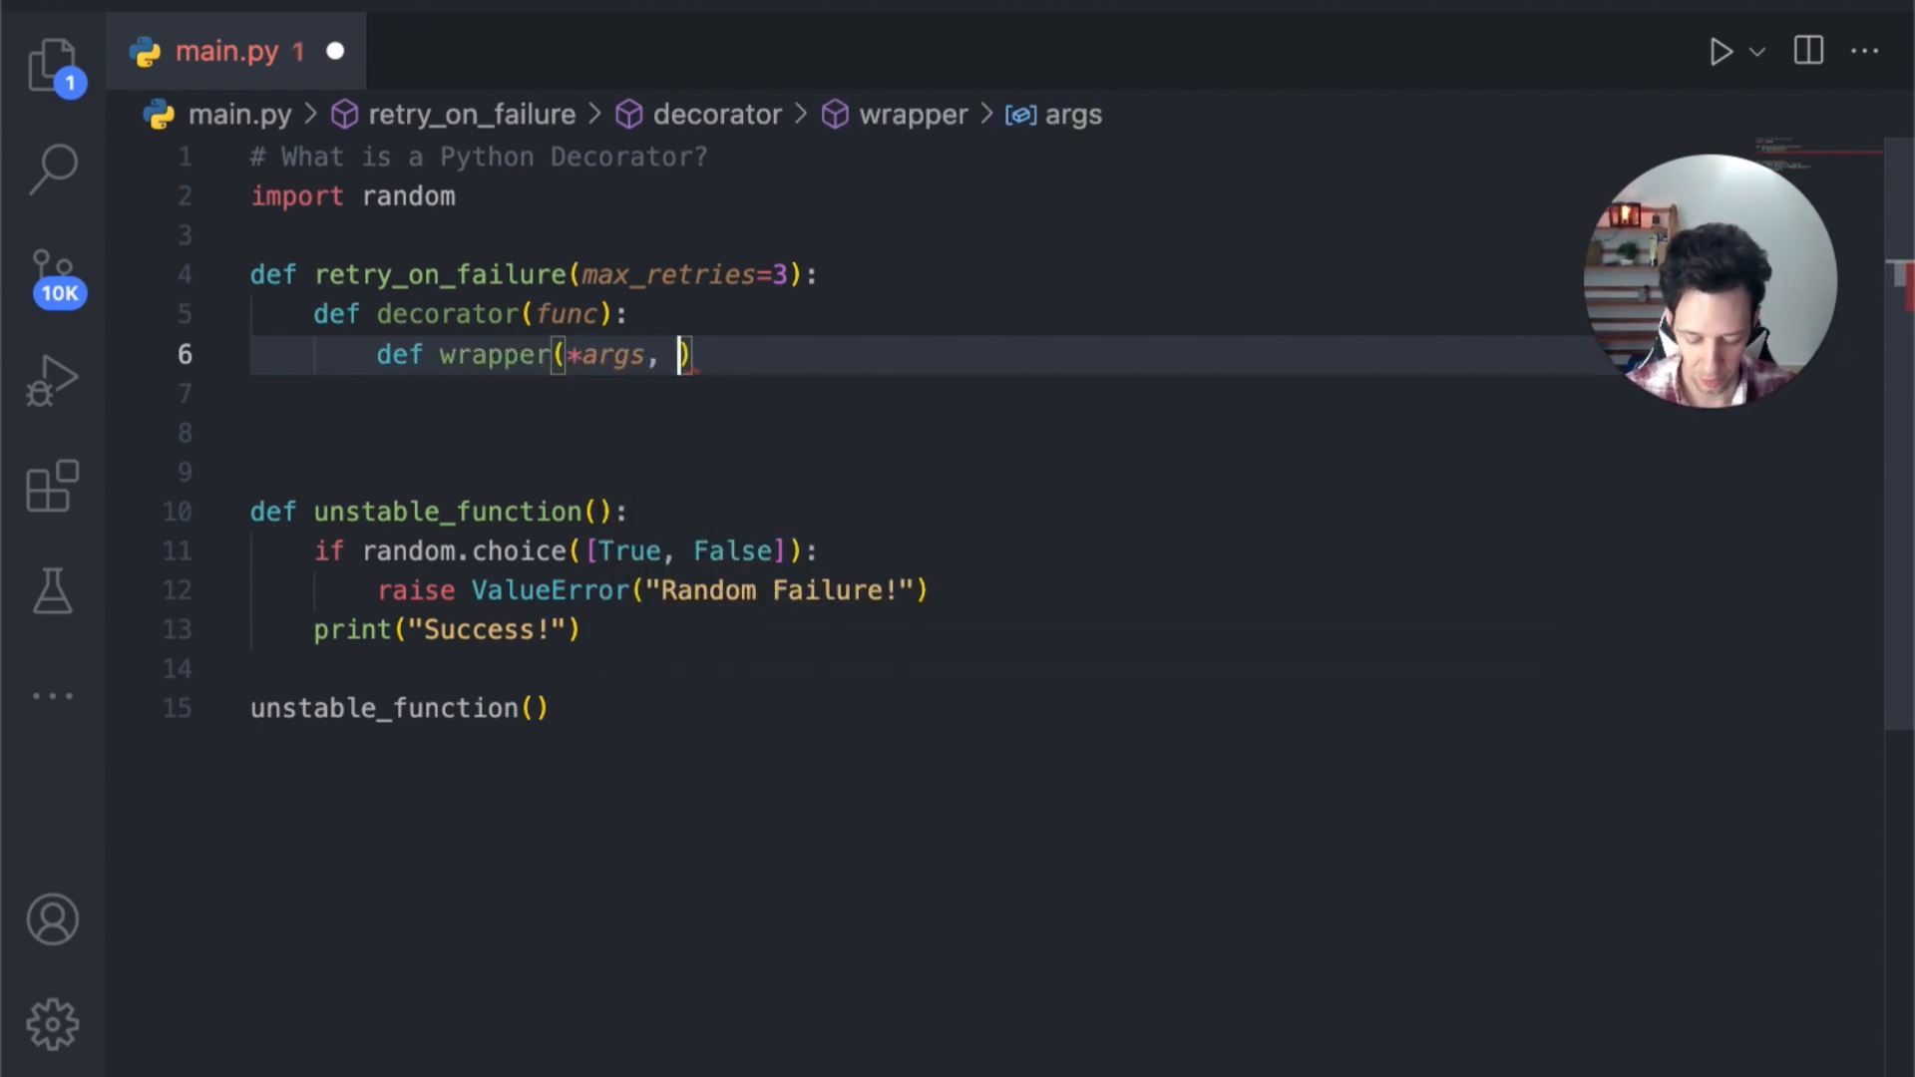
{"action": "type", "text": "**kwargs"}
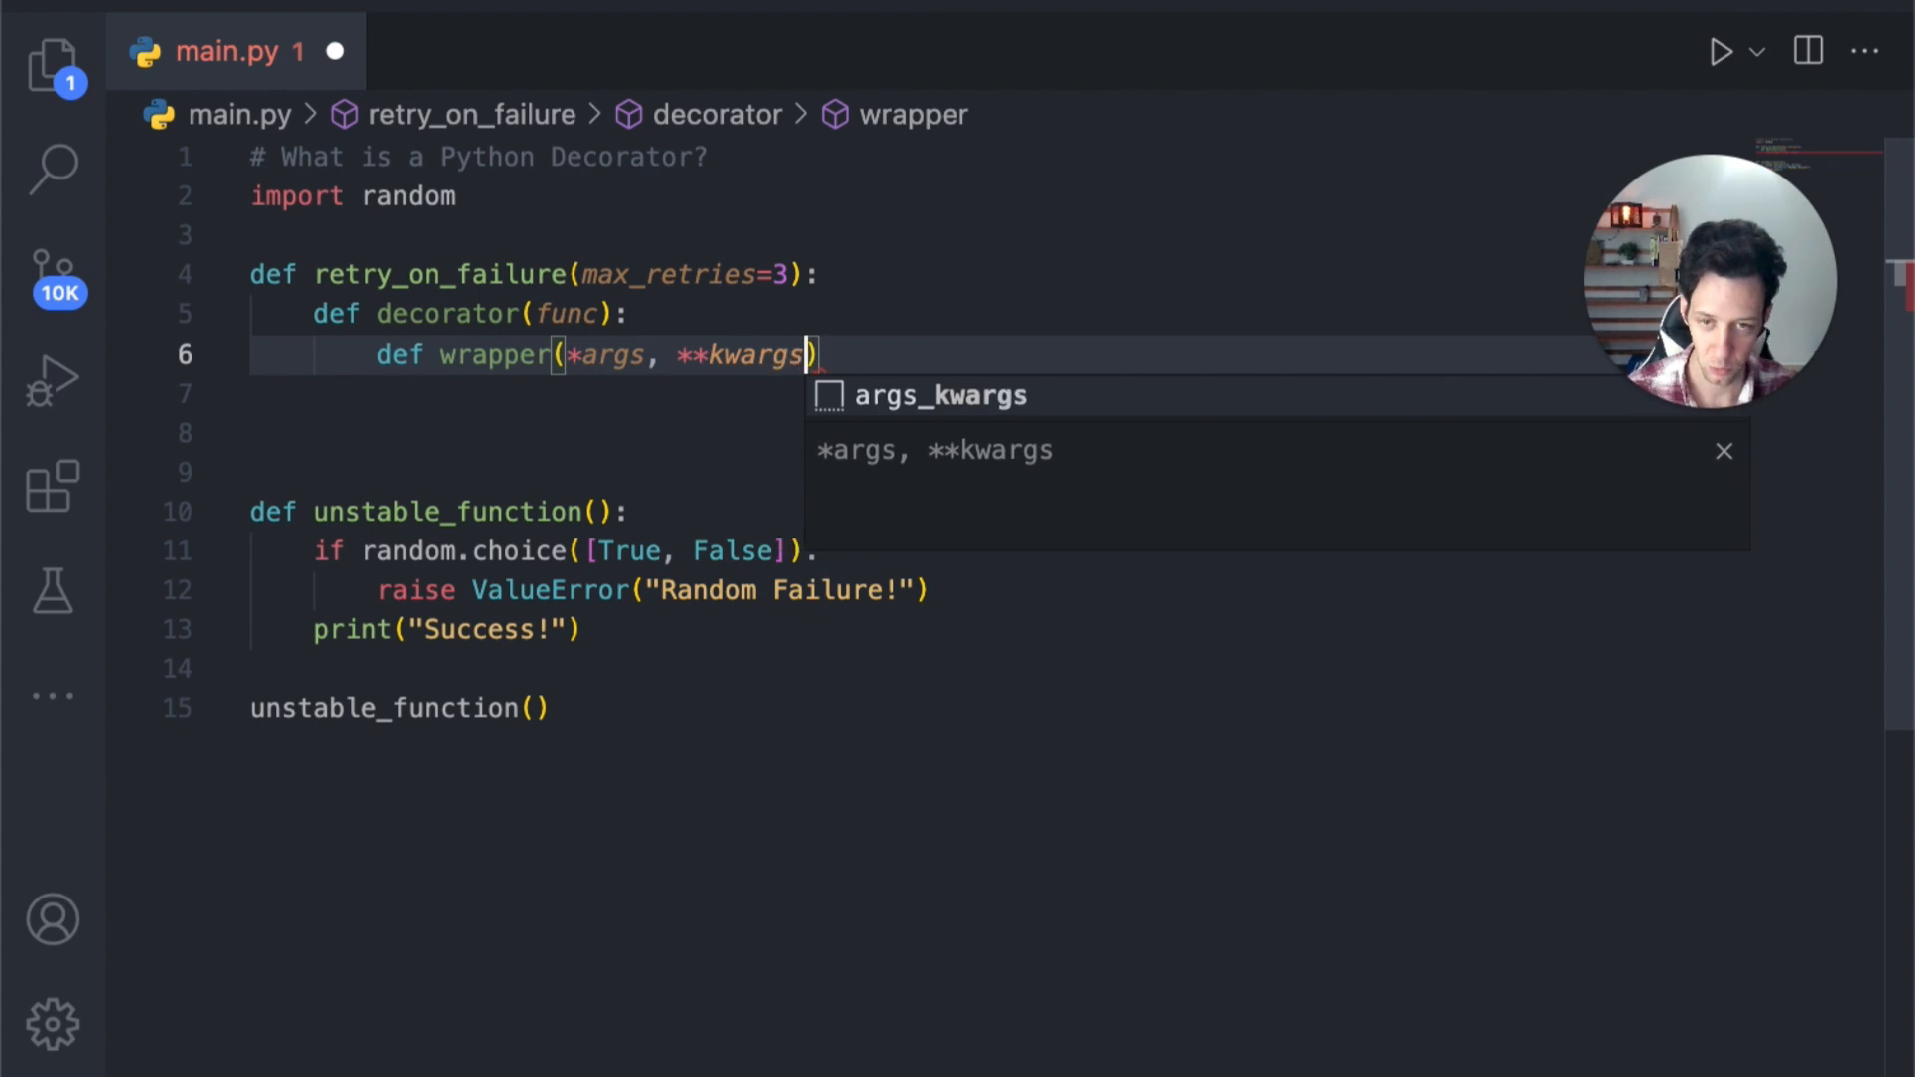
{"action": "key", "text": "enter"}
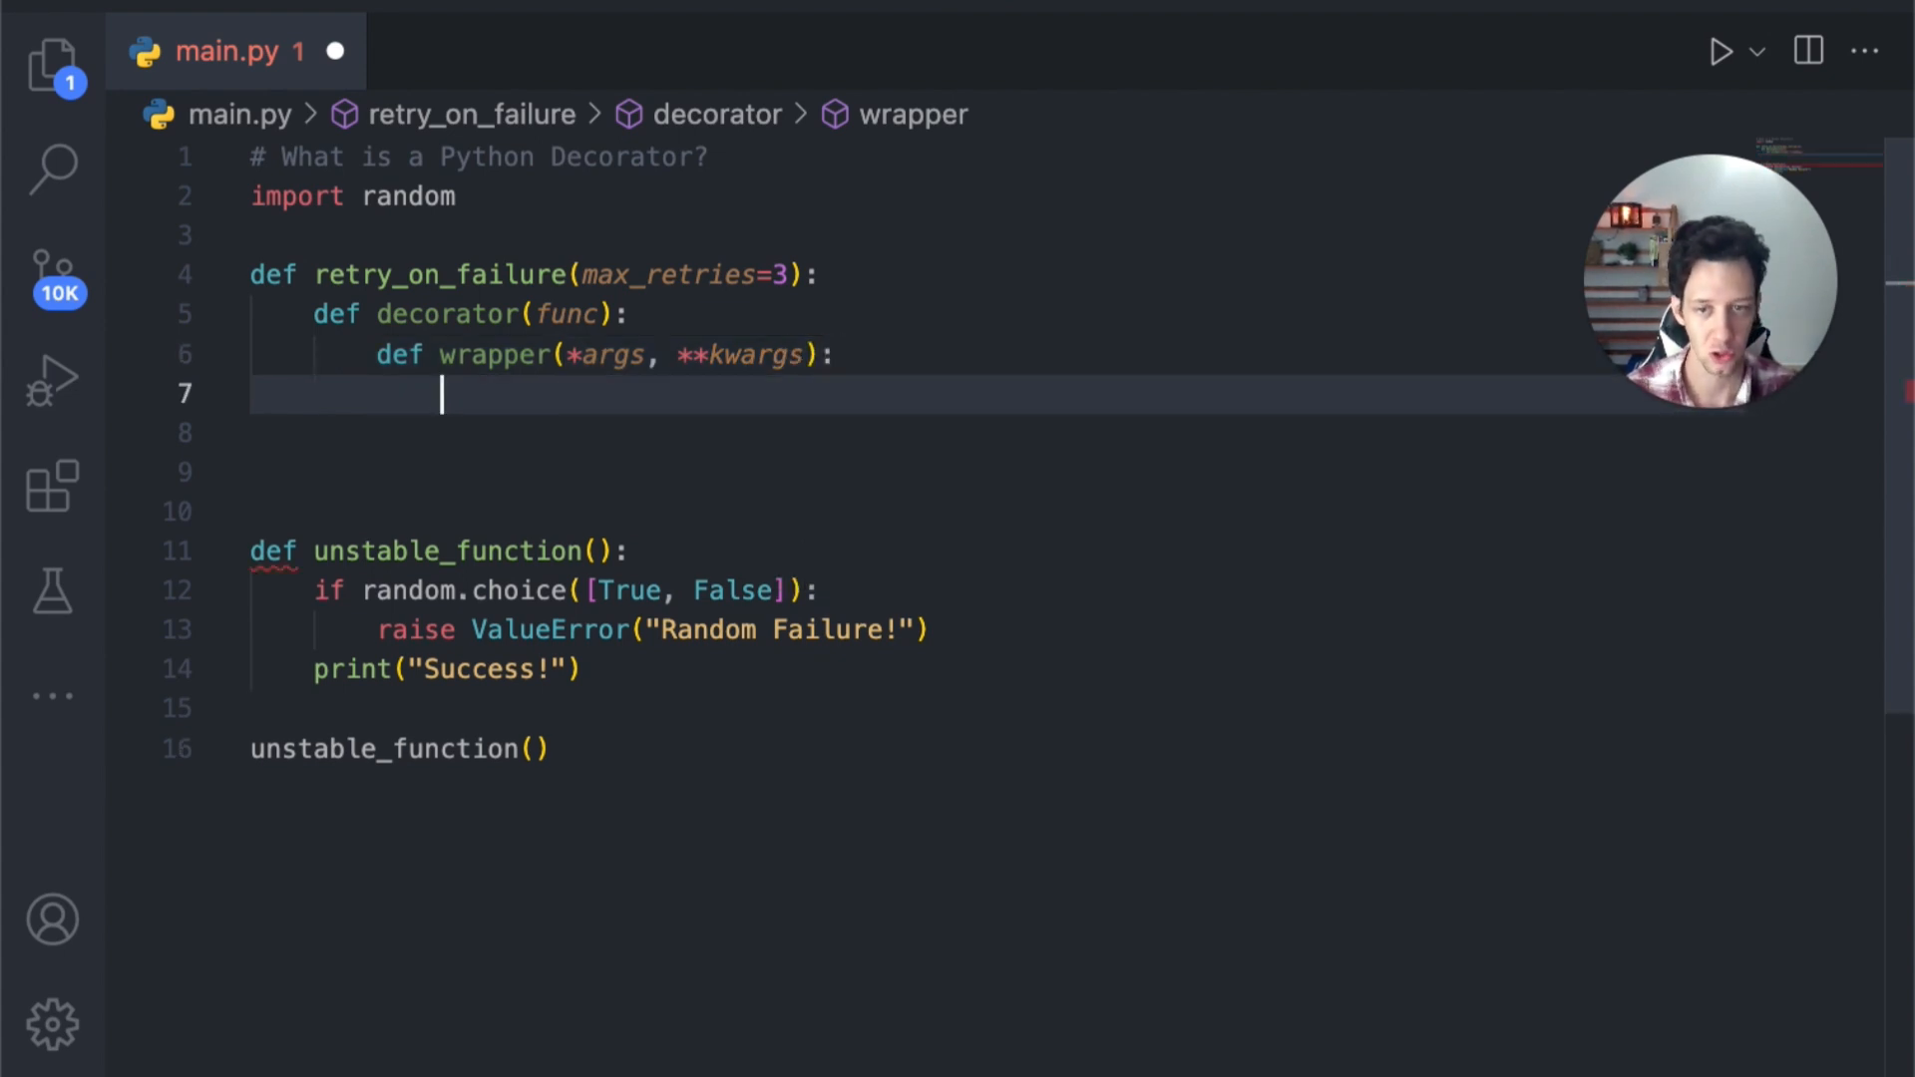
Step: Give wrapper a retries = 0 counter and a while retries < max_retries loop
{"action": "type", "text": "ret"}
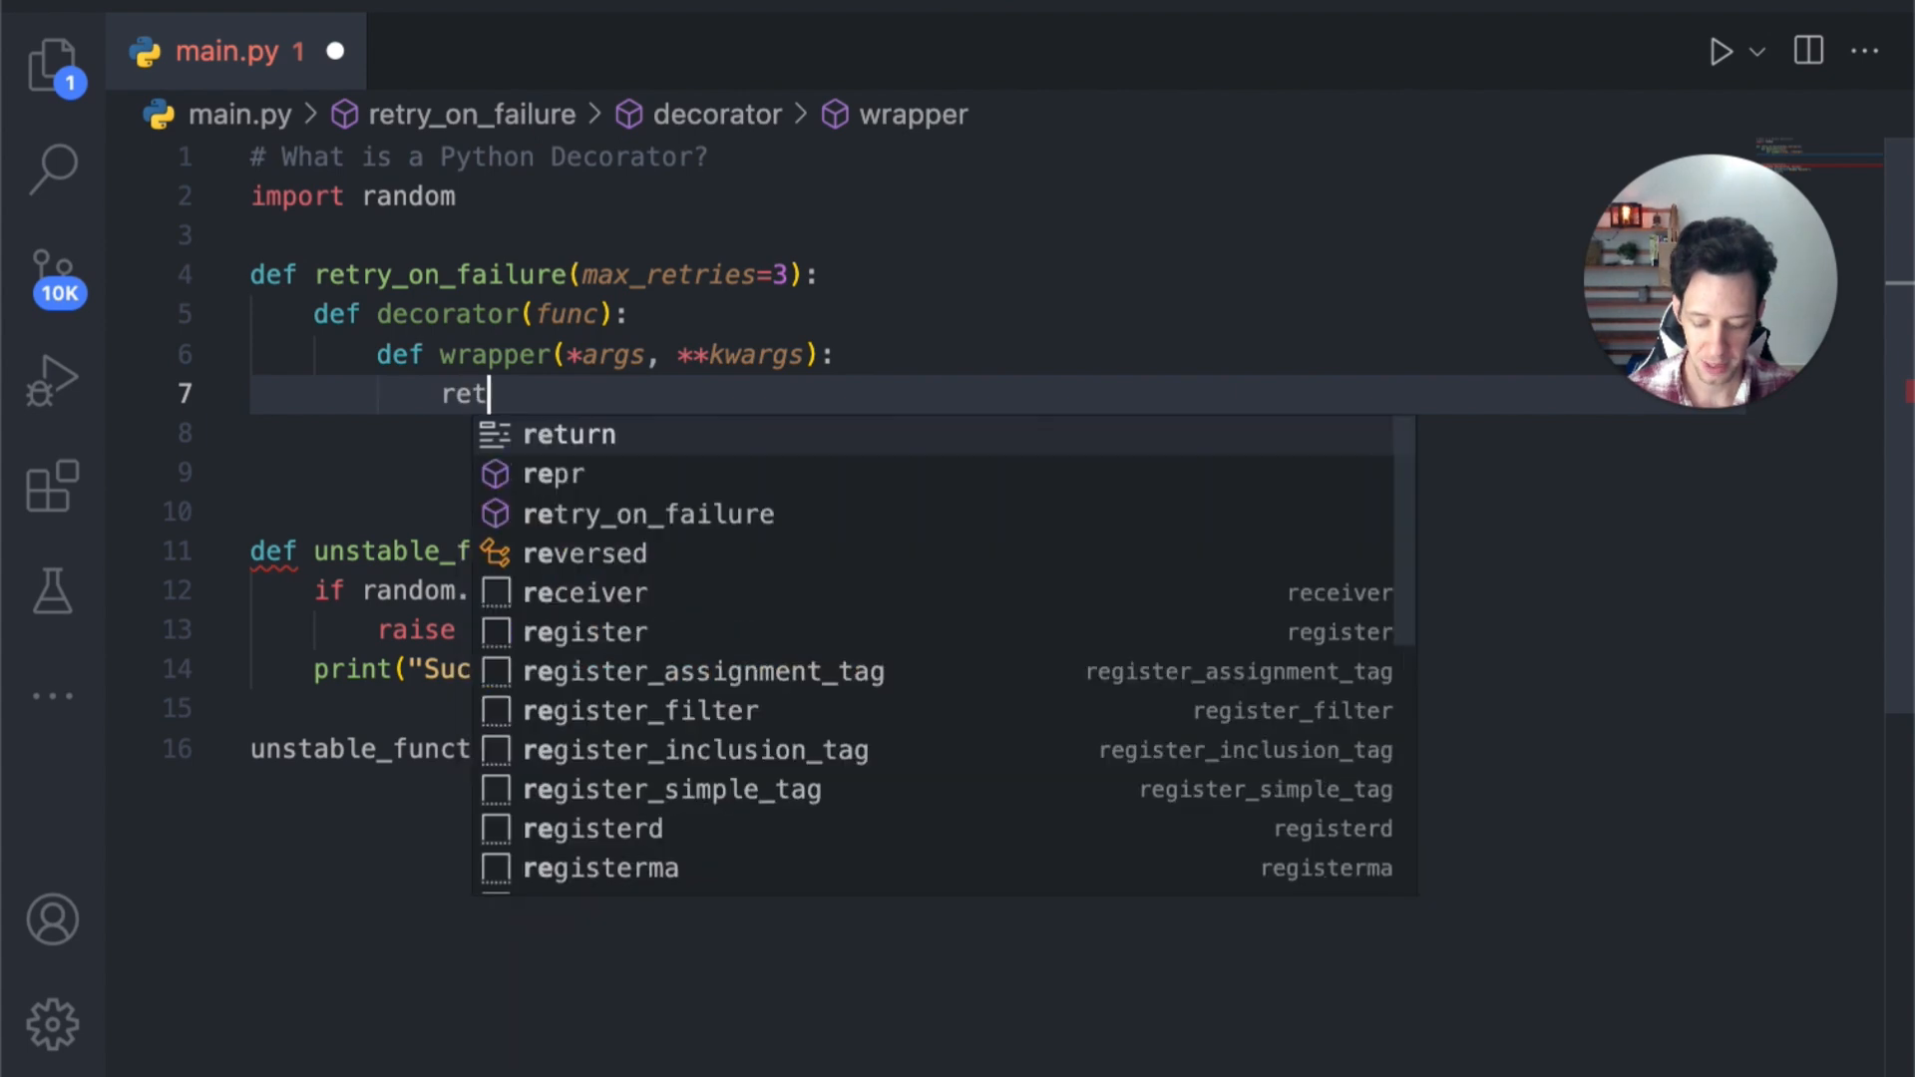
{"action": "type", "text": "r"}
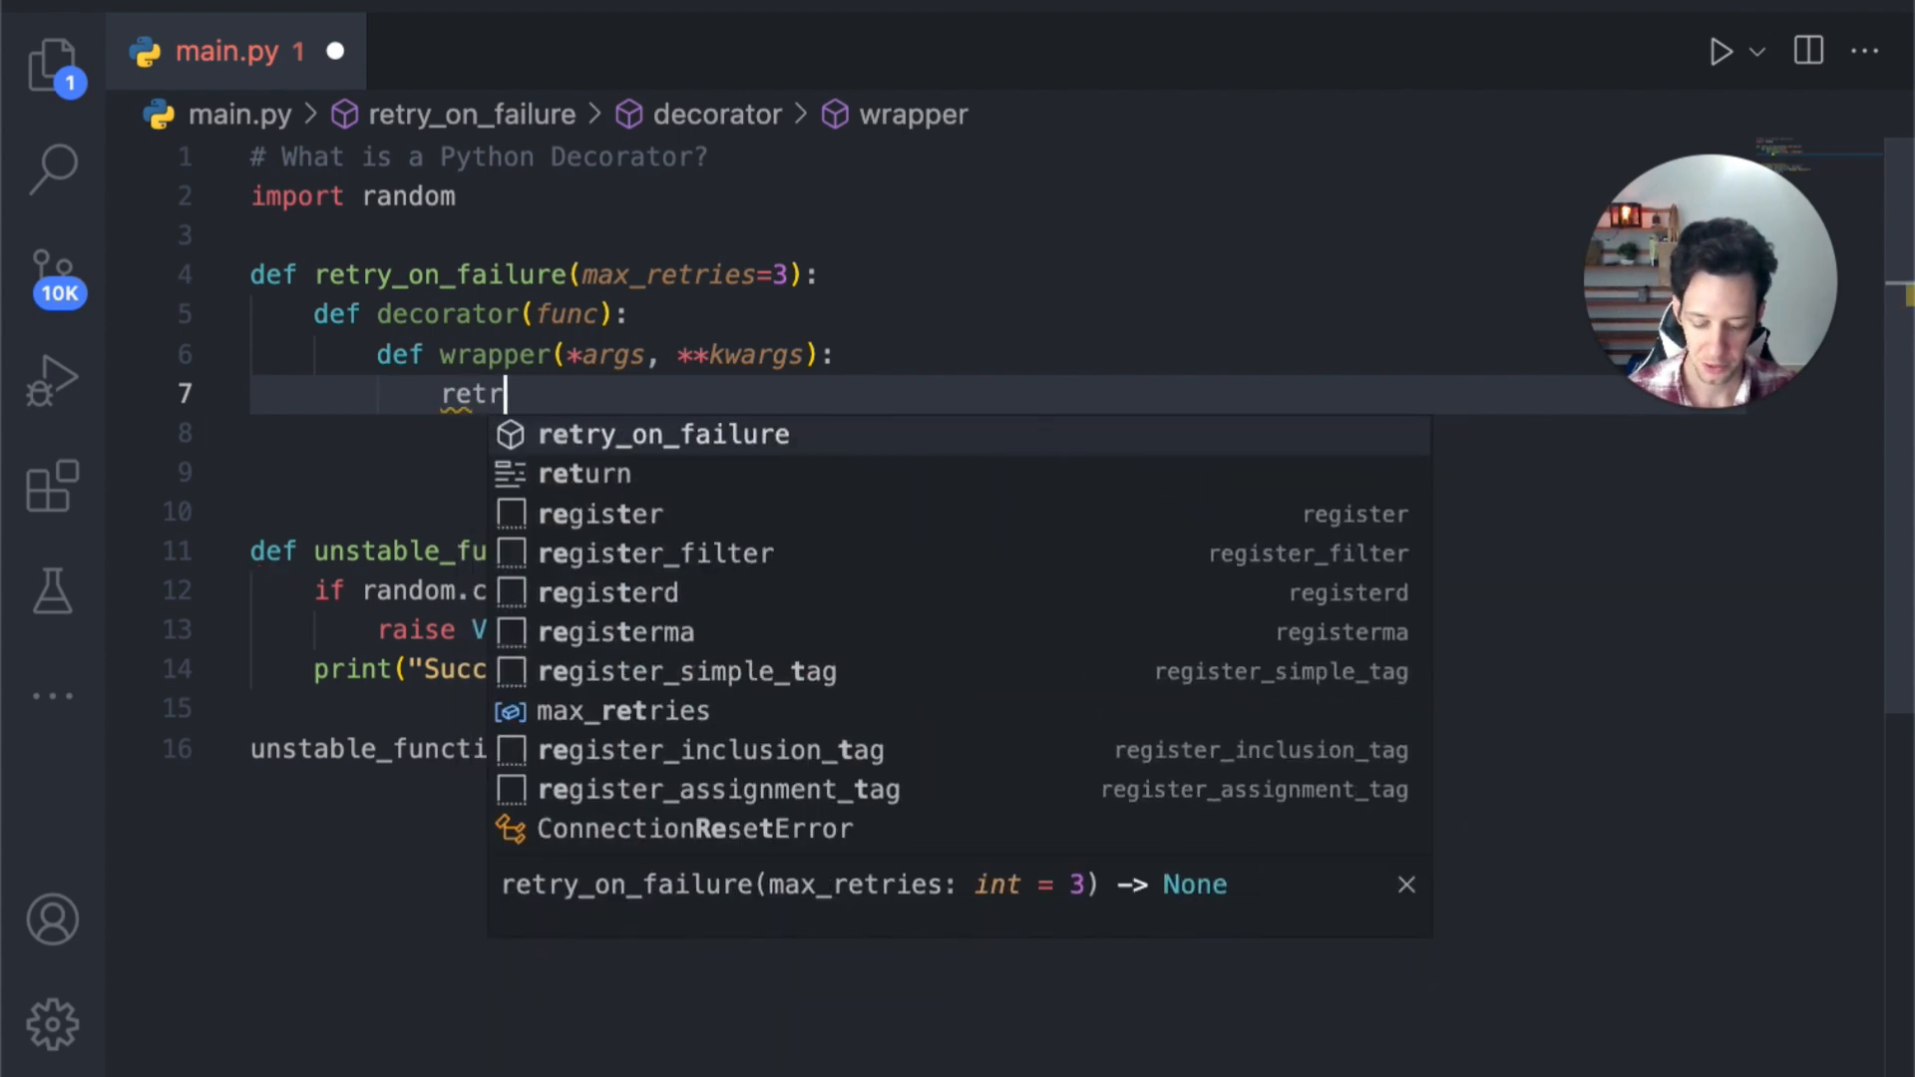
{"action": "type", "text": "ies = 0"}
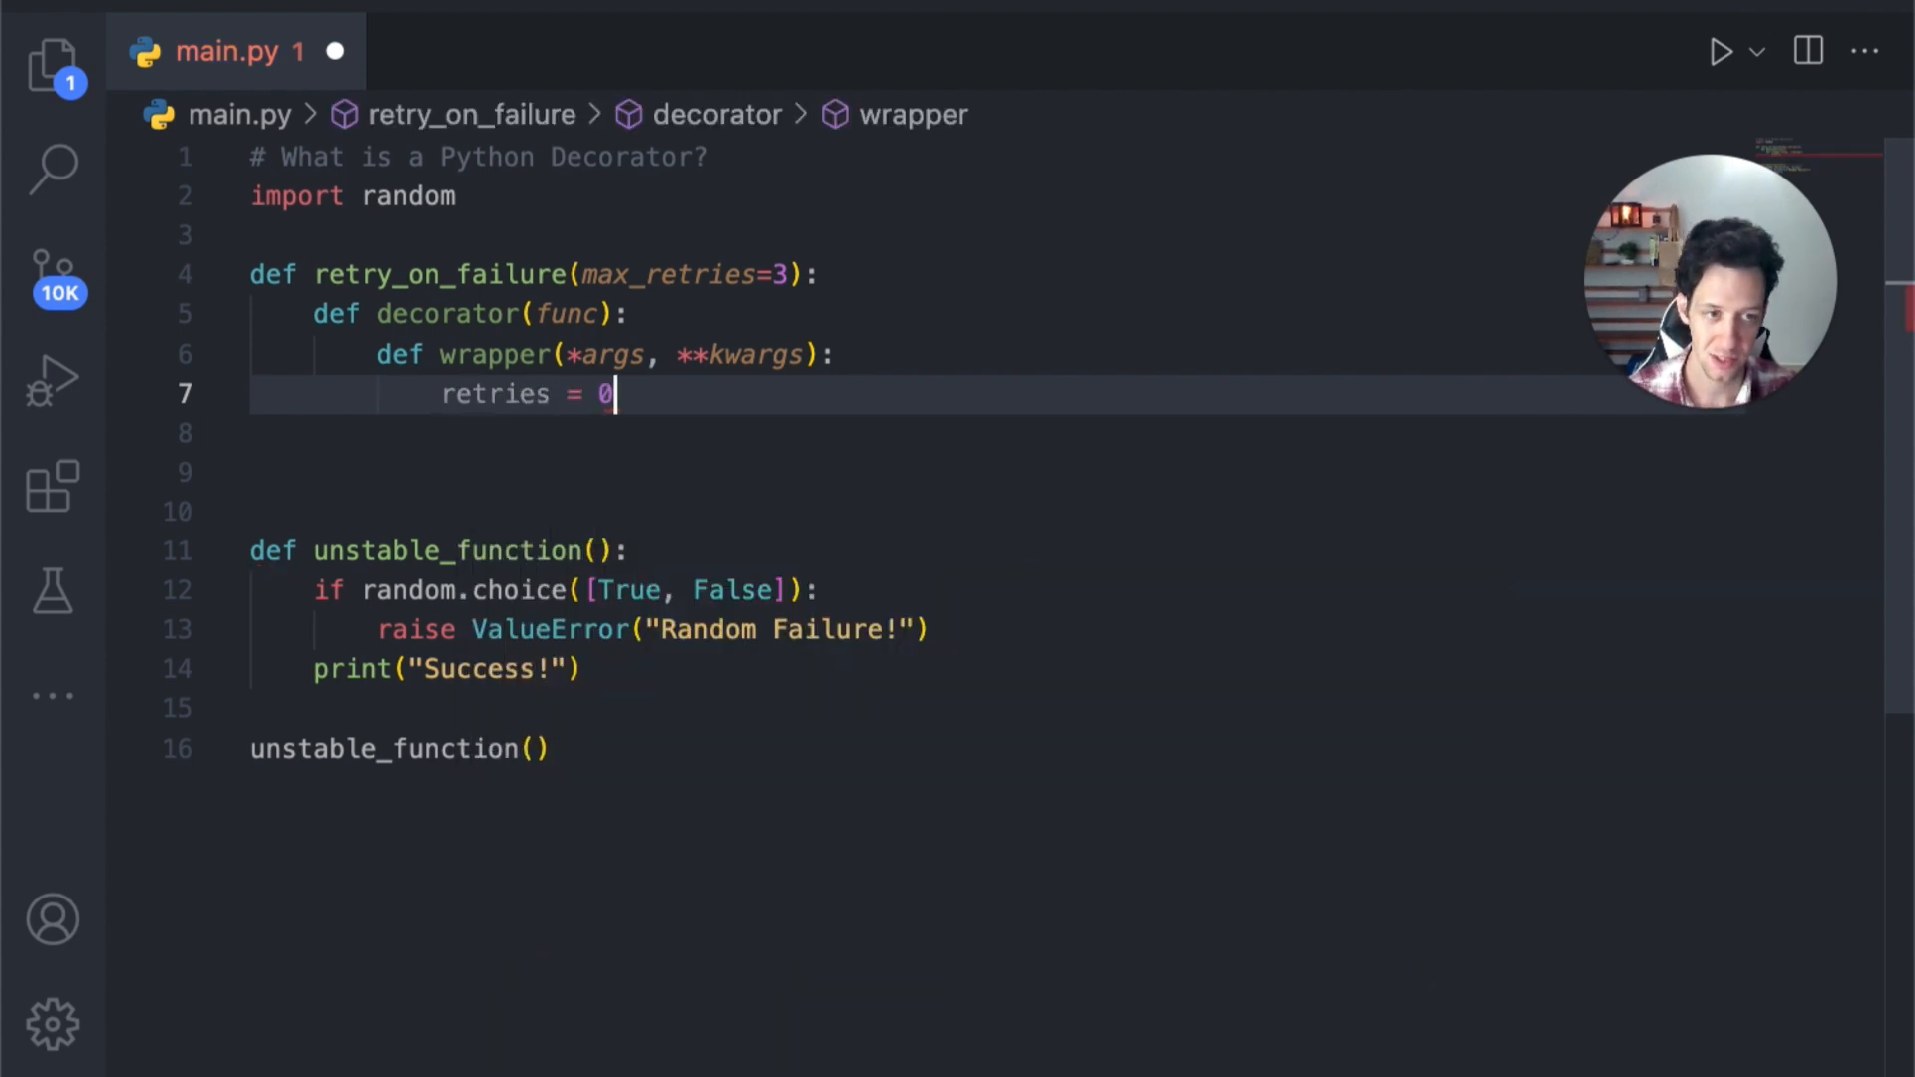
{"action": "type", "text": "while retries"}
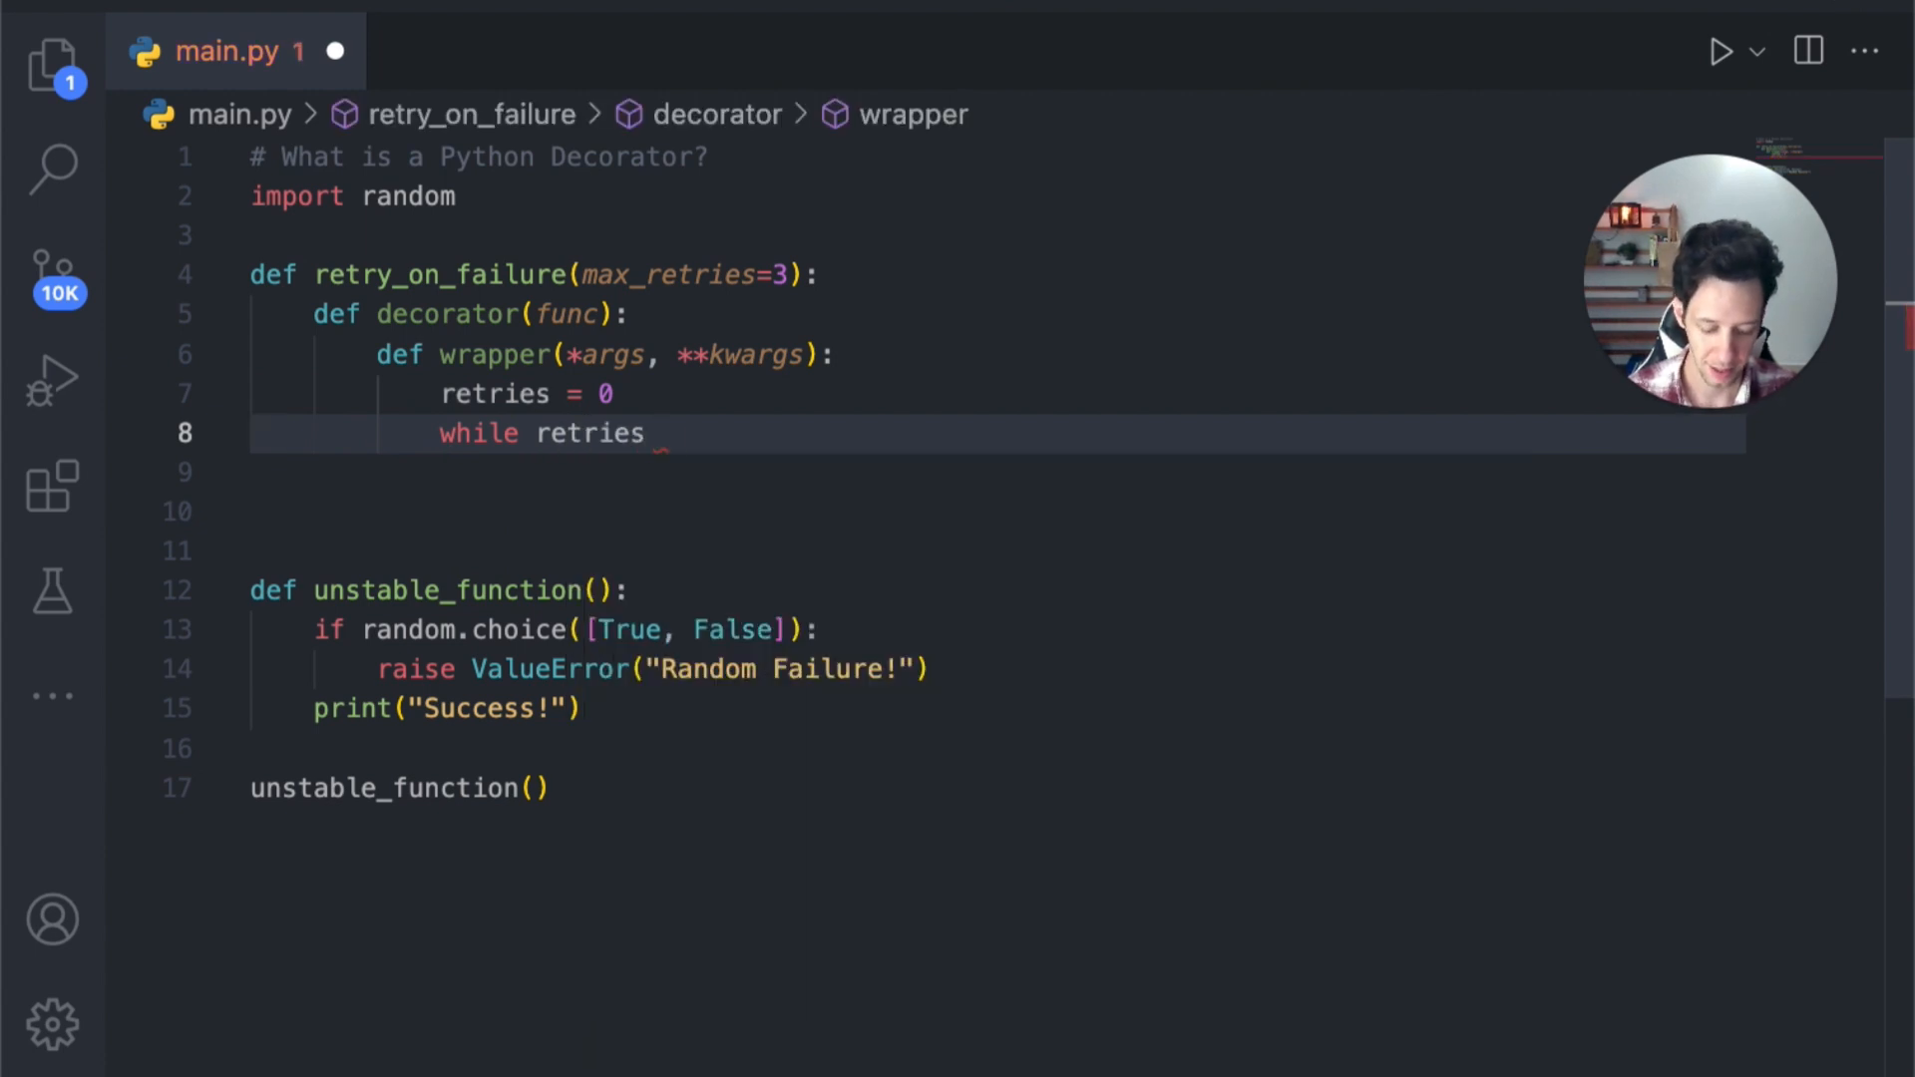
{"action": "type", "text": "< max_retries:"}
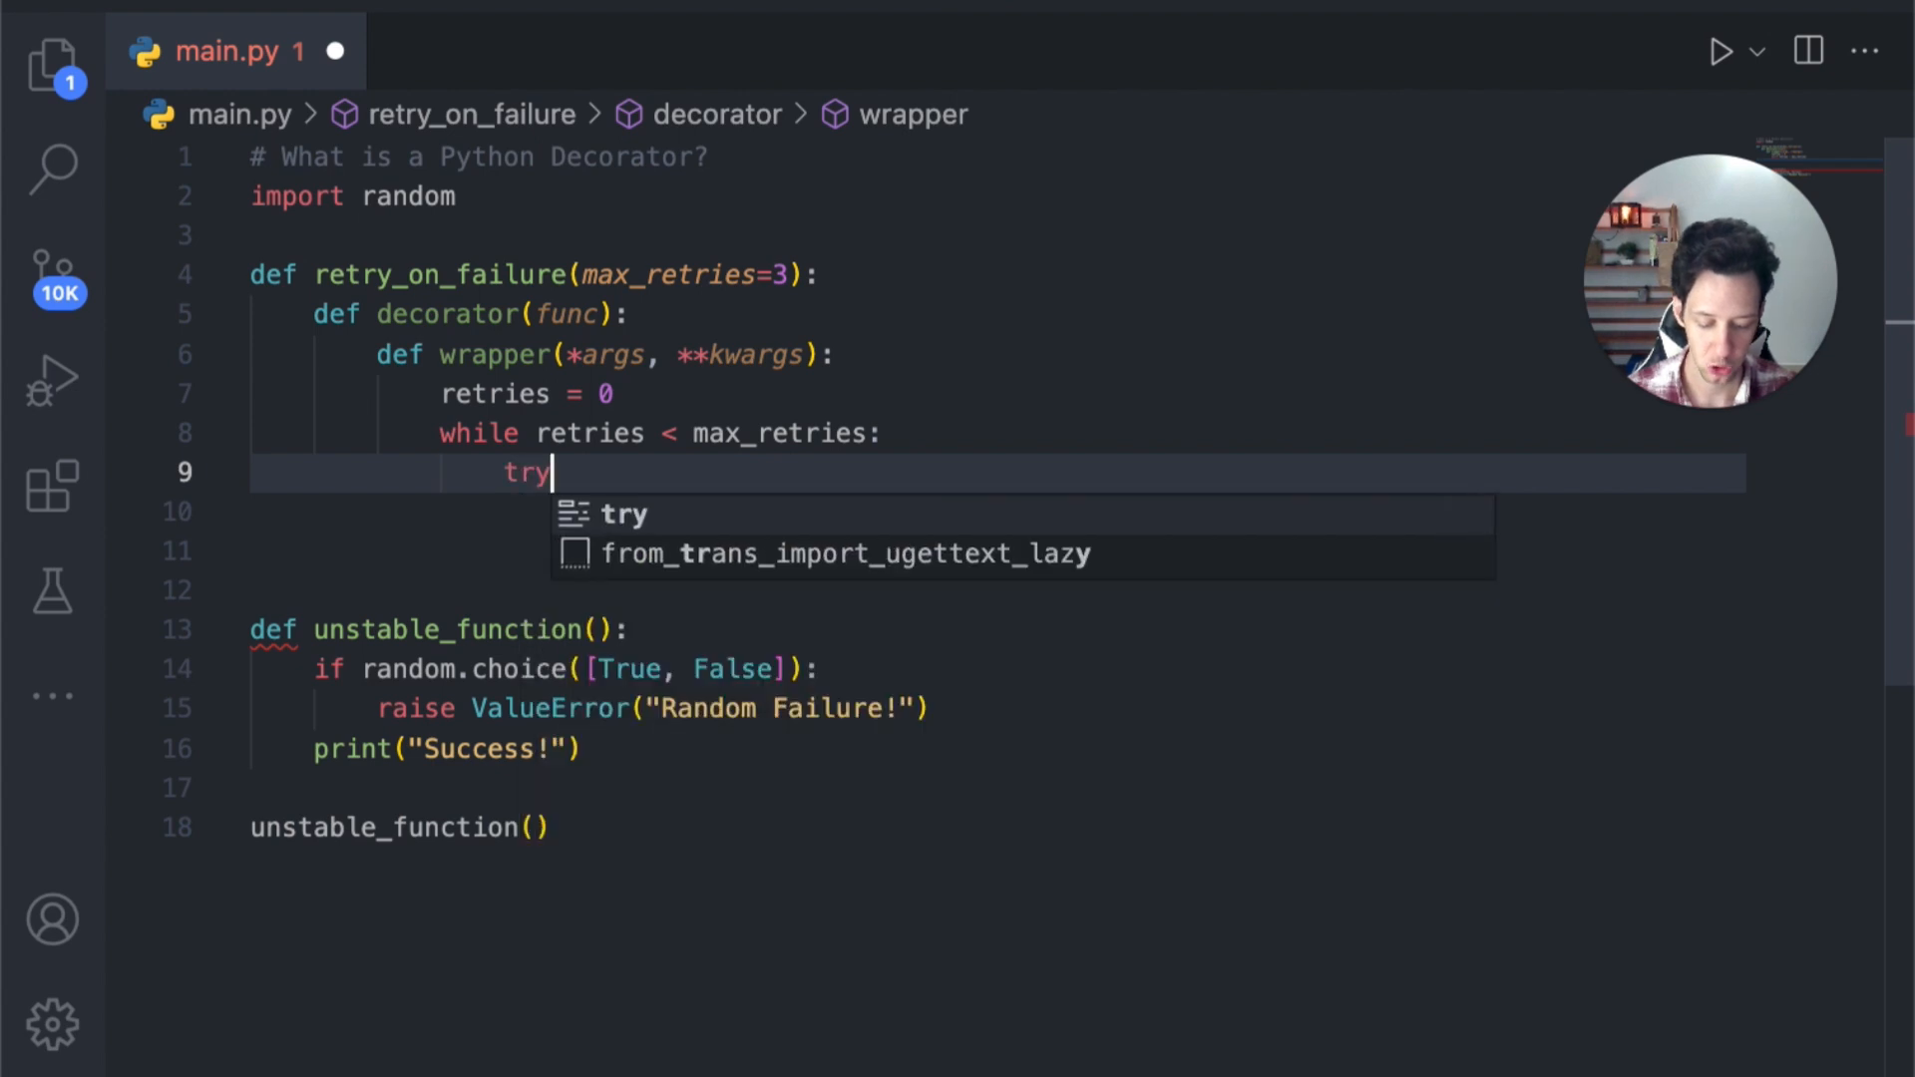
{"action": "key", "text": "Enter"}
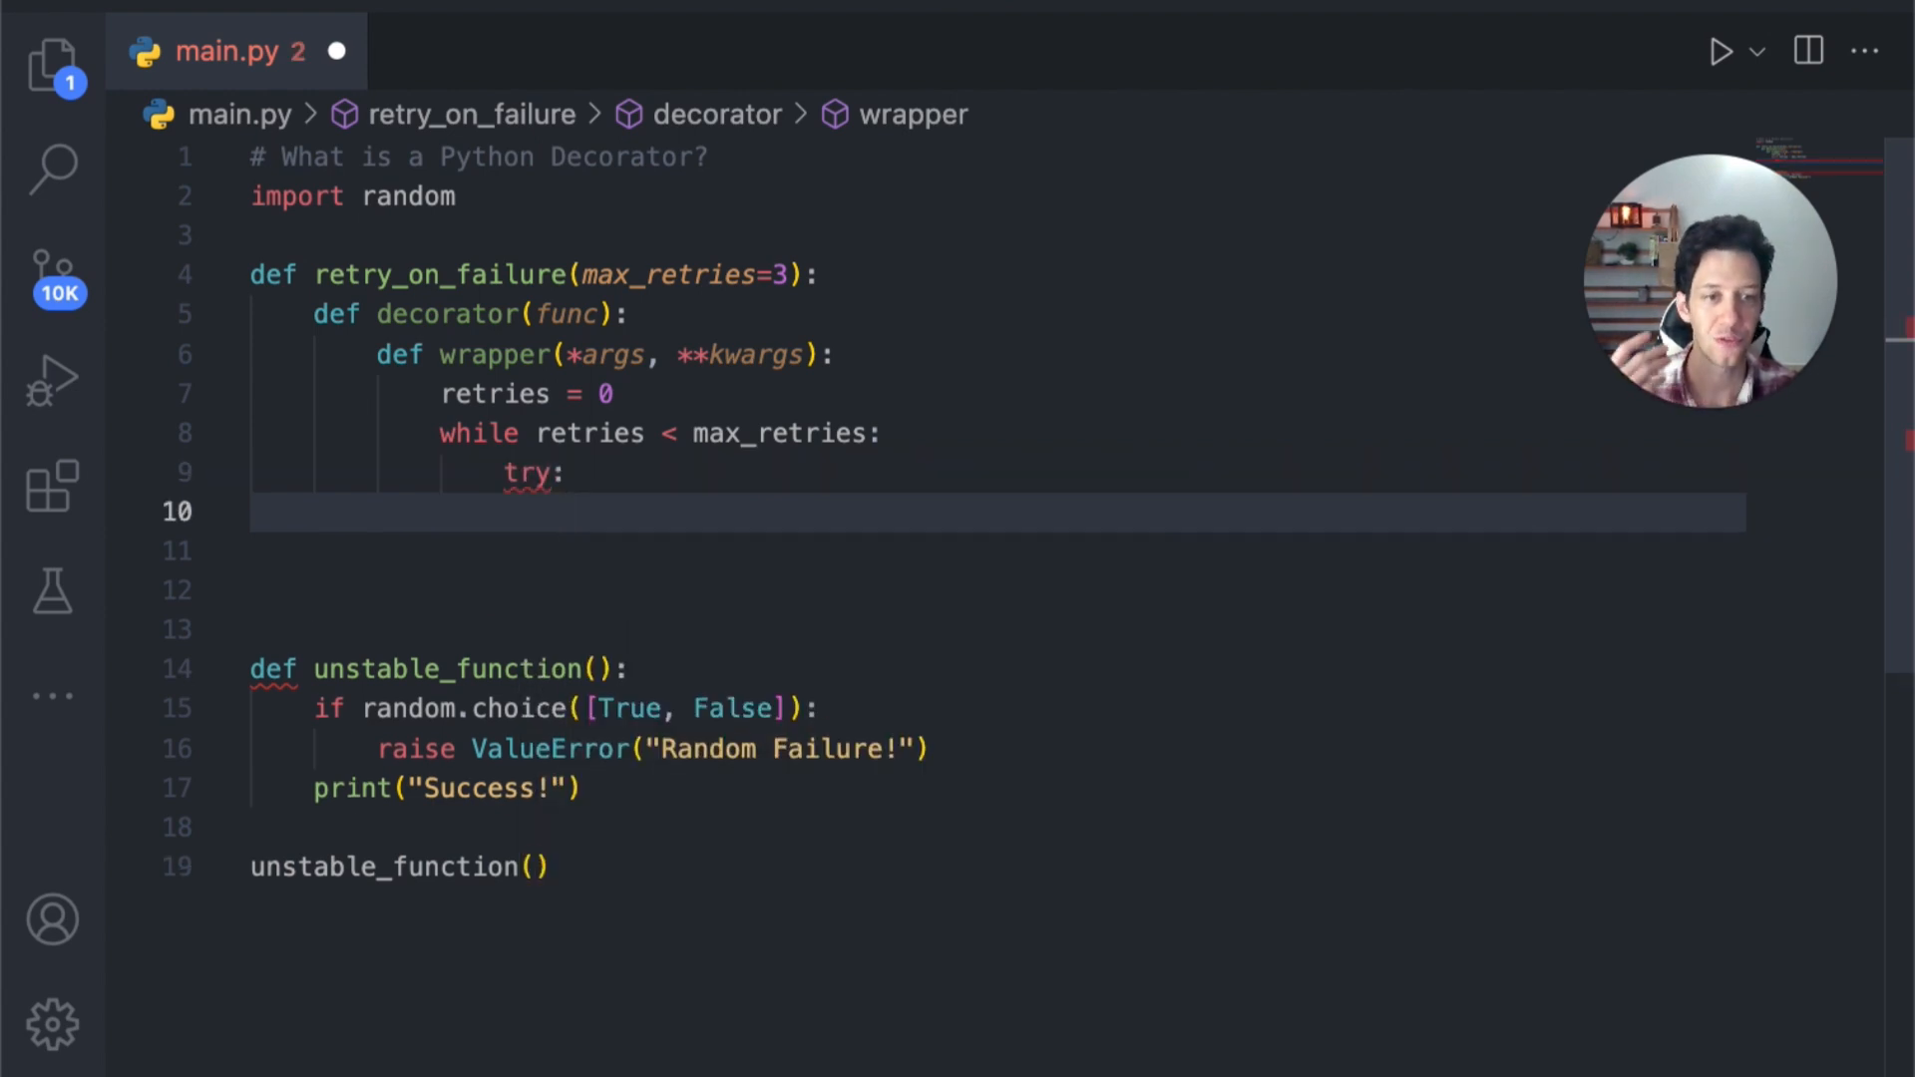
Step: Inside the loop, try to return func(*args, **kwargs) and catch Exception as e
{"action": "type", "text": "return func("}
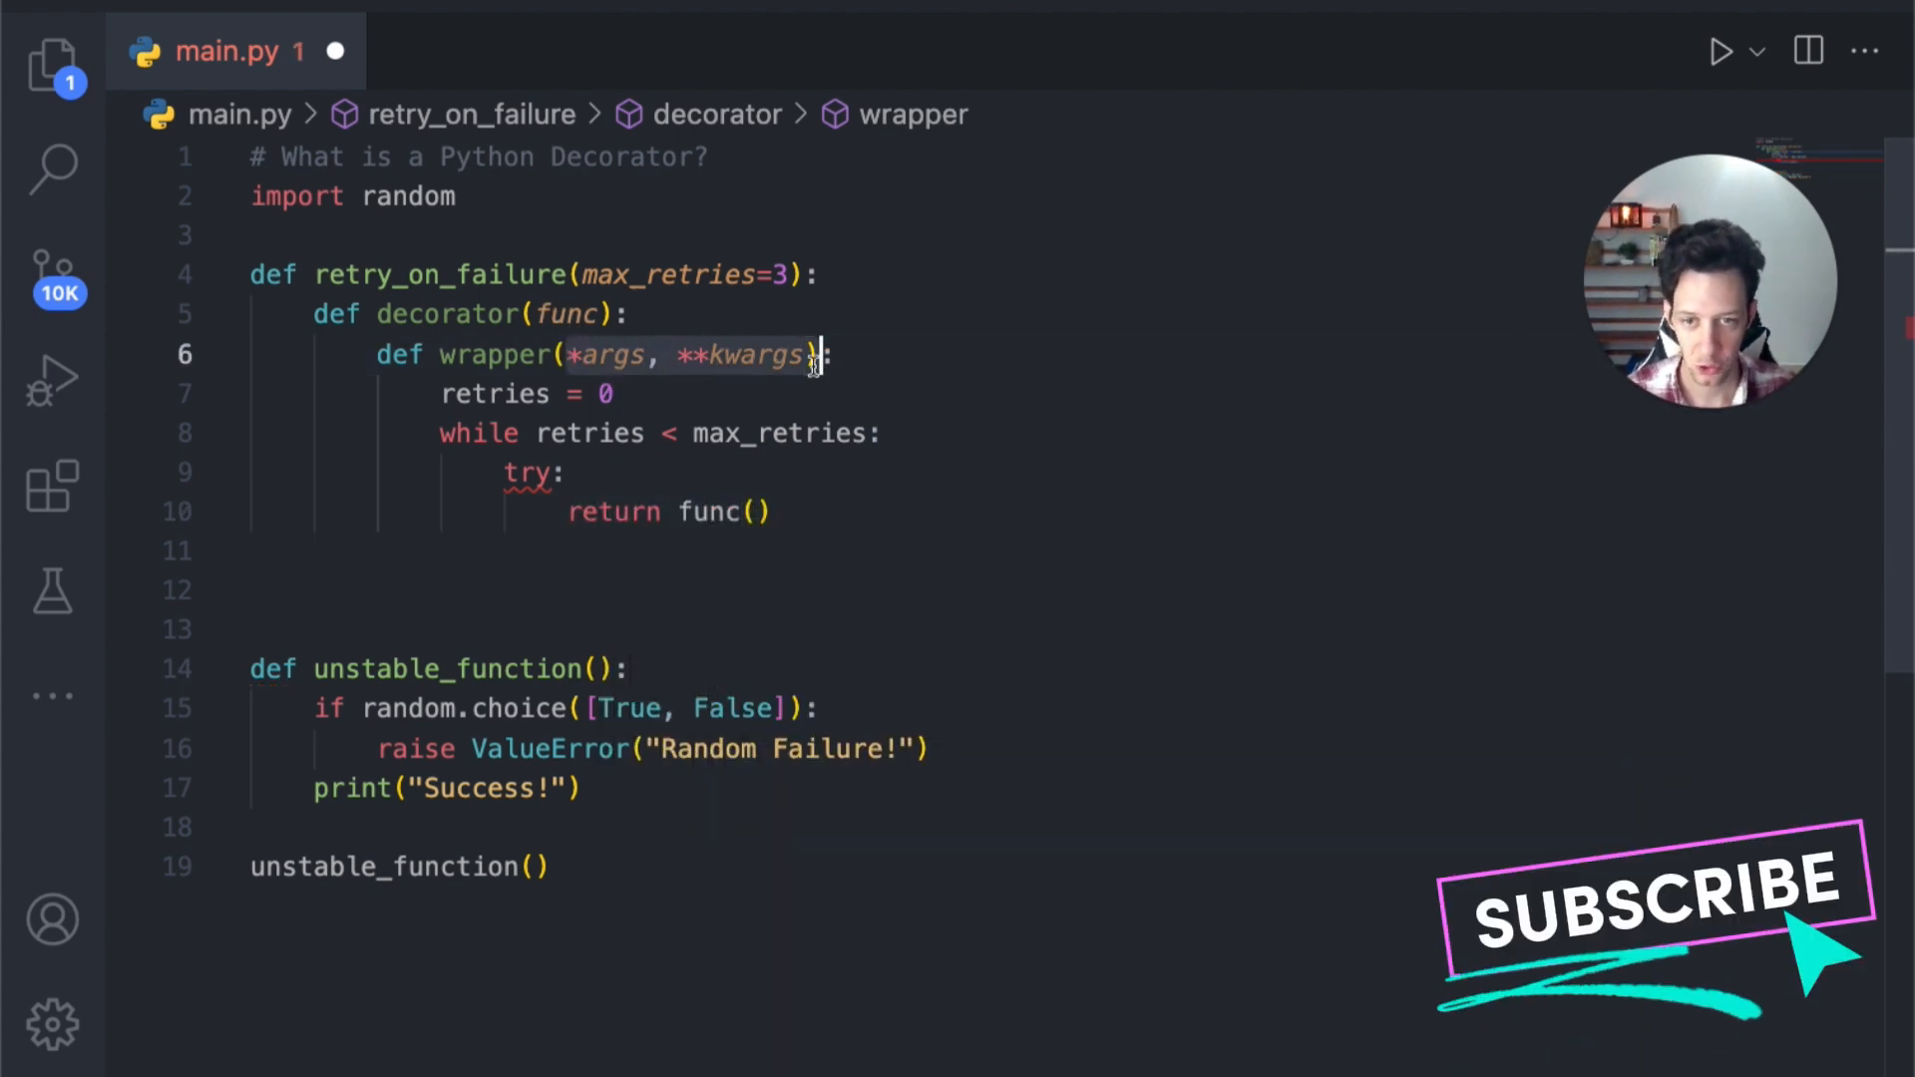
{"action": "type", "text": "*args, **kwargs"}
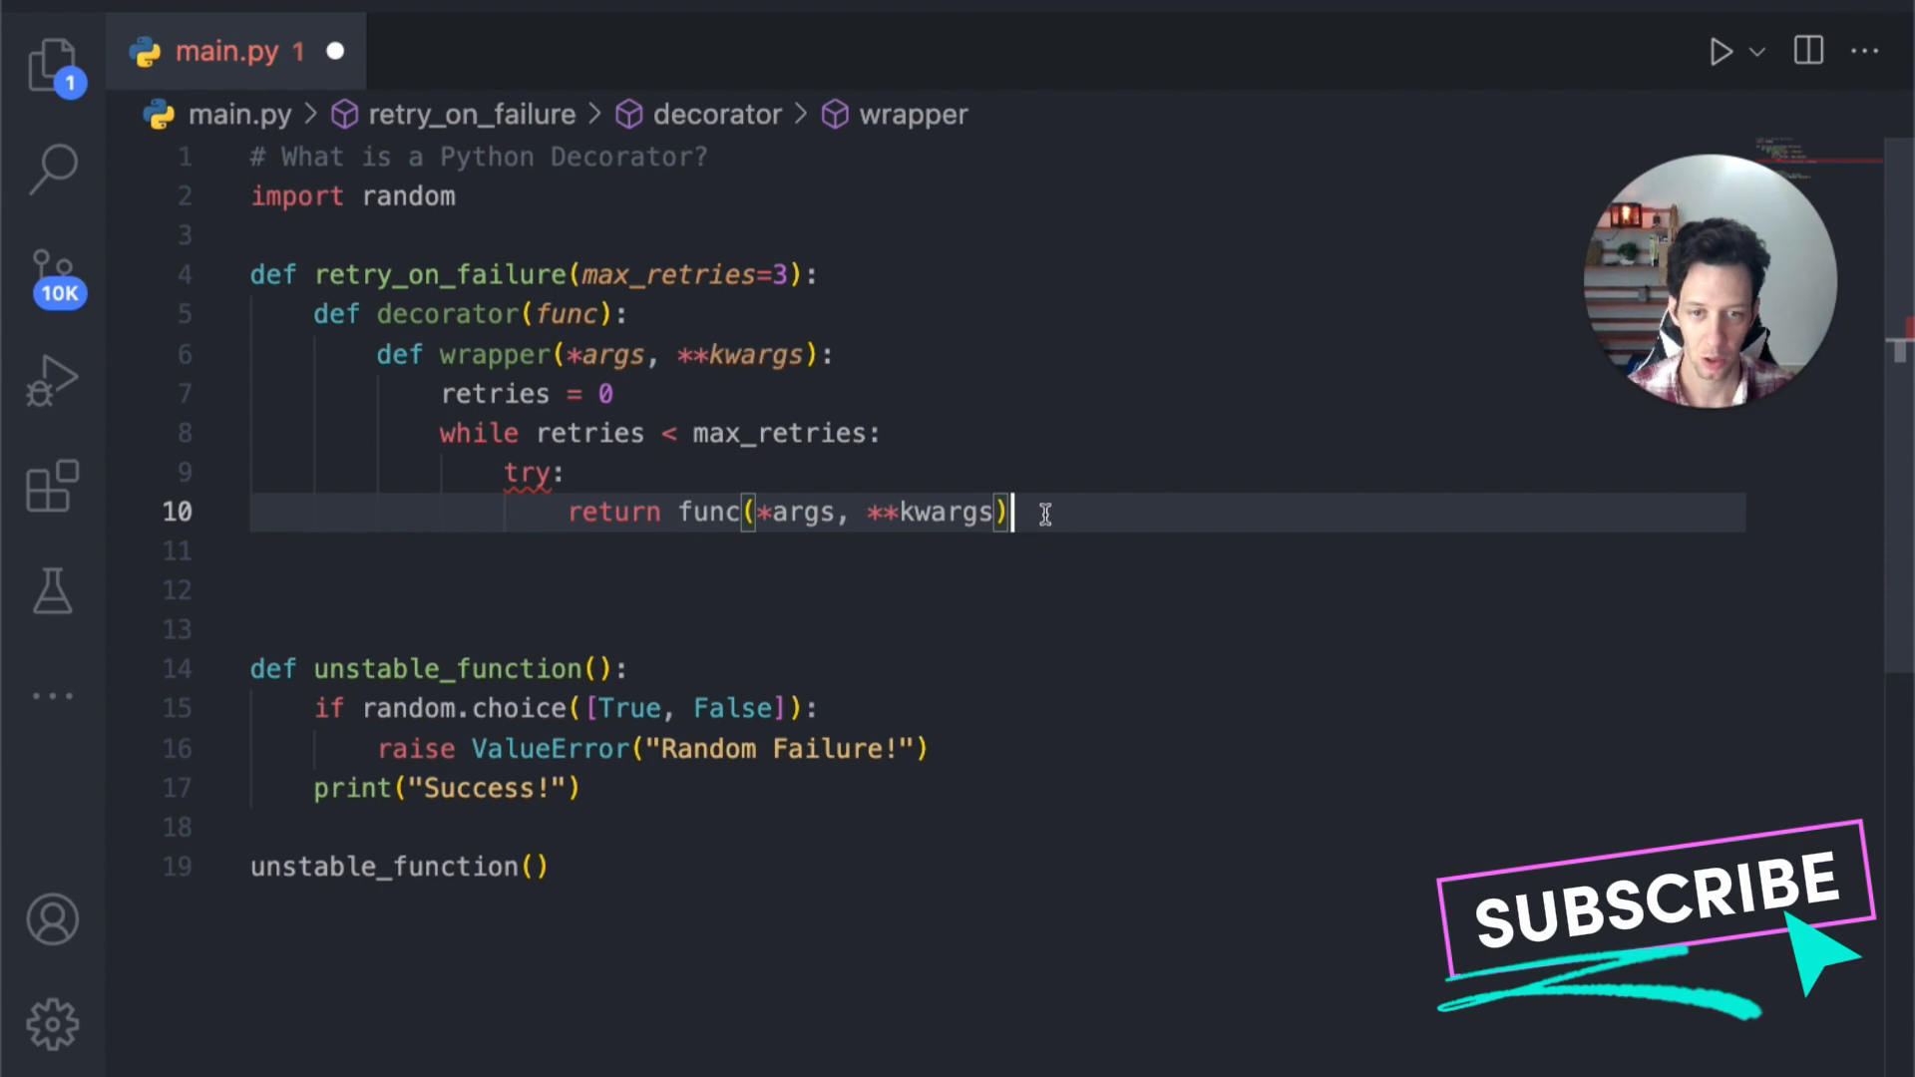
{"action": "key", "text": "enter"}
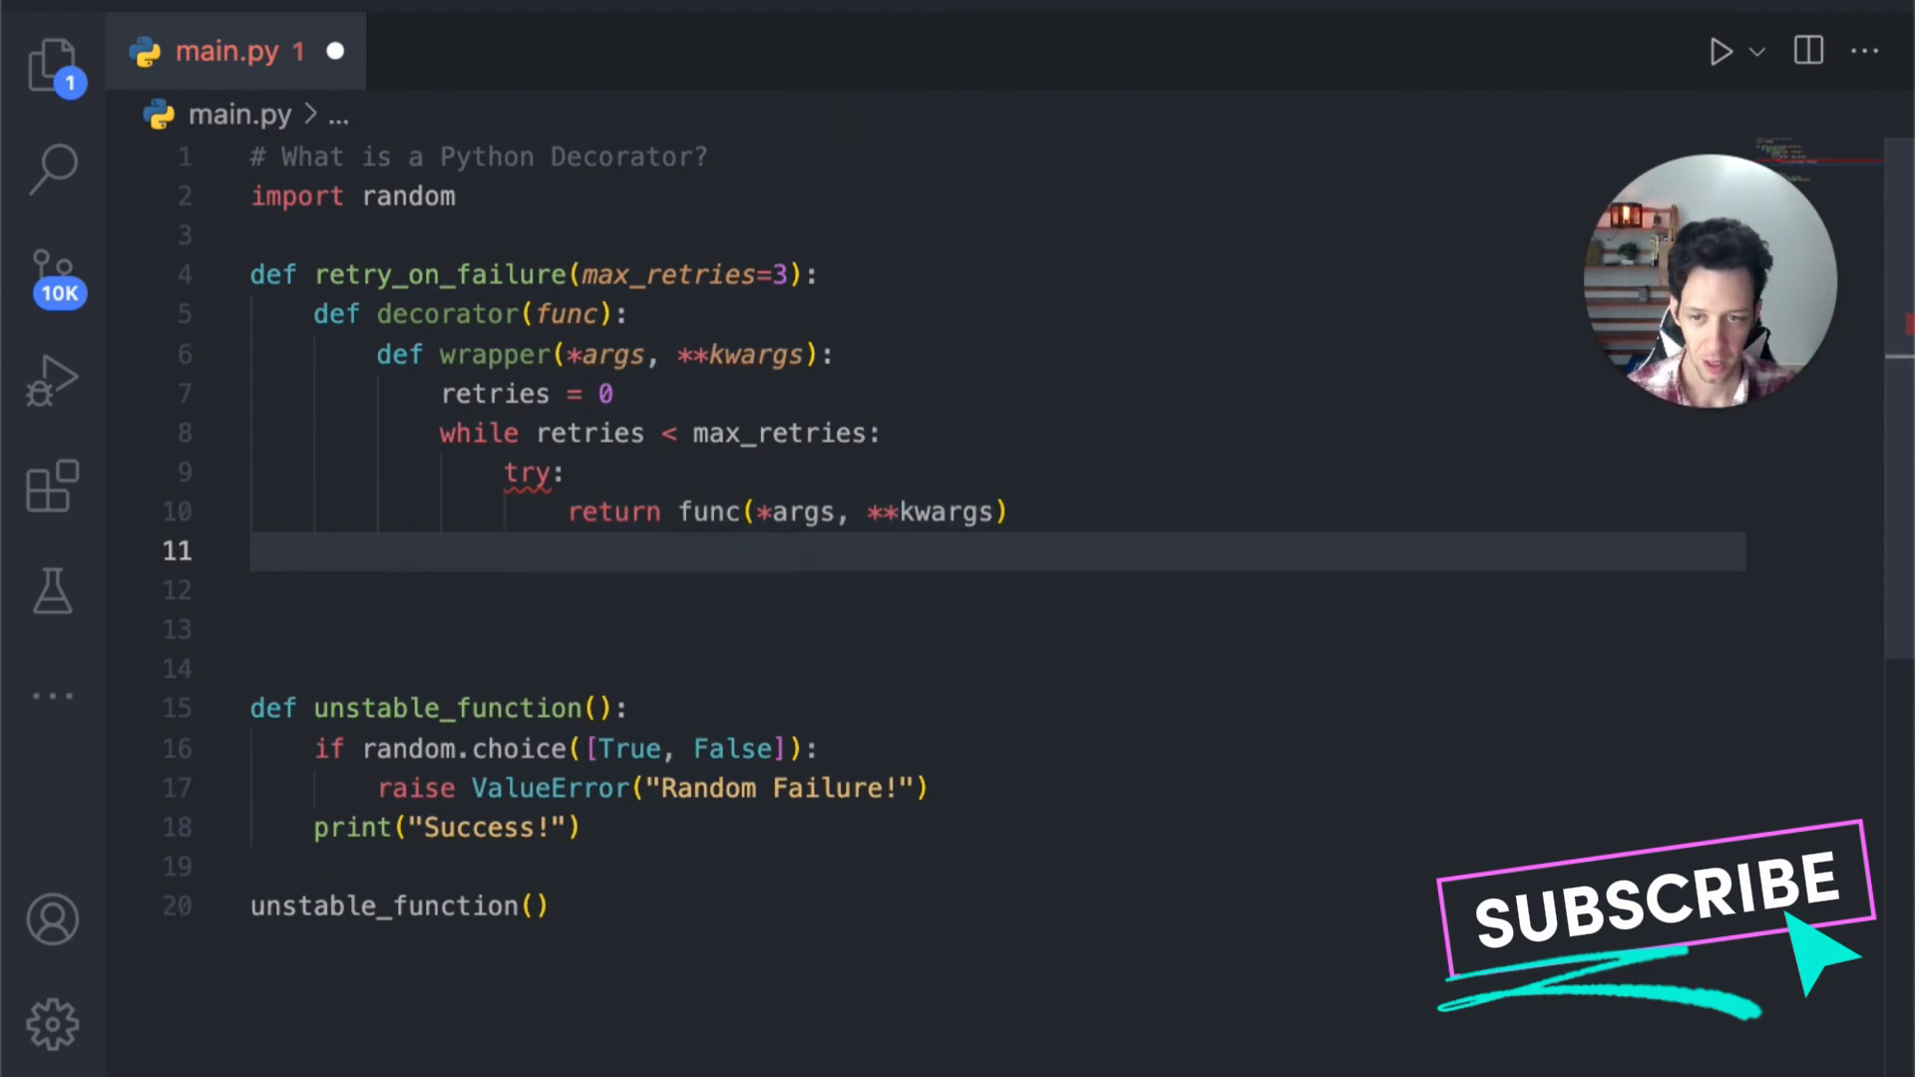
{"action": "type", "text": "except"}
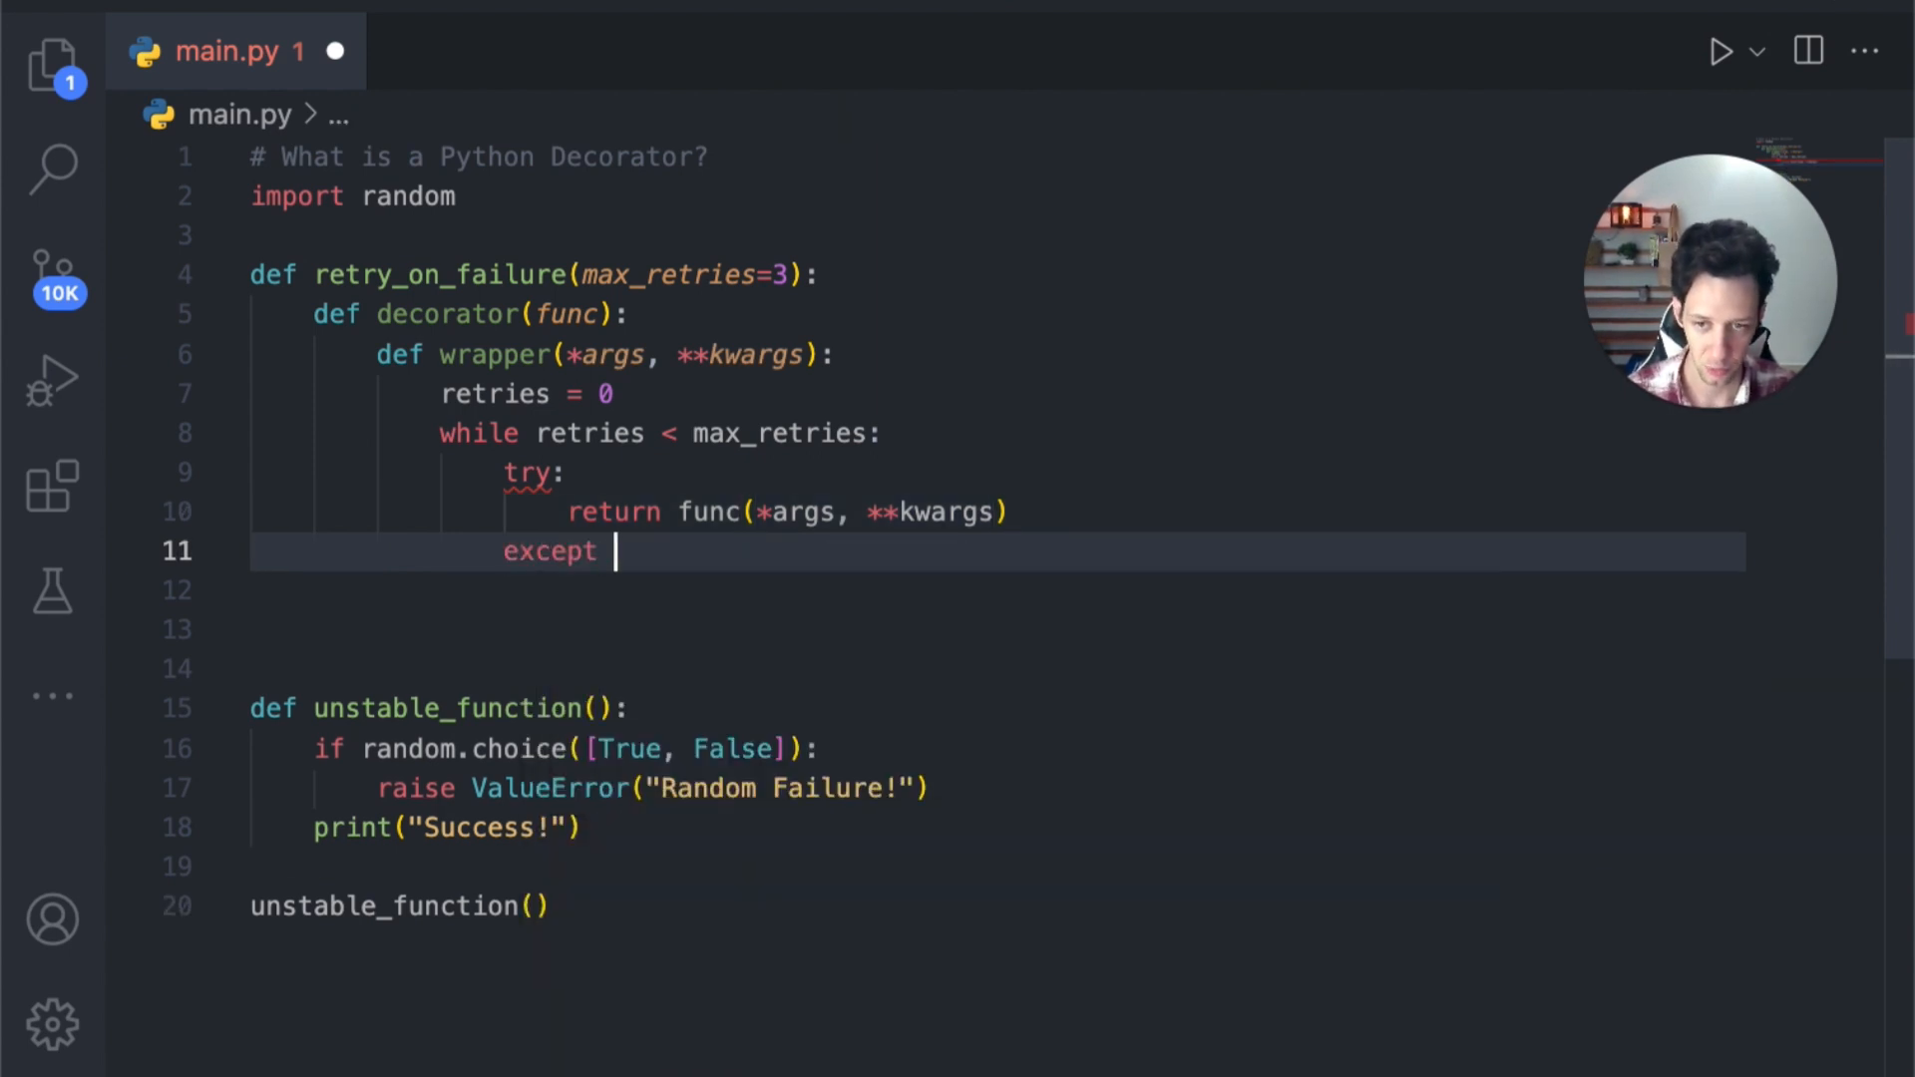
{"action": "type", "text": "Exception as e"}
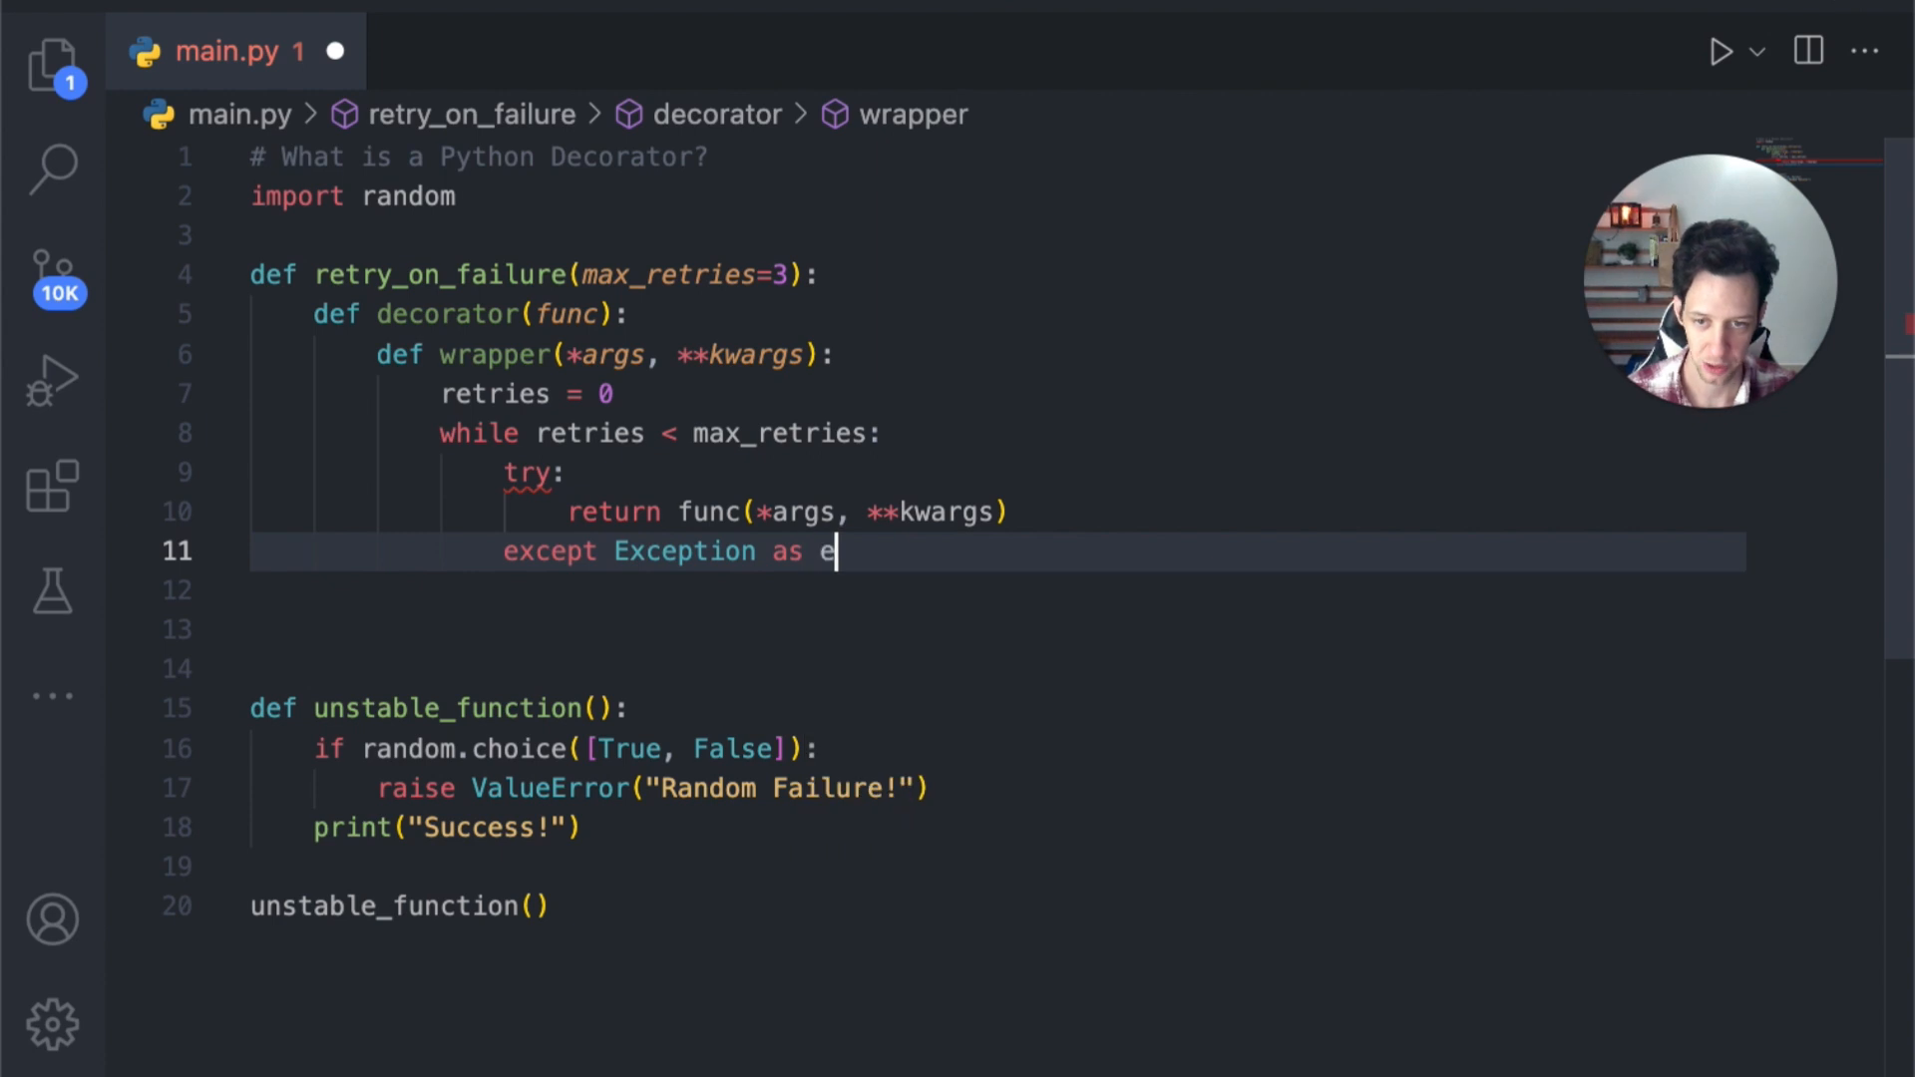
{"action": "key", "text": "enter"}
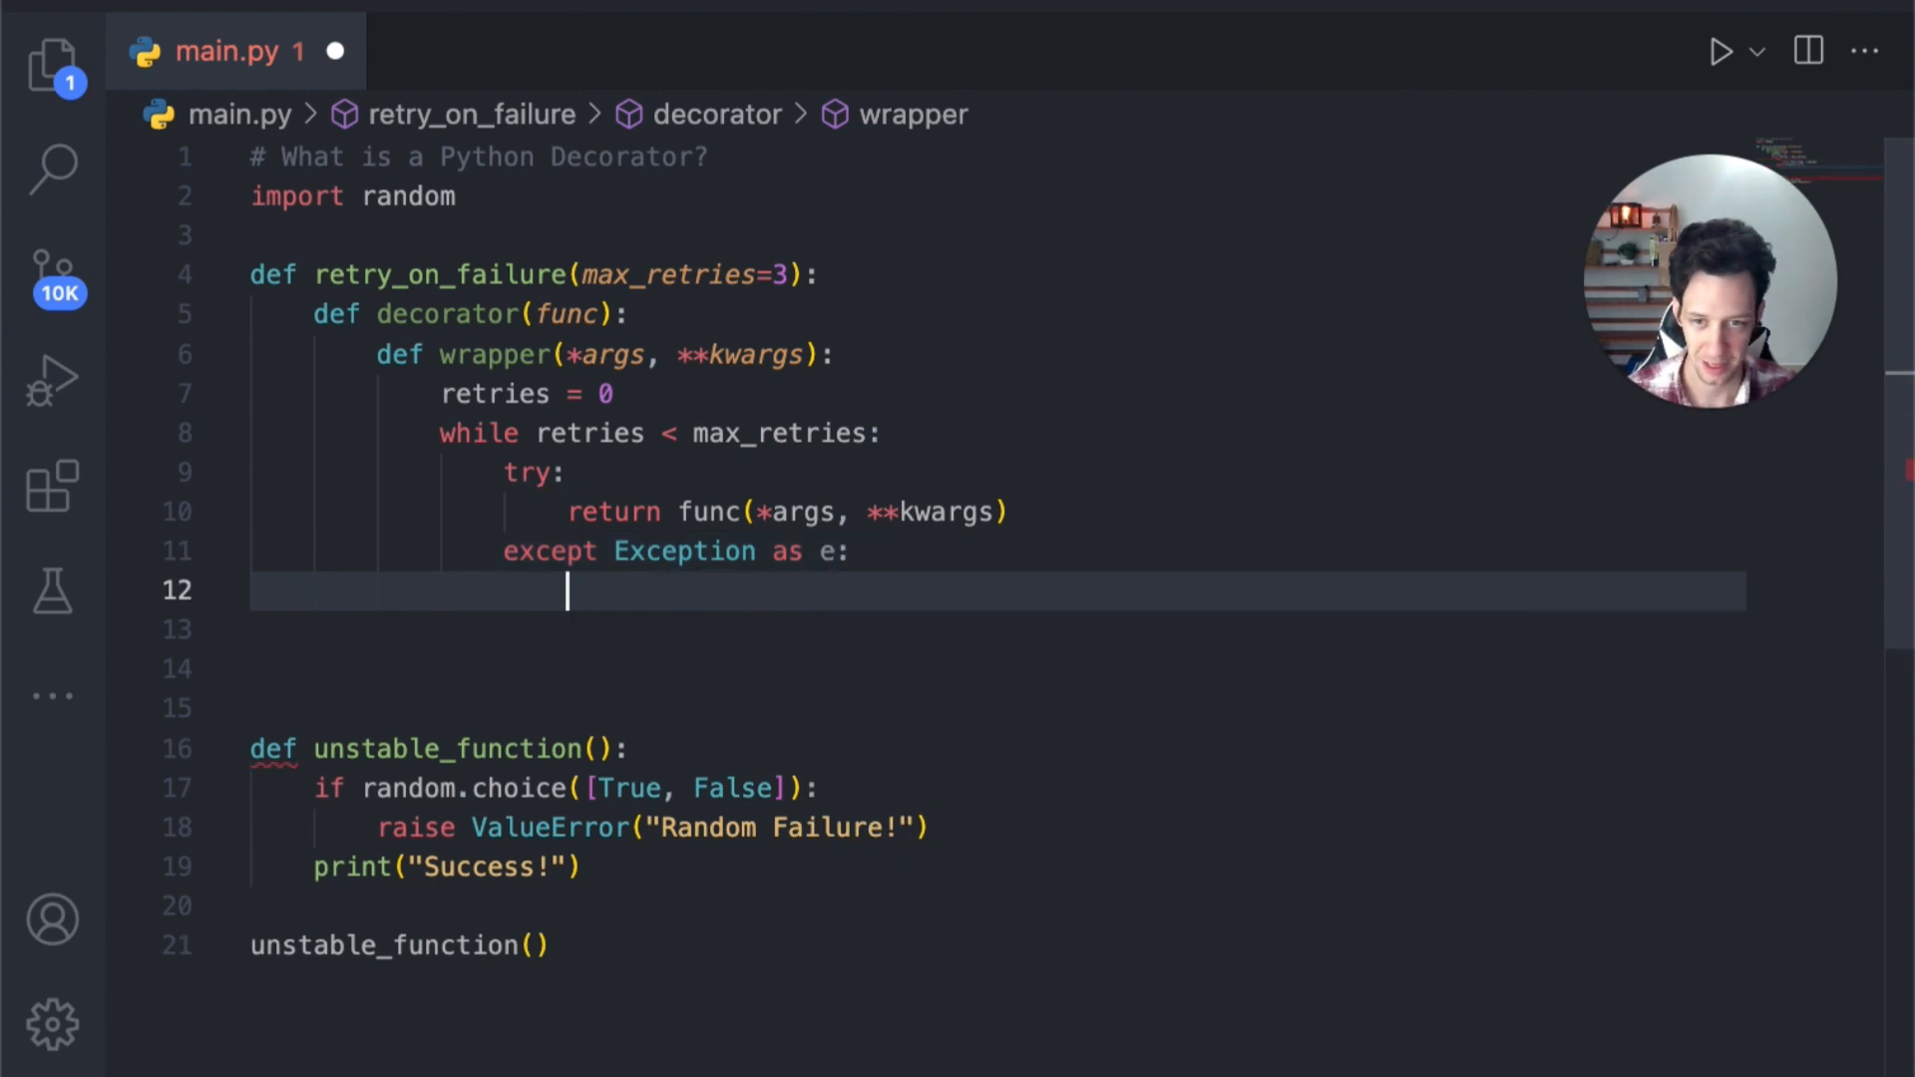
Step: In the except block, increment retries and print the error with 'Retrying {retries}/{max_retries}'
{"action": "type", "text": "retries += 1"}
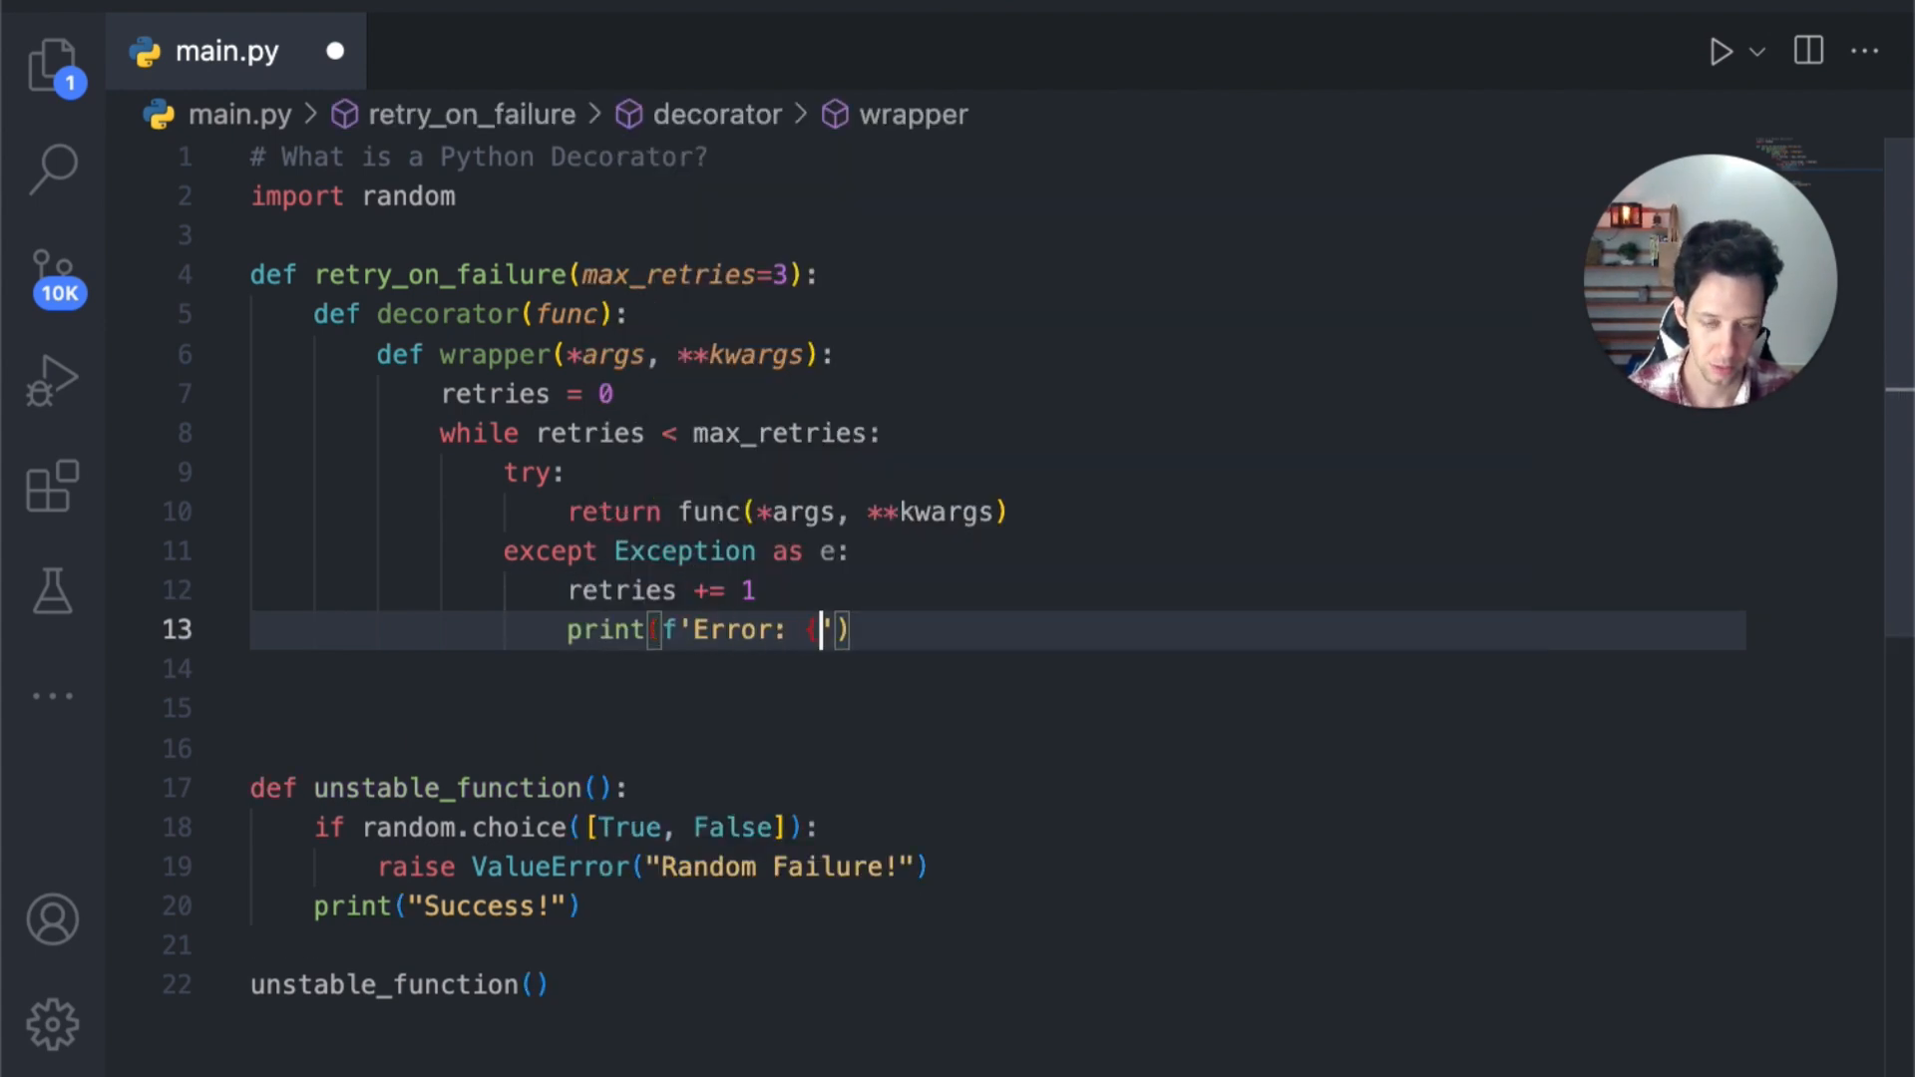
{"action": "type", "text": "e}."}
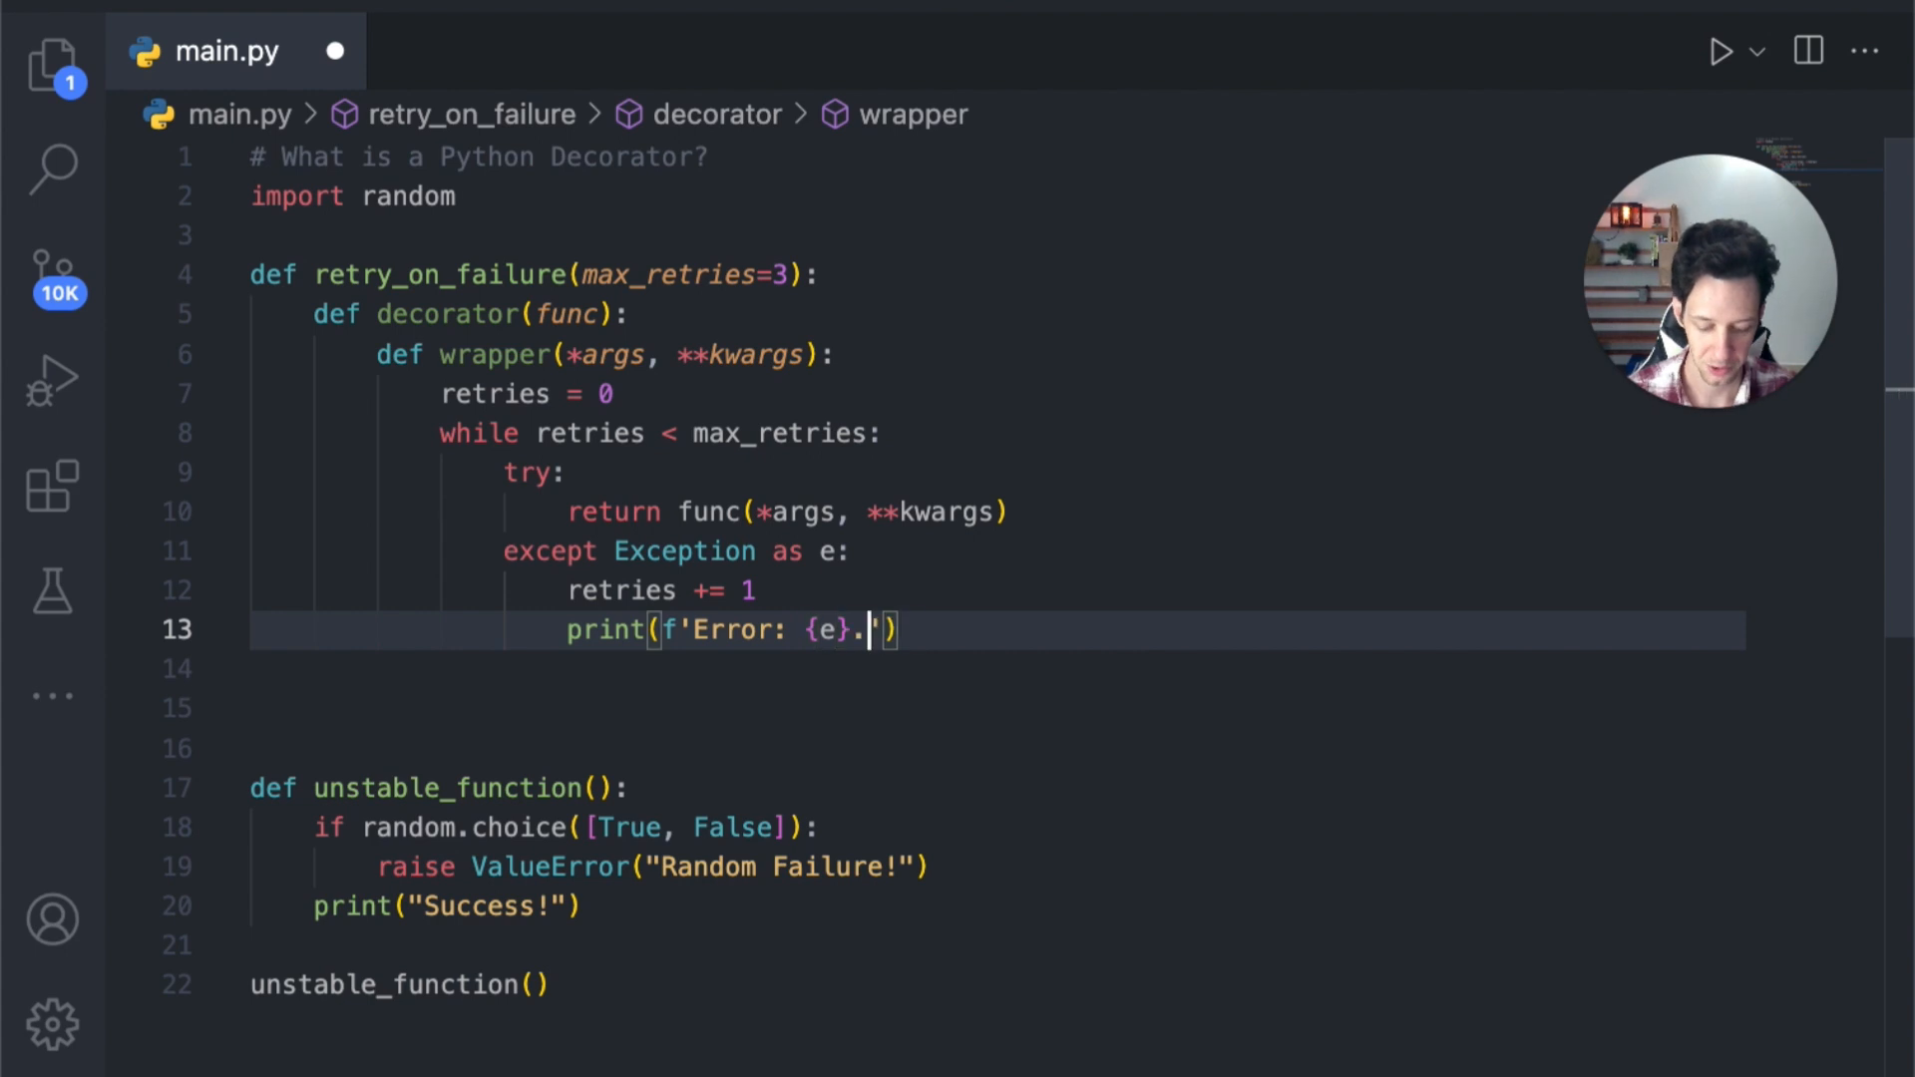
{"action": "type", "text": "Retrying"}
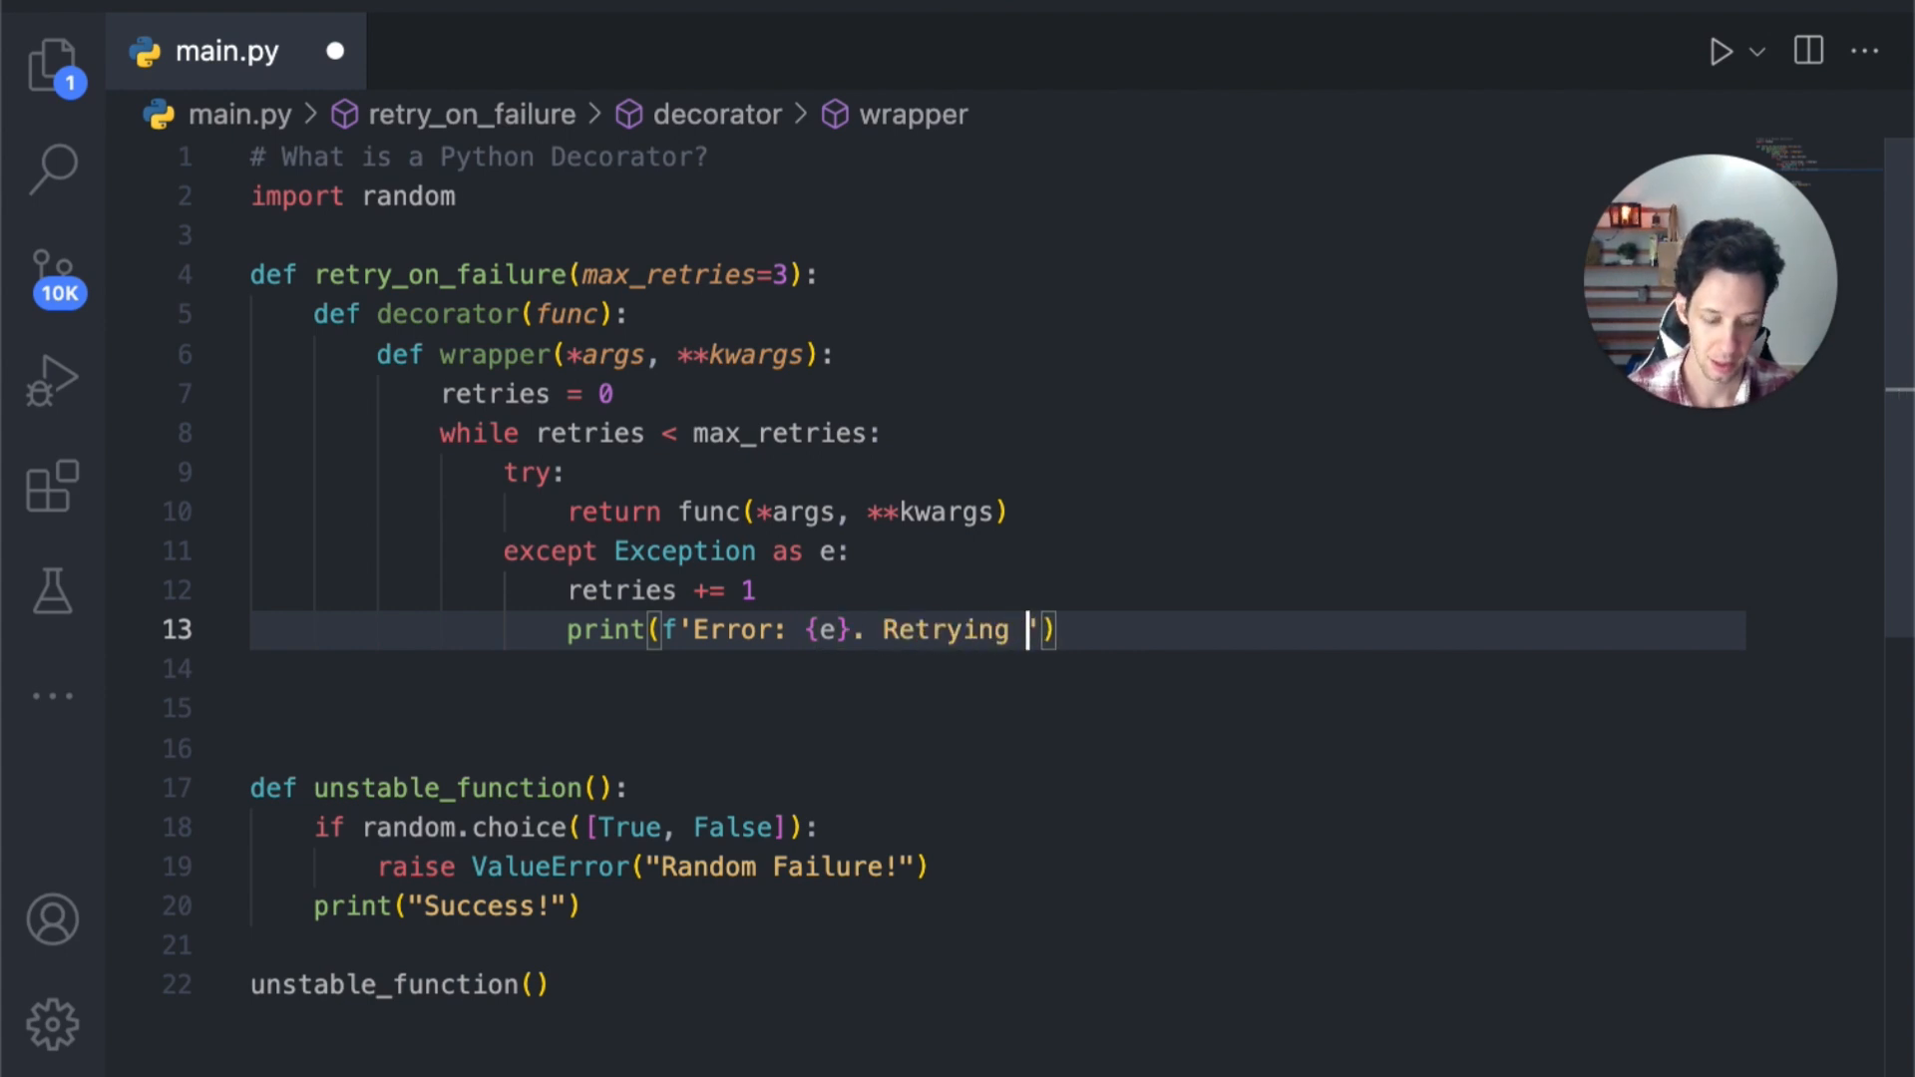
{"action": "type", "text": "{}/"}
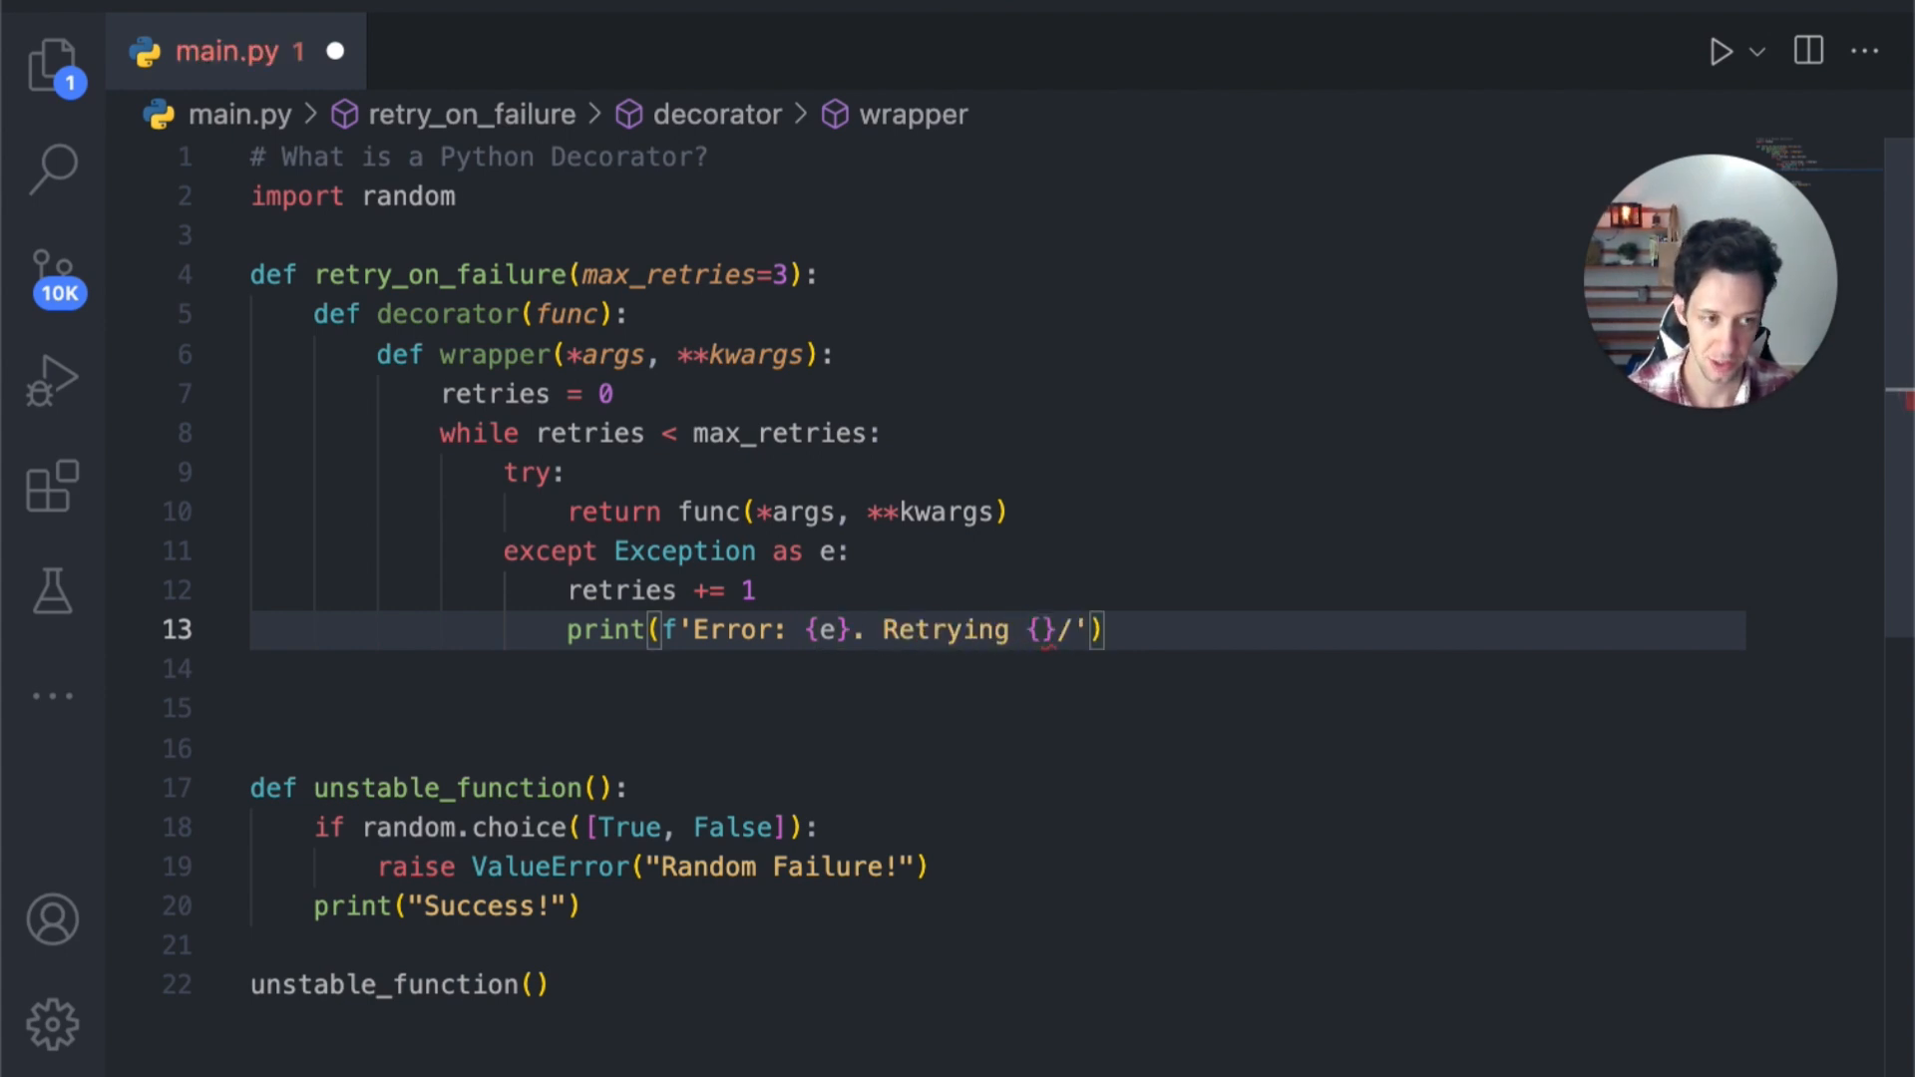
{"action": "type", "text": "{}"}
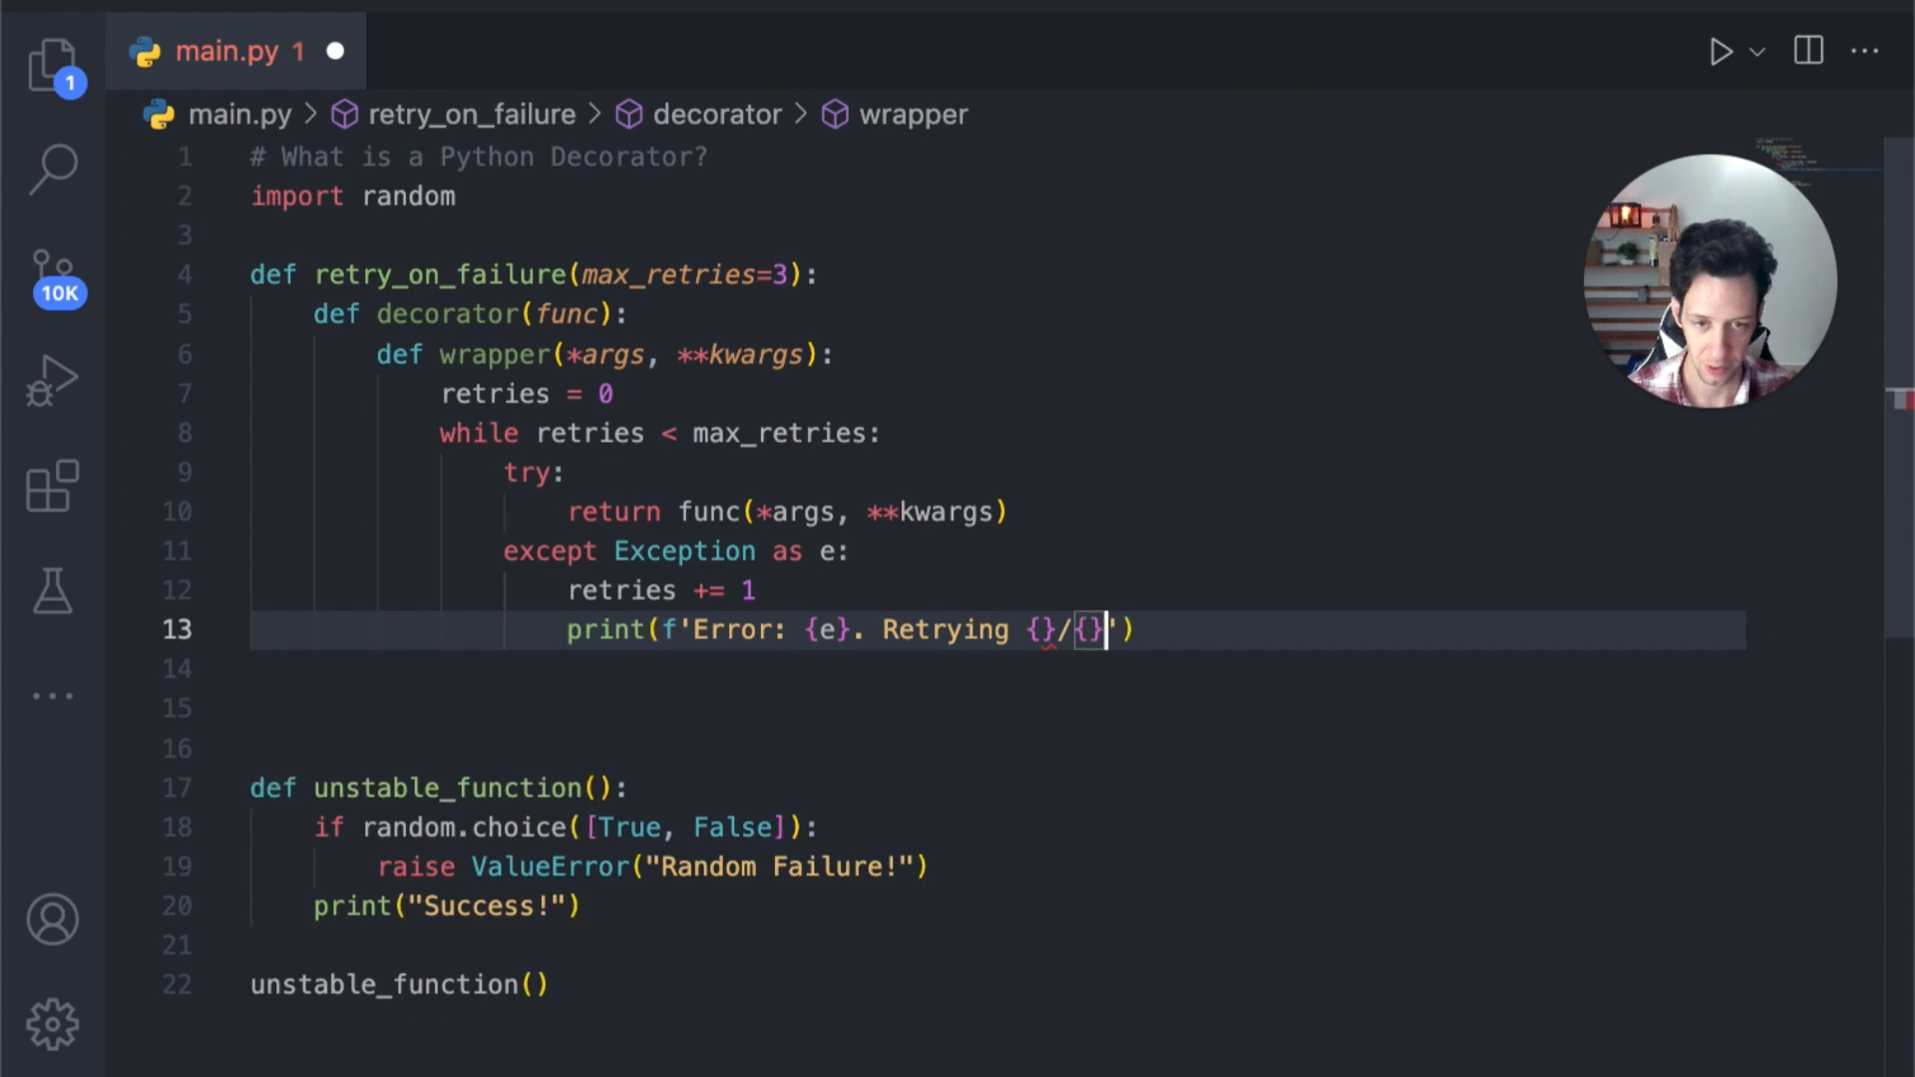
{"action": "type", "text": "max_retries"}
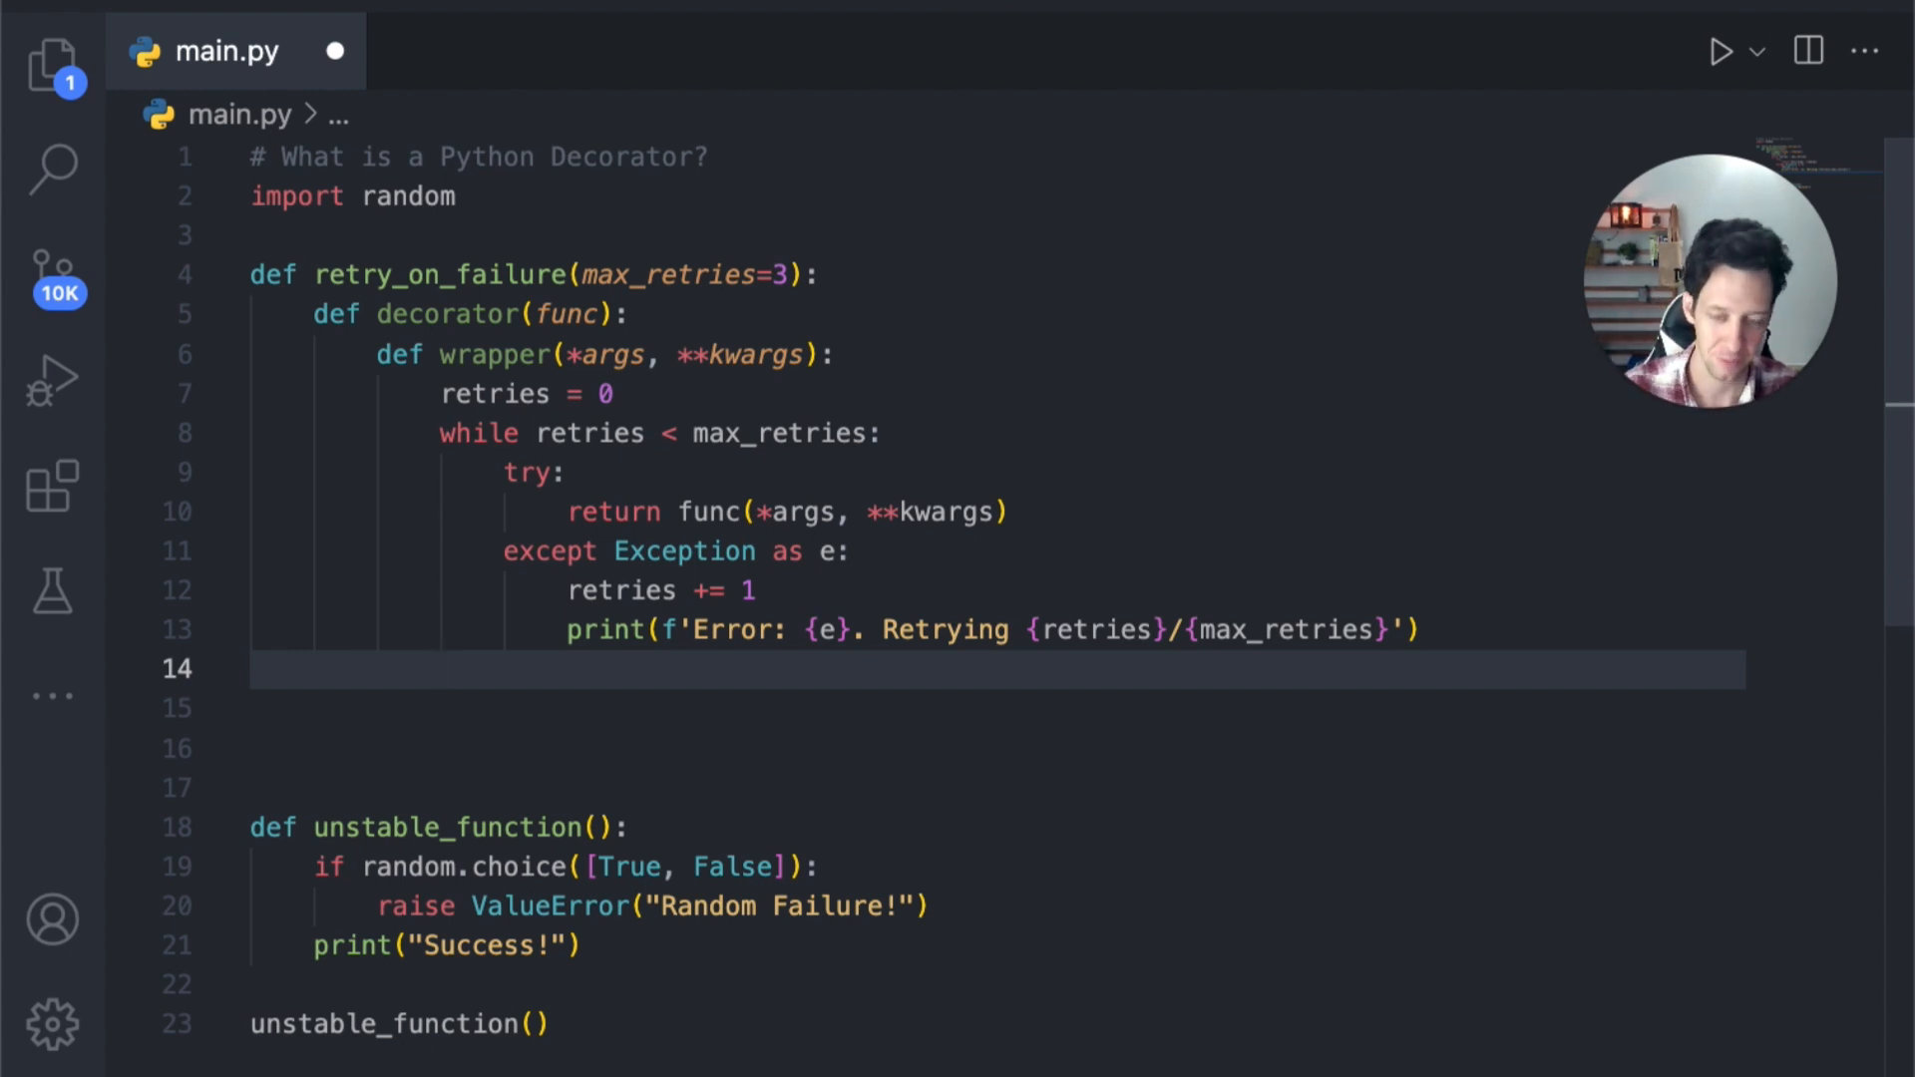
Step: After the loop print a 'Fail' message, then return wrapper and return decorator
{"action": "type", "text": "print("}
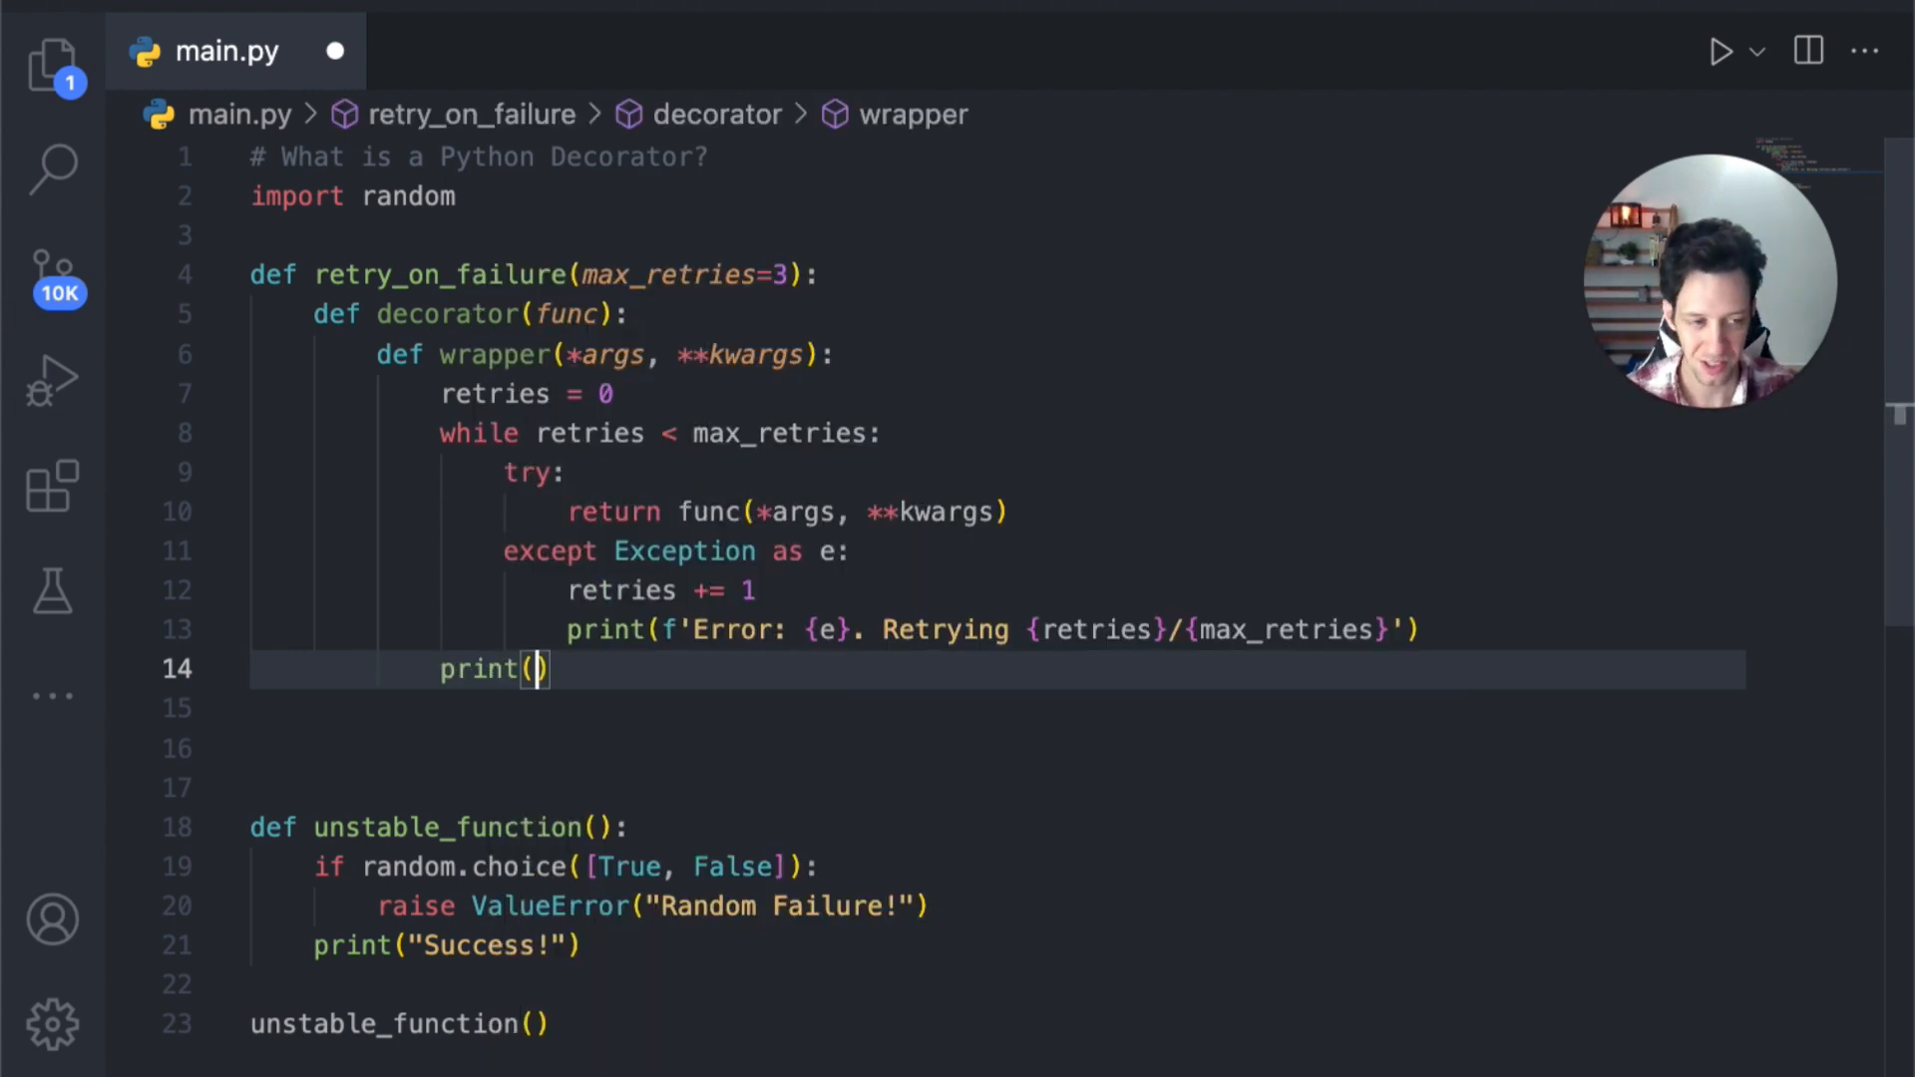
{"action": "type", "text": "\"Fail\""}
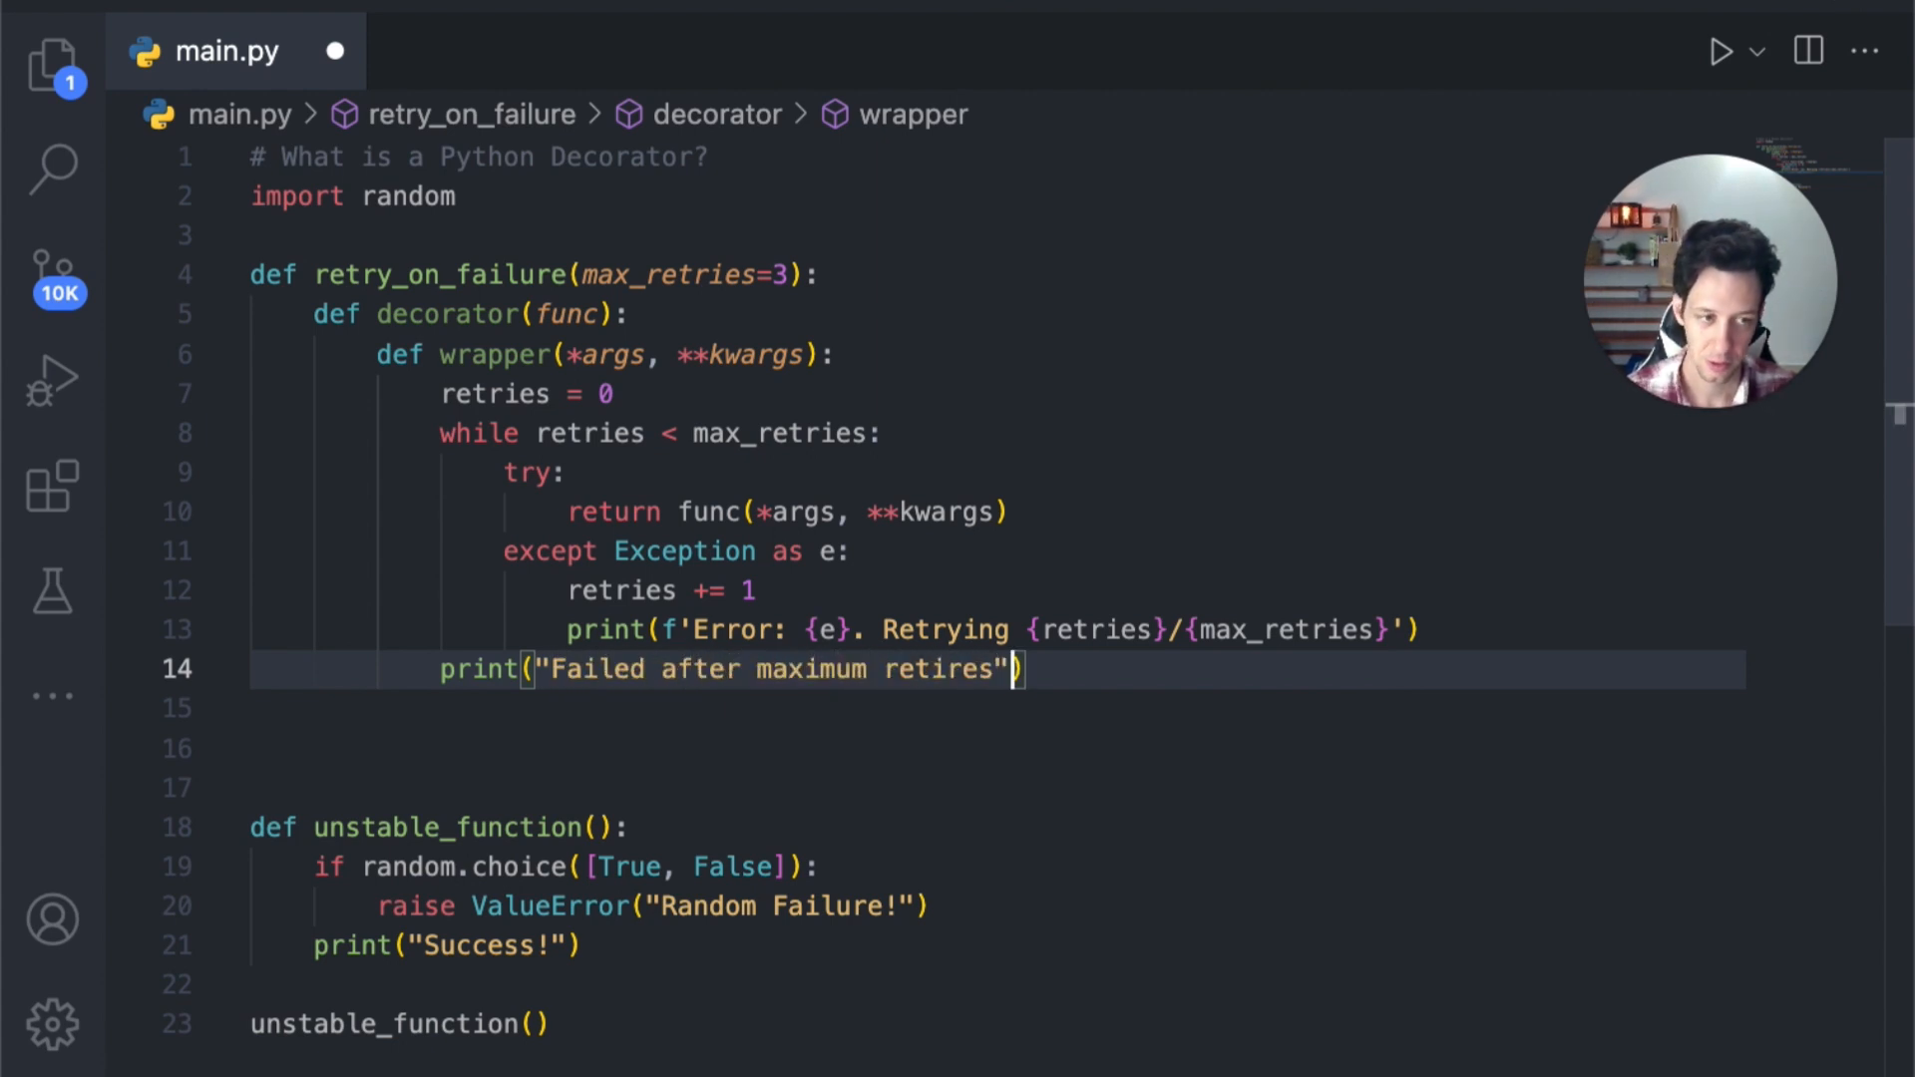
{"action": "key", "text": "enter"}
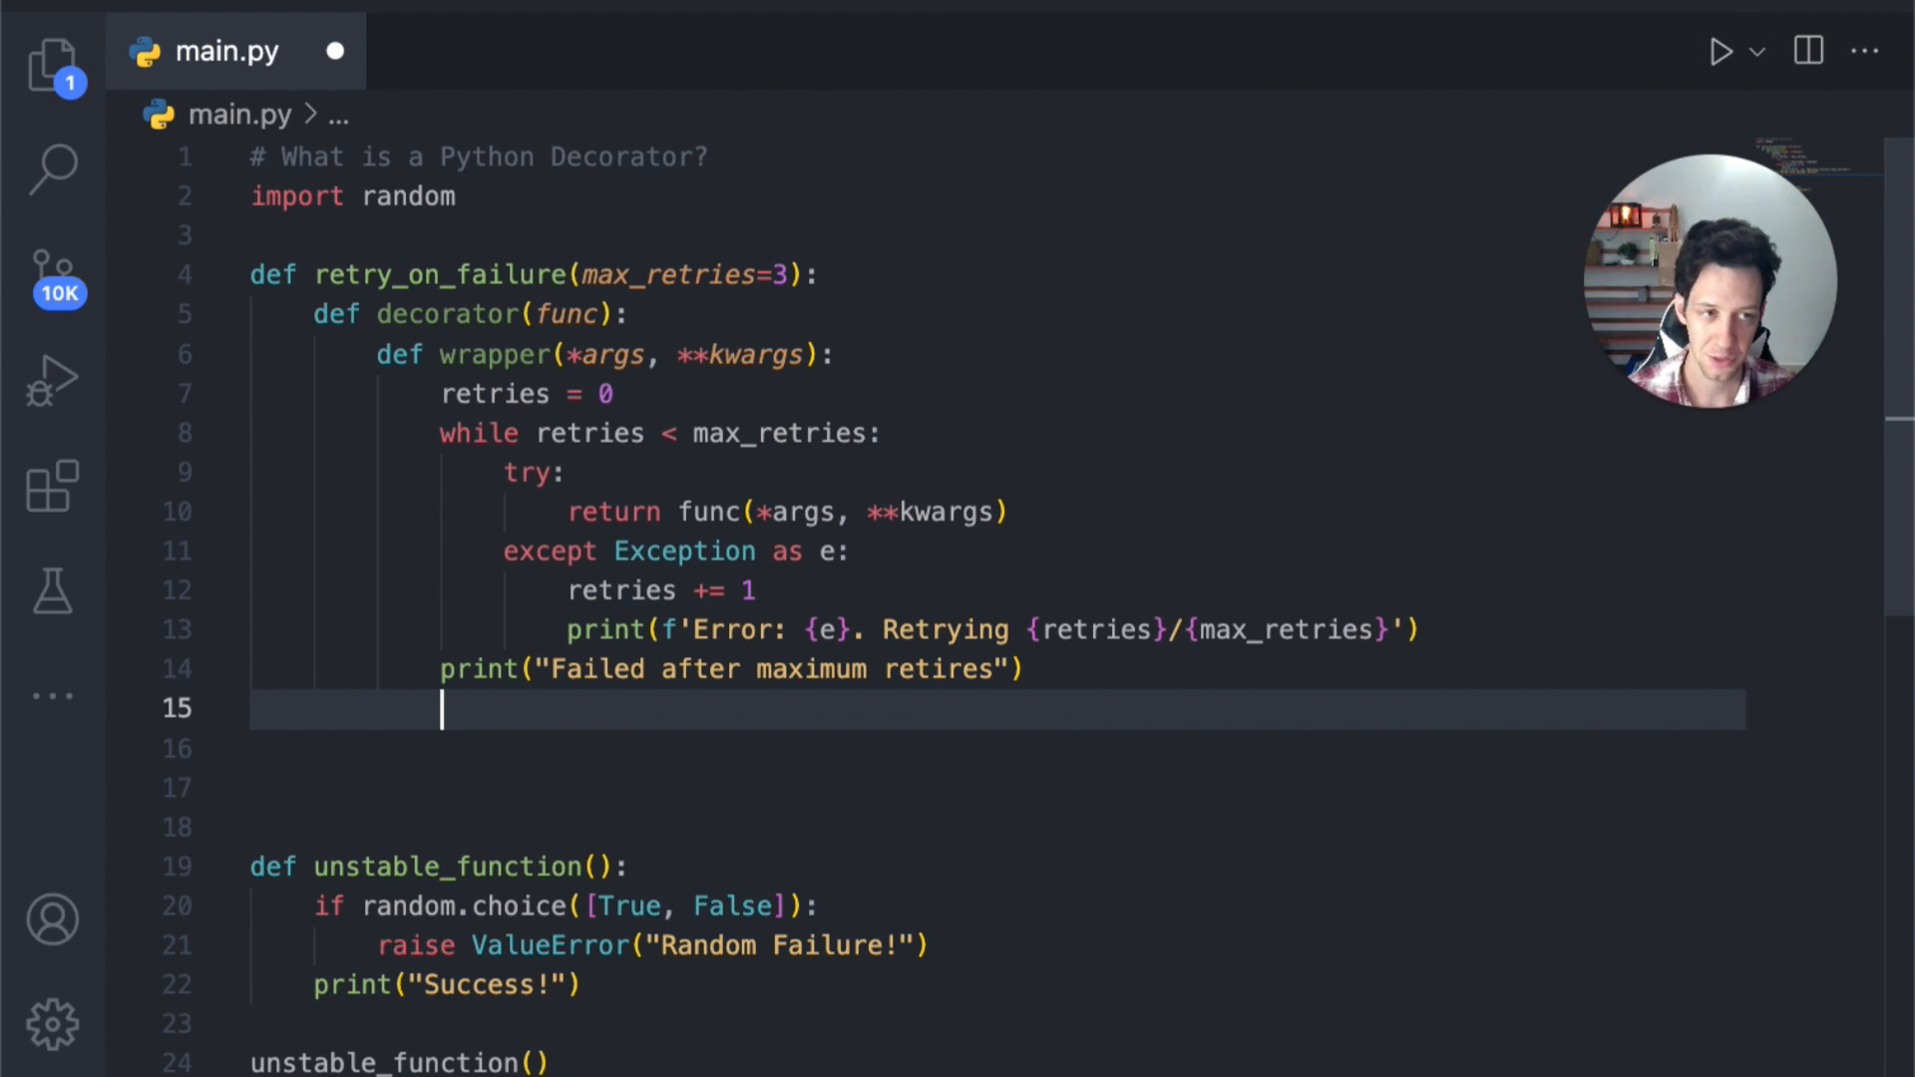
{"action": "type", "text": "return wrapper"}
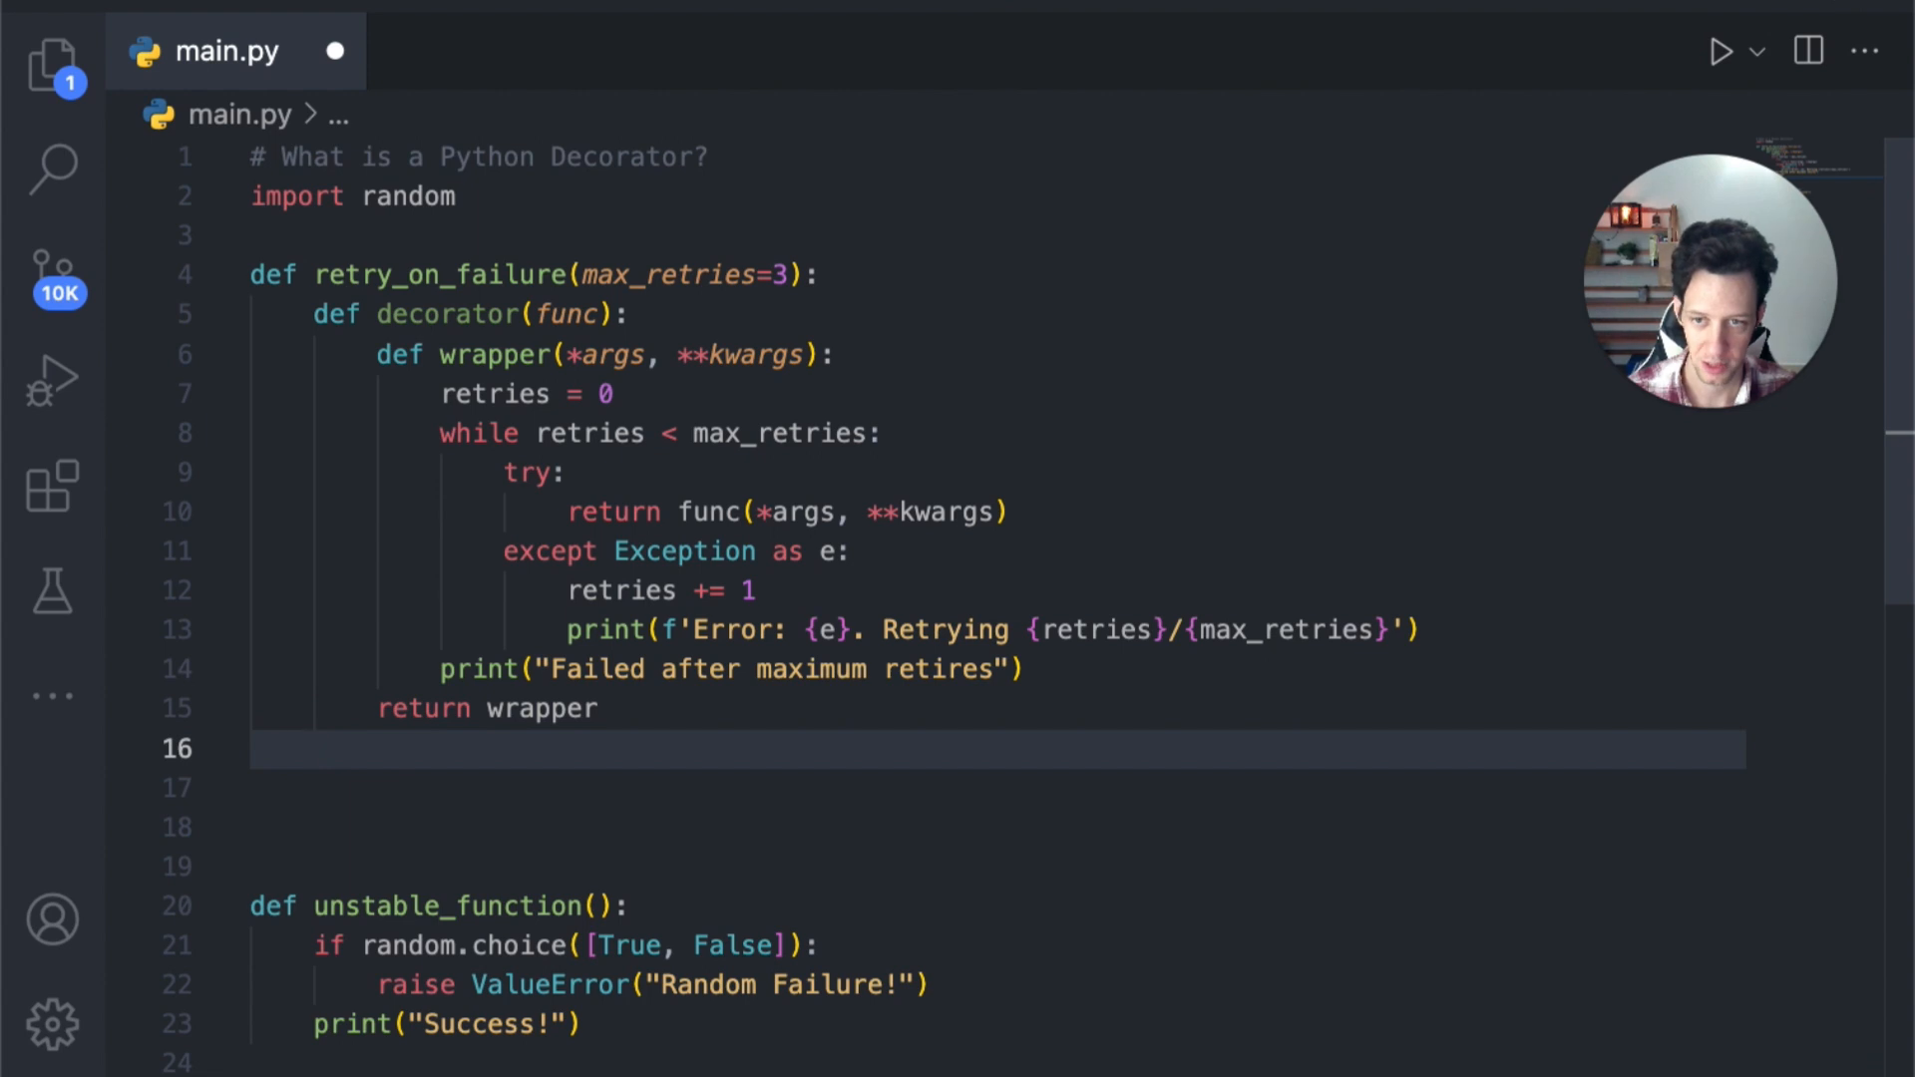
{"action": "type", "text": "d"}
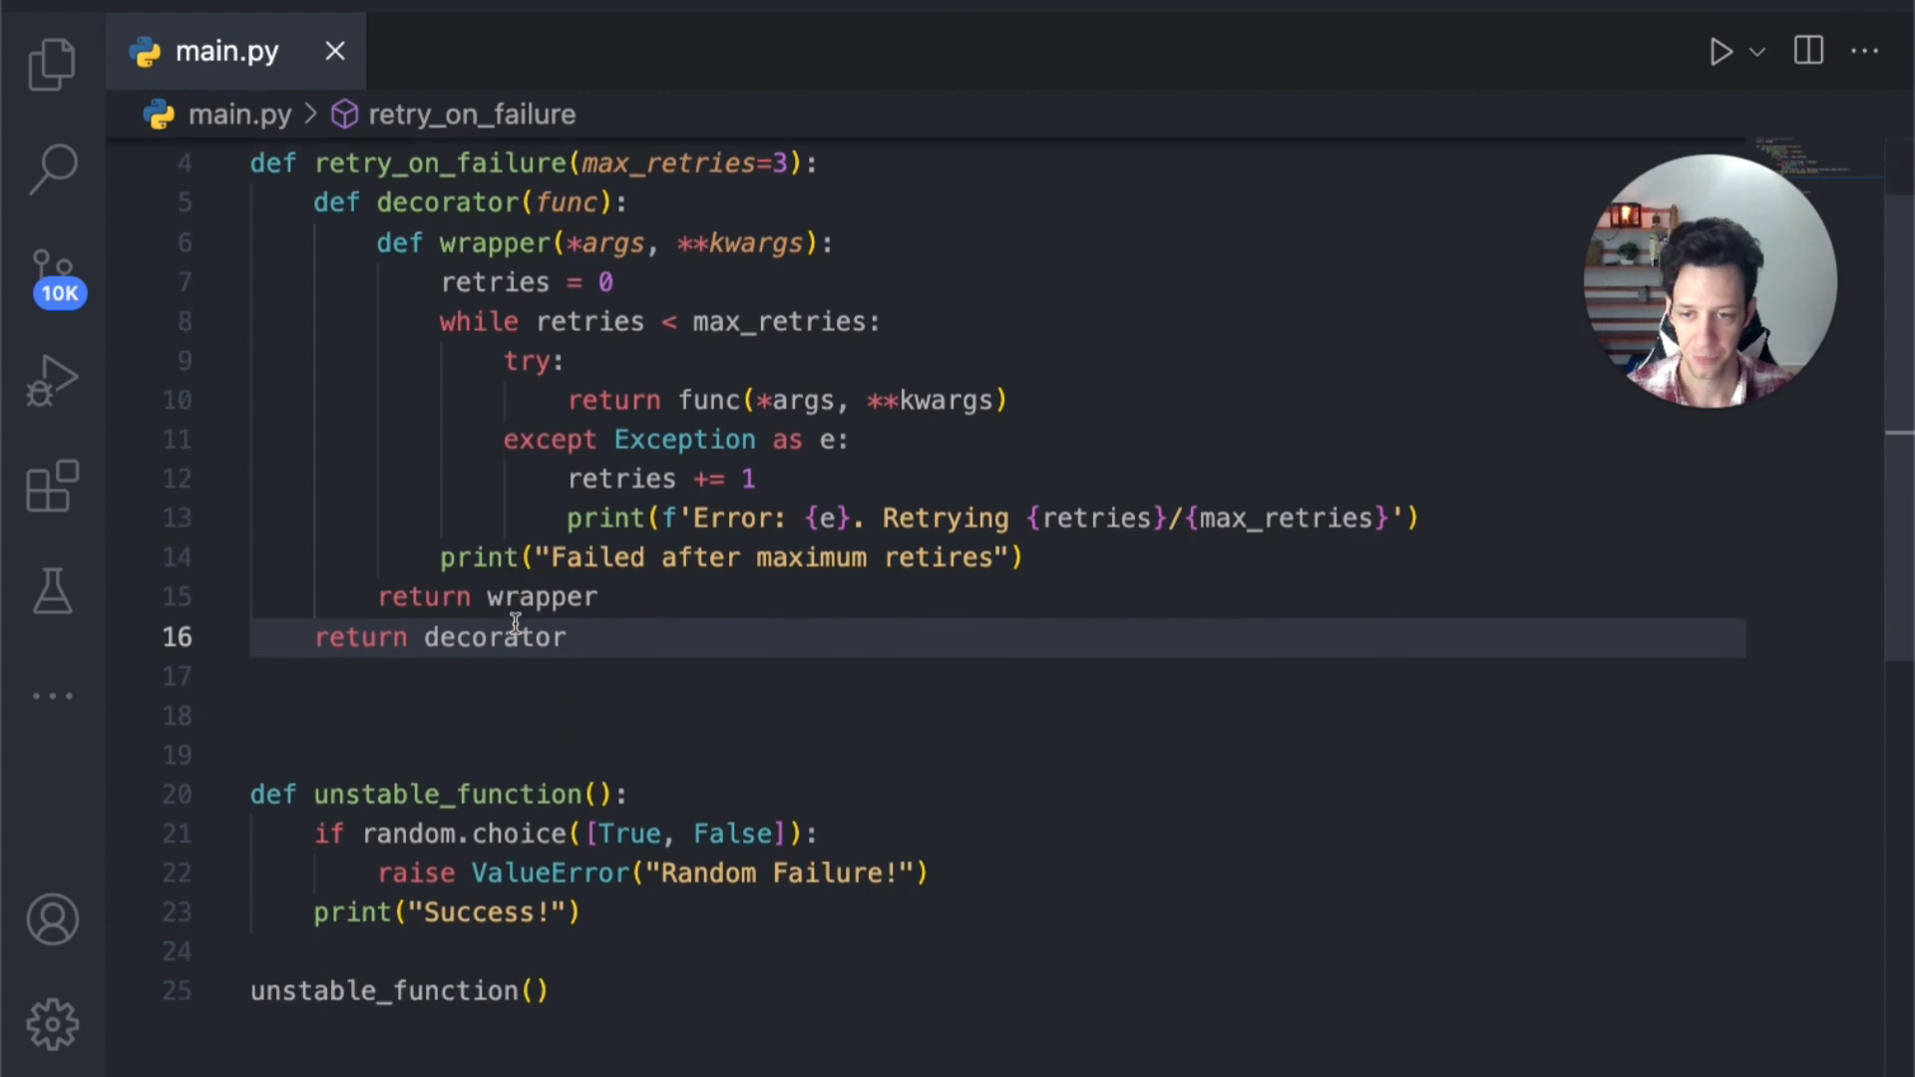
{"action": "scroll", "scroll_direction": "down", "scroll_amount": 3}
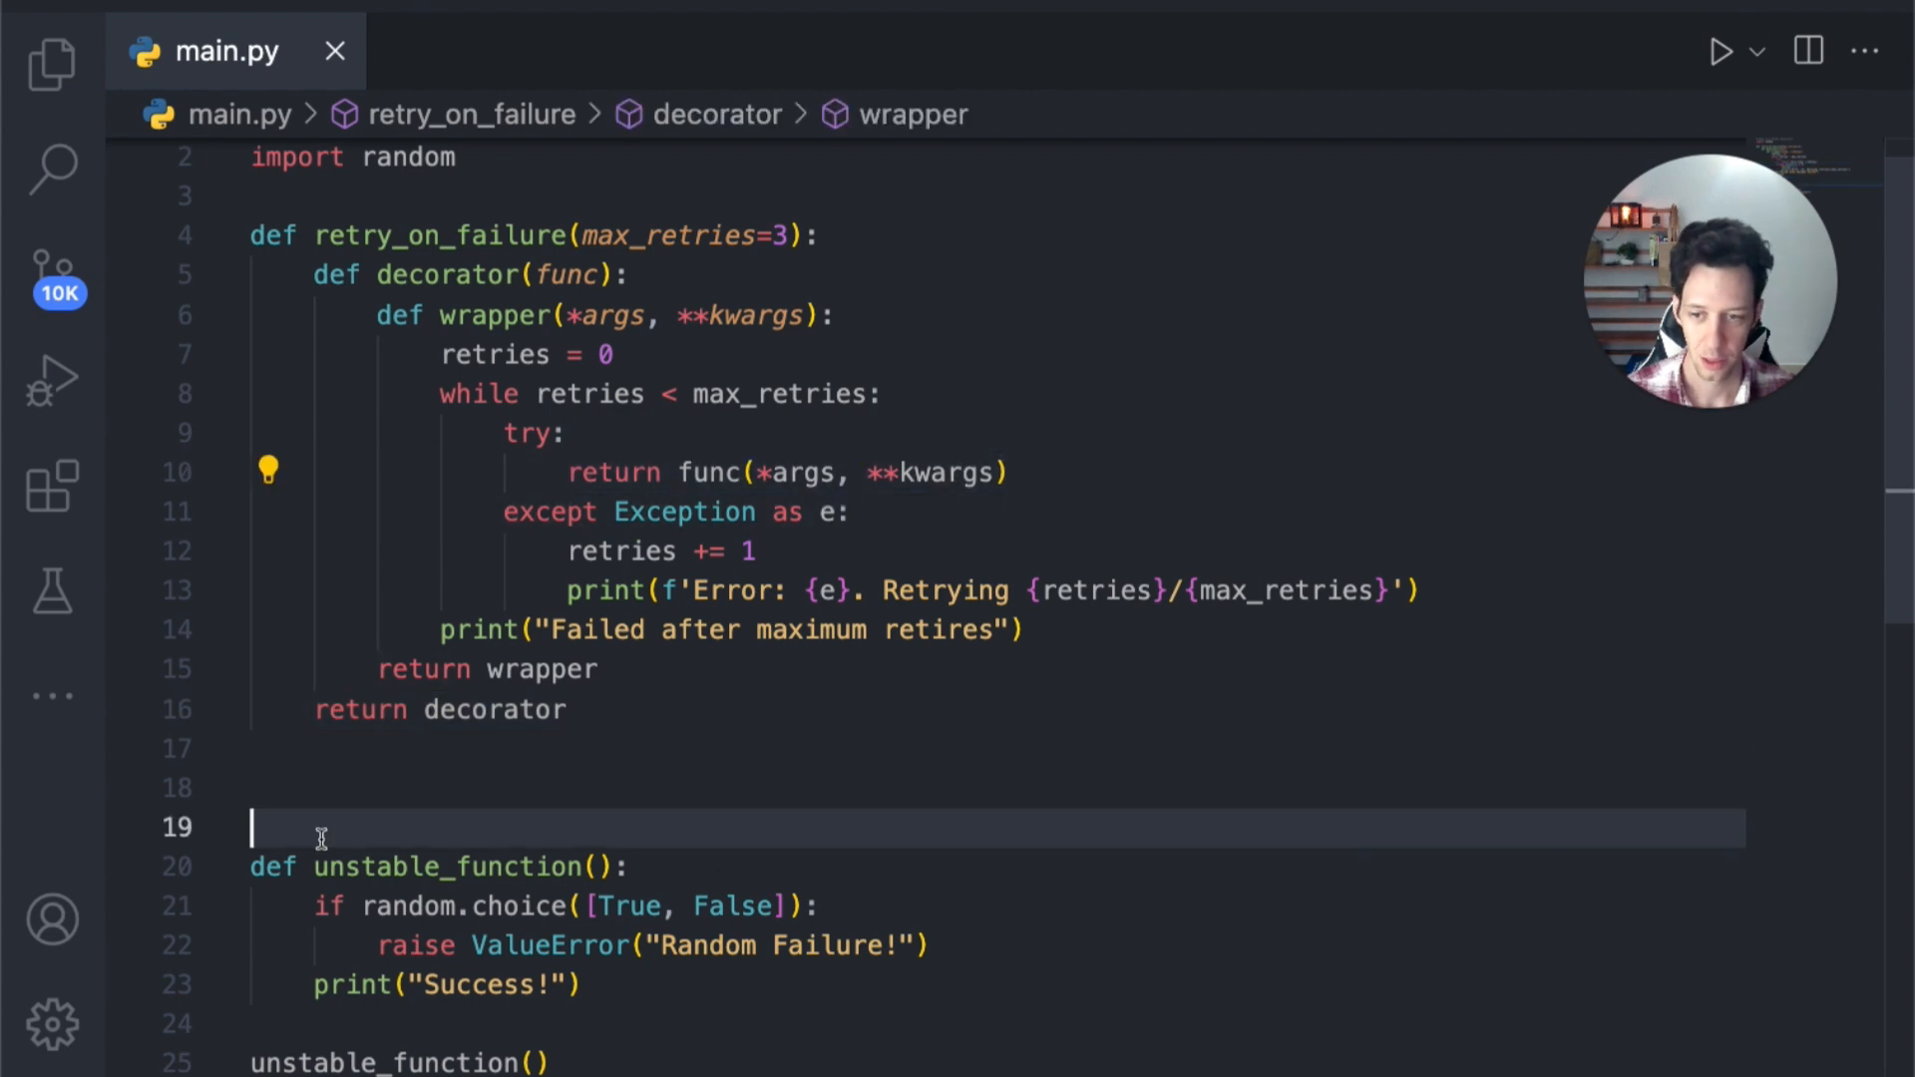
{"action": "type", "text": "@"}
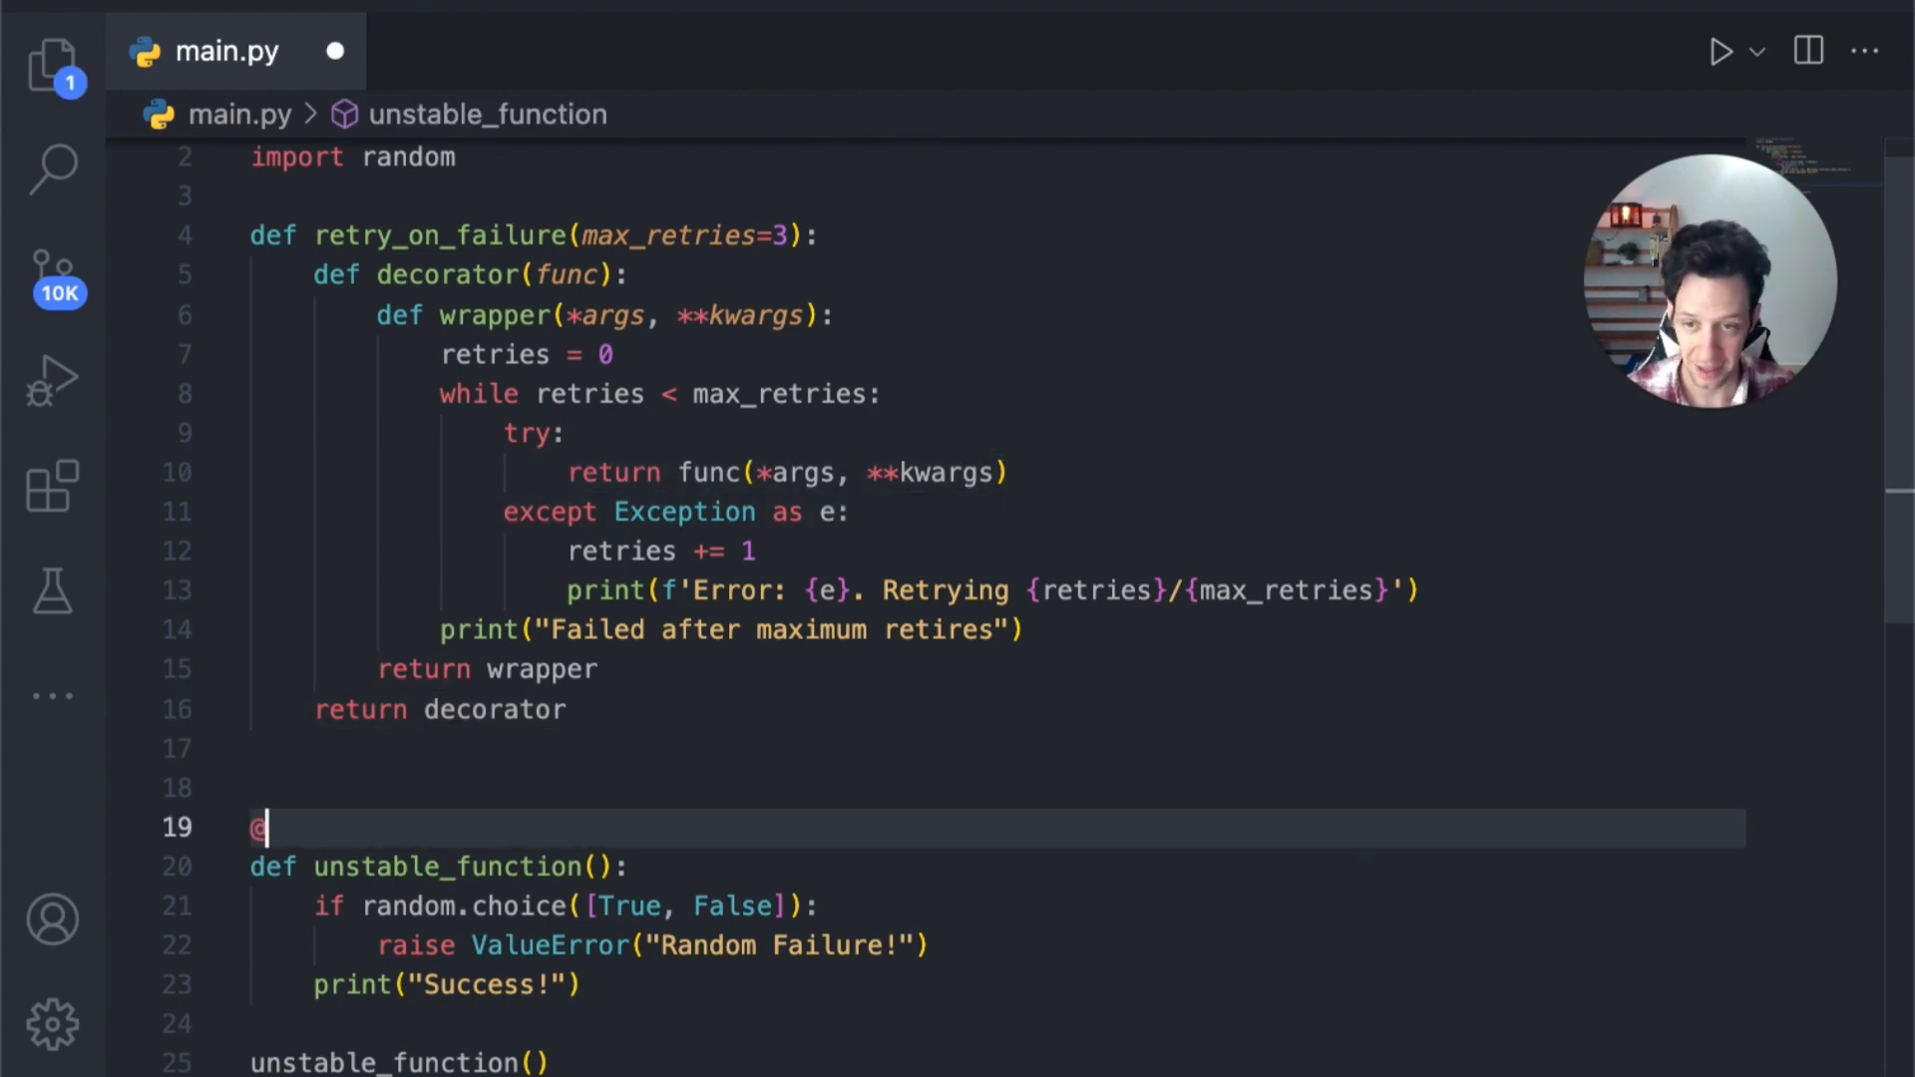
{"action": "type", "text": "retry_on_failure("}
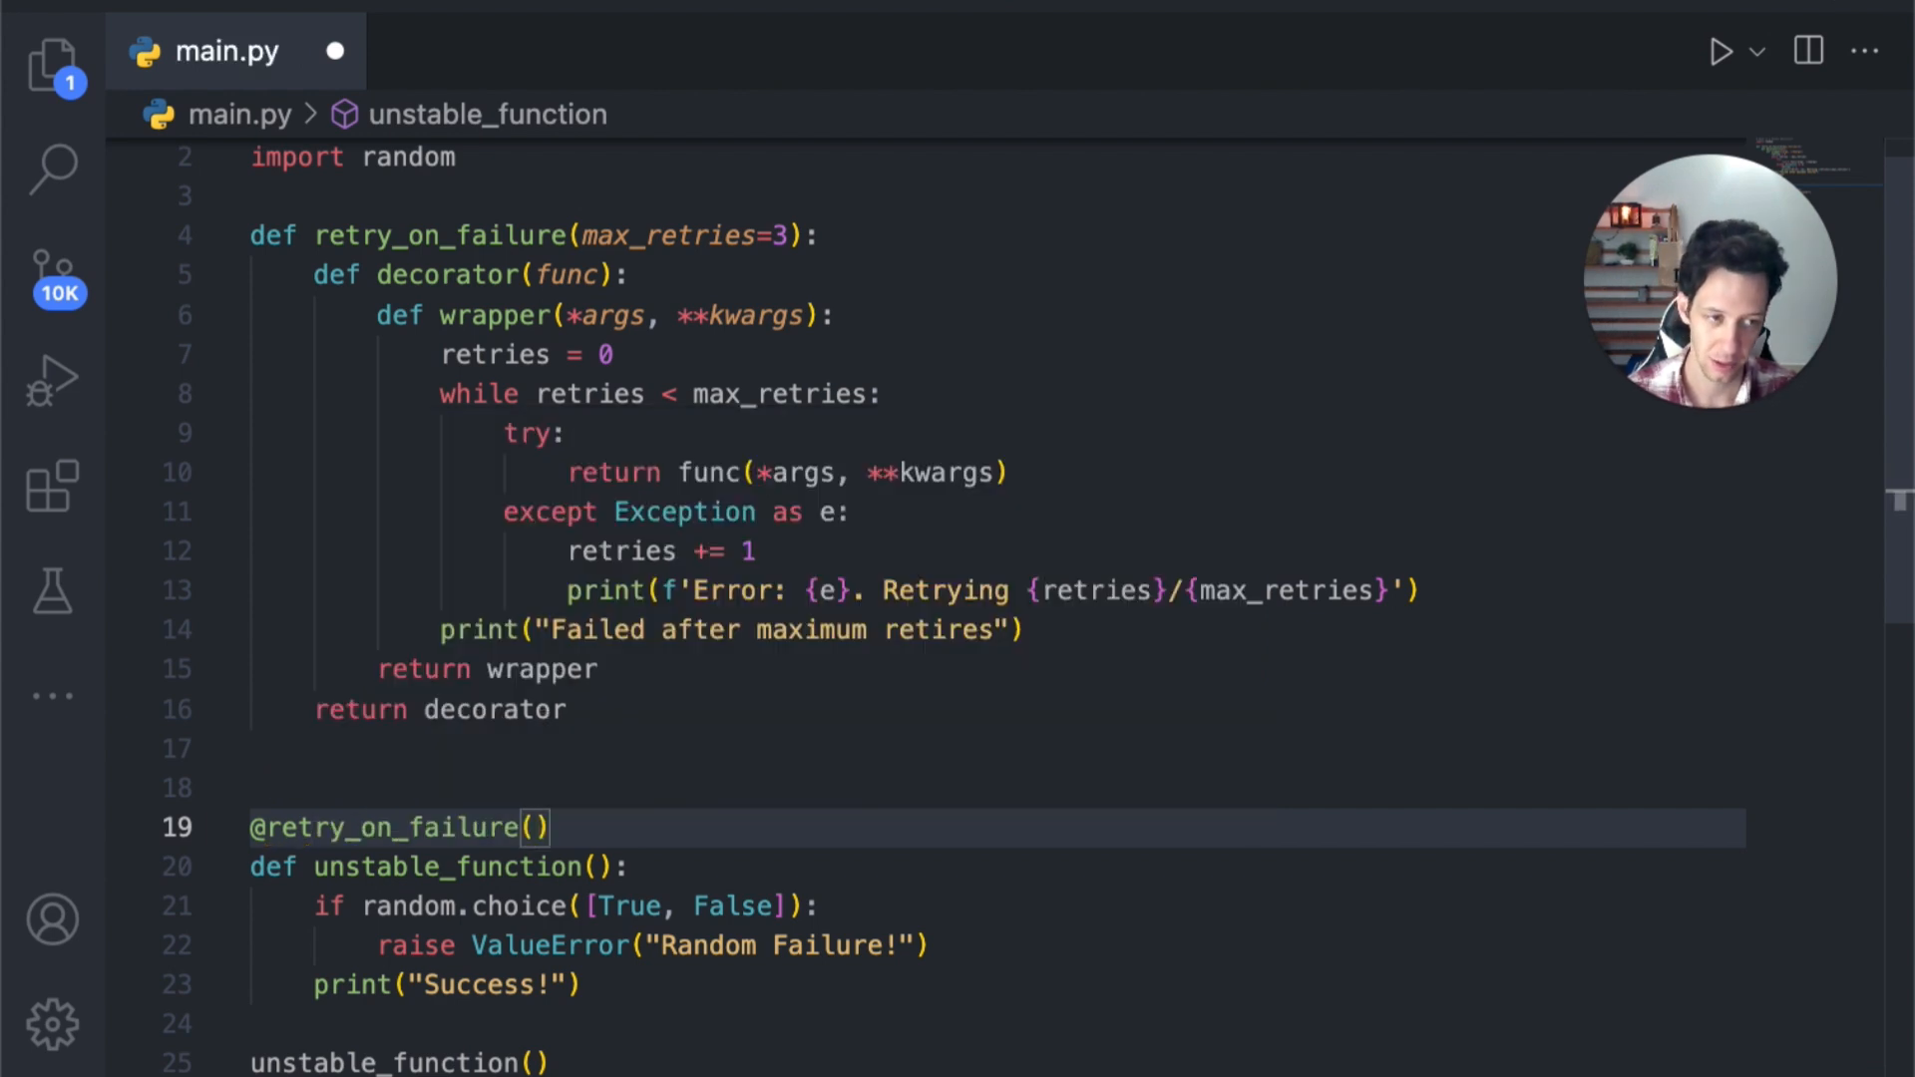
{"action": "type", "text": "max_retries="}
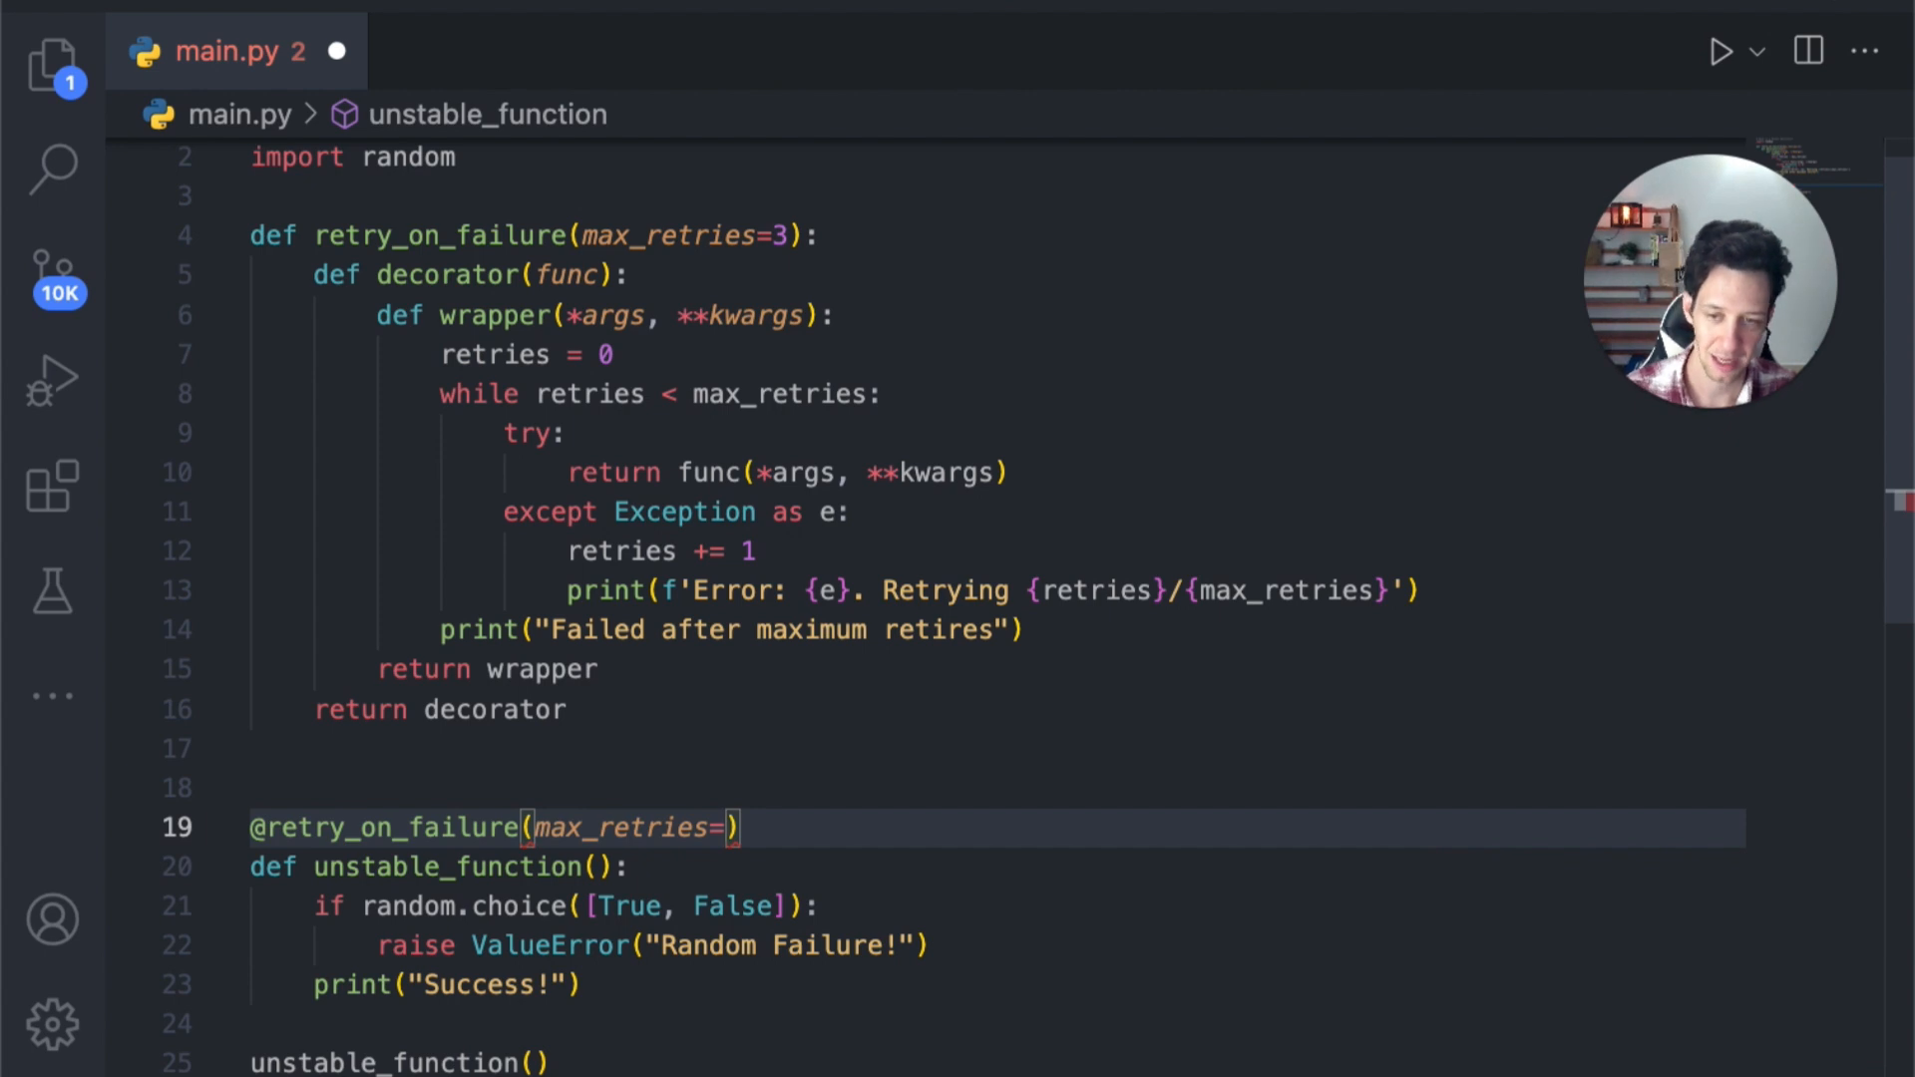
{"action": "type", "text": "5"}
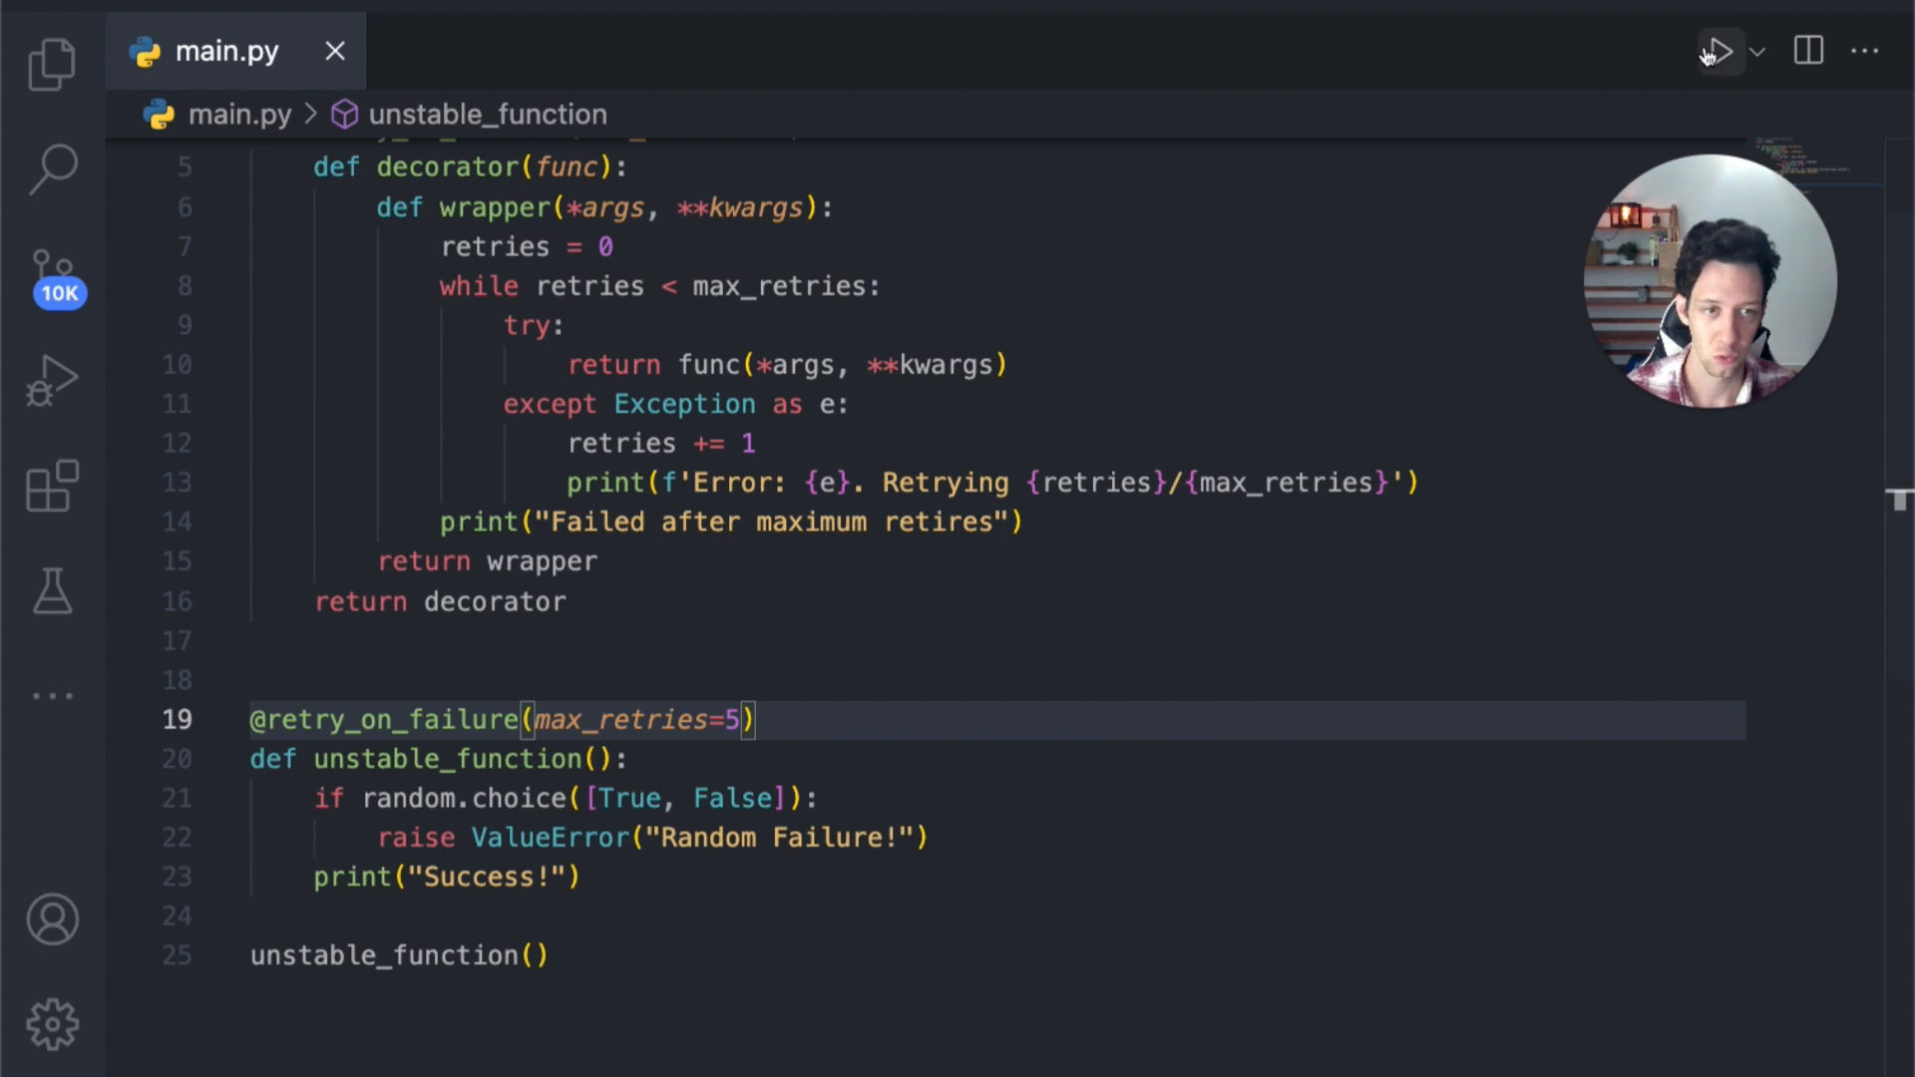
Step: Run main.py with the decorated unstable_function and select the decorator line
{"action": "left_click", "coordinate": [1718, 52]}
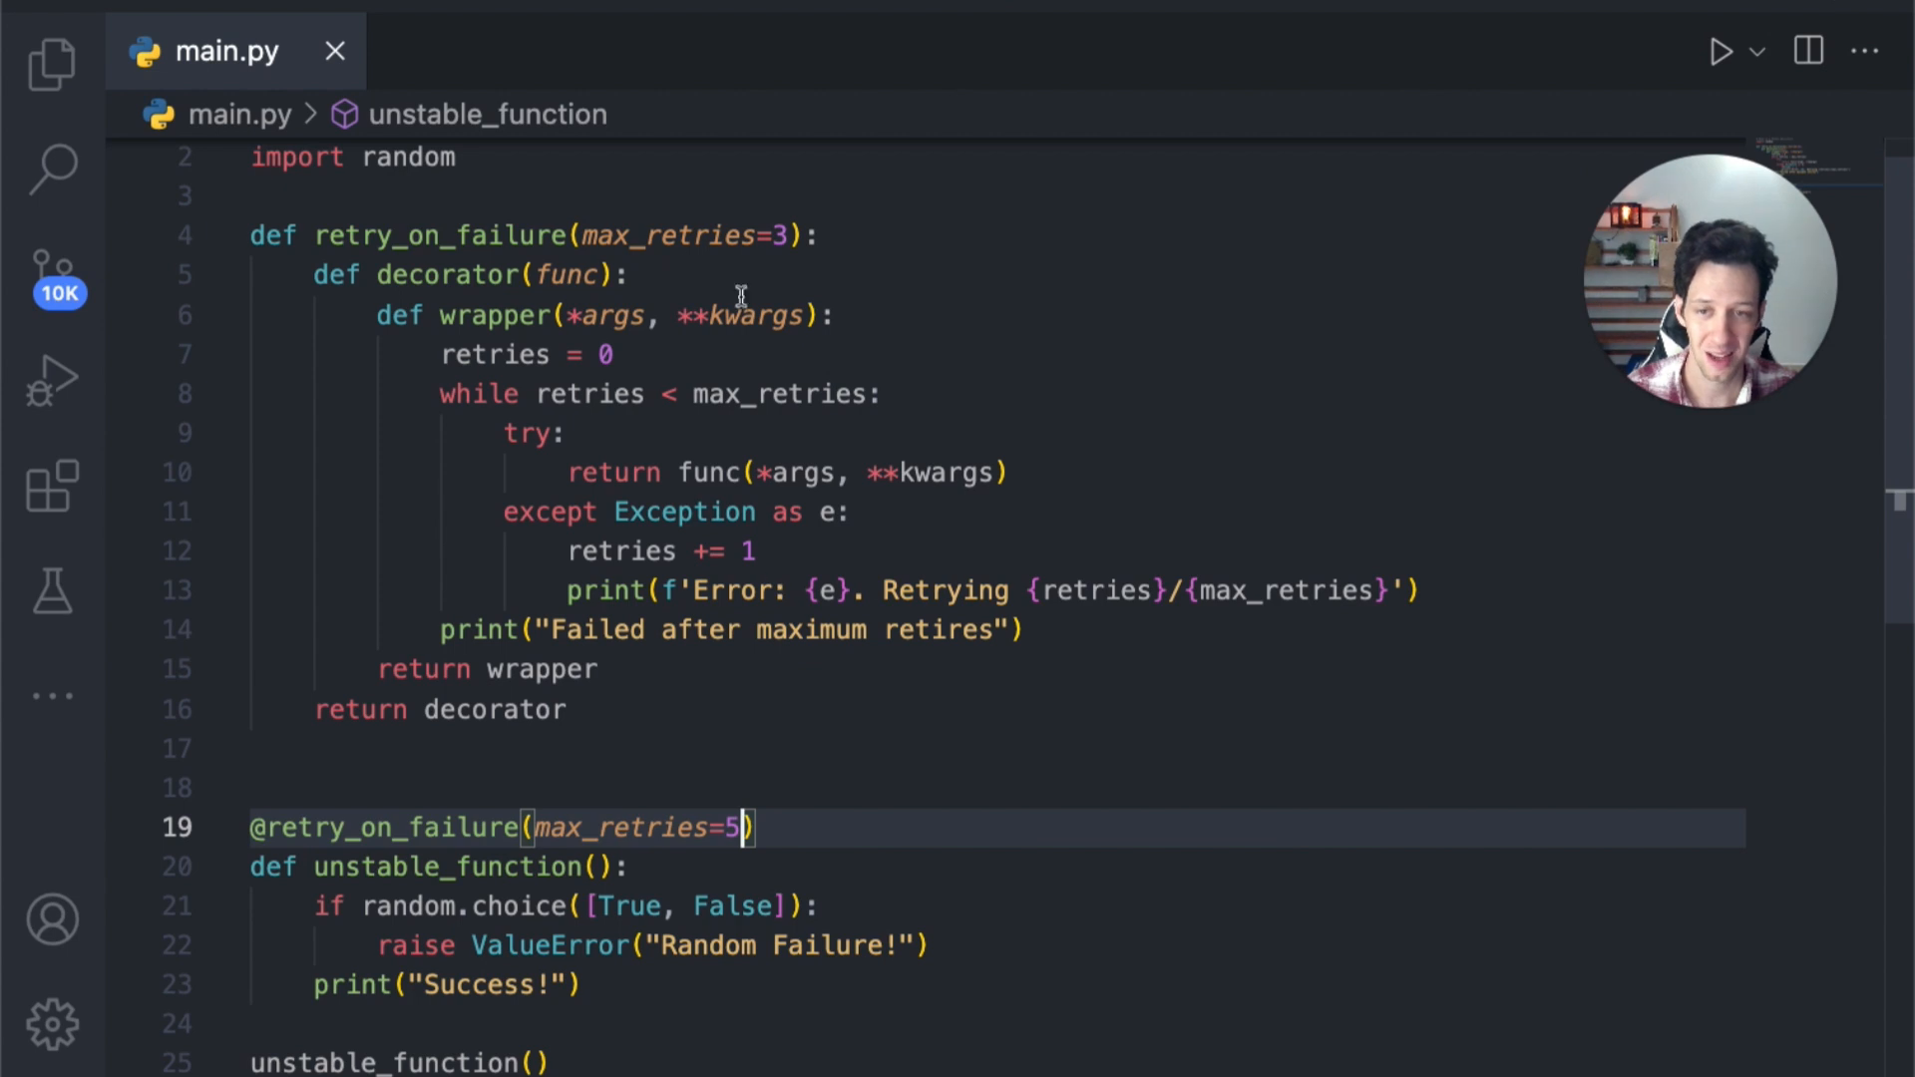
{"action": "mouse_move", "coordinate": [615, 985]}
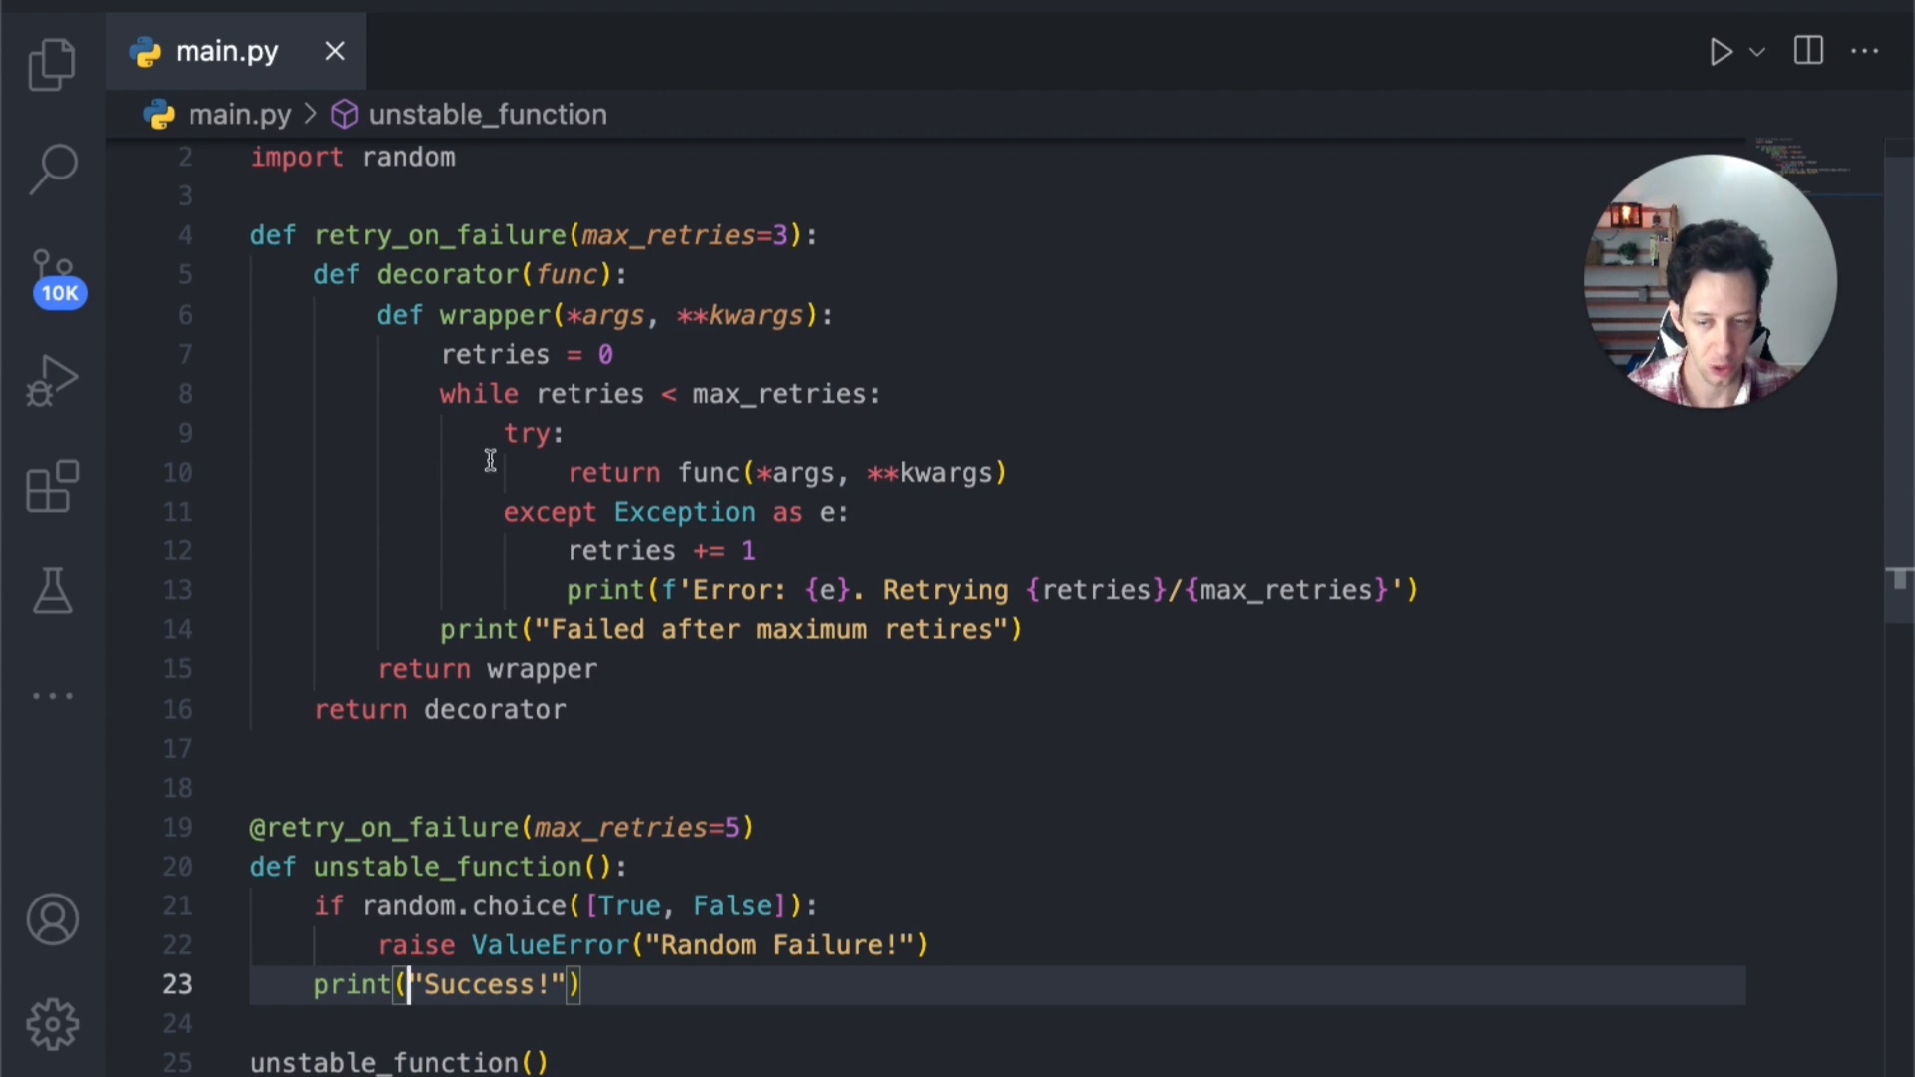
{"action": "left_click", "coordinate": [758, 826]}
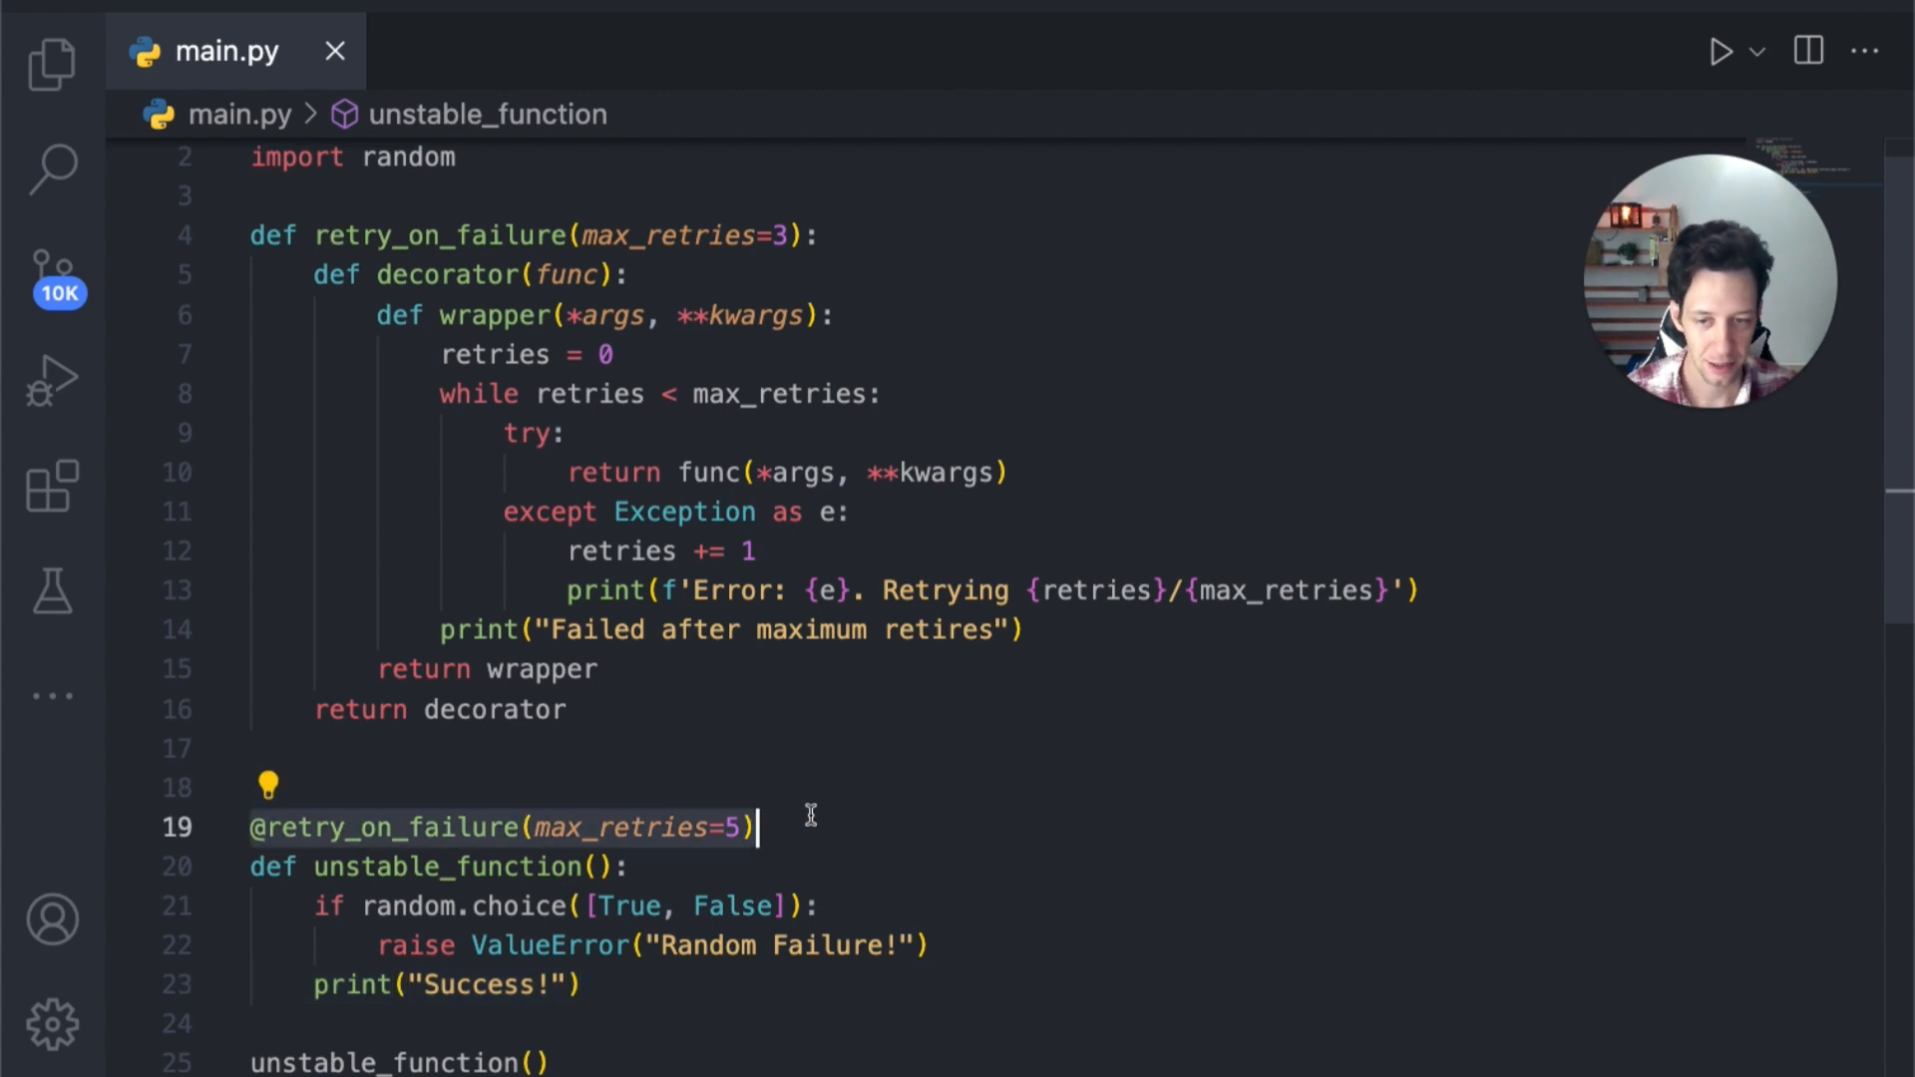